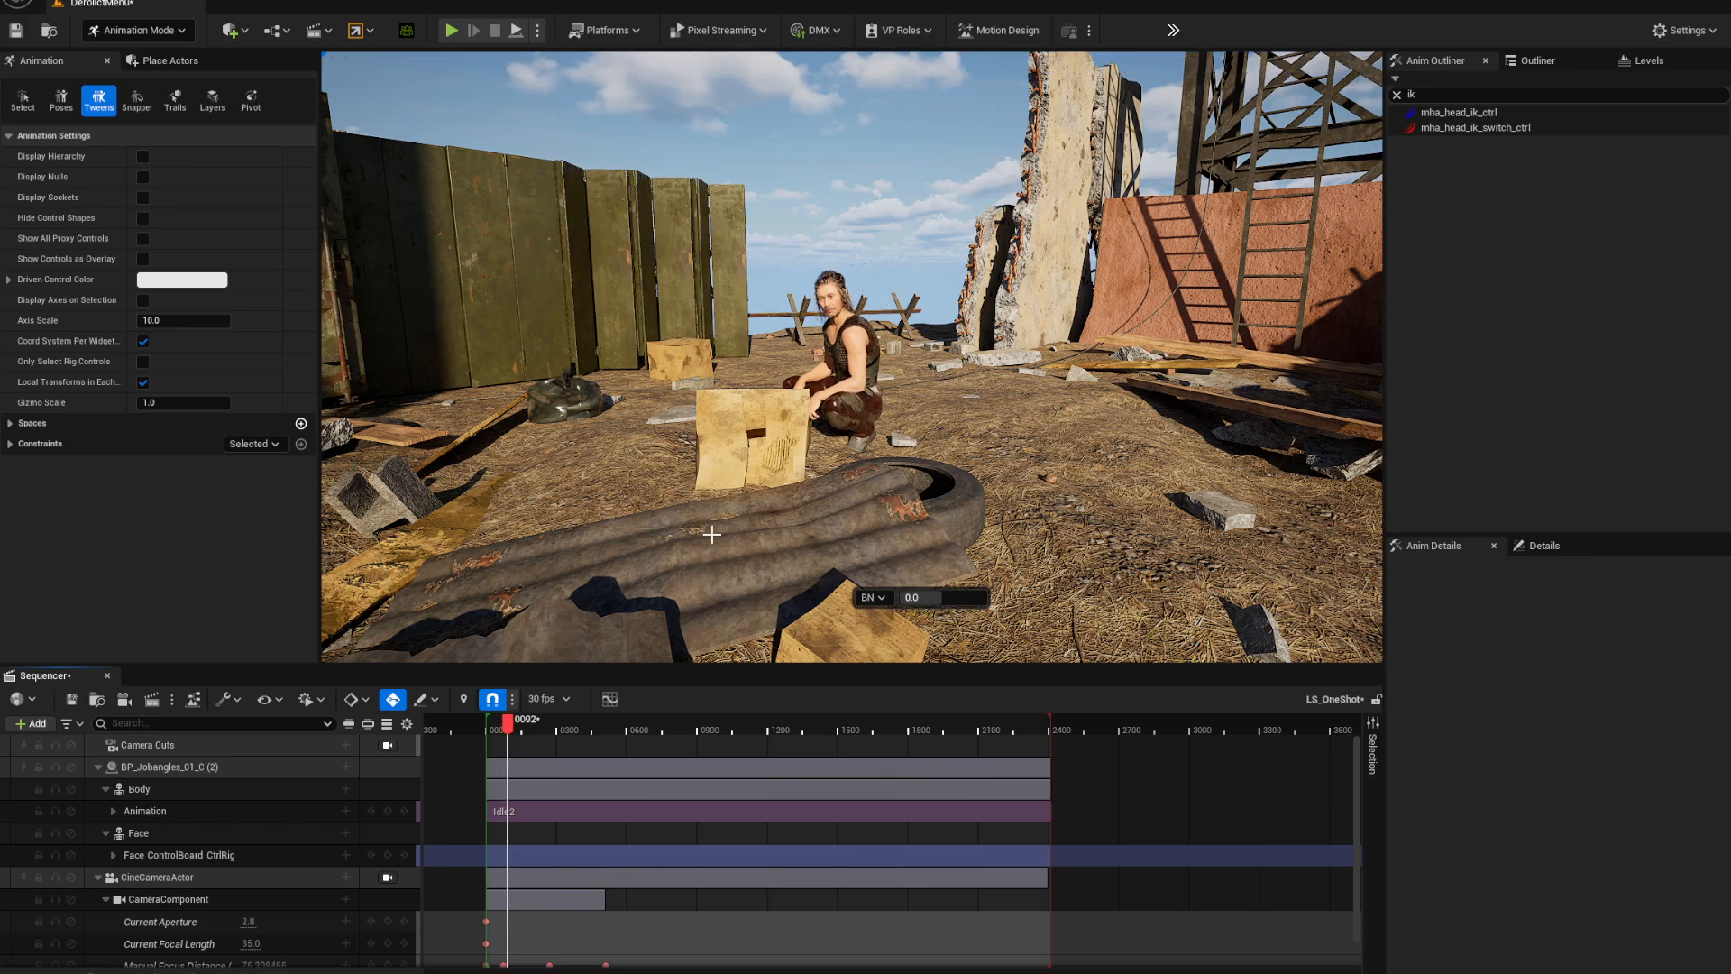
Play the shot through the camera, then scrub forward and back to frame 177
click(521, 721)
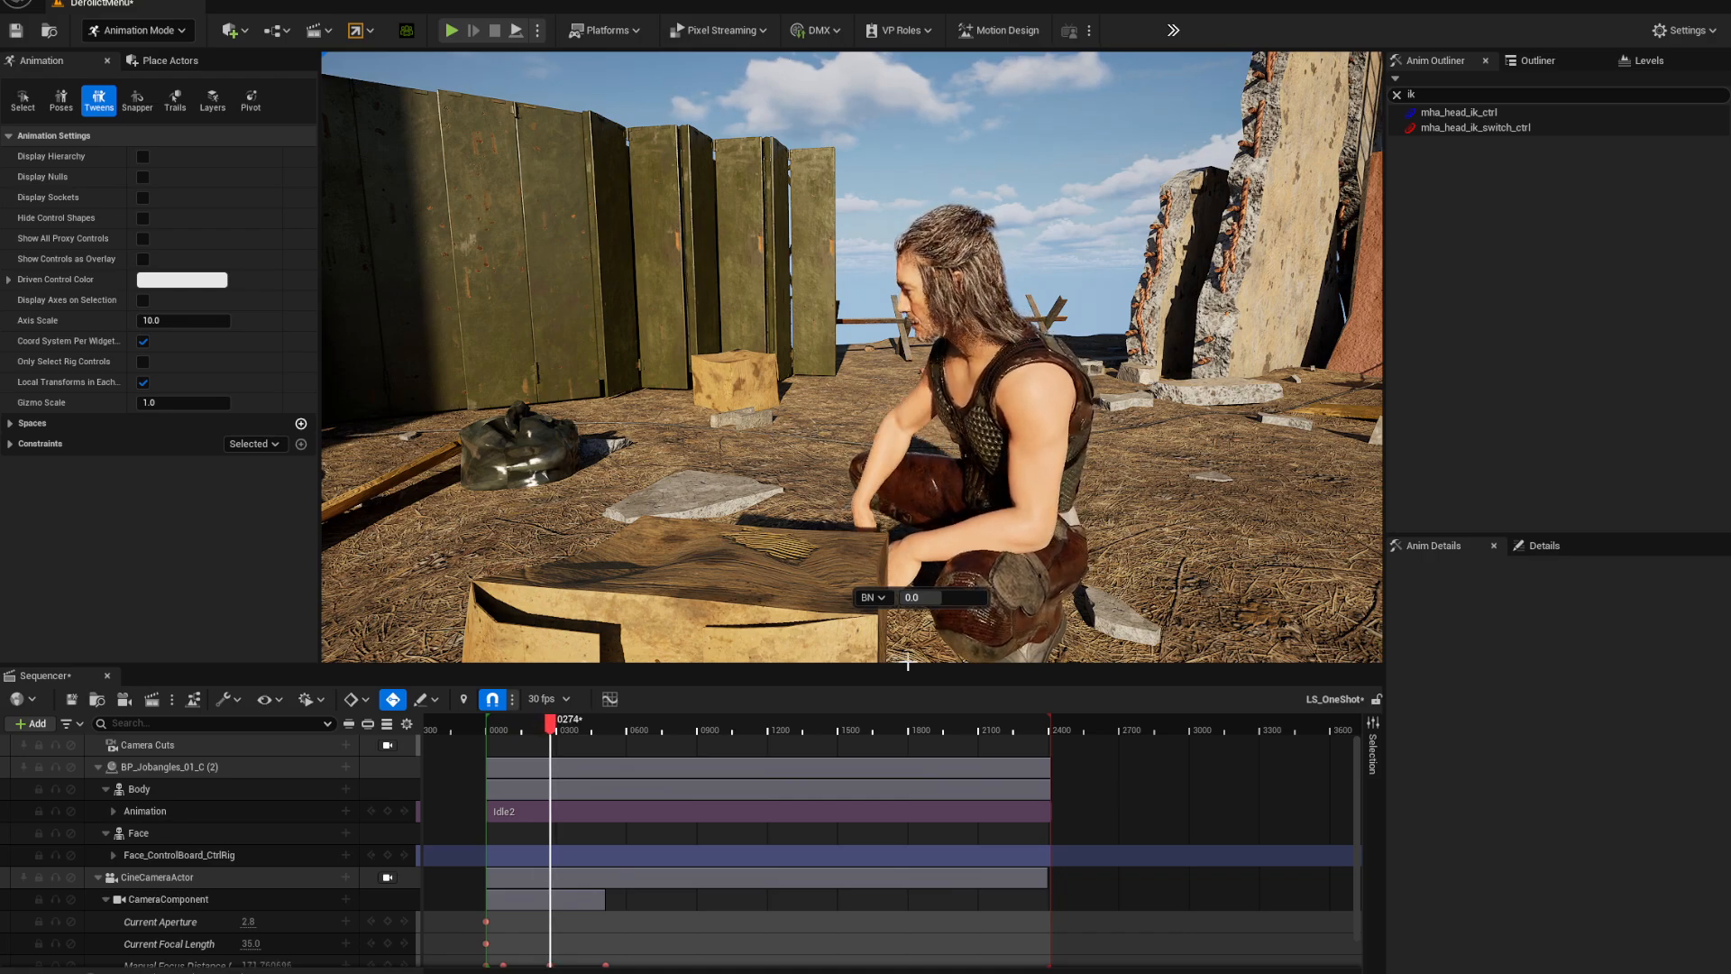
drag(552, 729, 565, 728)
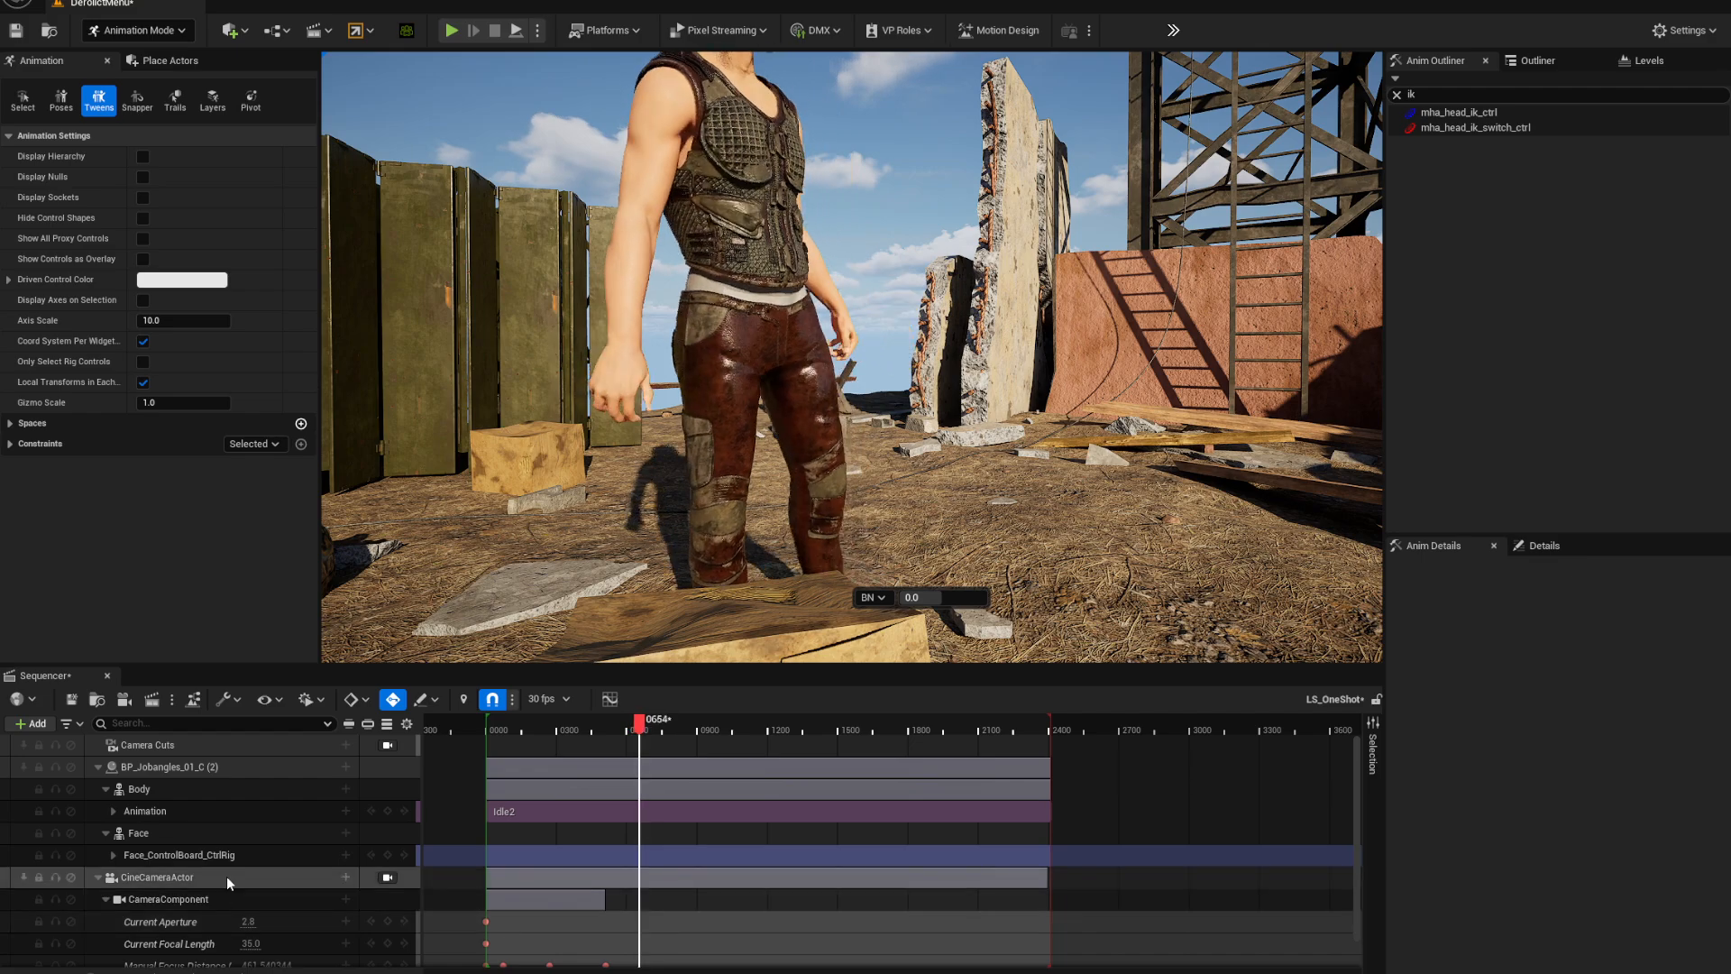
drag(639, 729, 651, 729)
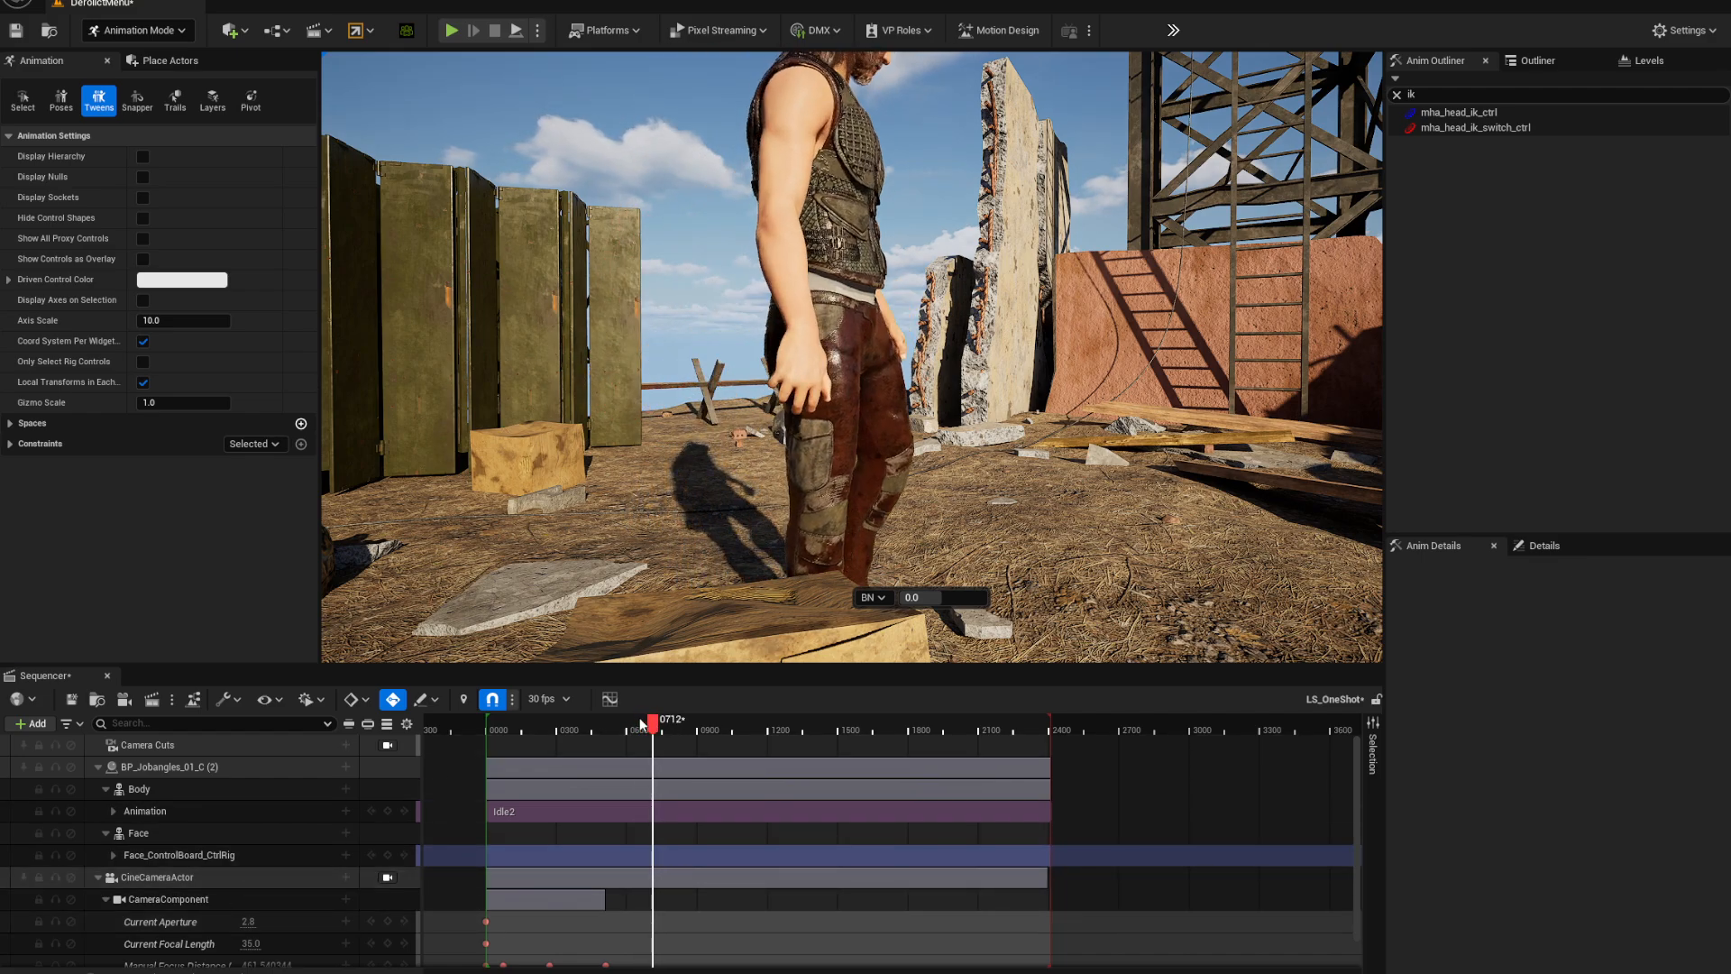
drag(651, 729, 528, 729)
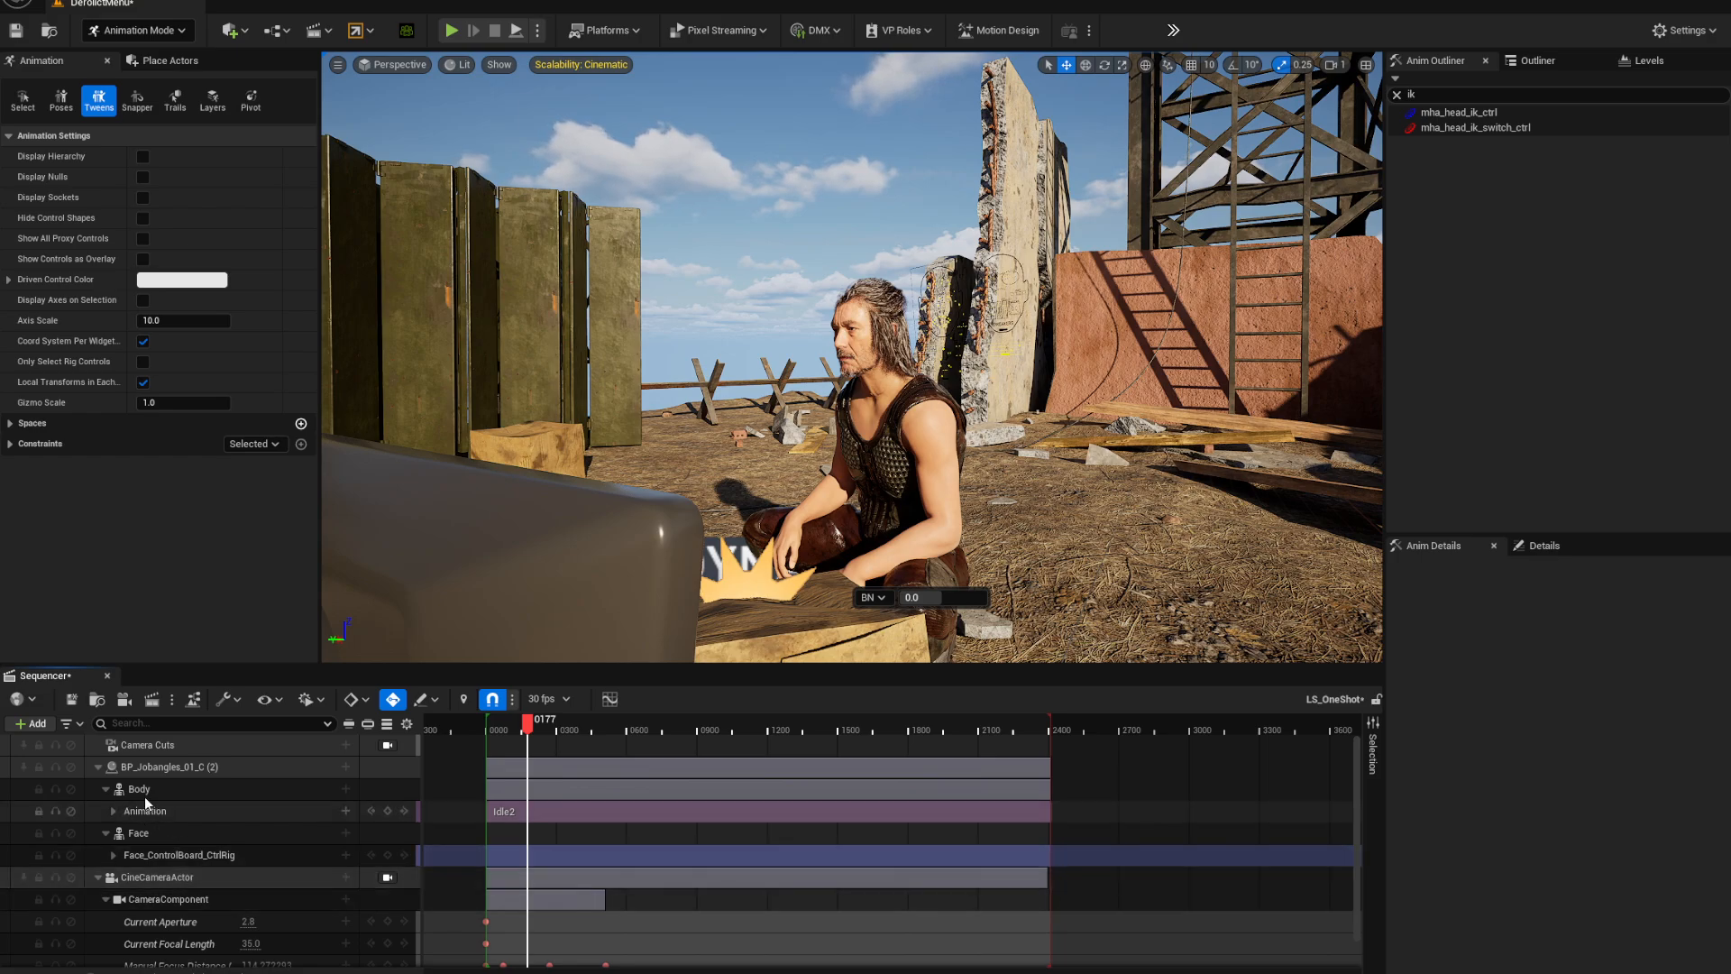
Bake the Body track onto MetaHuman_ControlRig with Reduce Keys left unchecked and create it
right_click(140, 789)
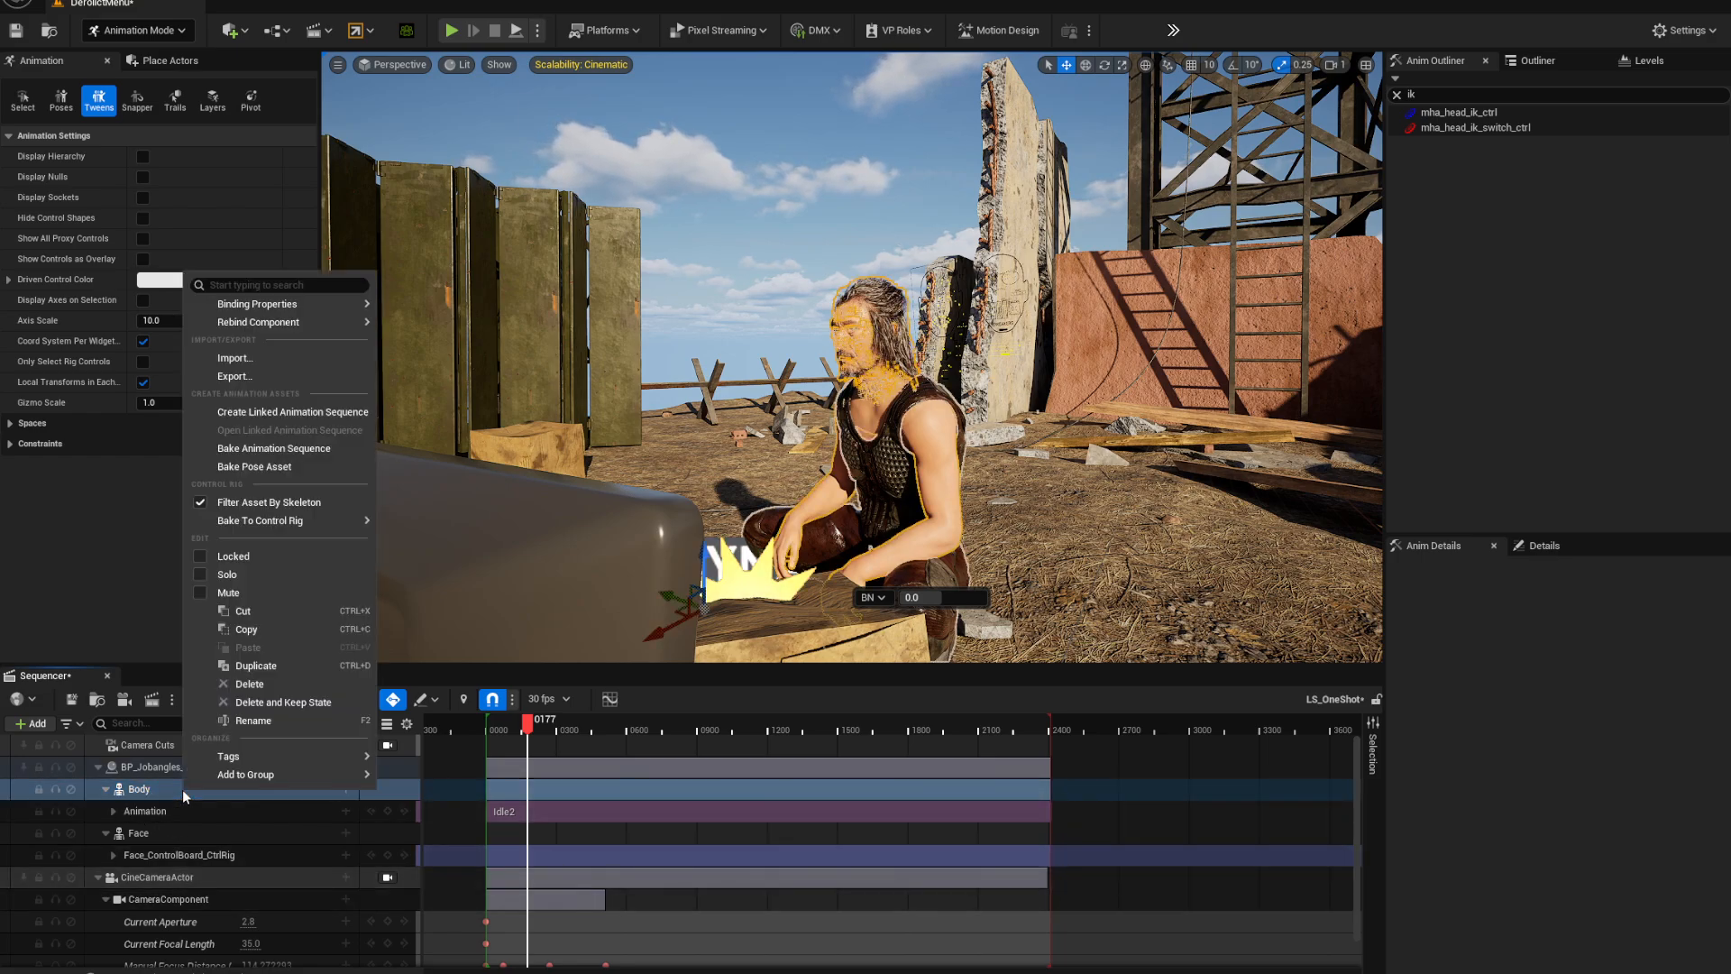
mouse_move(298, 466)
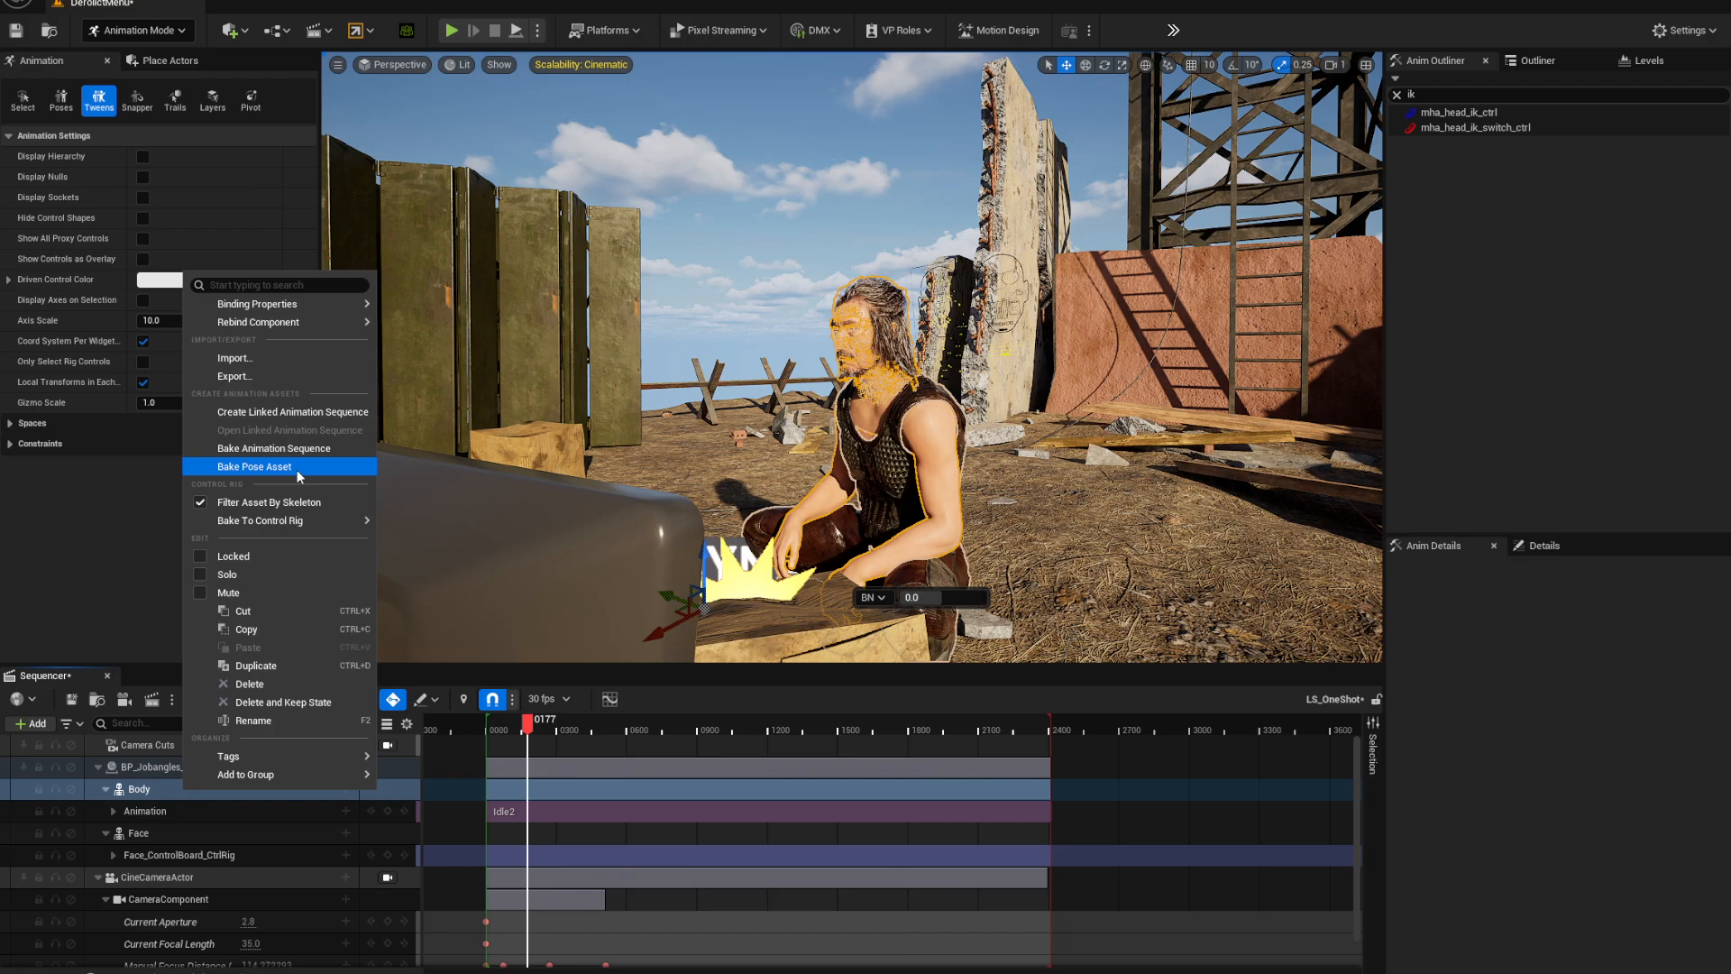
mouse_move(267, 482)
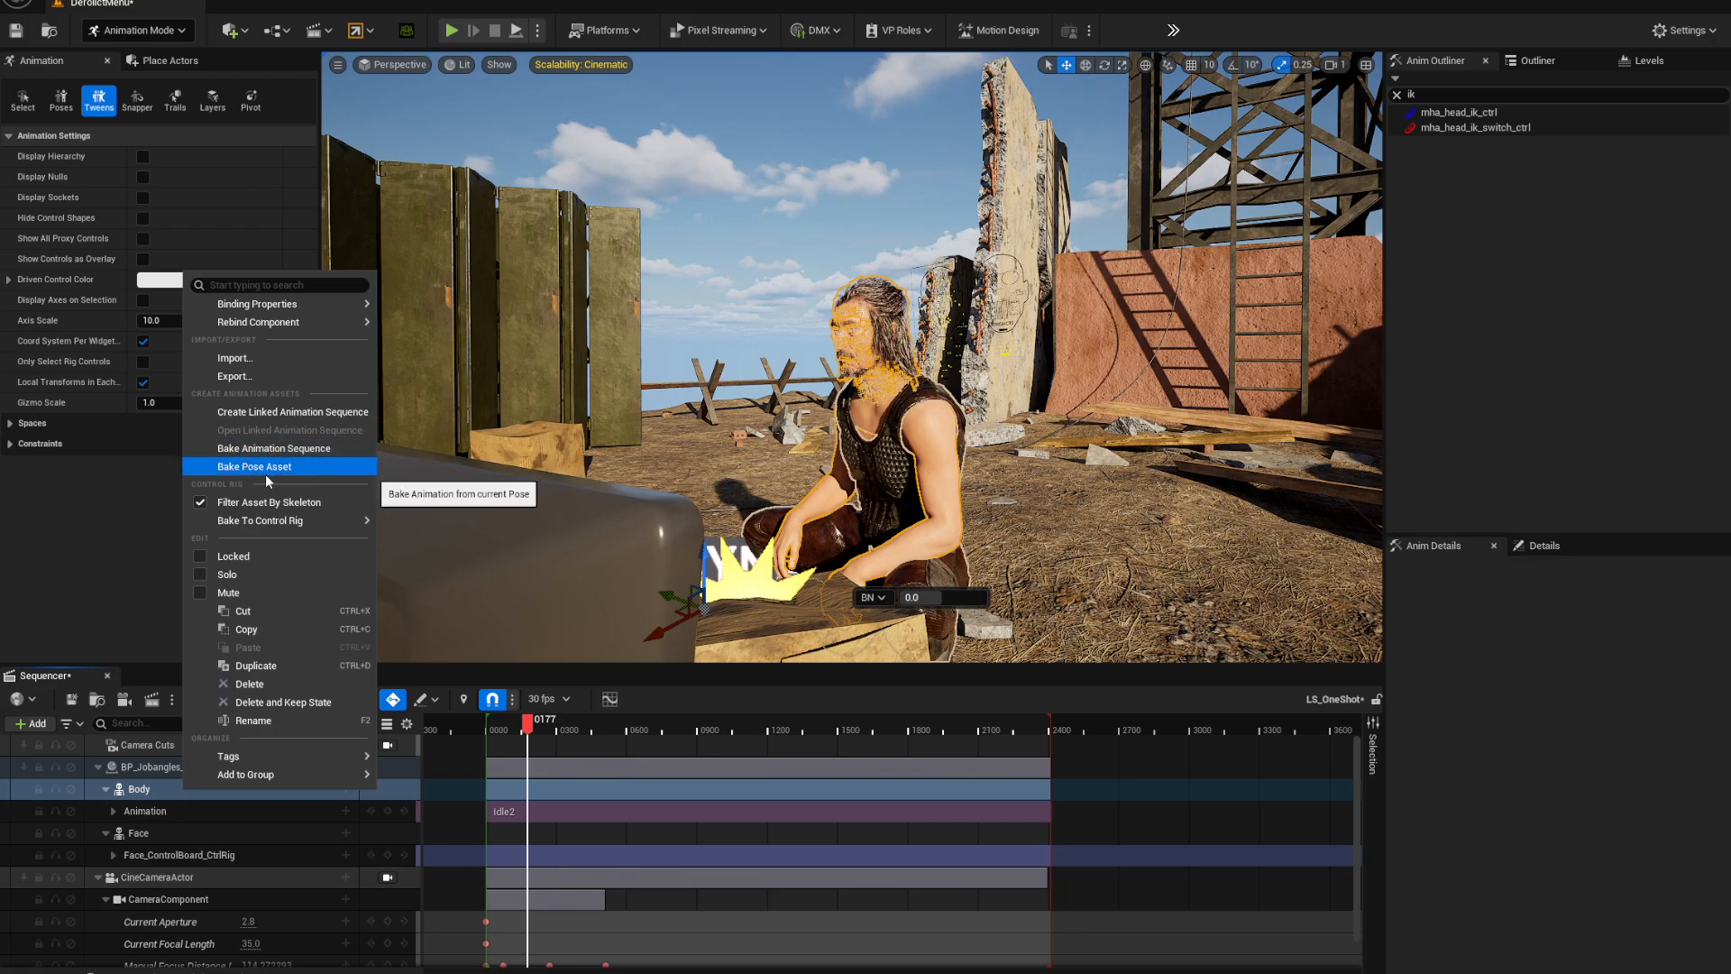
mouse_move(260, 520)
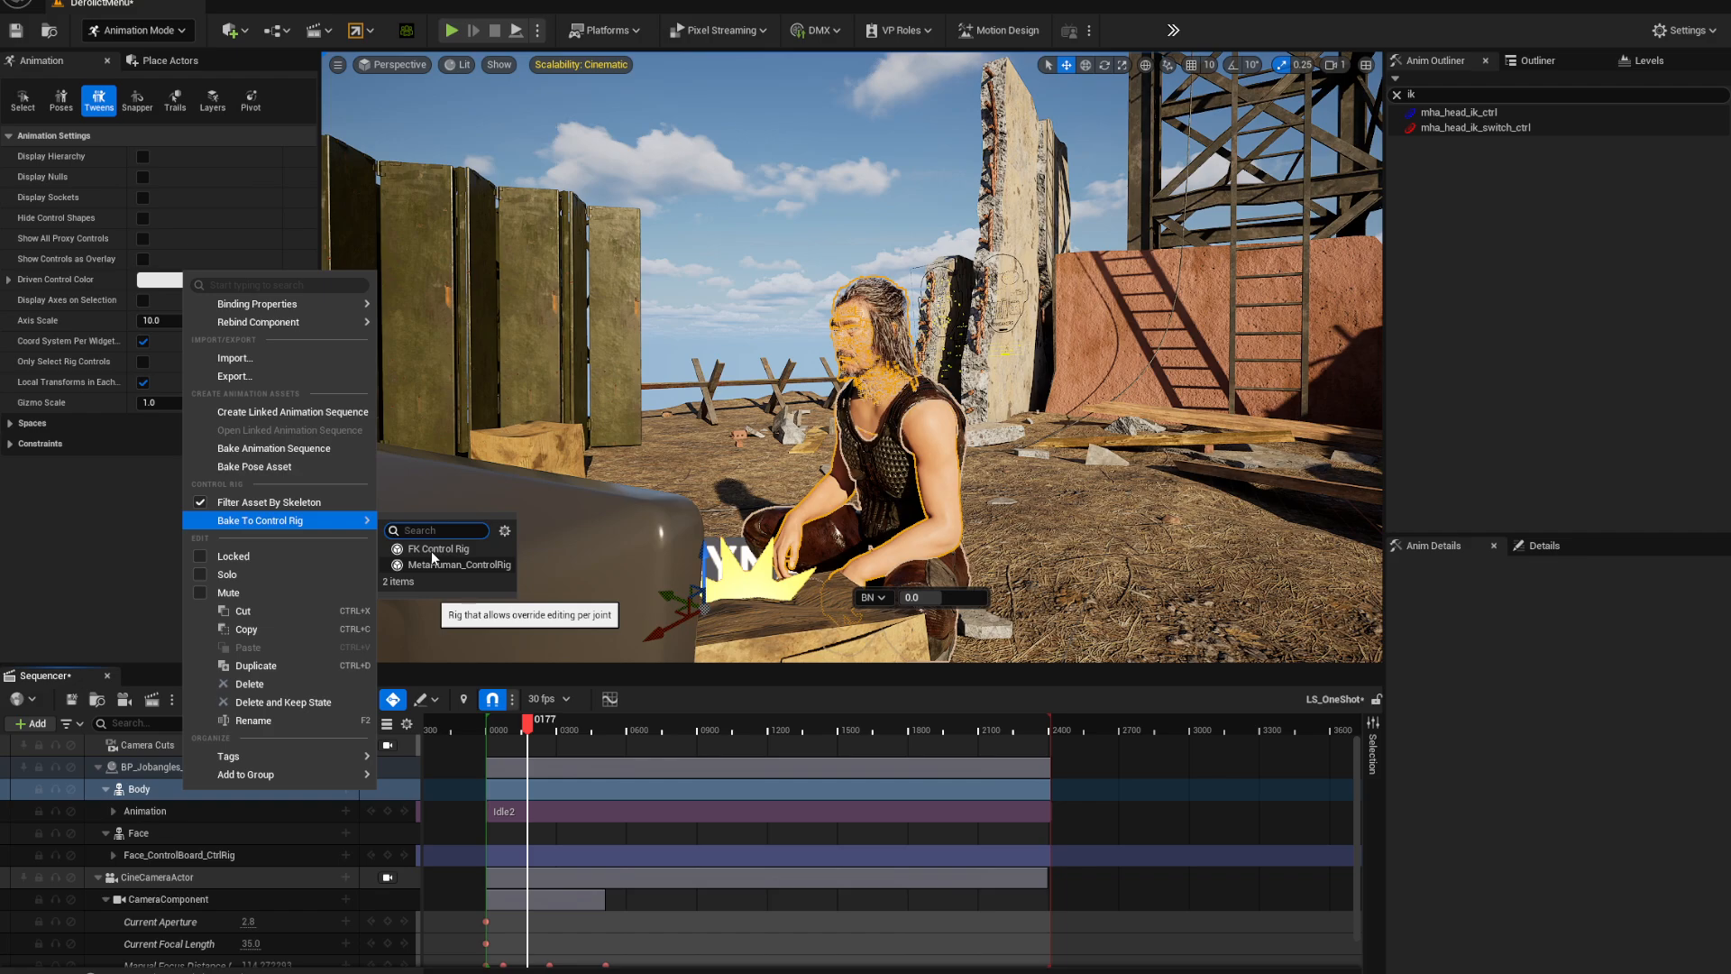
mouse_move(441, 569)
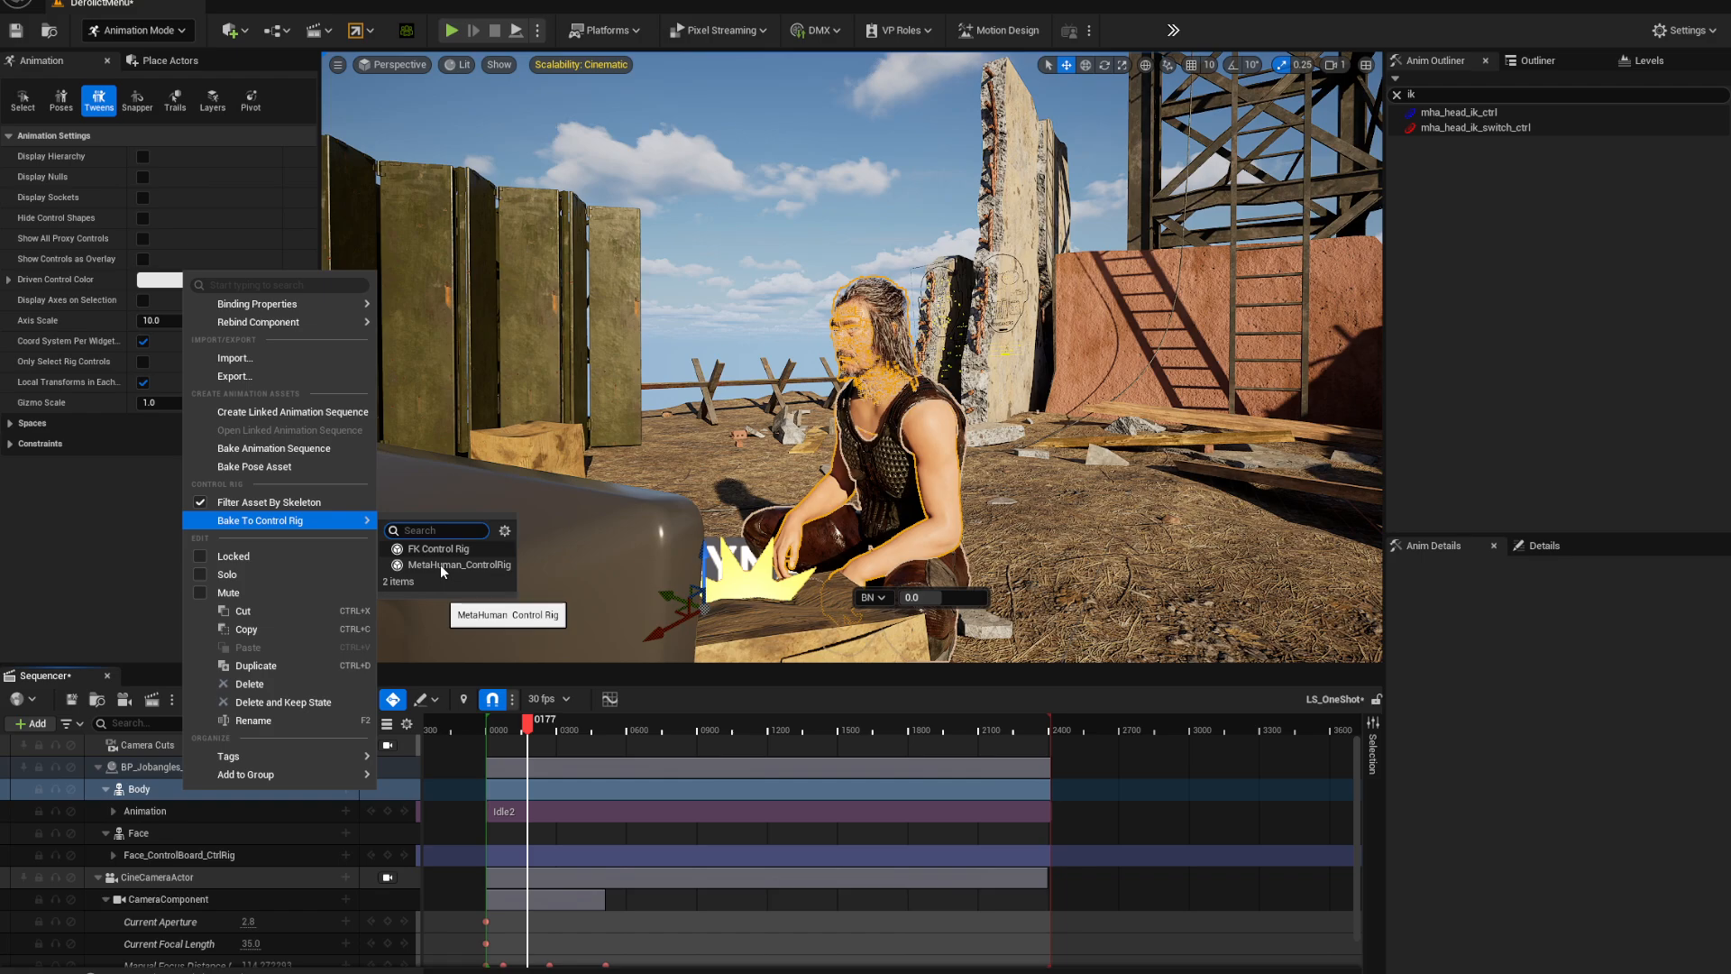
click(460, 564)
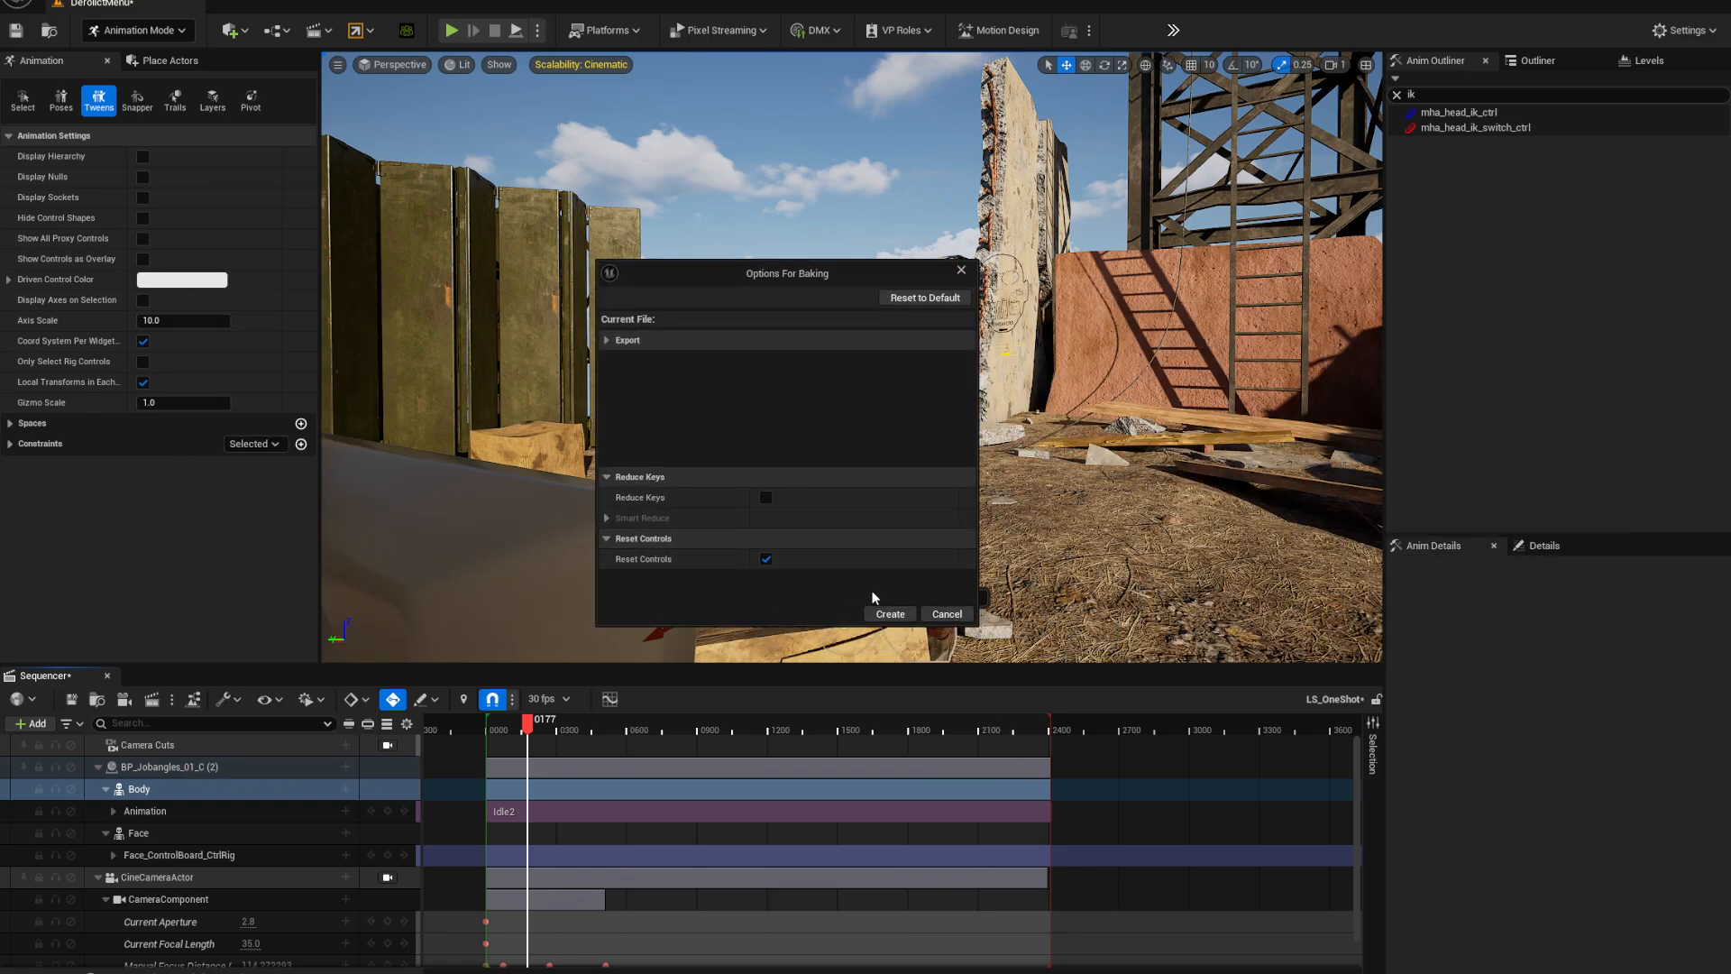
click(890, 614)
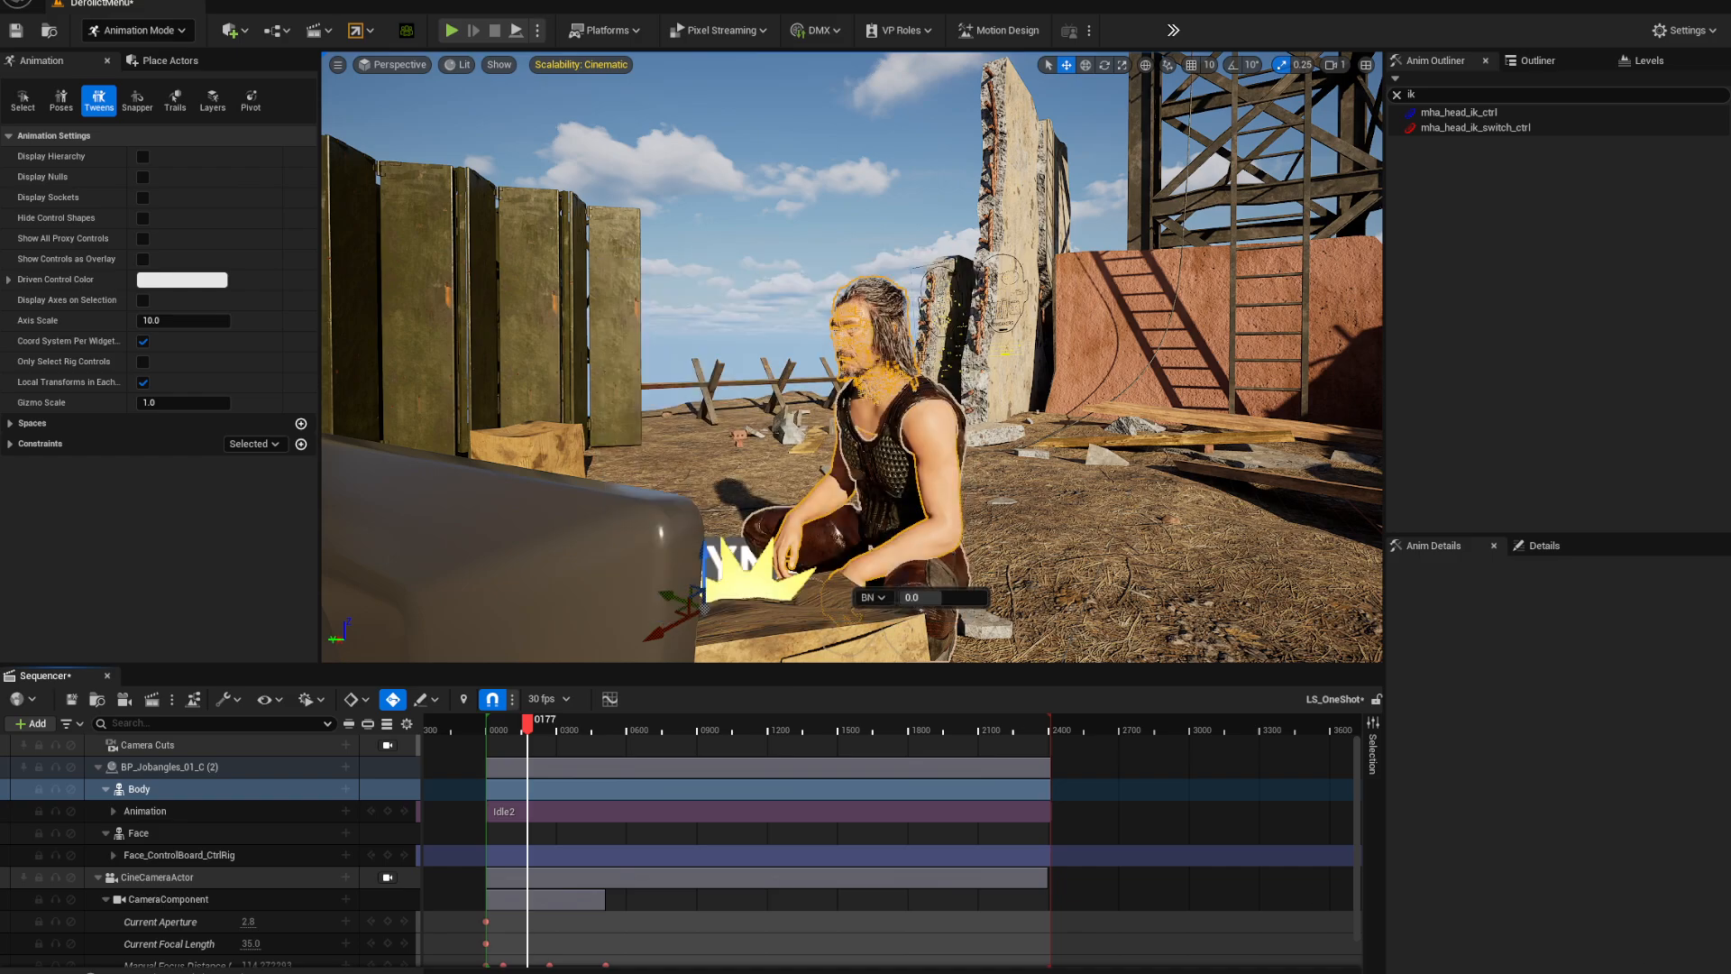
Select hand_l_ik_ctrl, expand MetaHuman_ControlRig and global_ctrl, and toggle the left arm FK/IK switch
click(139, 789)
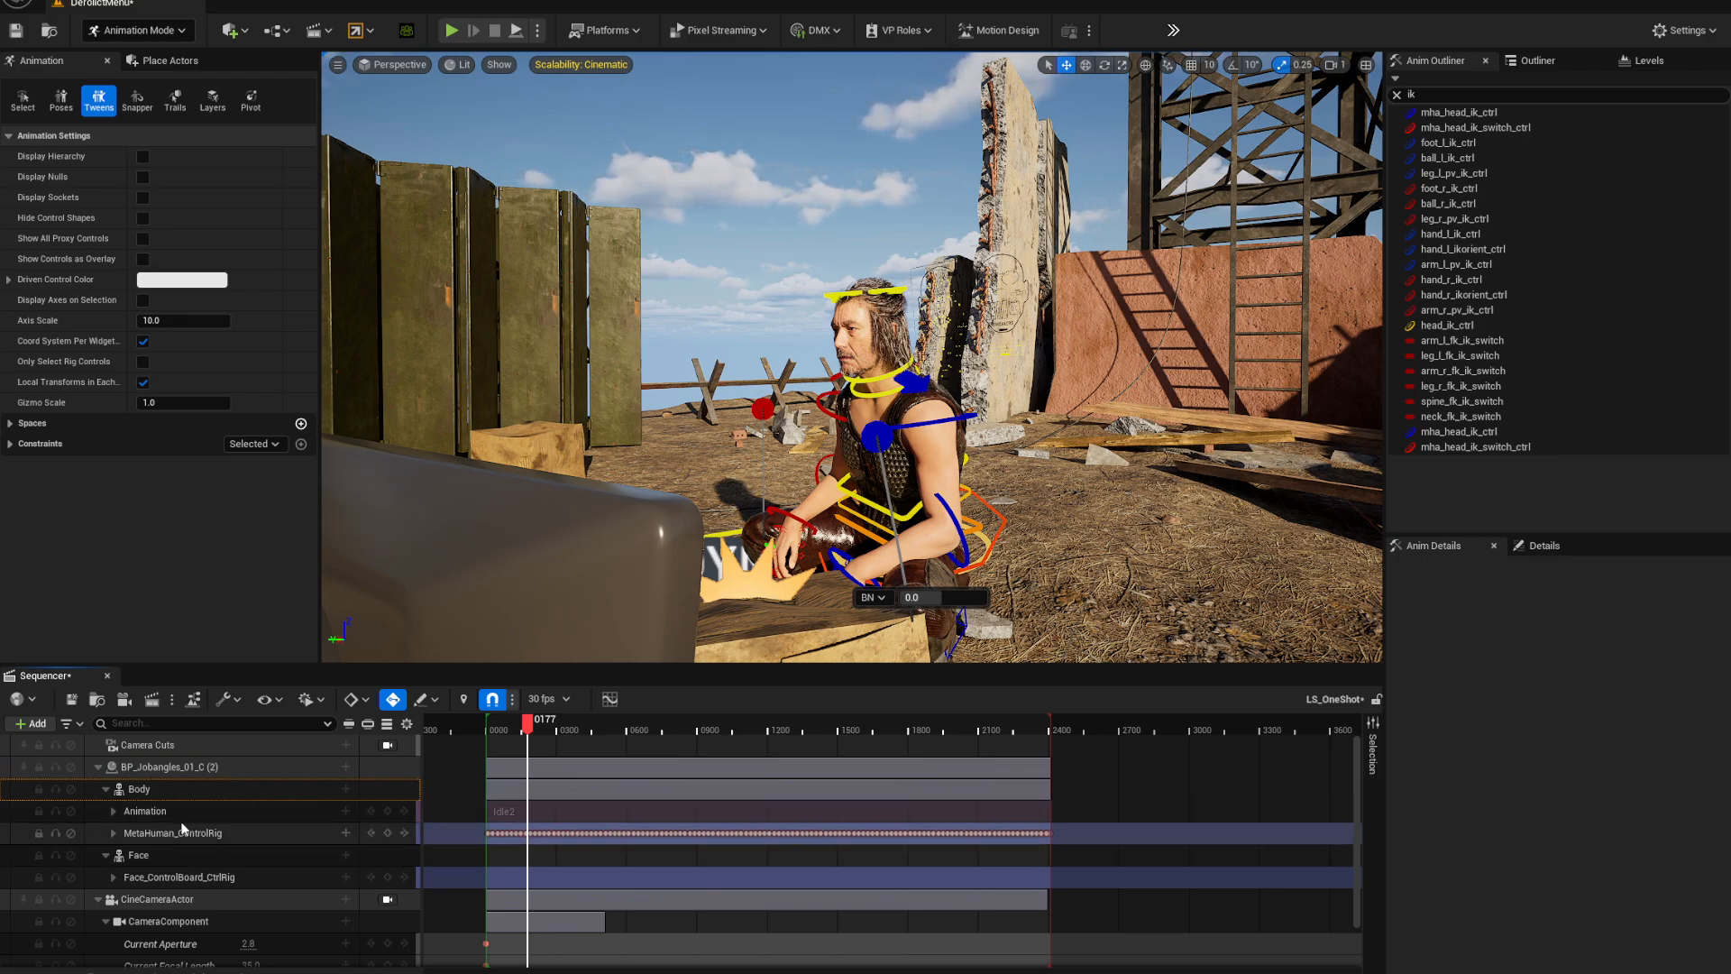
click(113, 832)
text(ik)
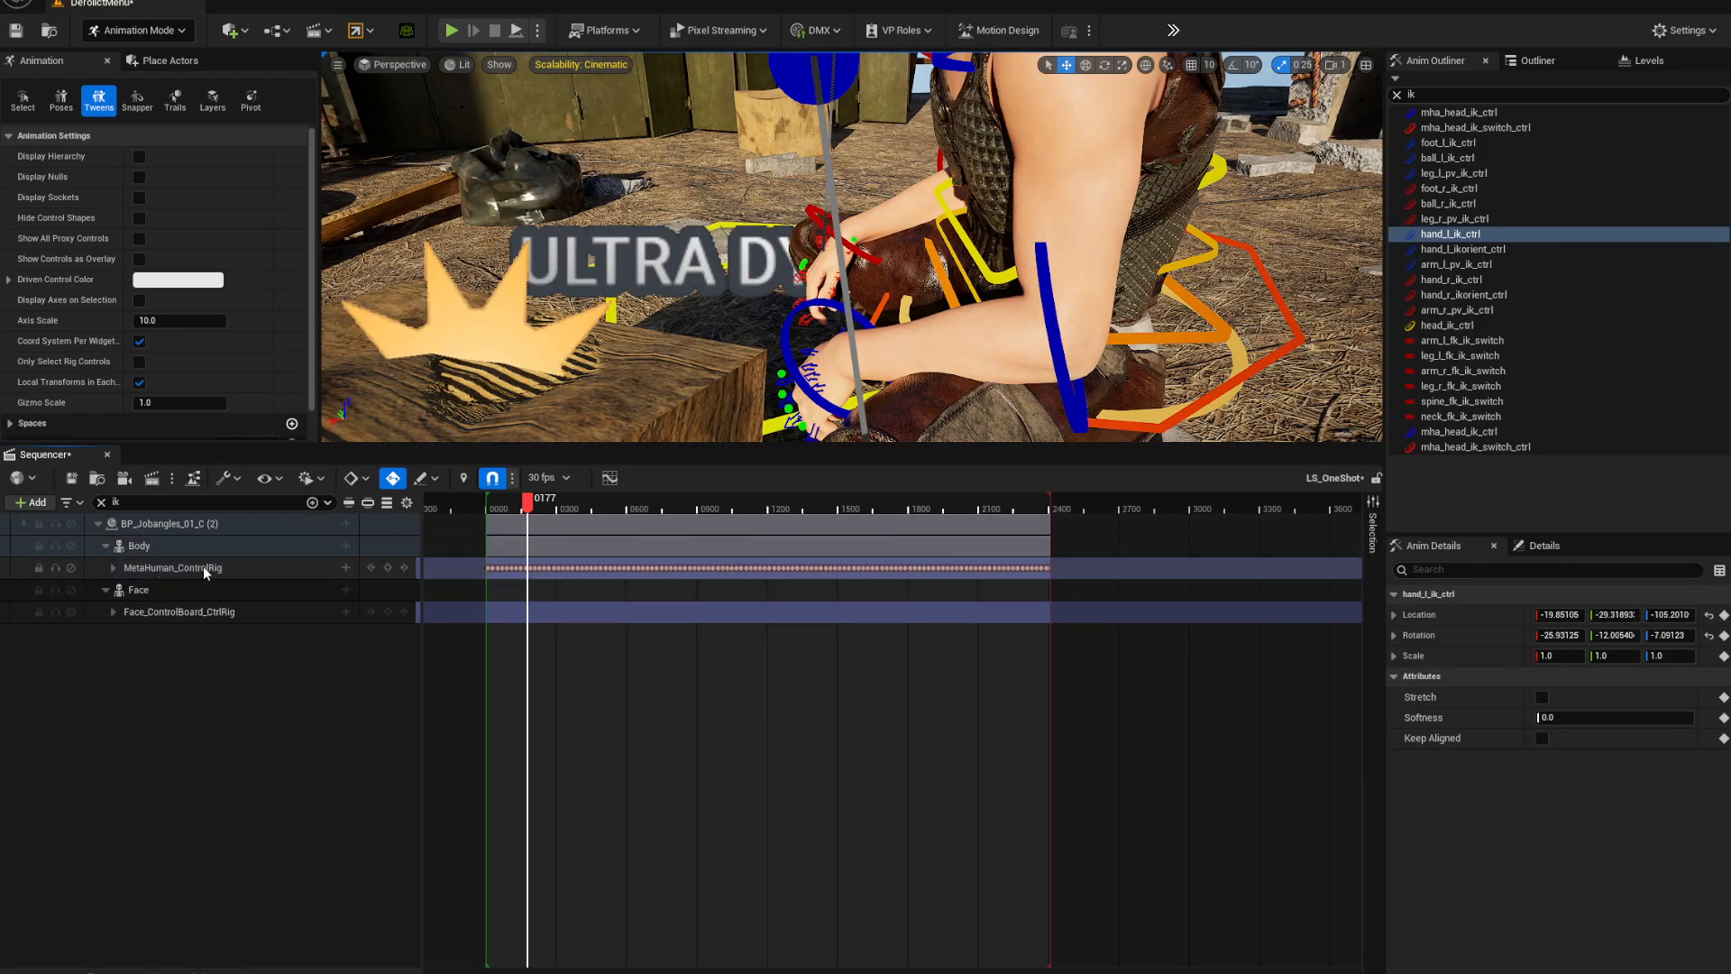
click(112, 567)
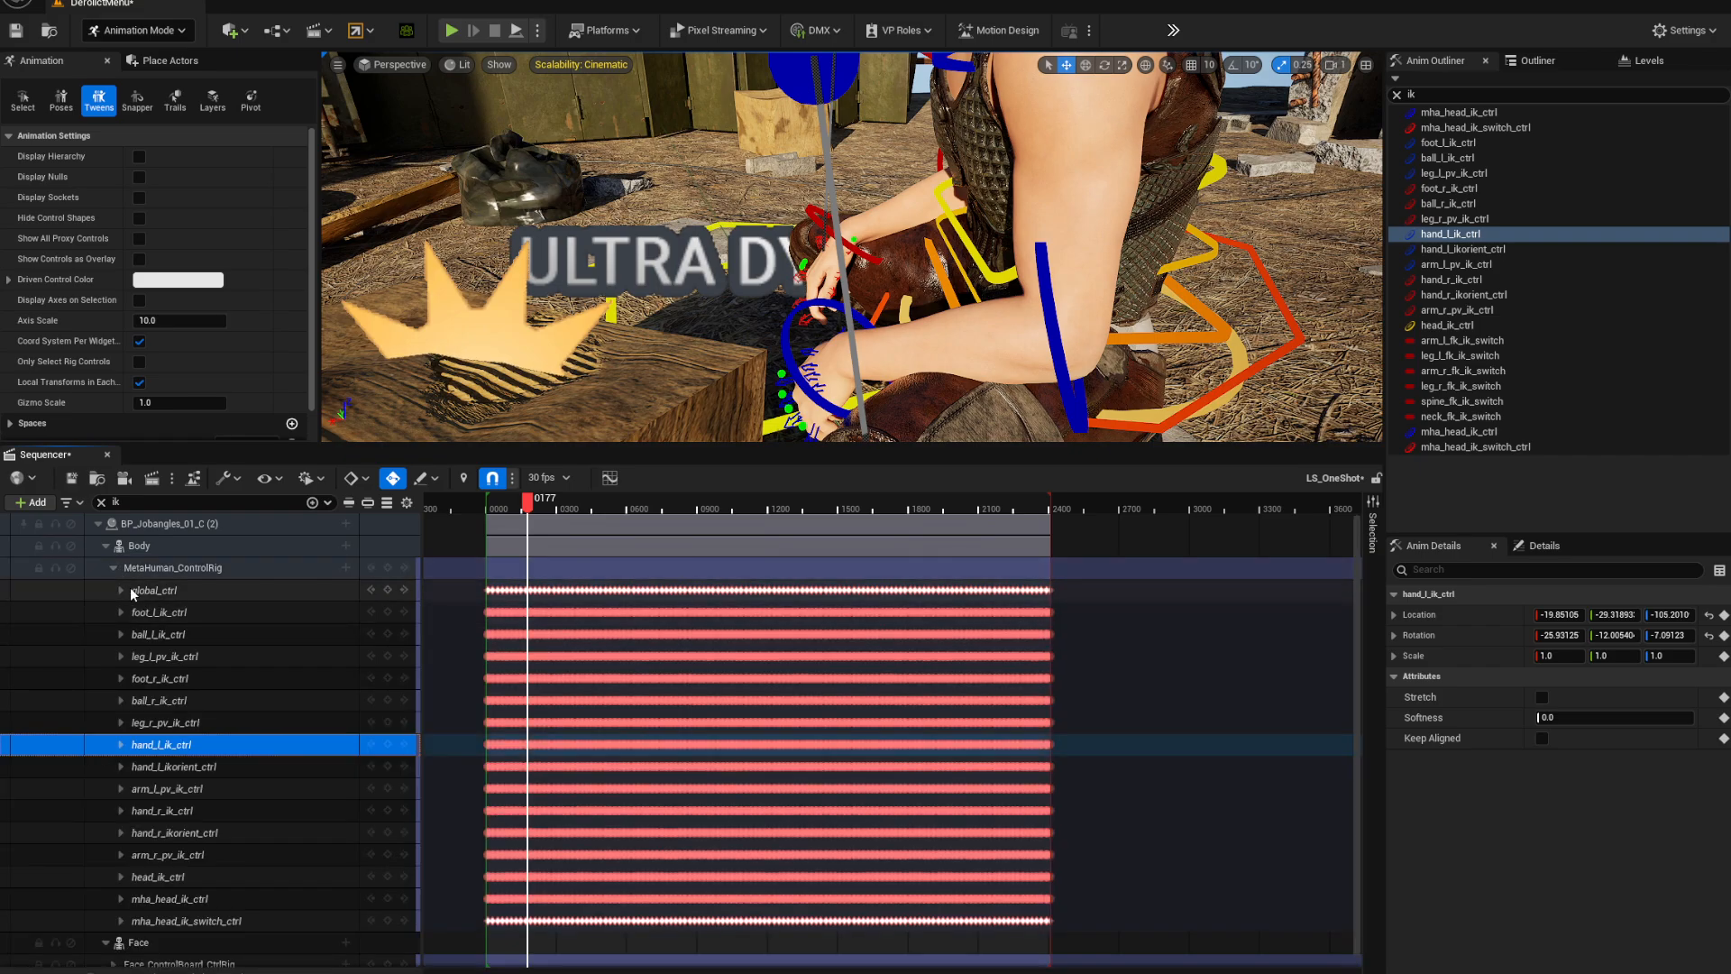
click(120, 590)
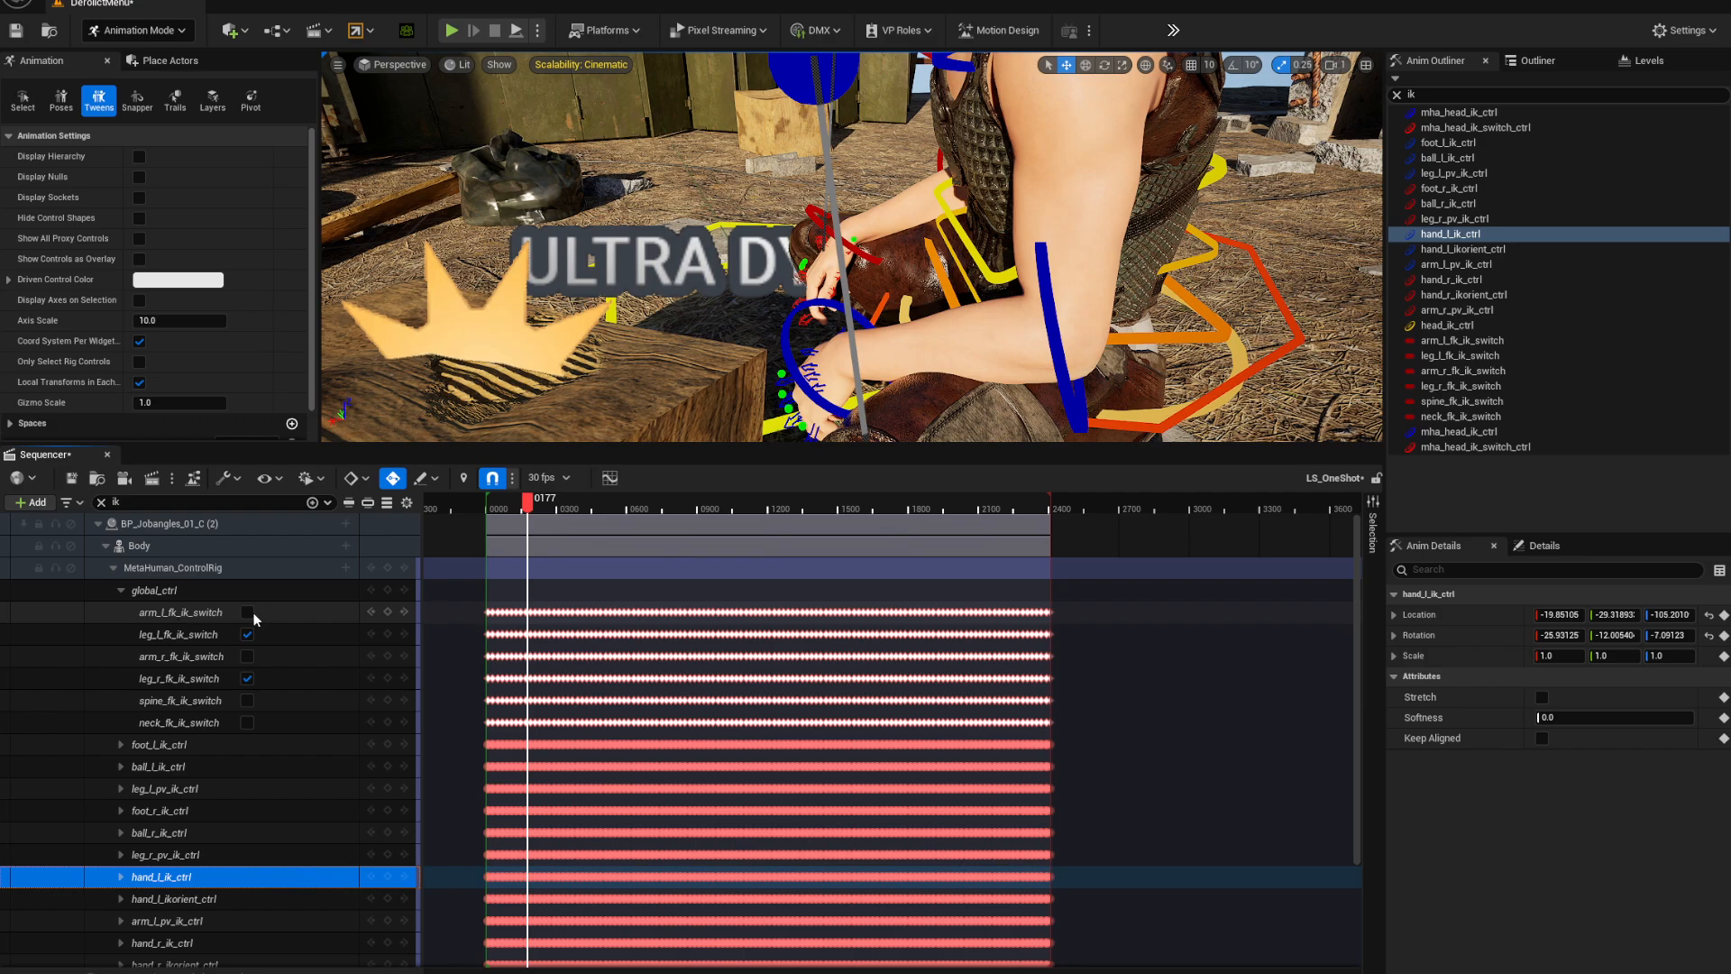
click(247, 656)
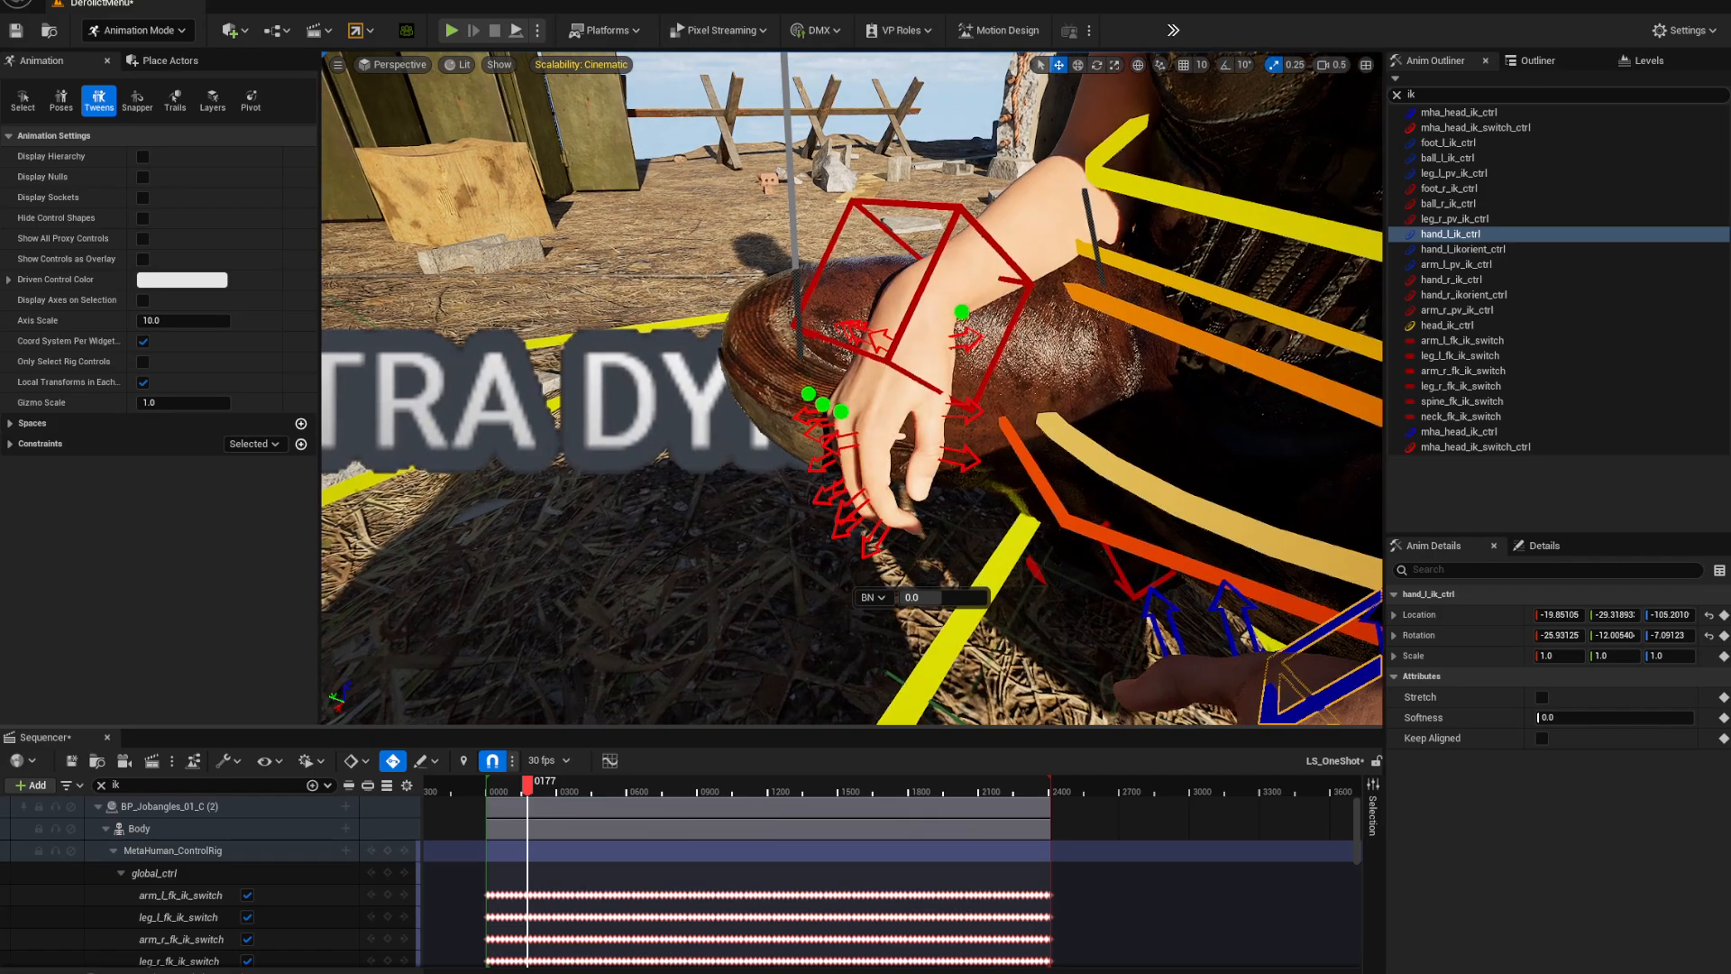
Scrub back and forth around frames 160–235 to watch the left hand, ending with both hands in view
drag(530, 781, 499, 782)
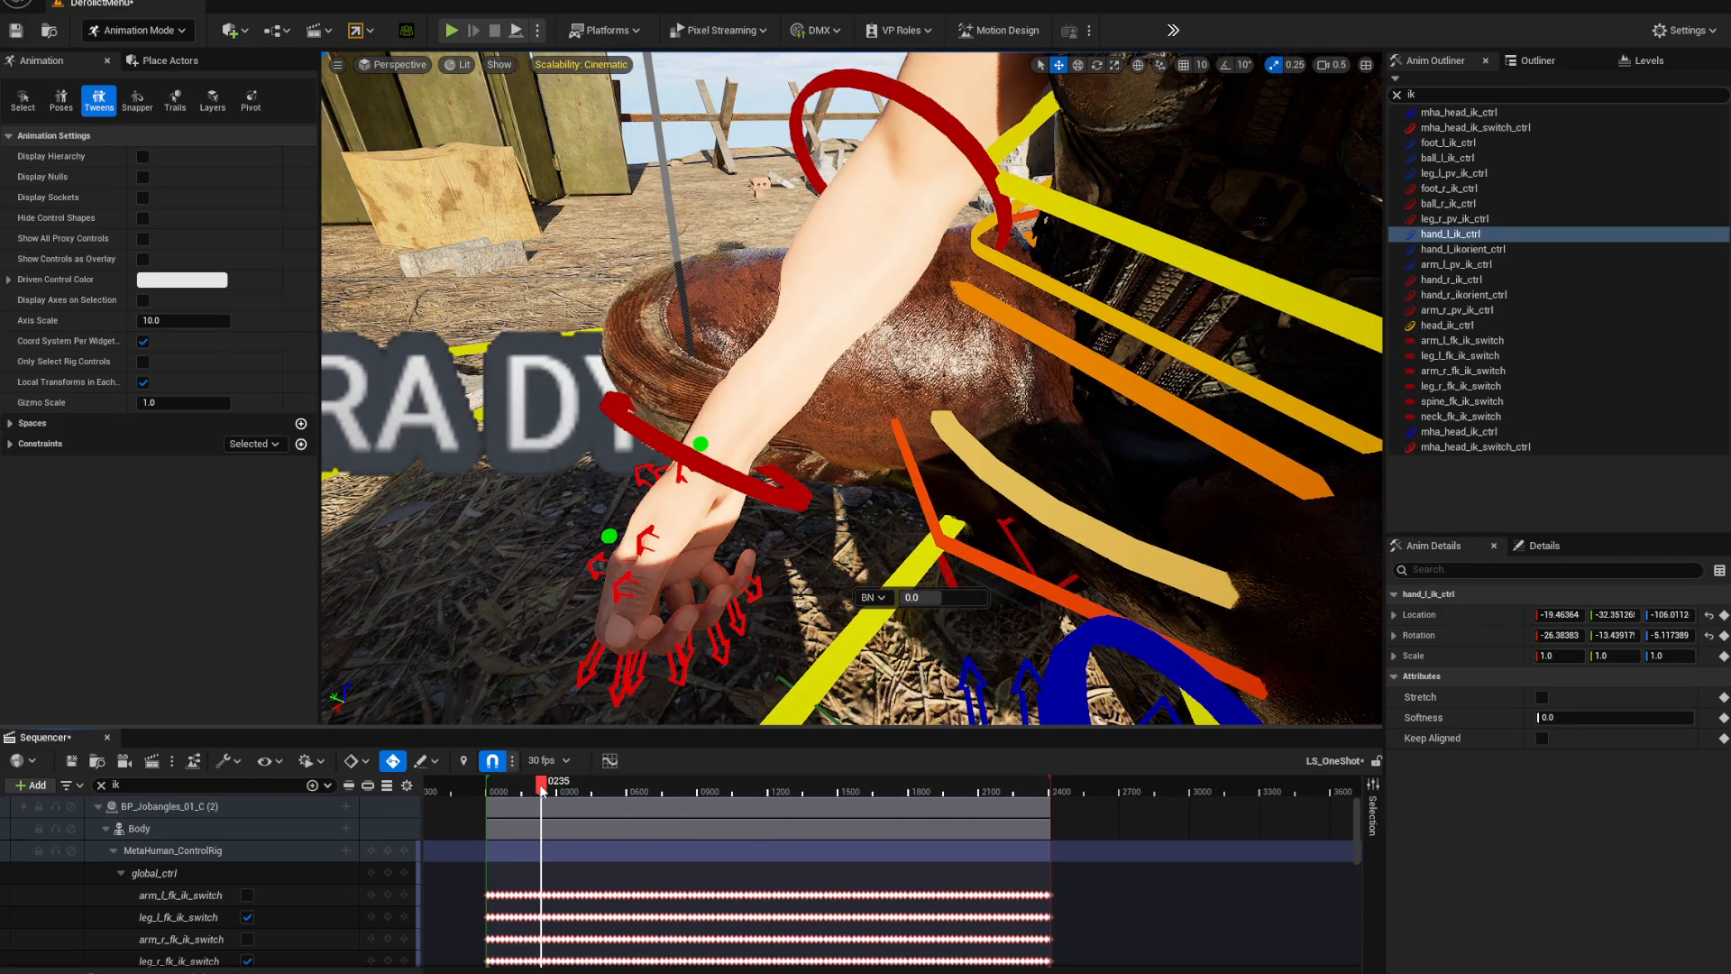
drag(539, 792, 571, 792)
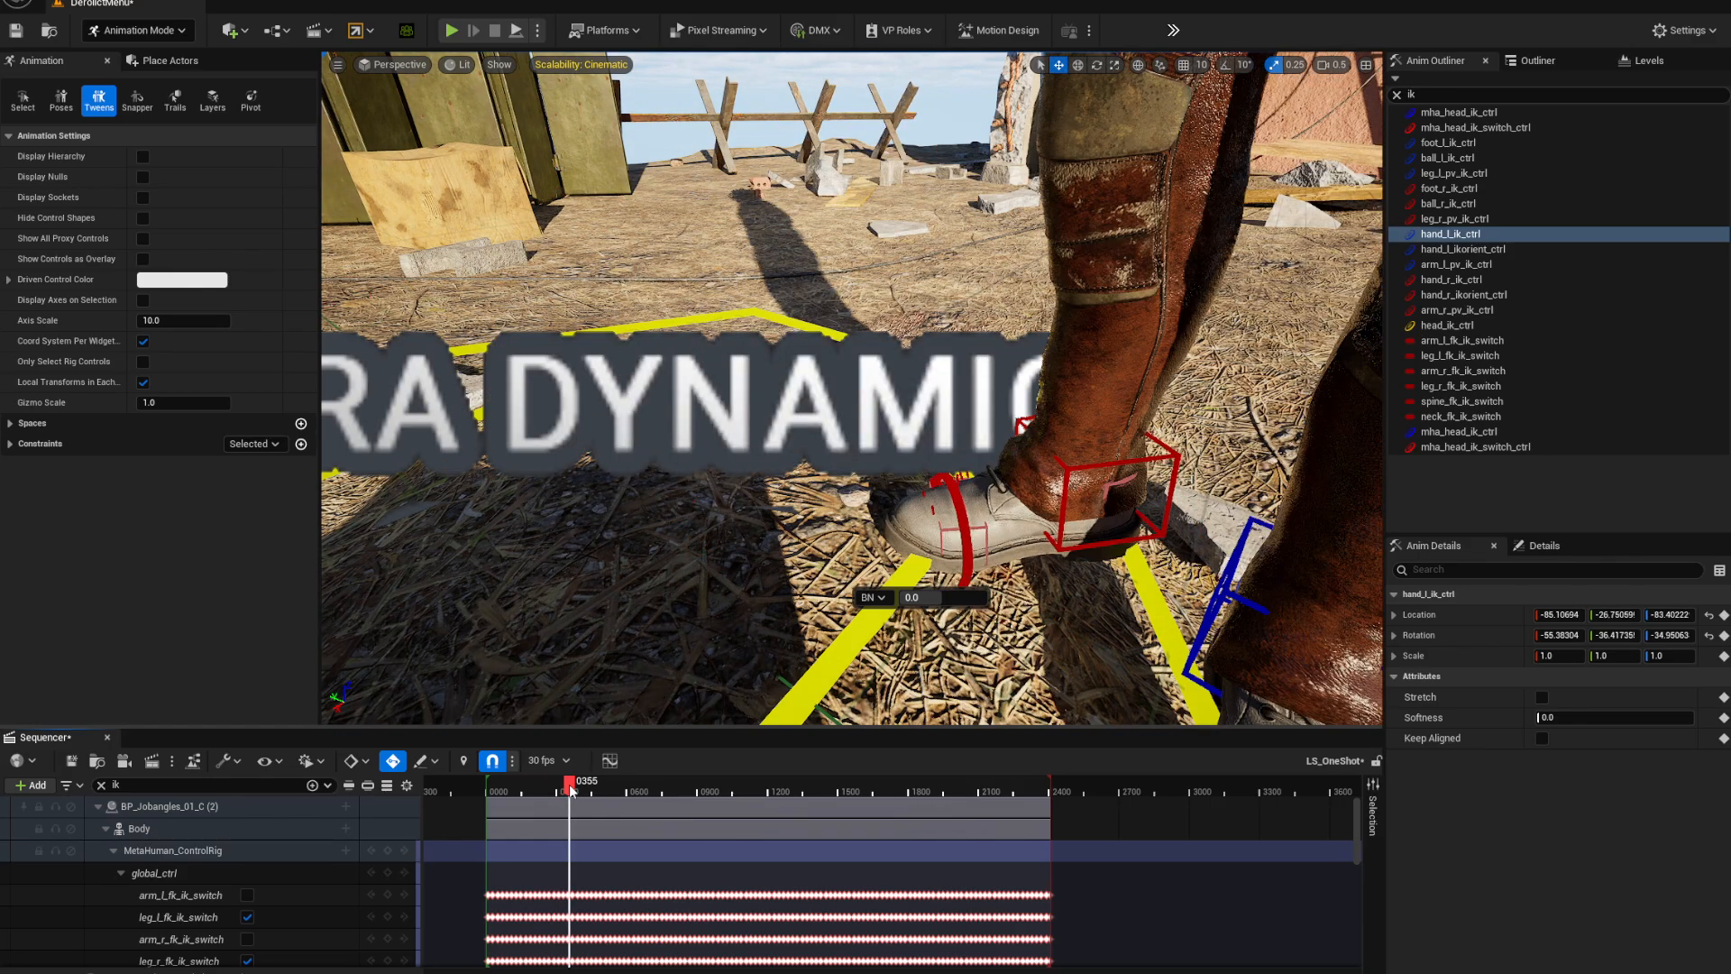
drag(571, 786, 541, 786)
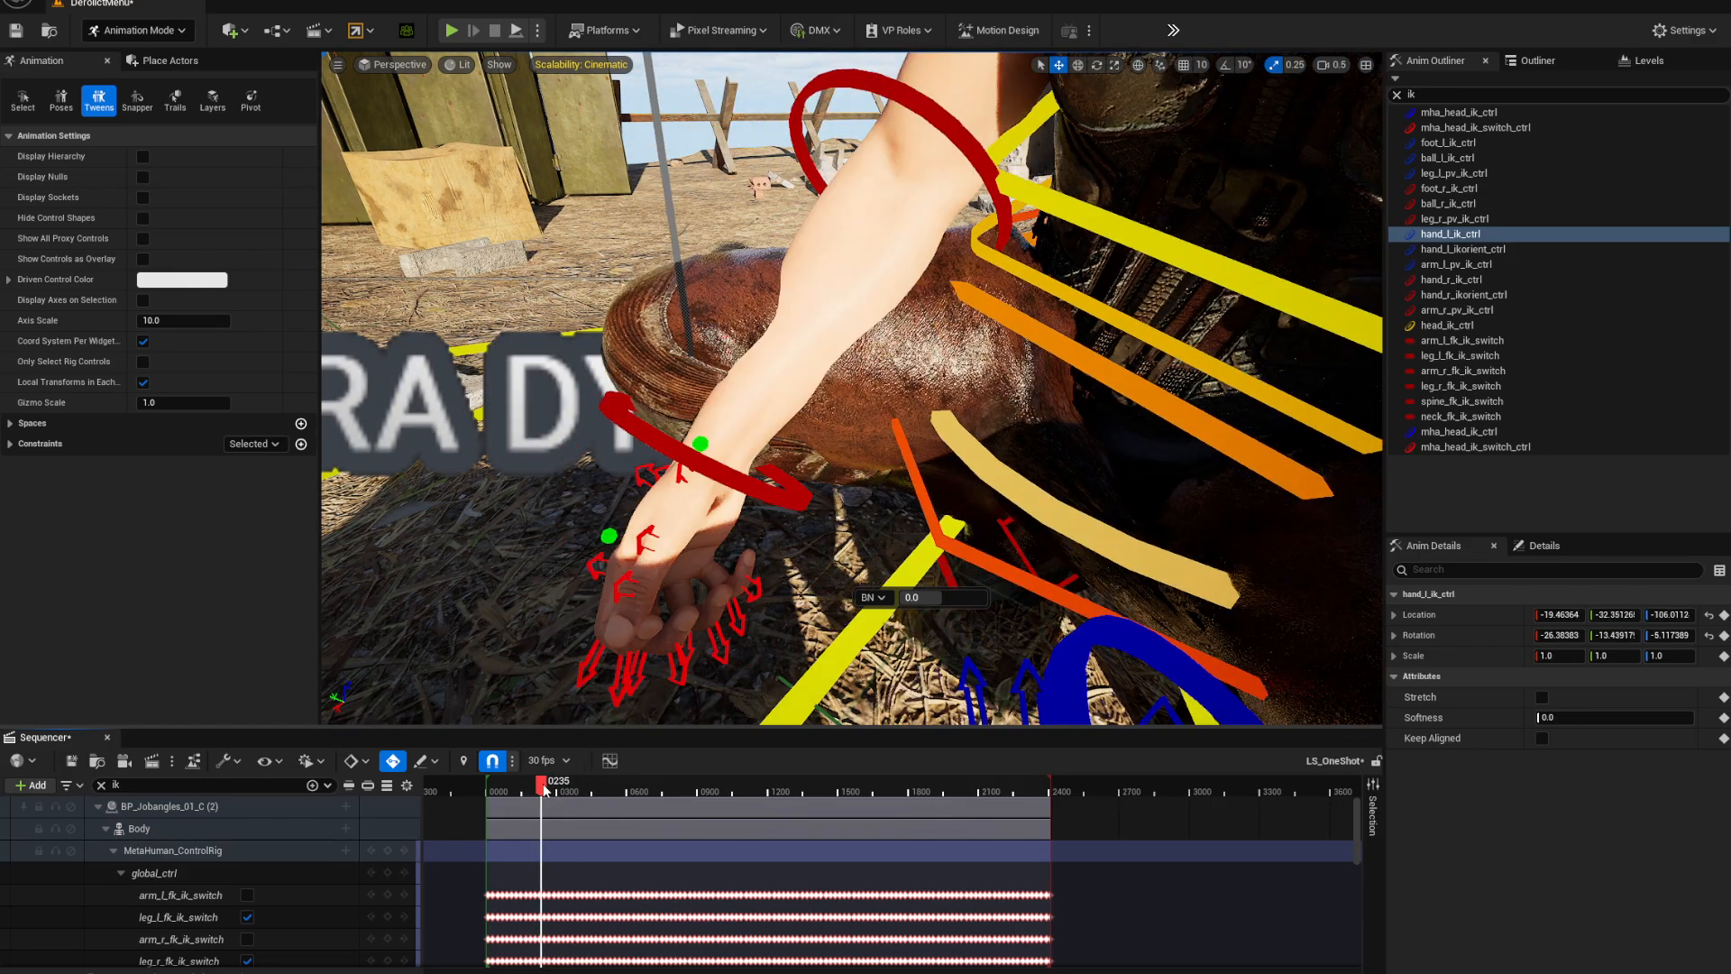
drag(541, 786, 525, 786)
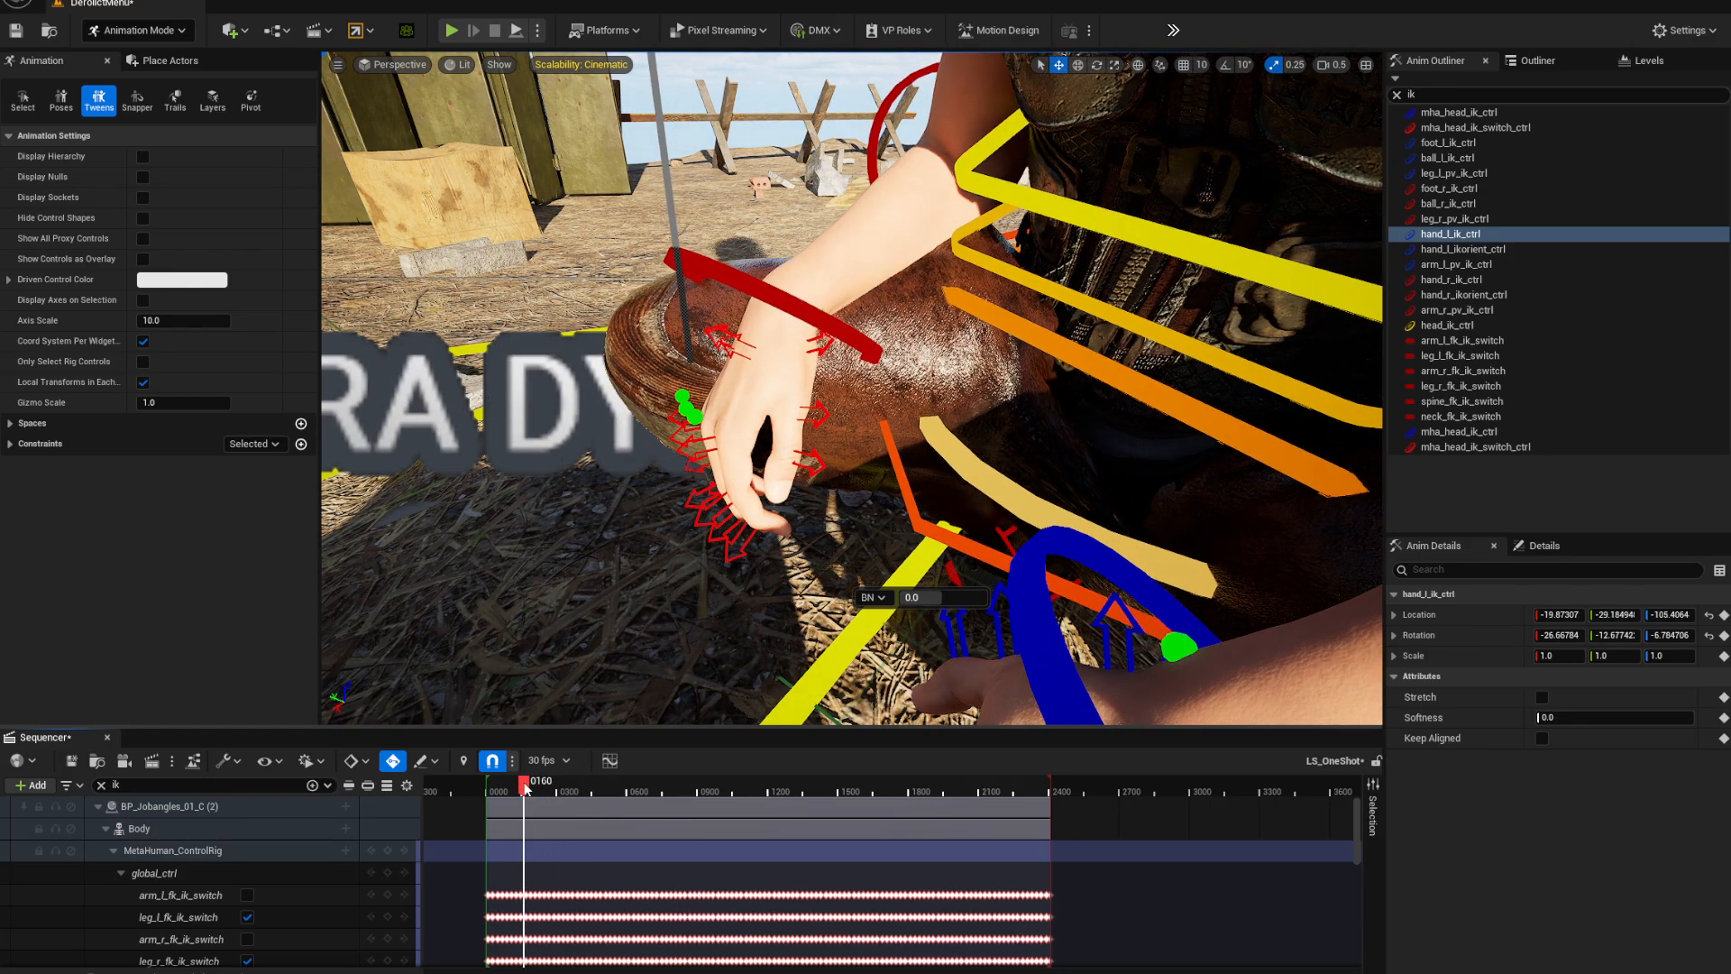
drag(526, 782, 533, 782)
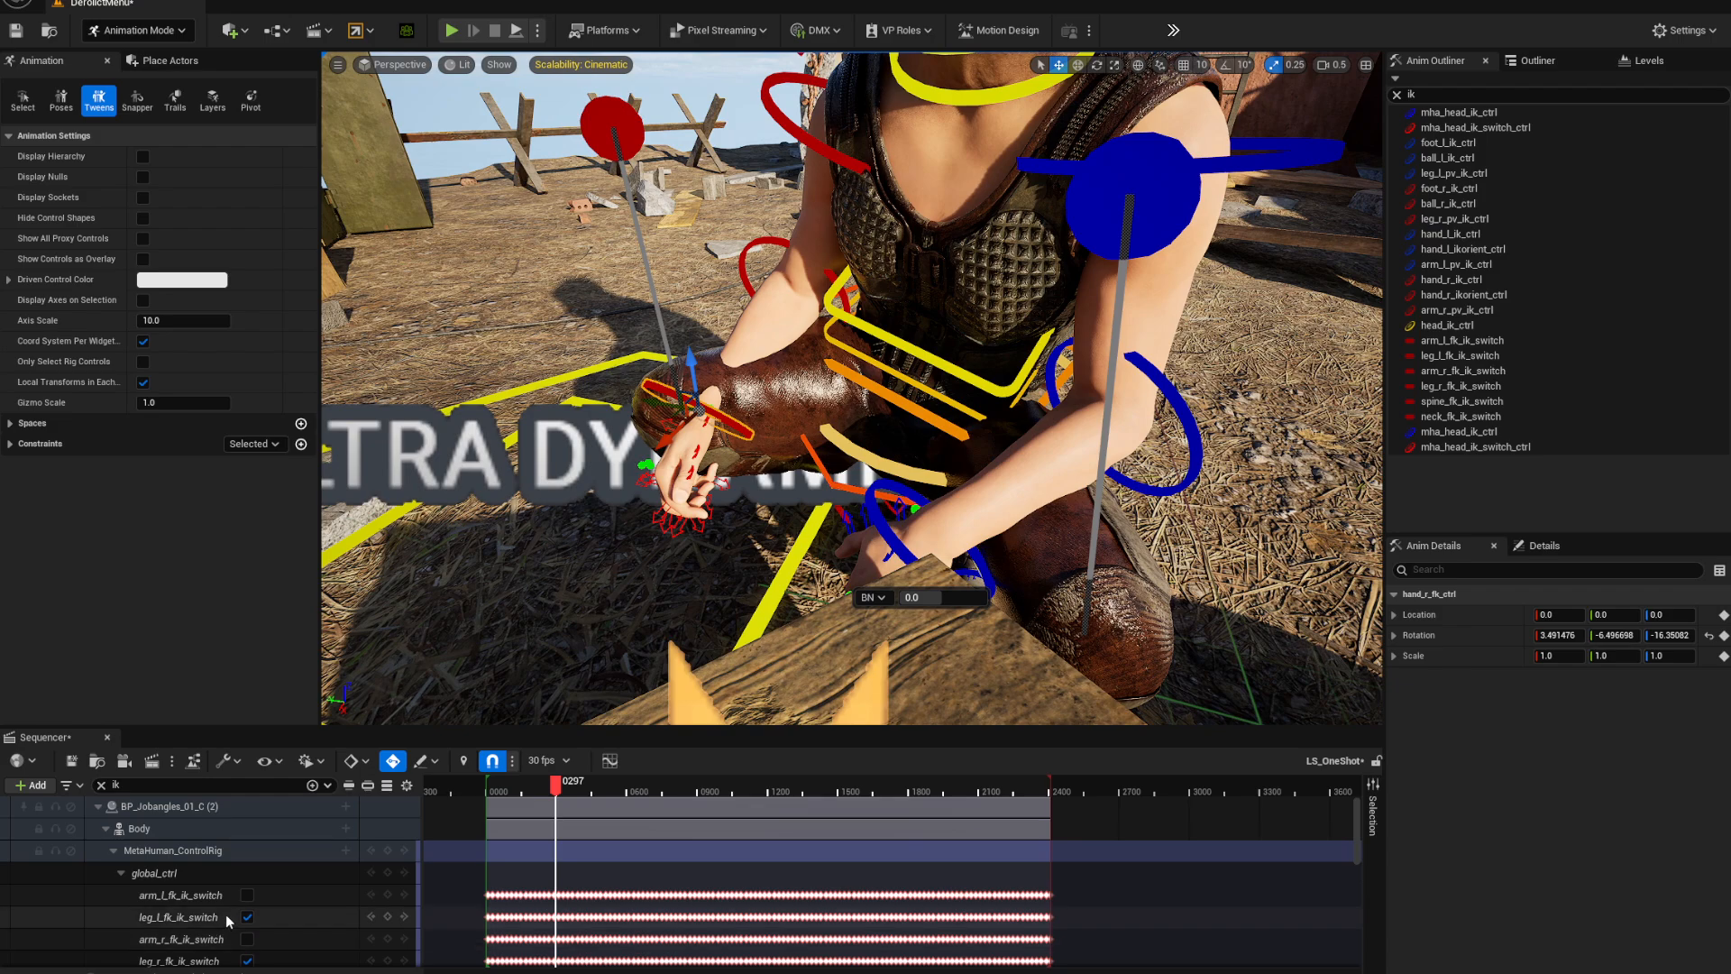
scroll(down, 3)
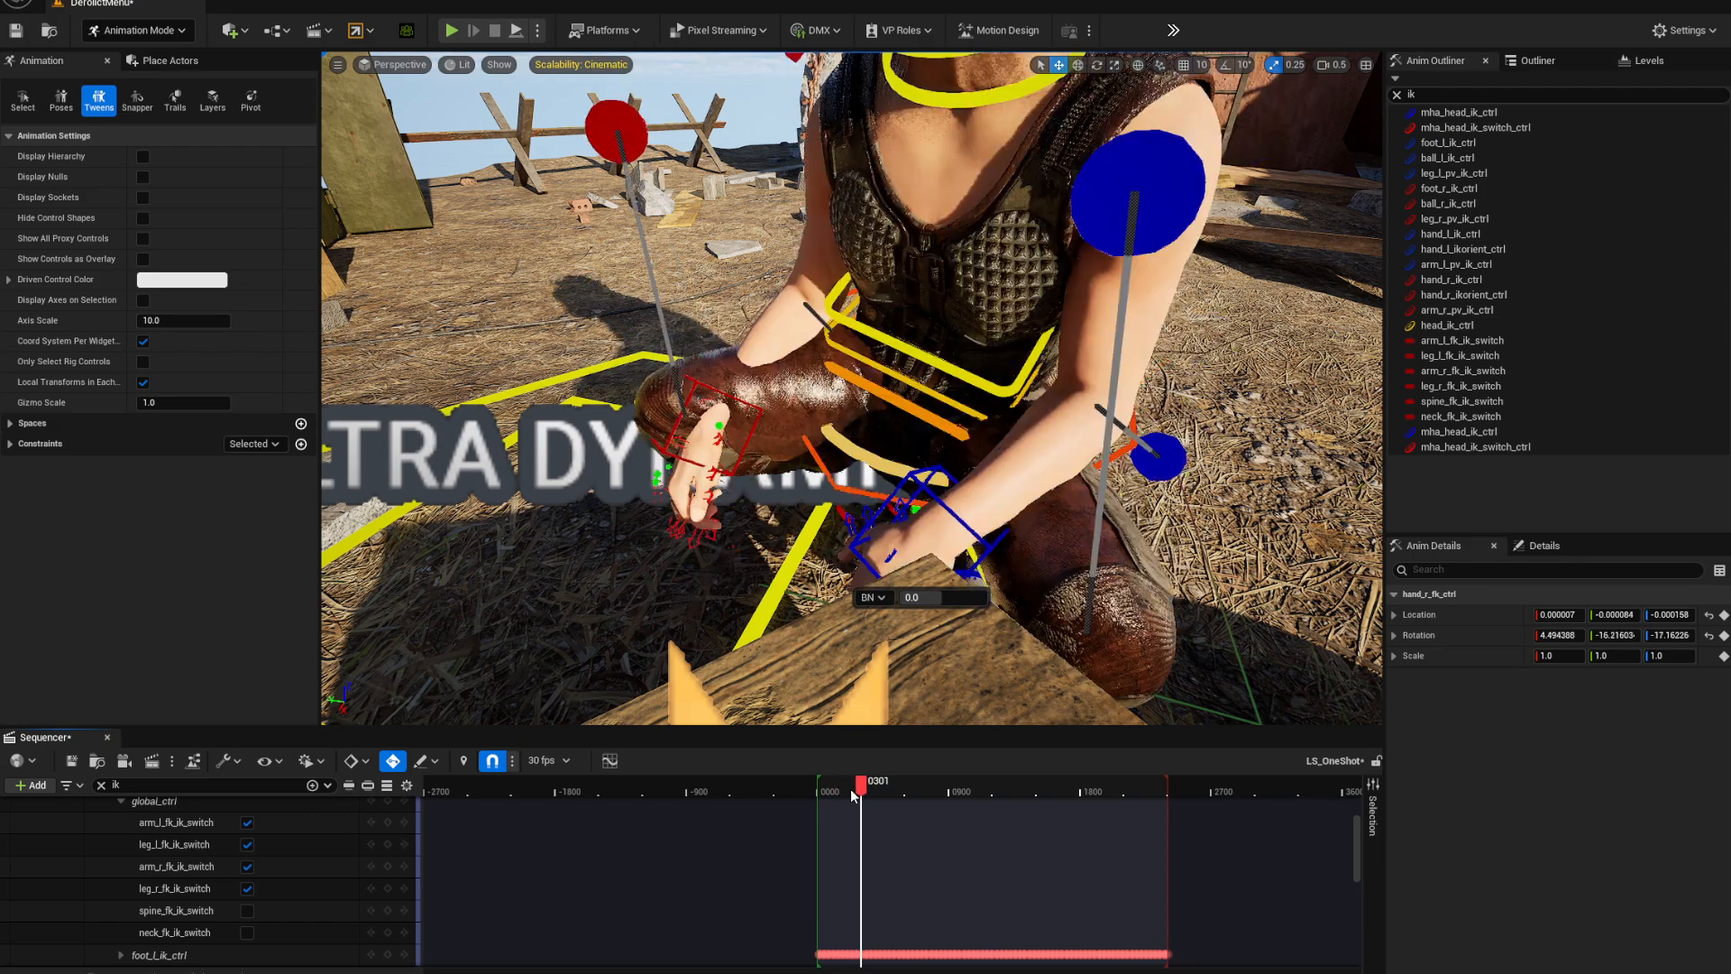
drag(860, 792, 845, 792)
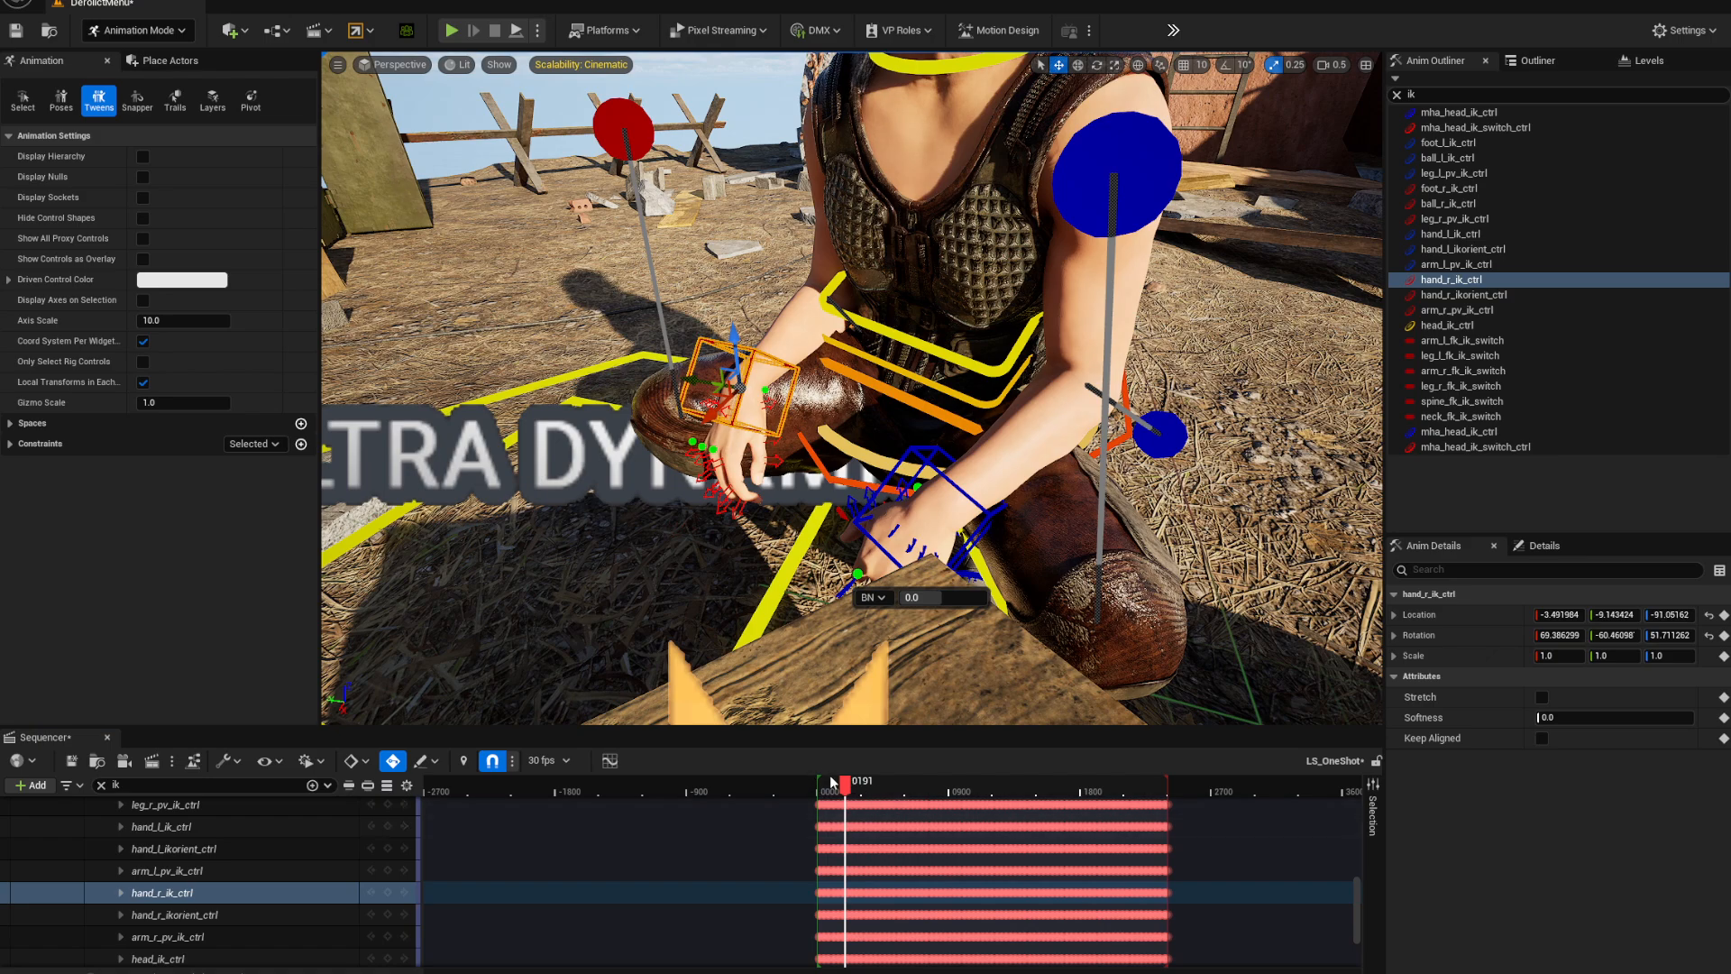
drag(831, 782, 854, 782)
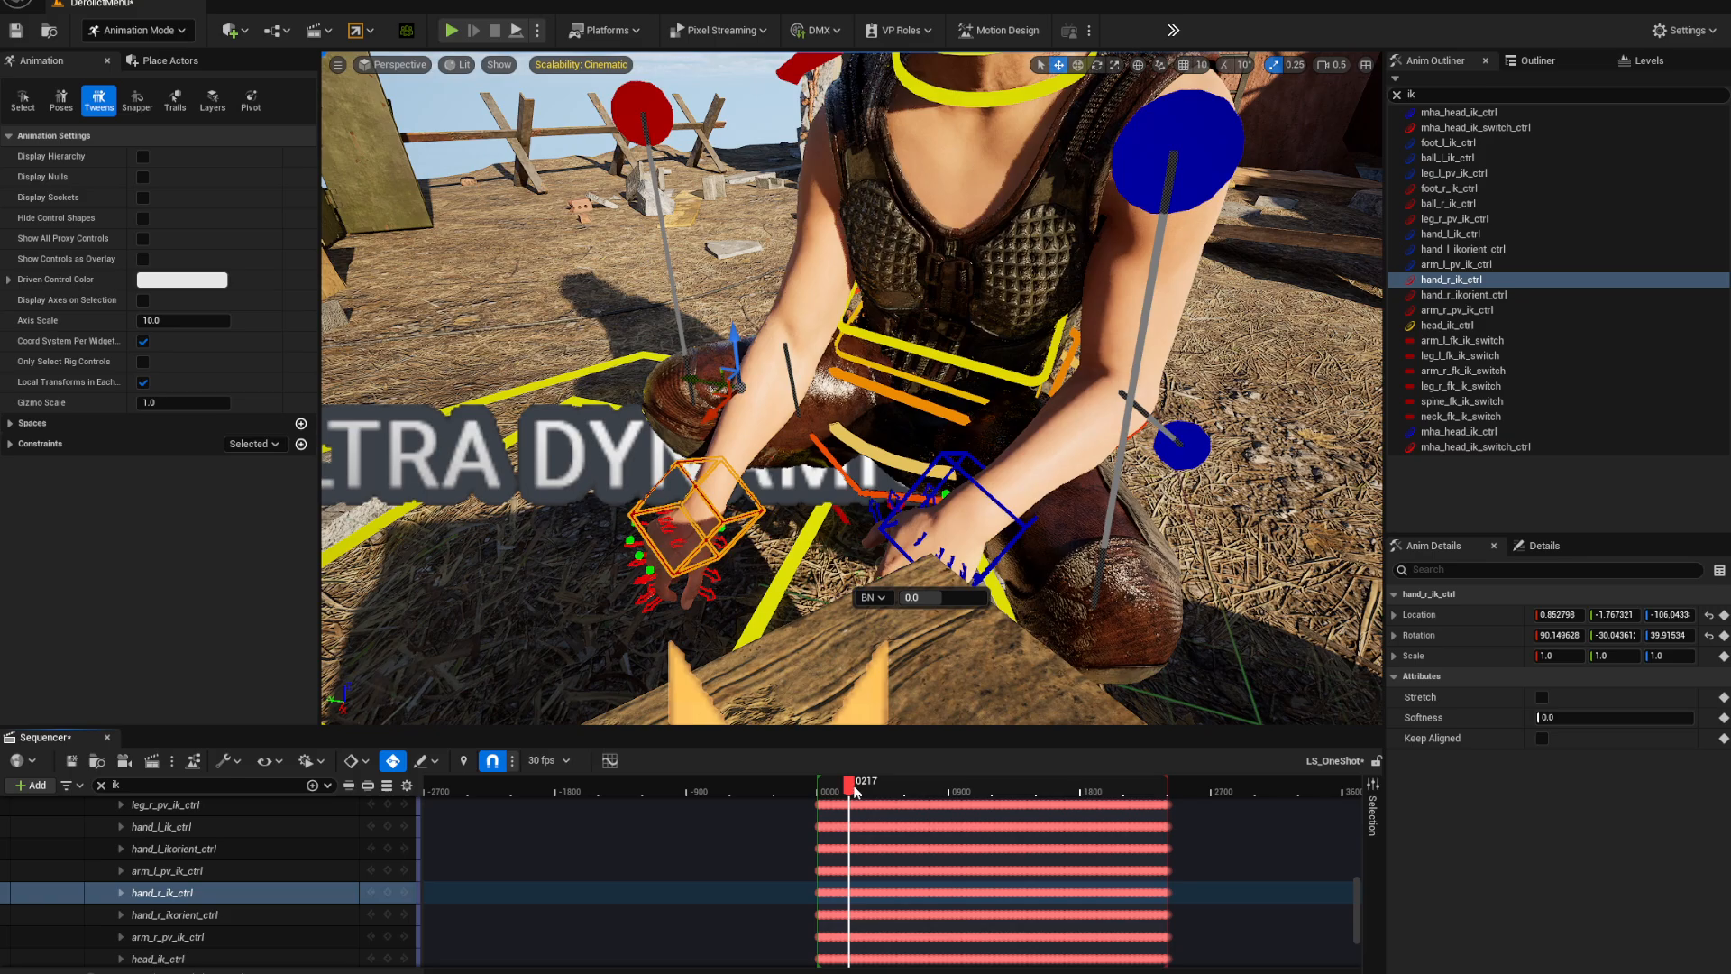
drag(854, 783, 830, 784)
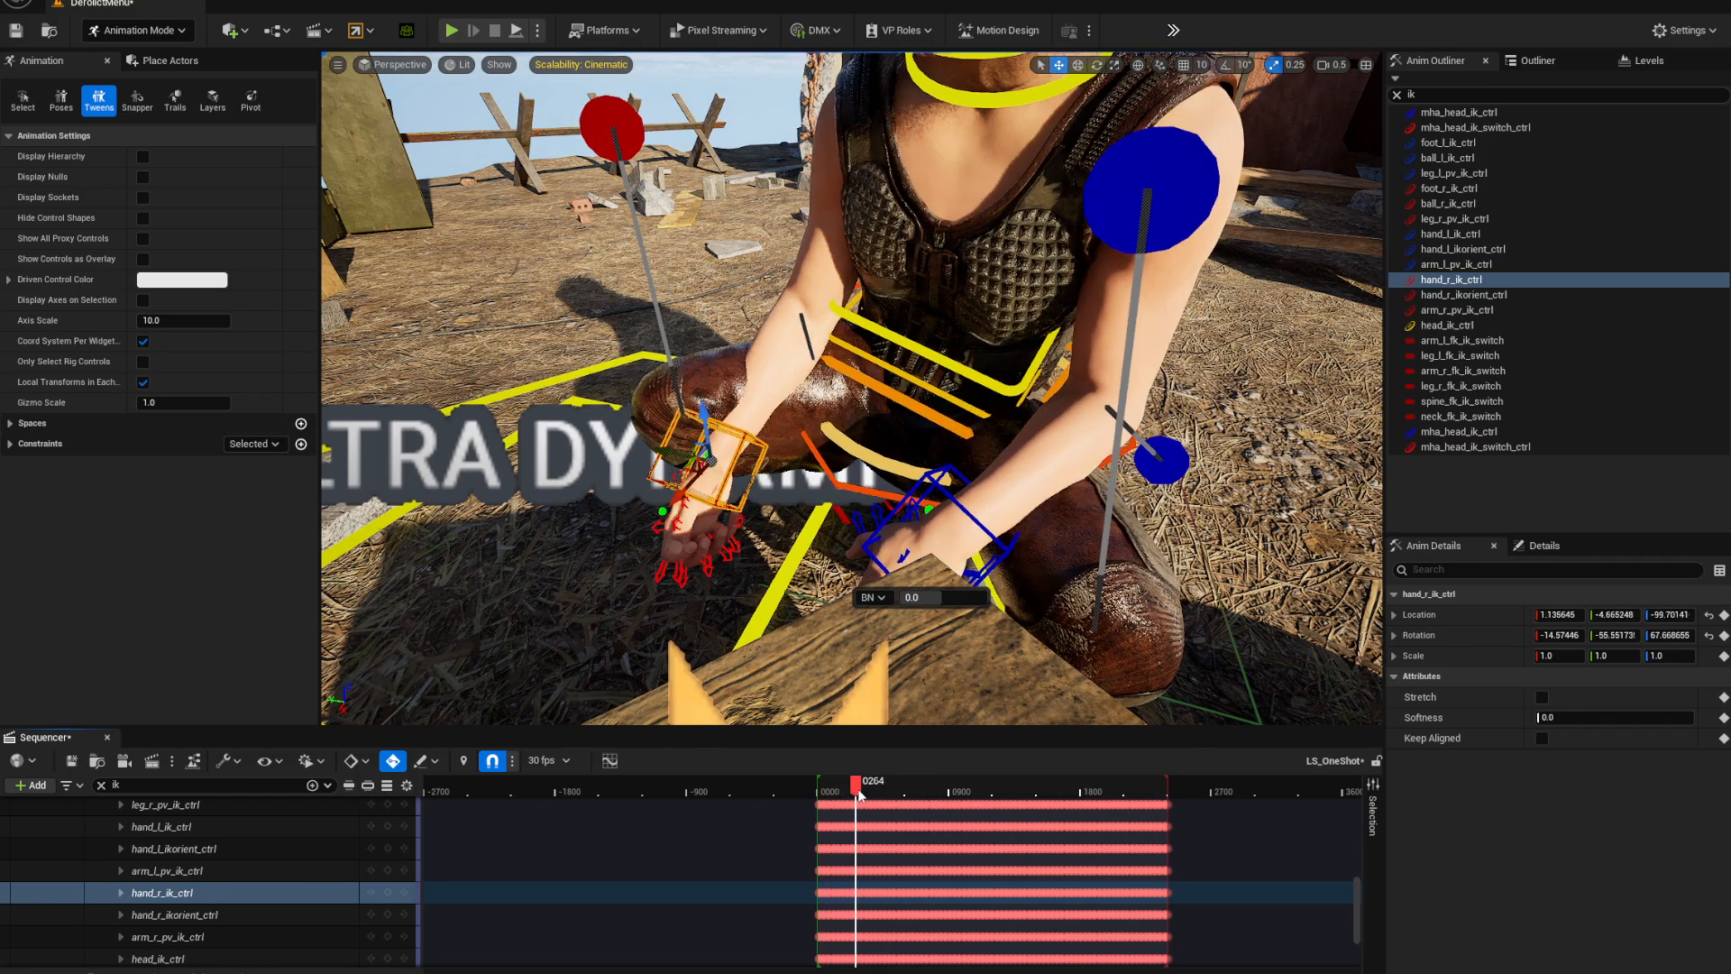
drag(860, 782, 837, 782)
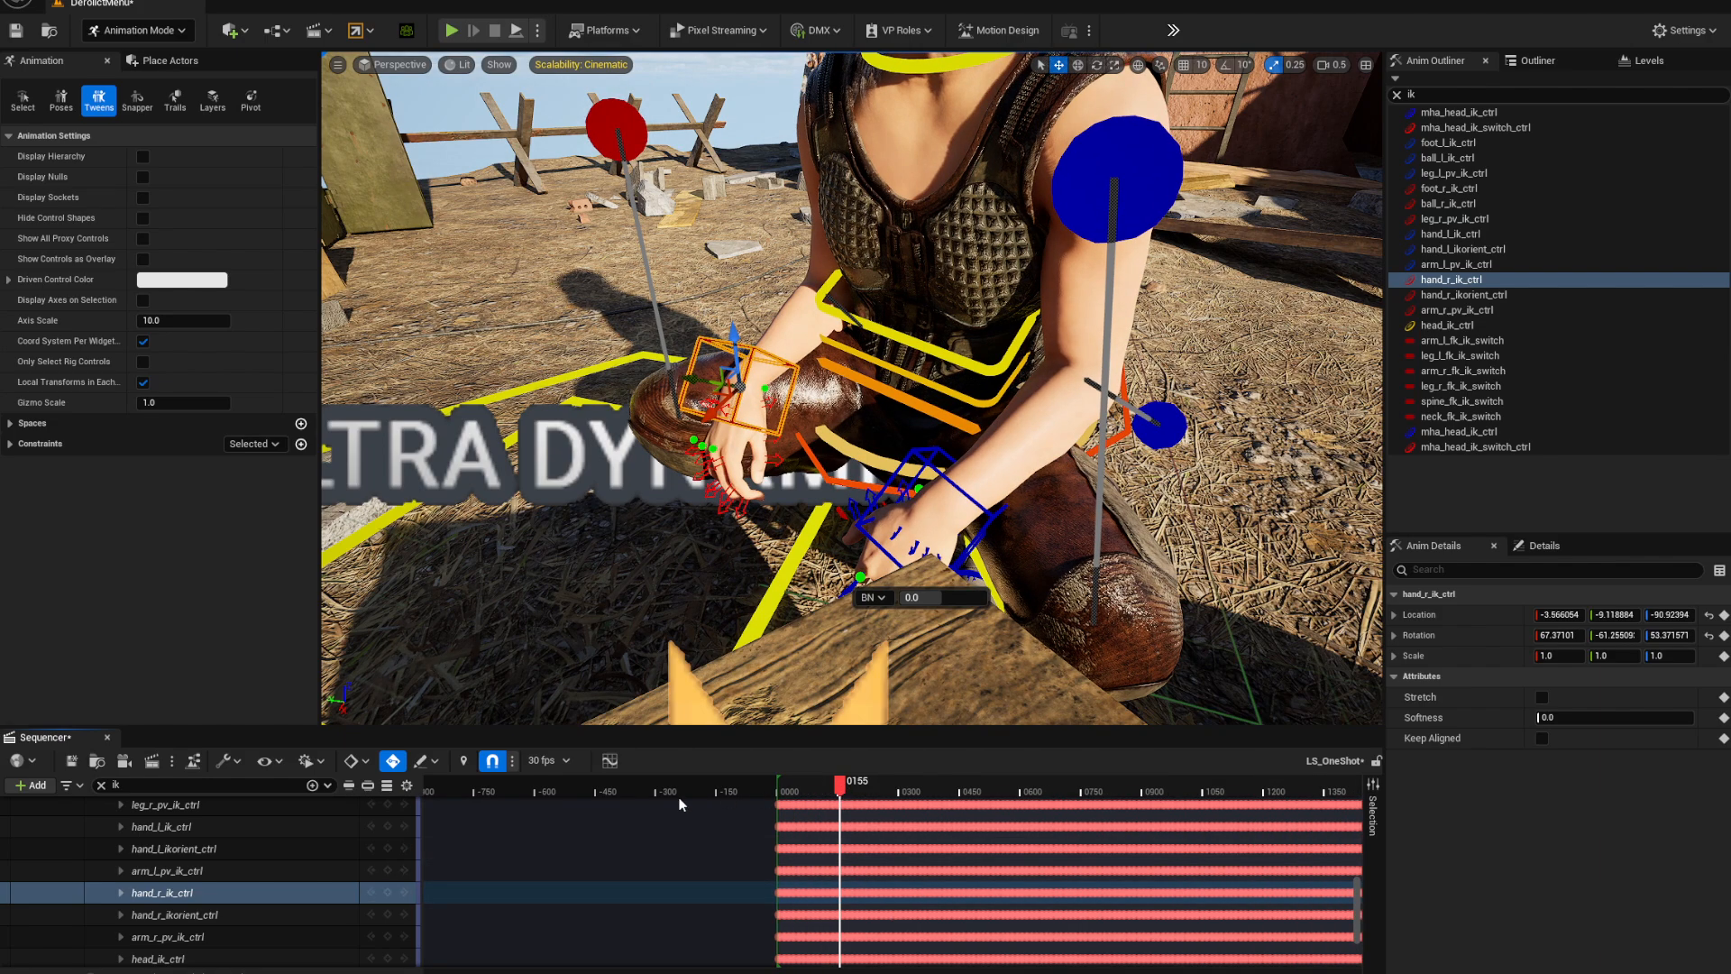
scroll(down, 3)
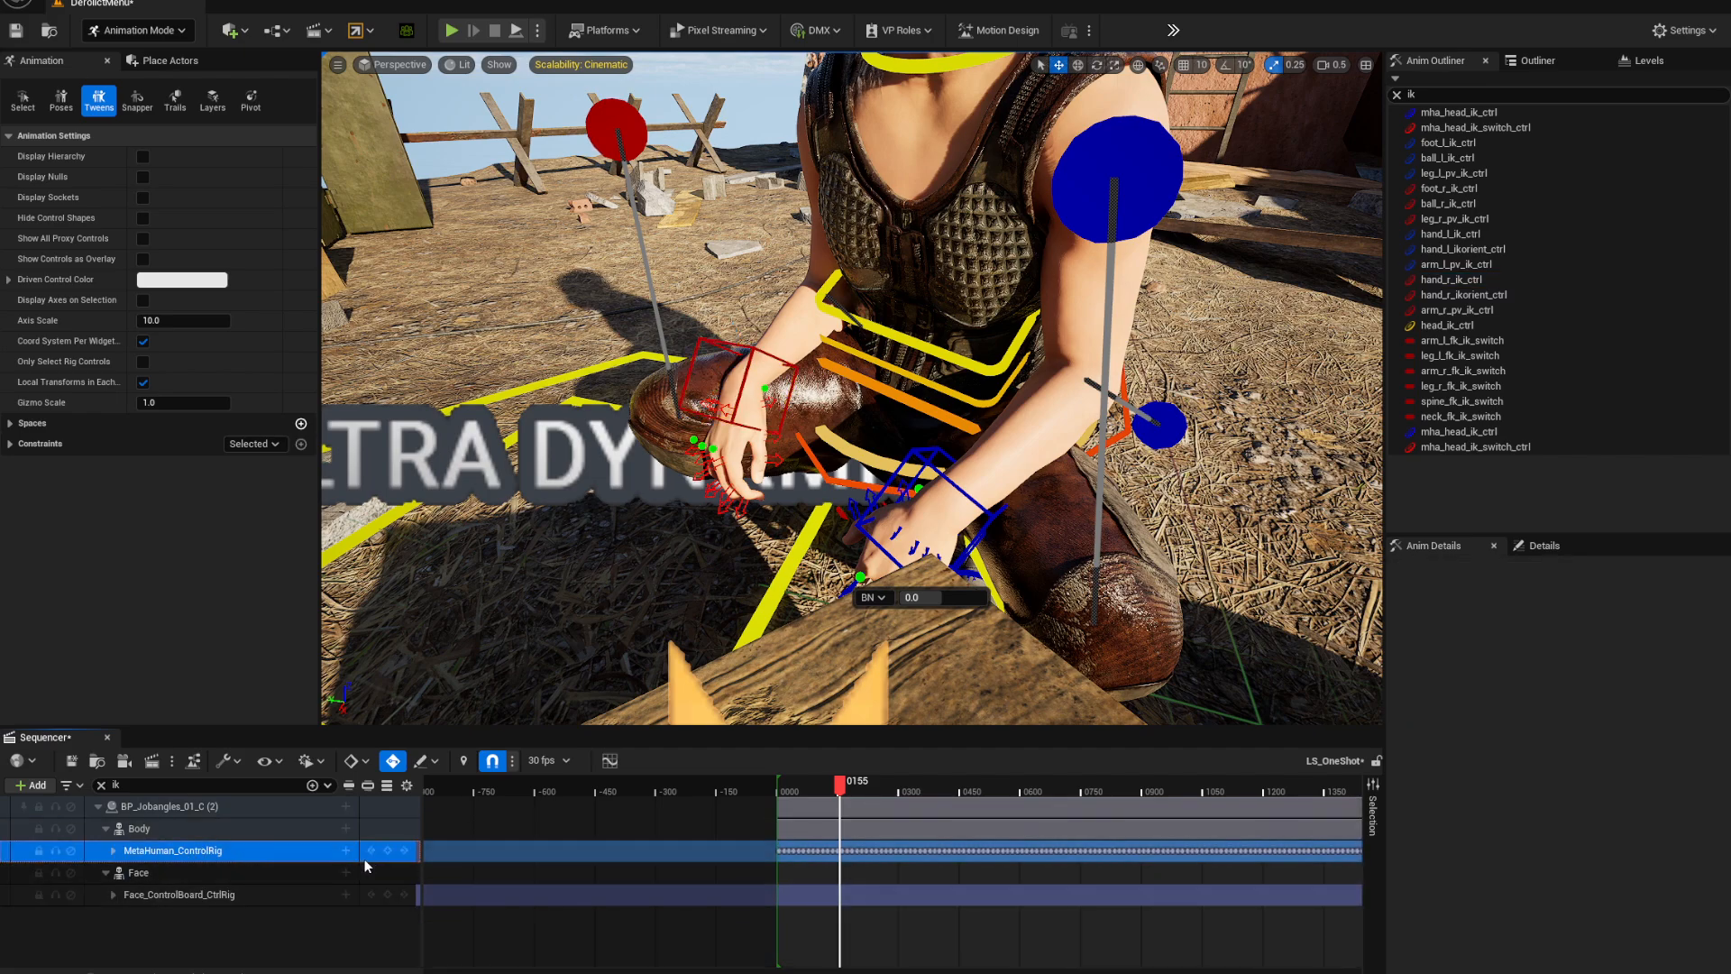
Add an additive section to the control rig and select the lower rig track
click(345, 850)
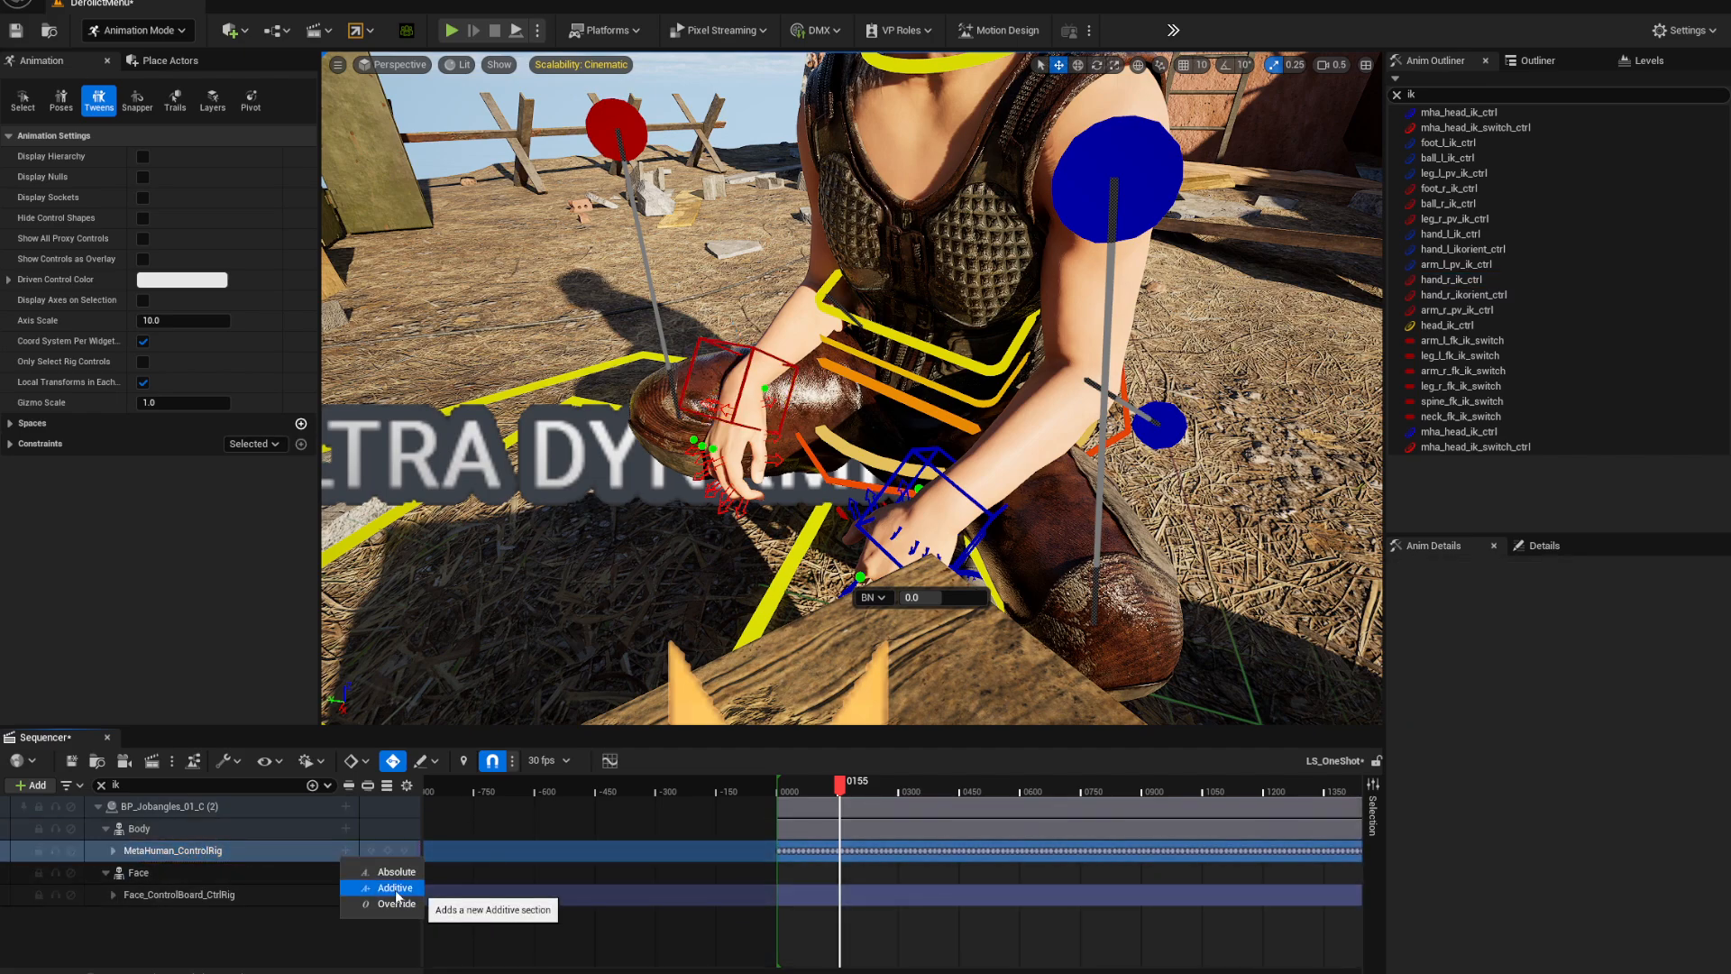
click(393, 887)
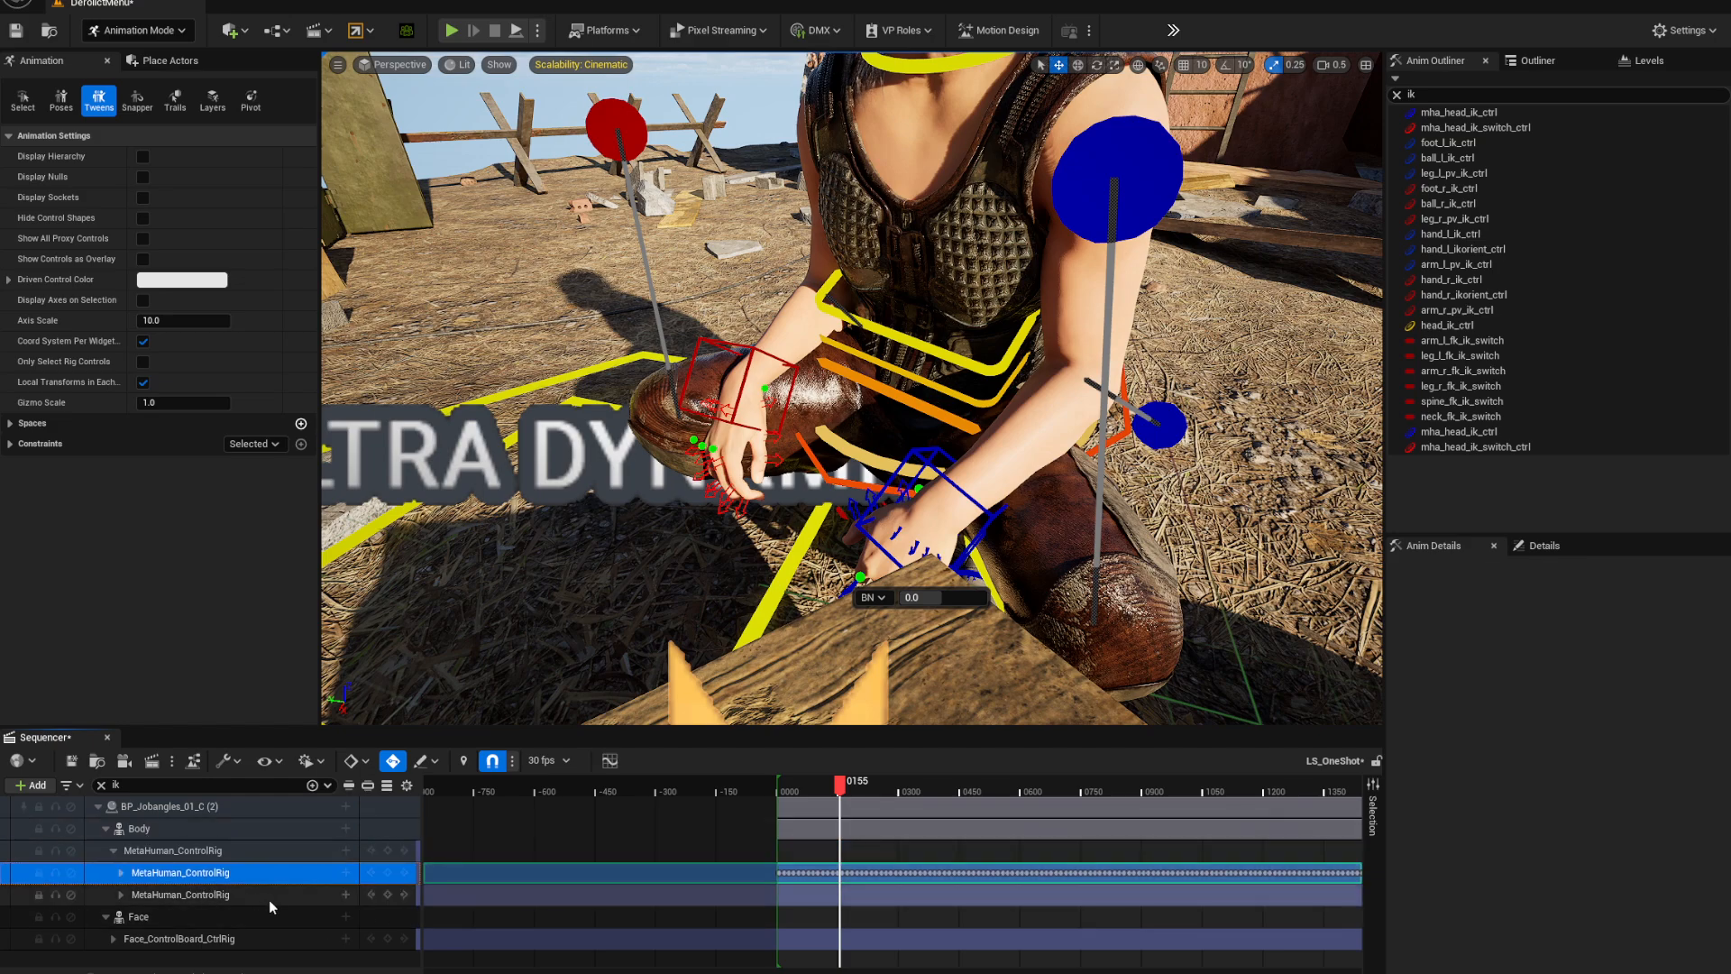
click(181, 894)
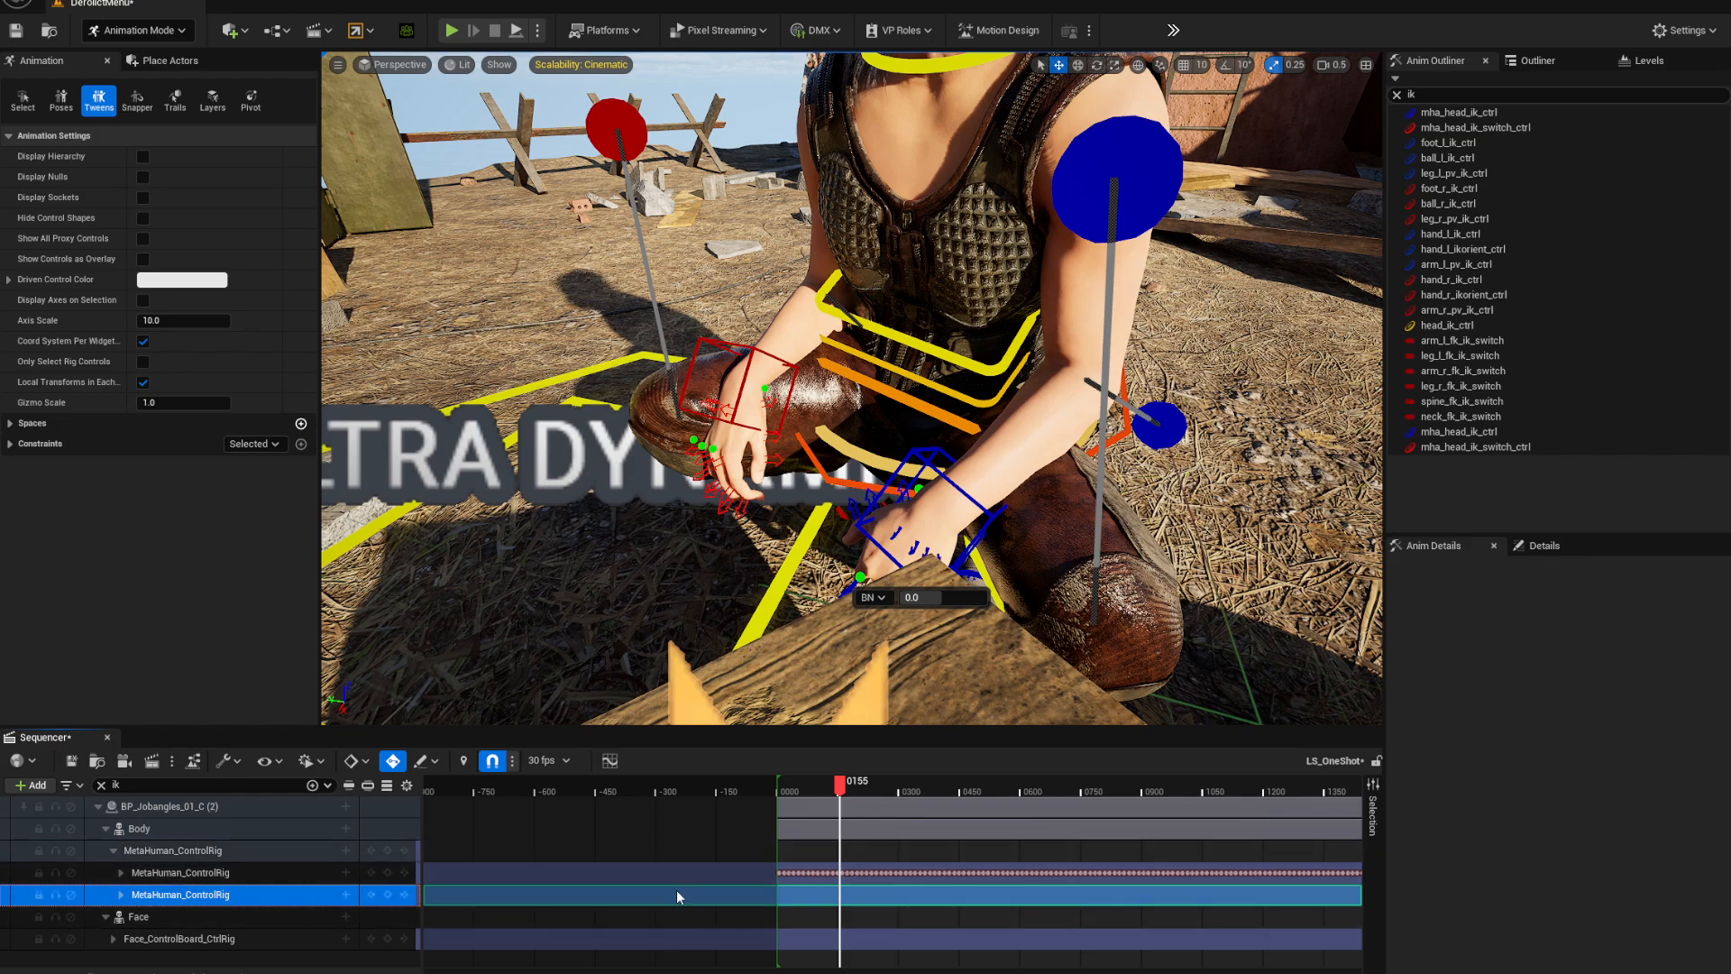
Drag hand_r_ik_ctrl onto the knee at the current frame and again at a later frame
drag(848, 795, 830, 795)
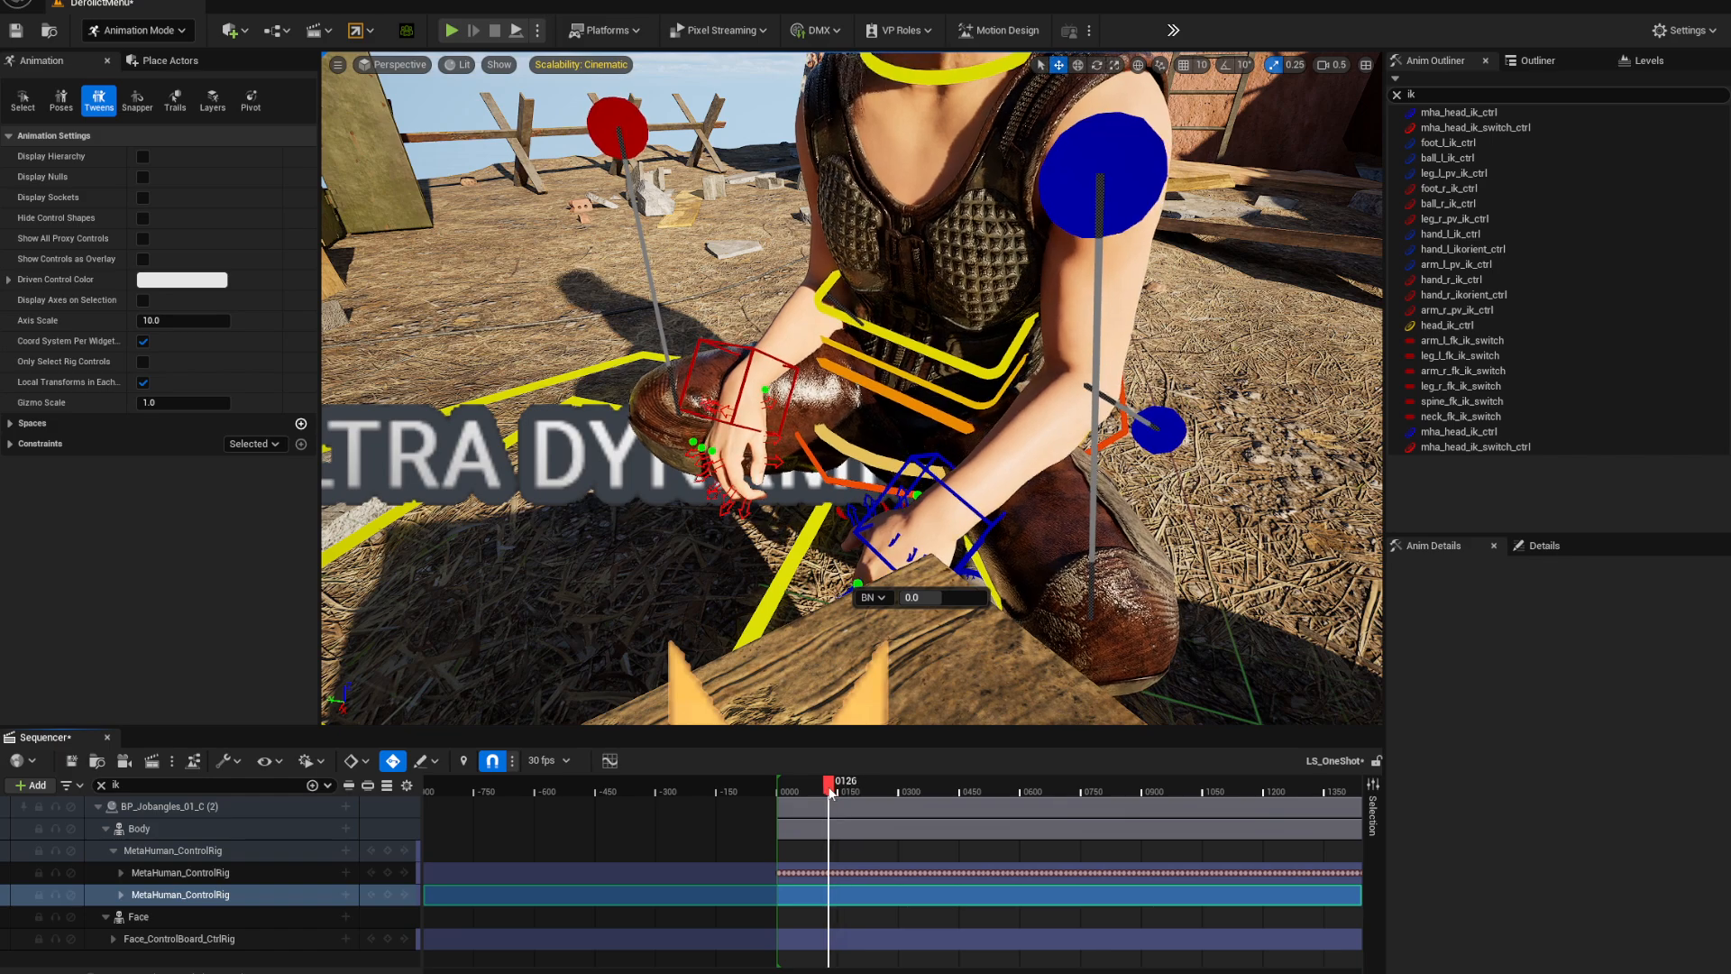
drag(831, 781, 823, 781)
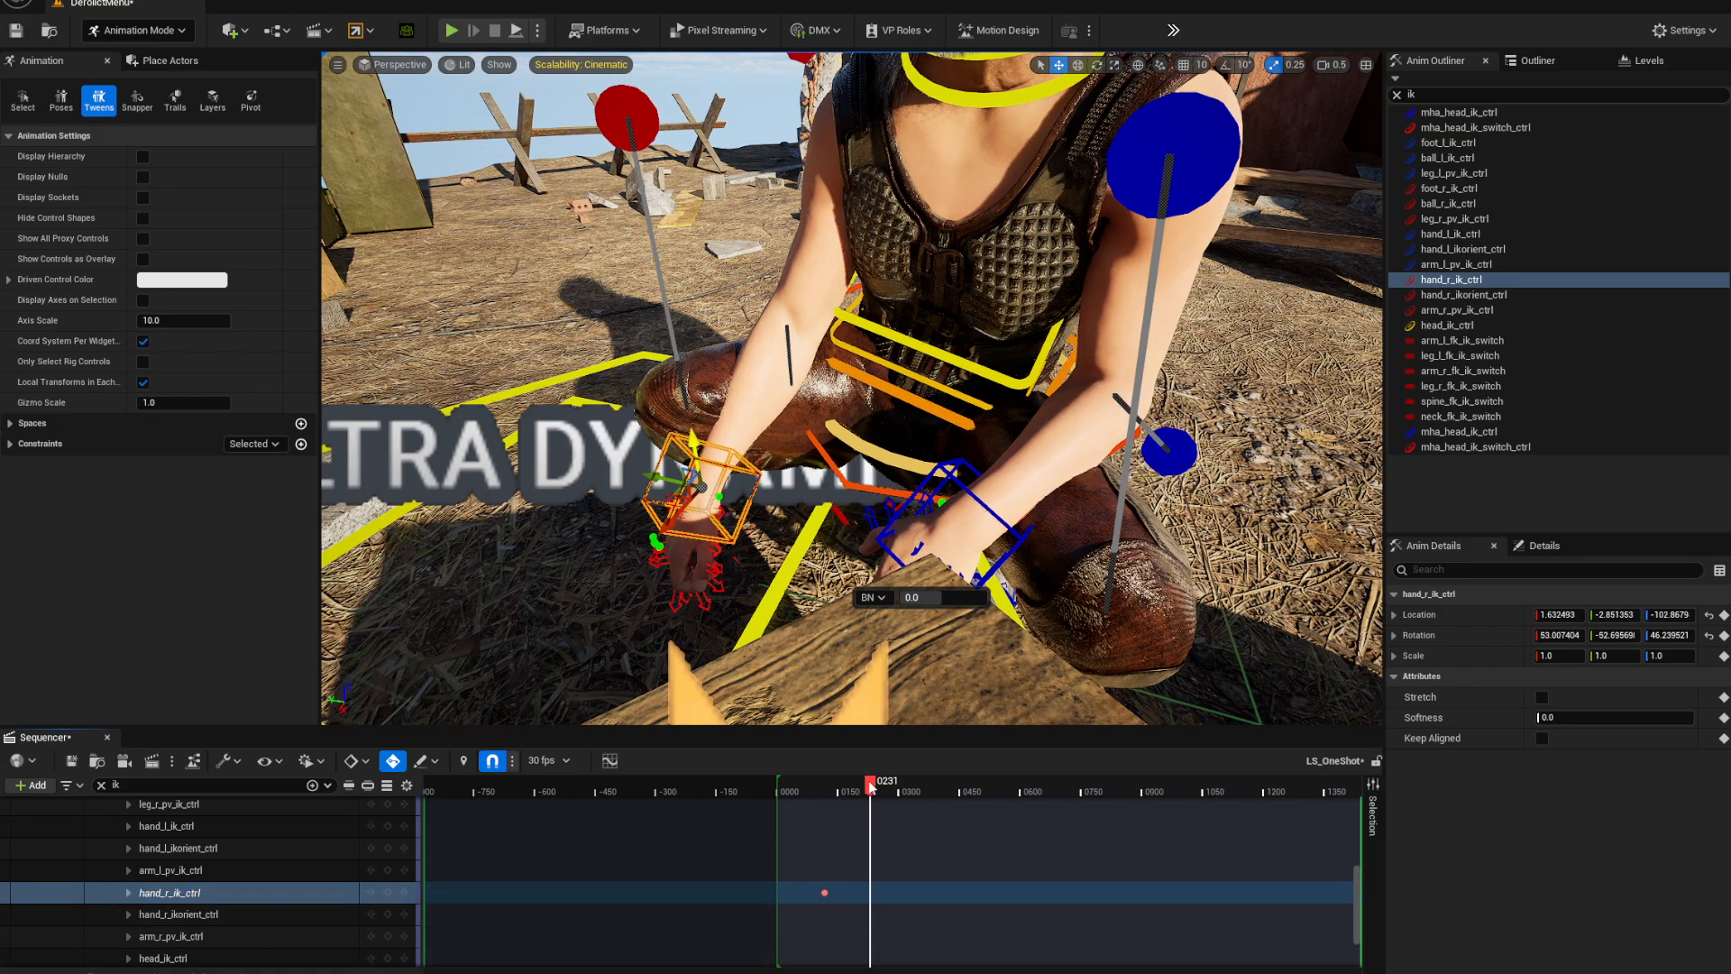
drag(871, 791, 895, 790)
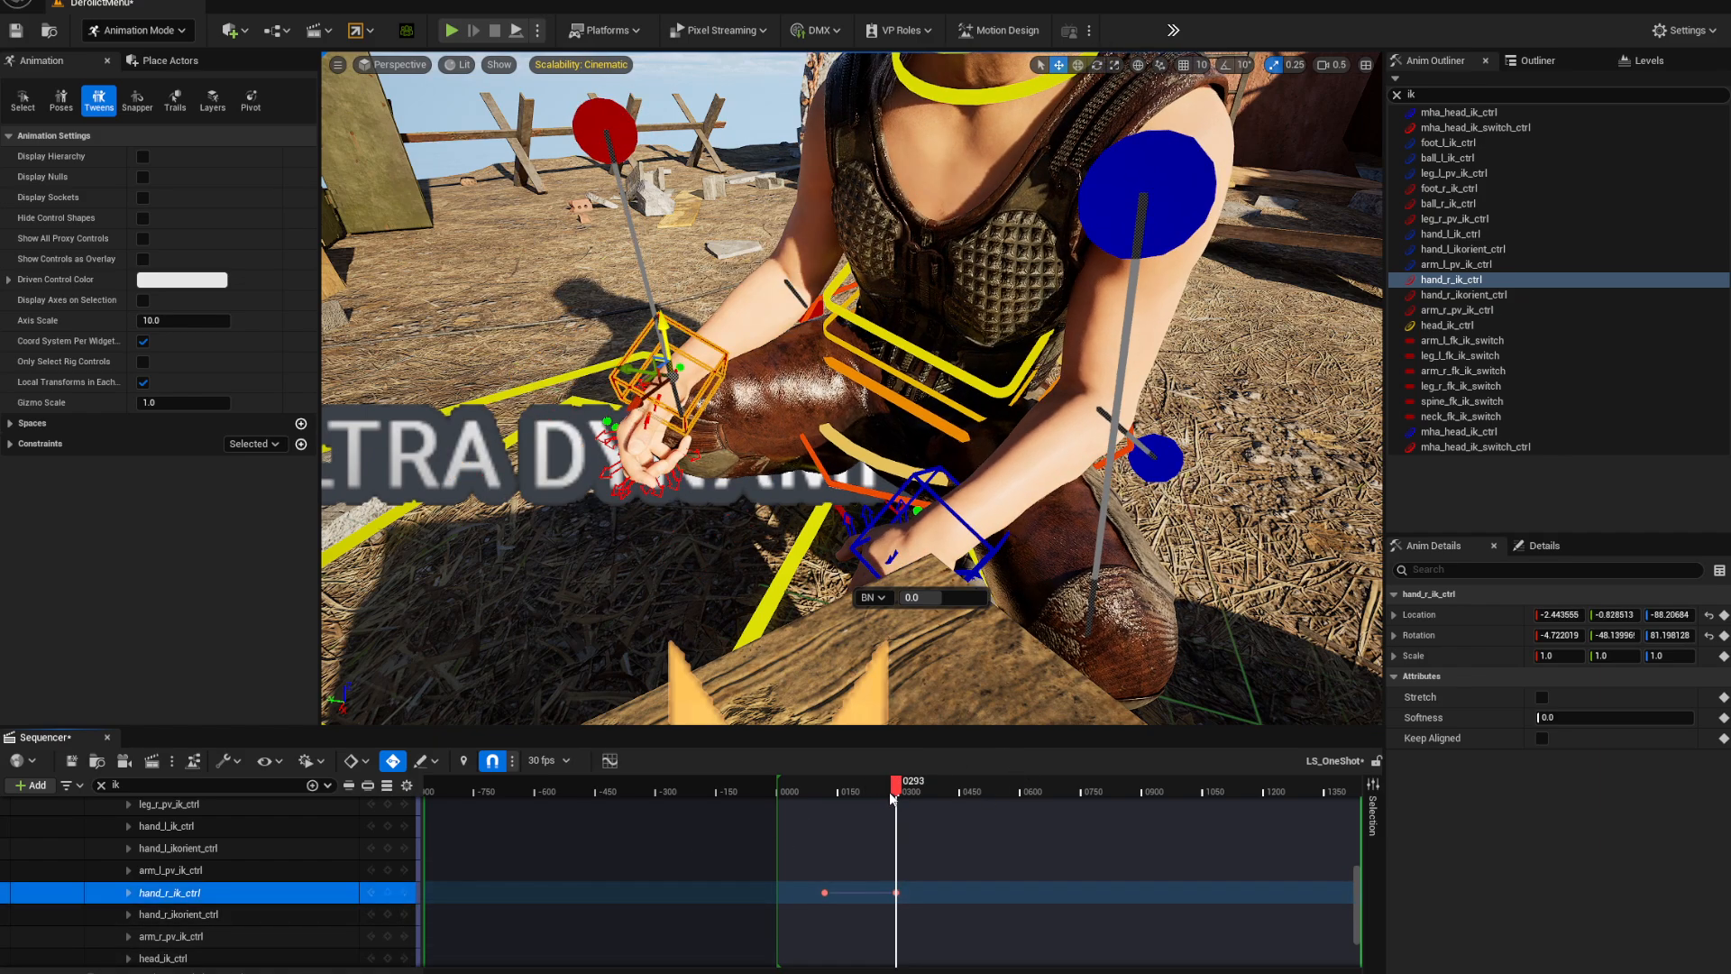
drag(892, 798, 892, 798)
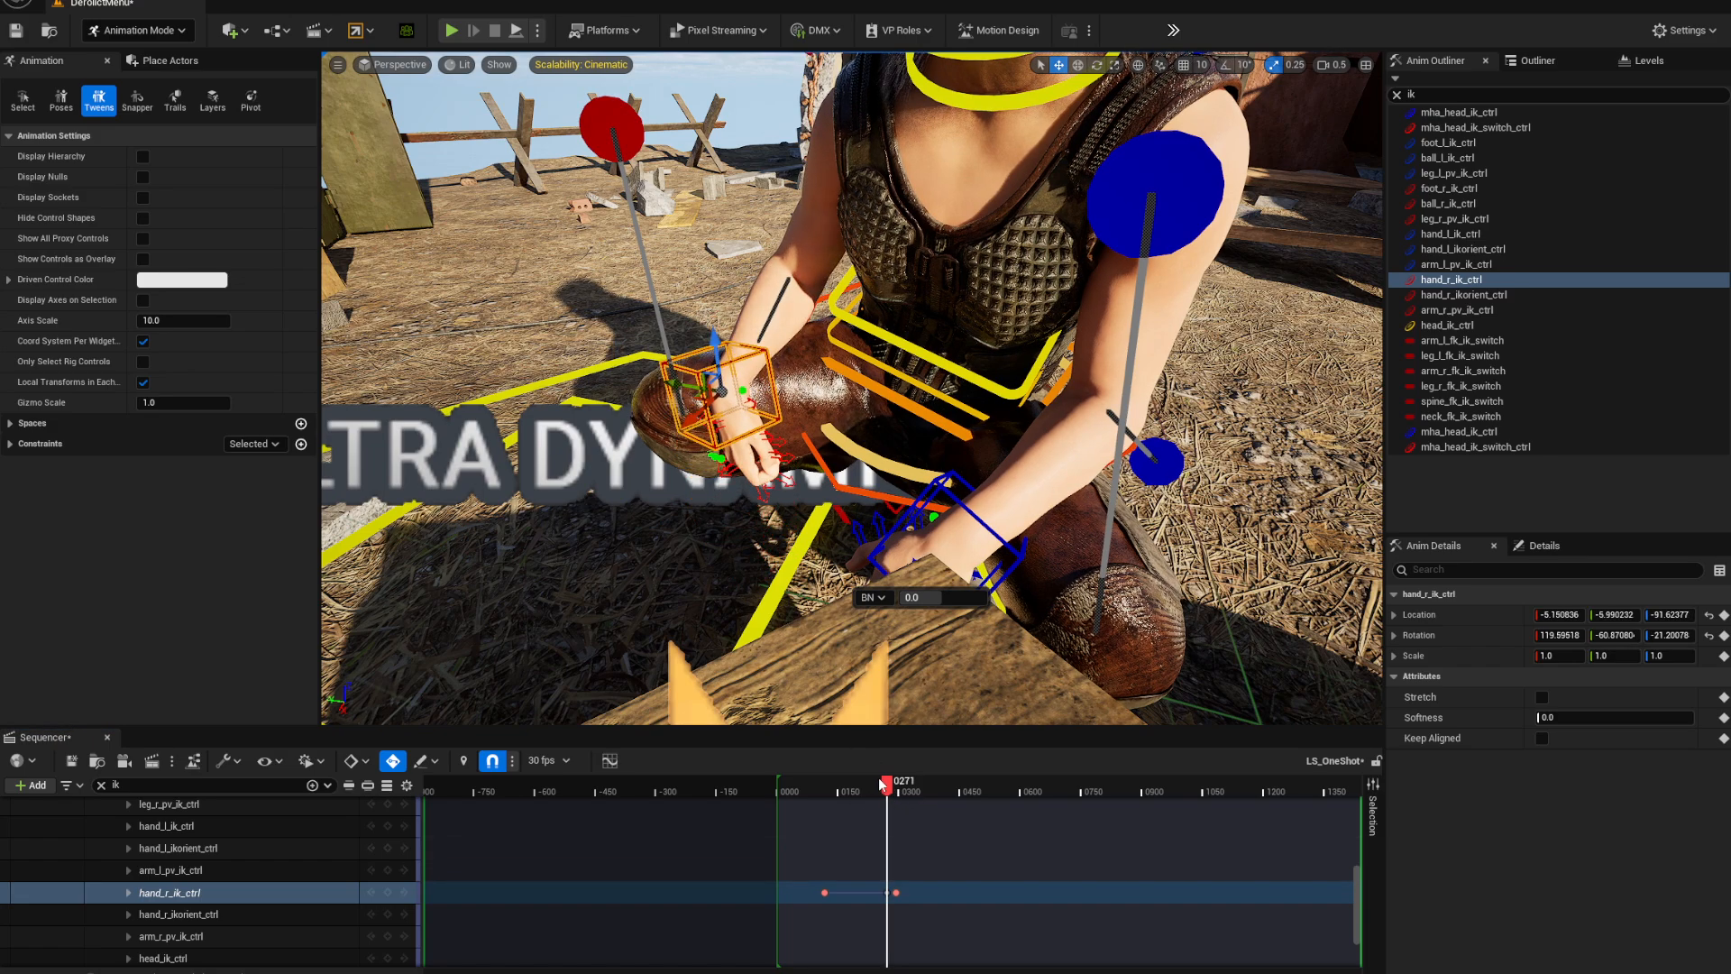
Review the hand motion back to frame 196 and refine the right hand placement there
drag(884, 784, 890, 784)
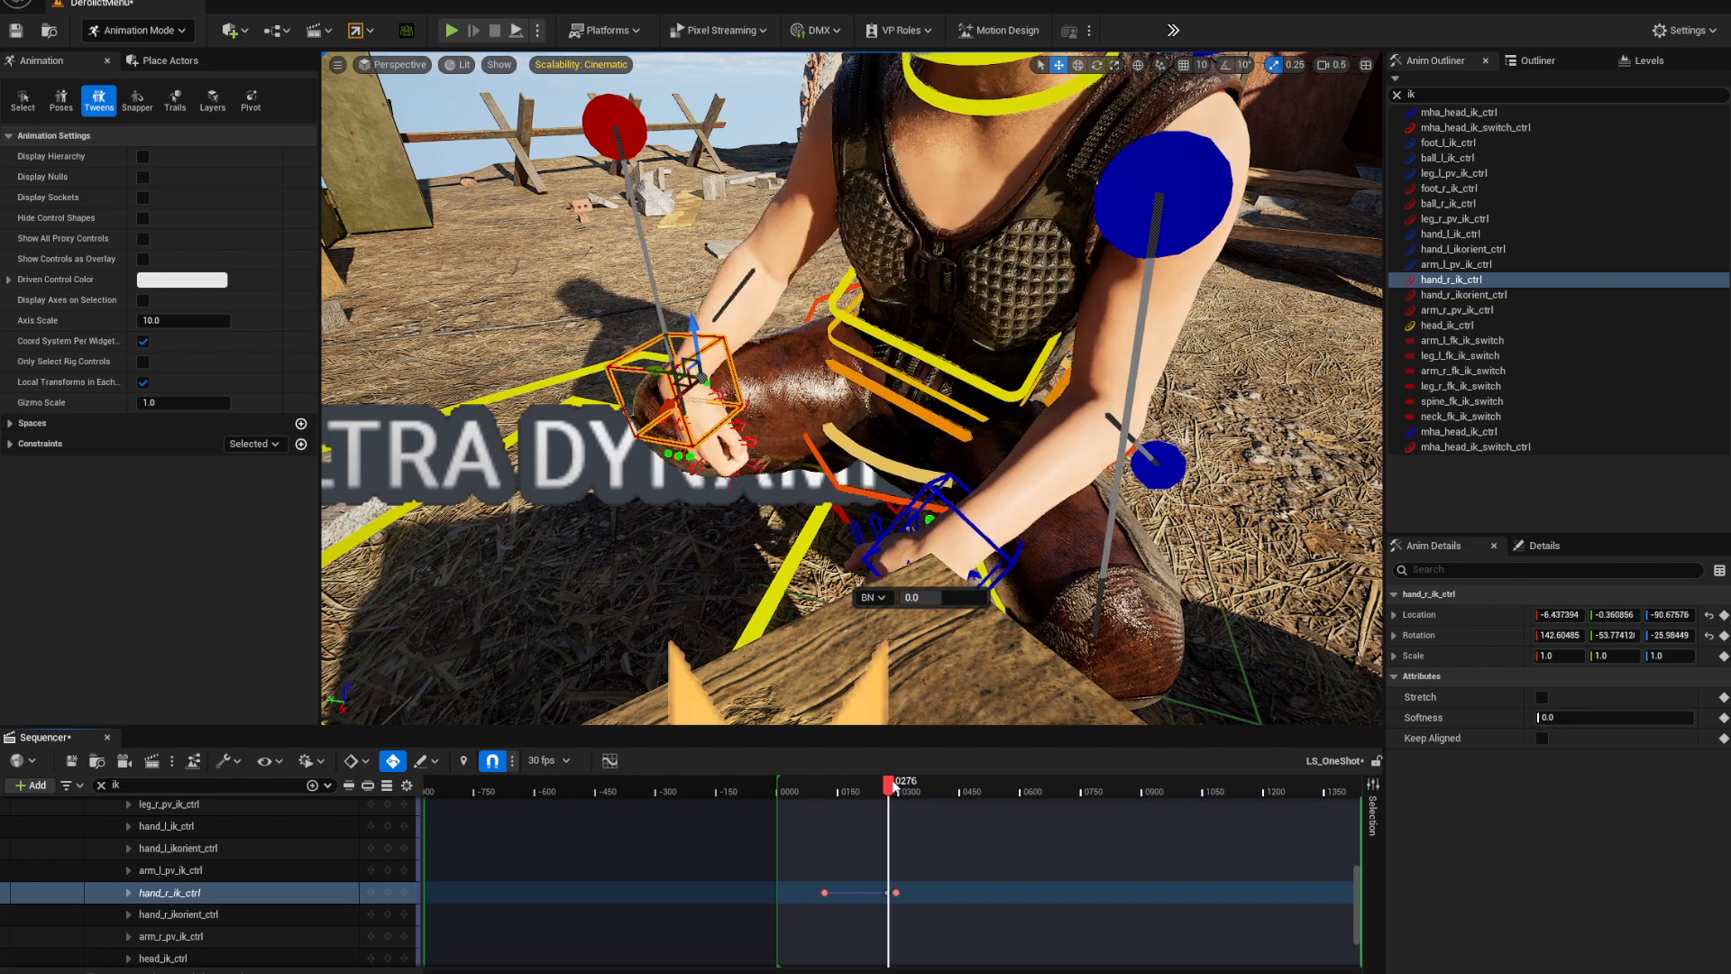
drag(890, 782, 869, 782)
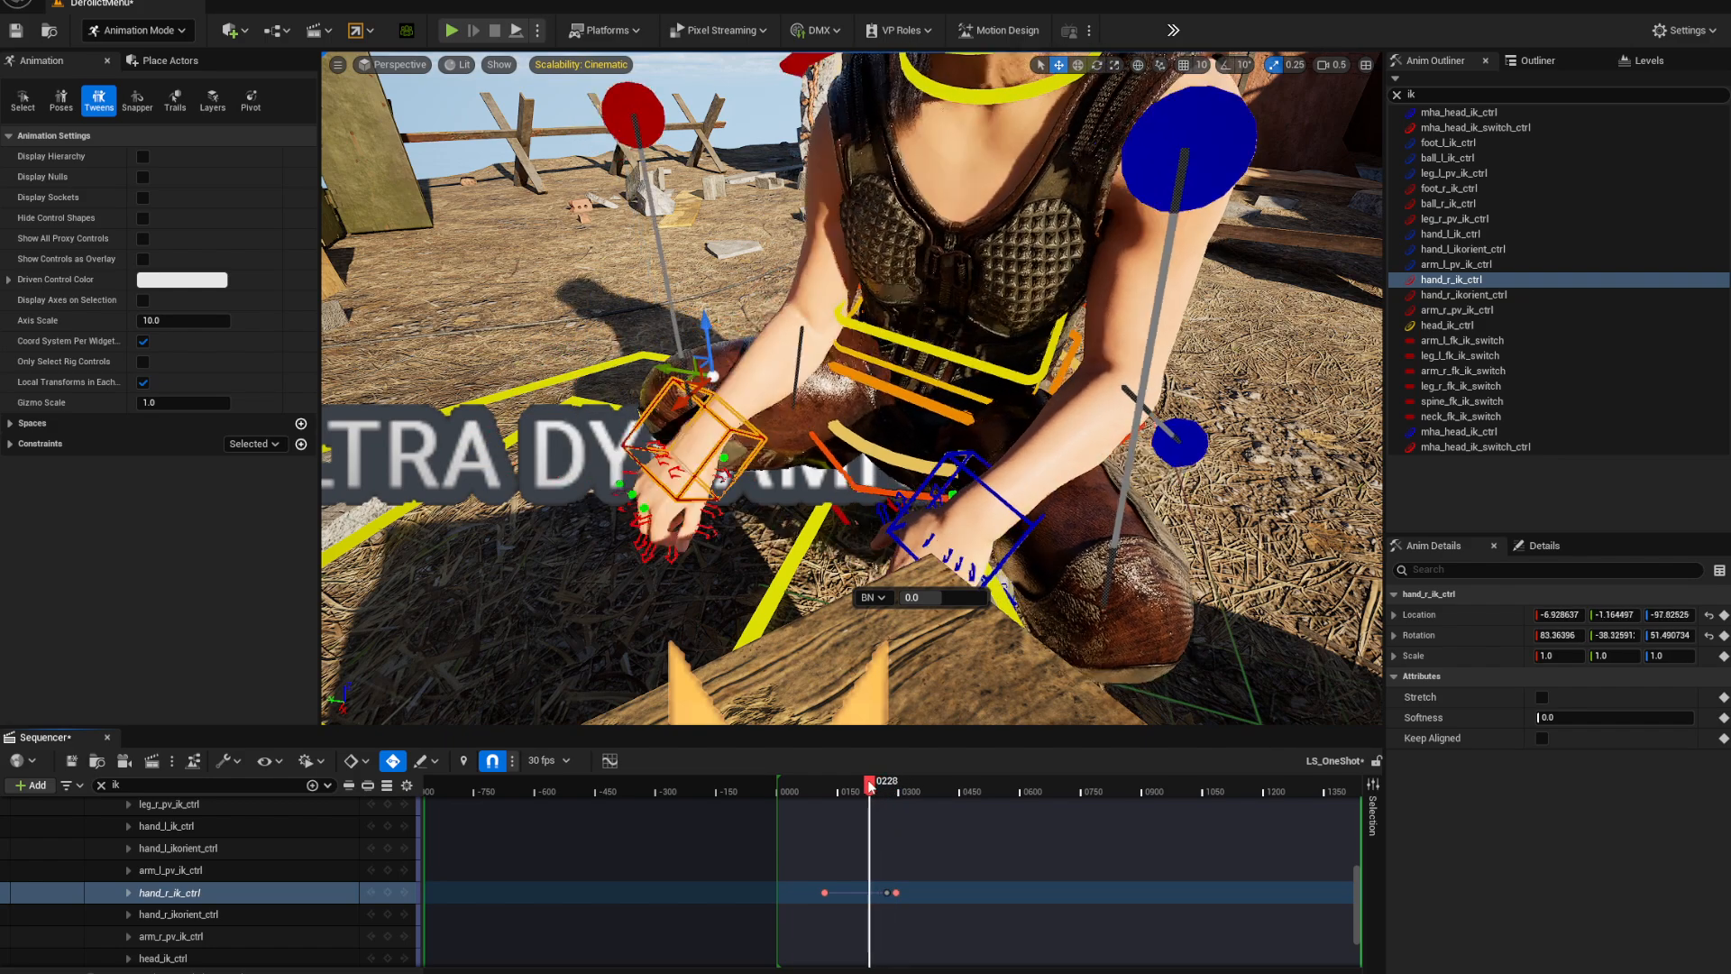
drag(869, 781, 826, 781)
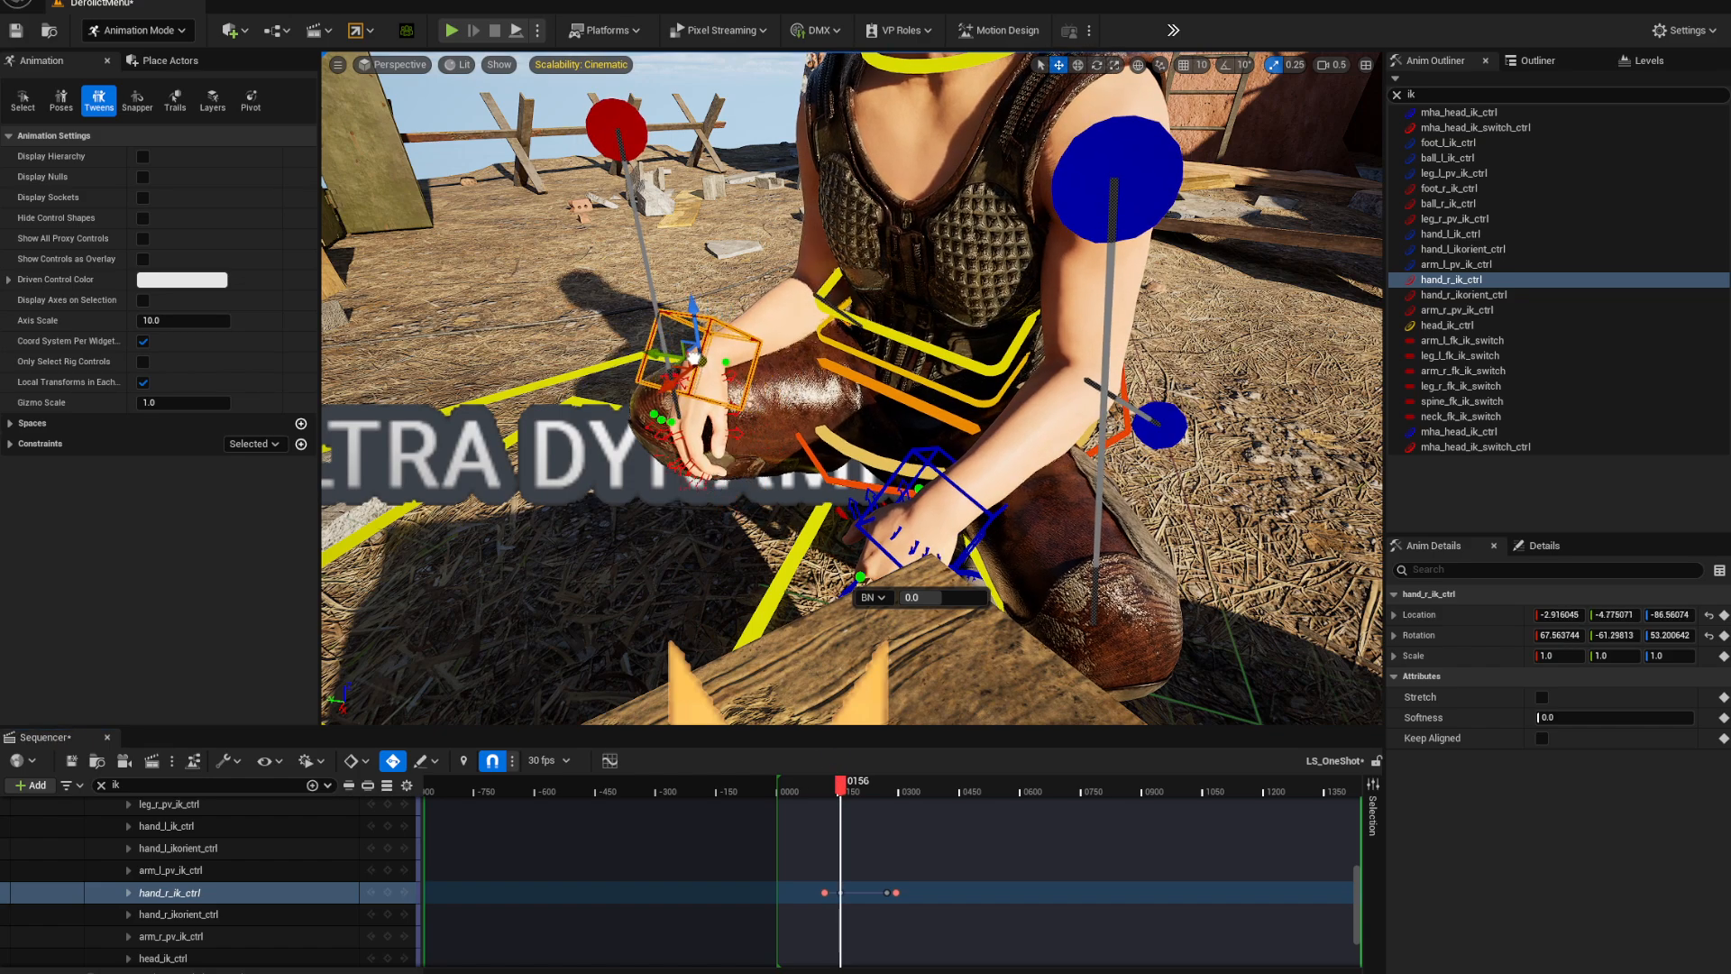
drag(841, 782, 828, 782)
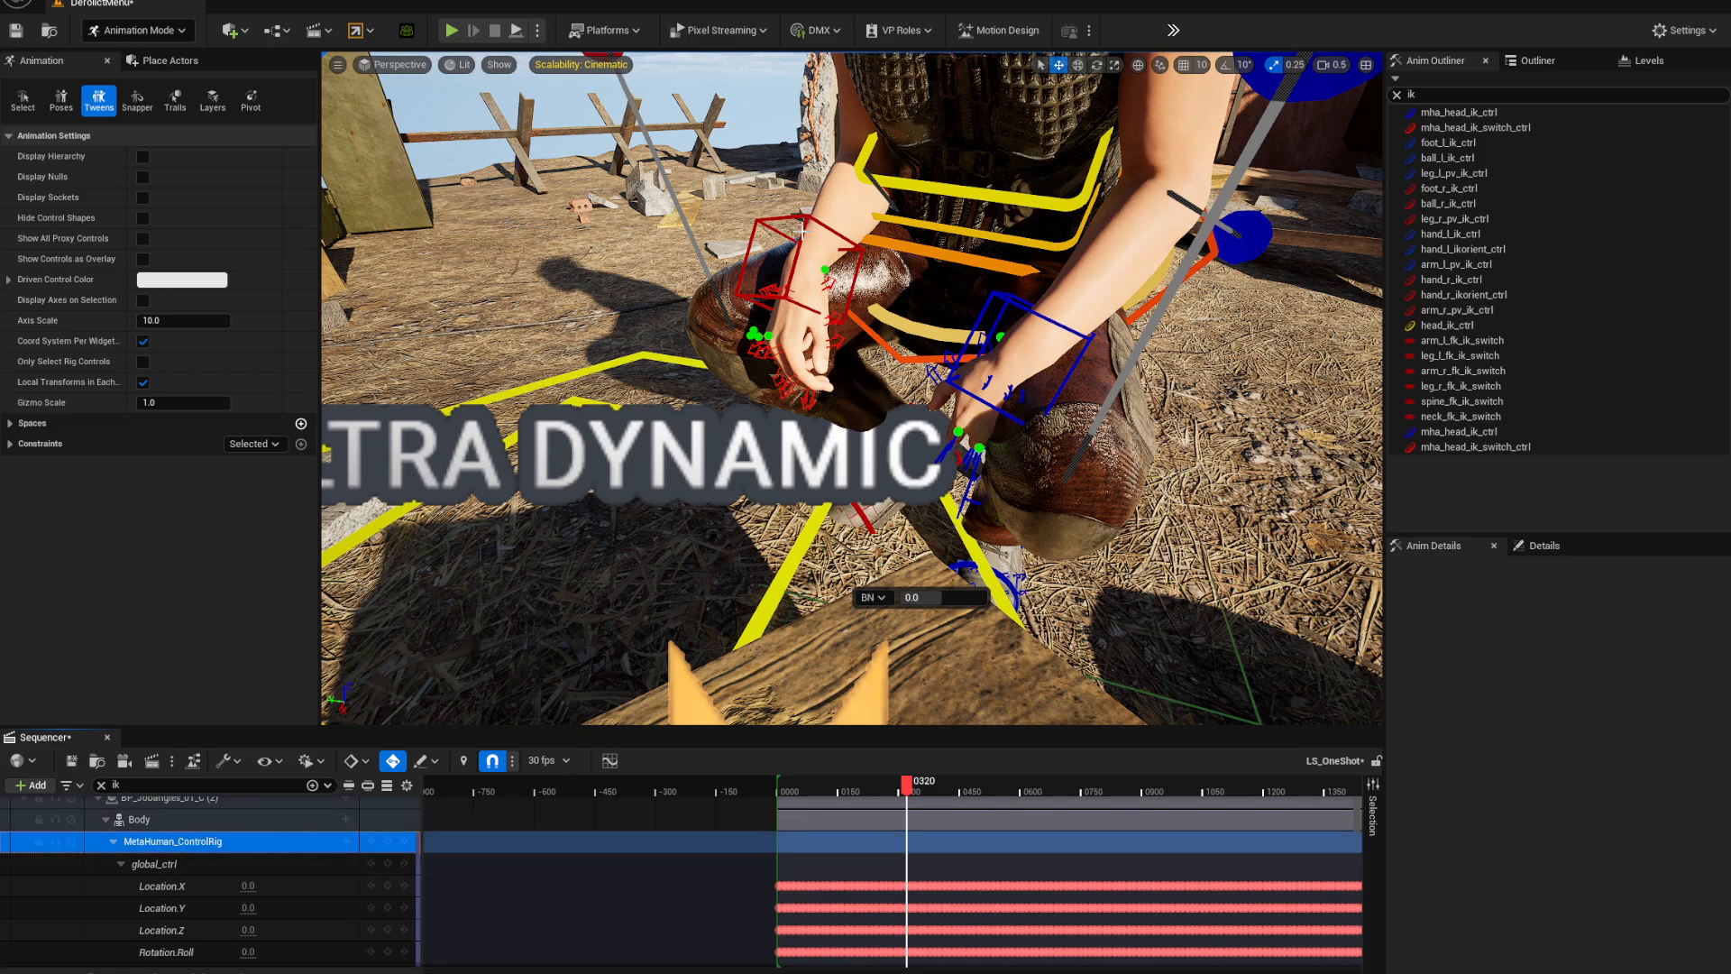
Select the hand_r_ik_ctrl track to bring up its animation curves
click(802, 252)
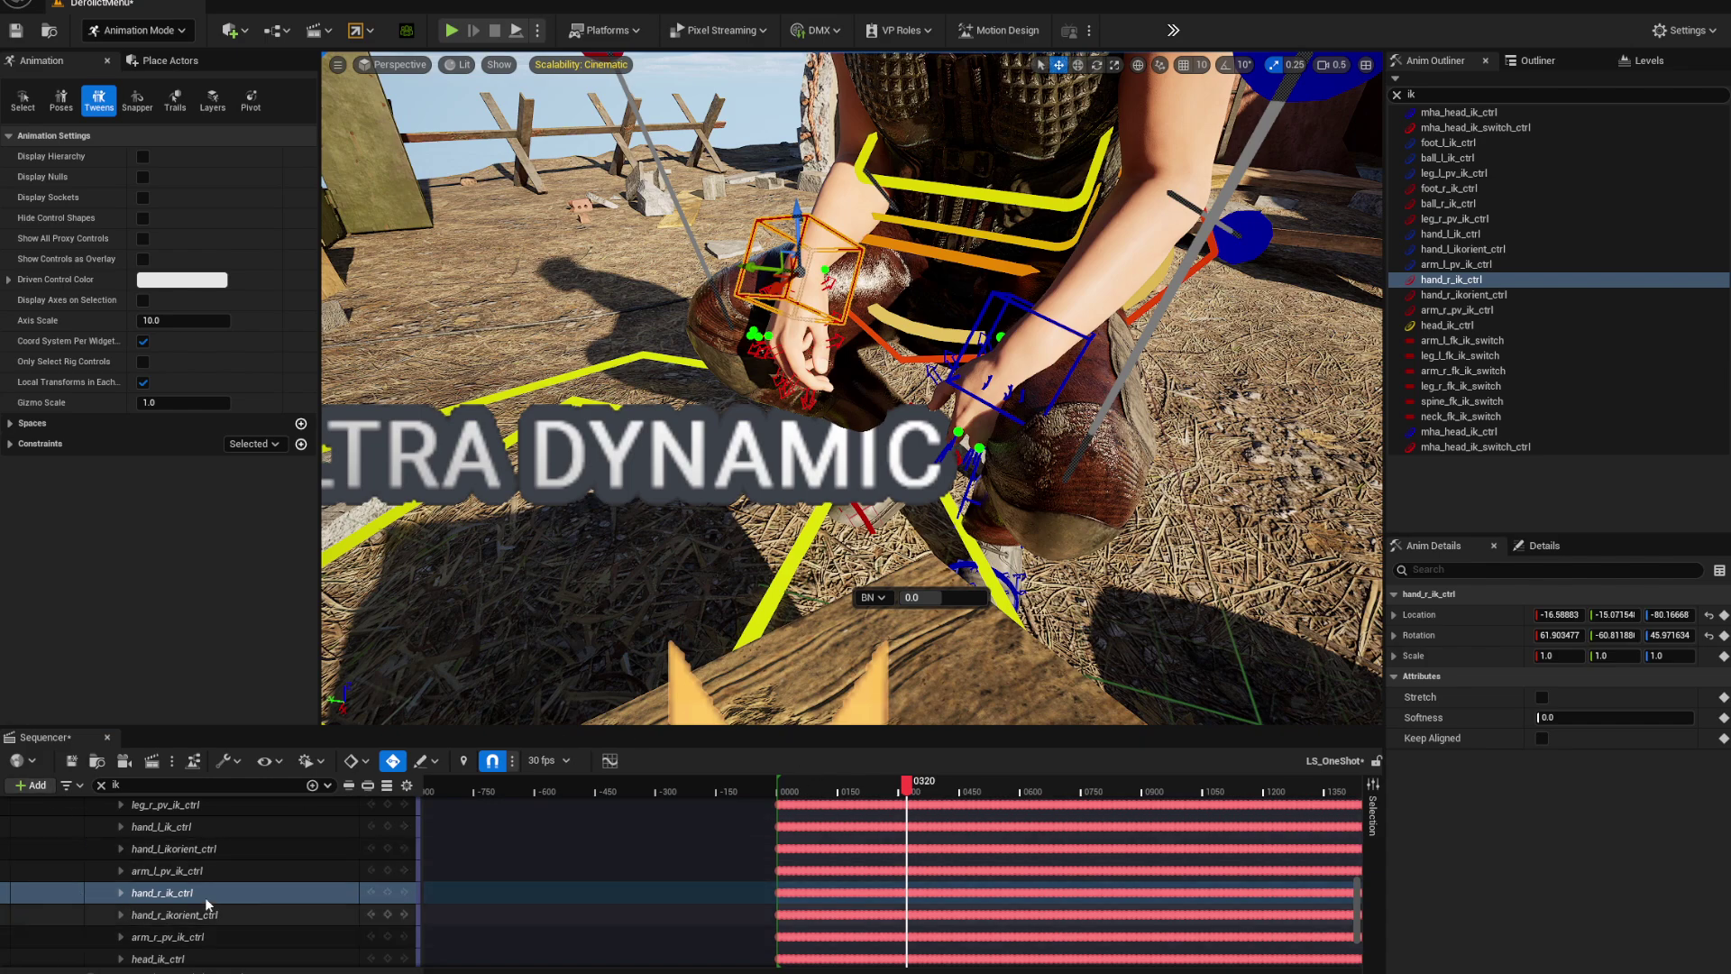
mouse_move(609, 761)
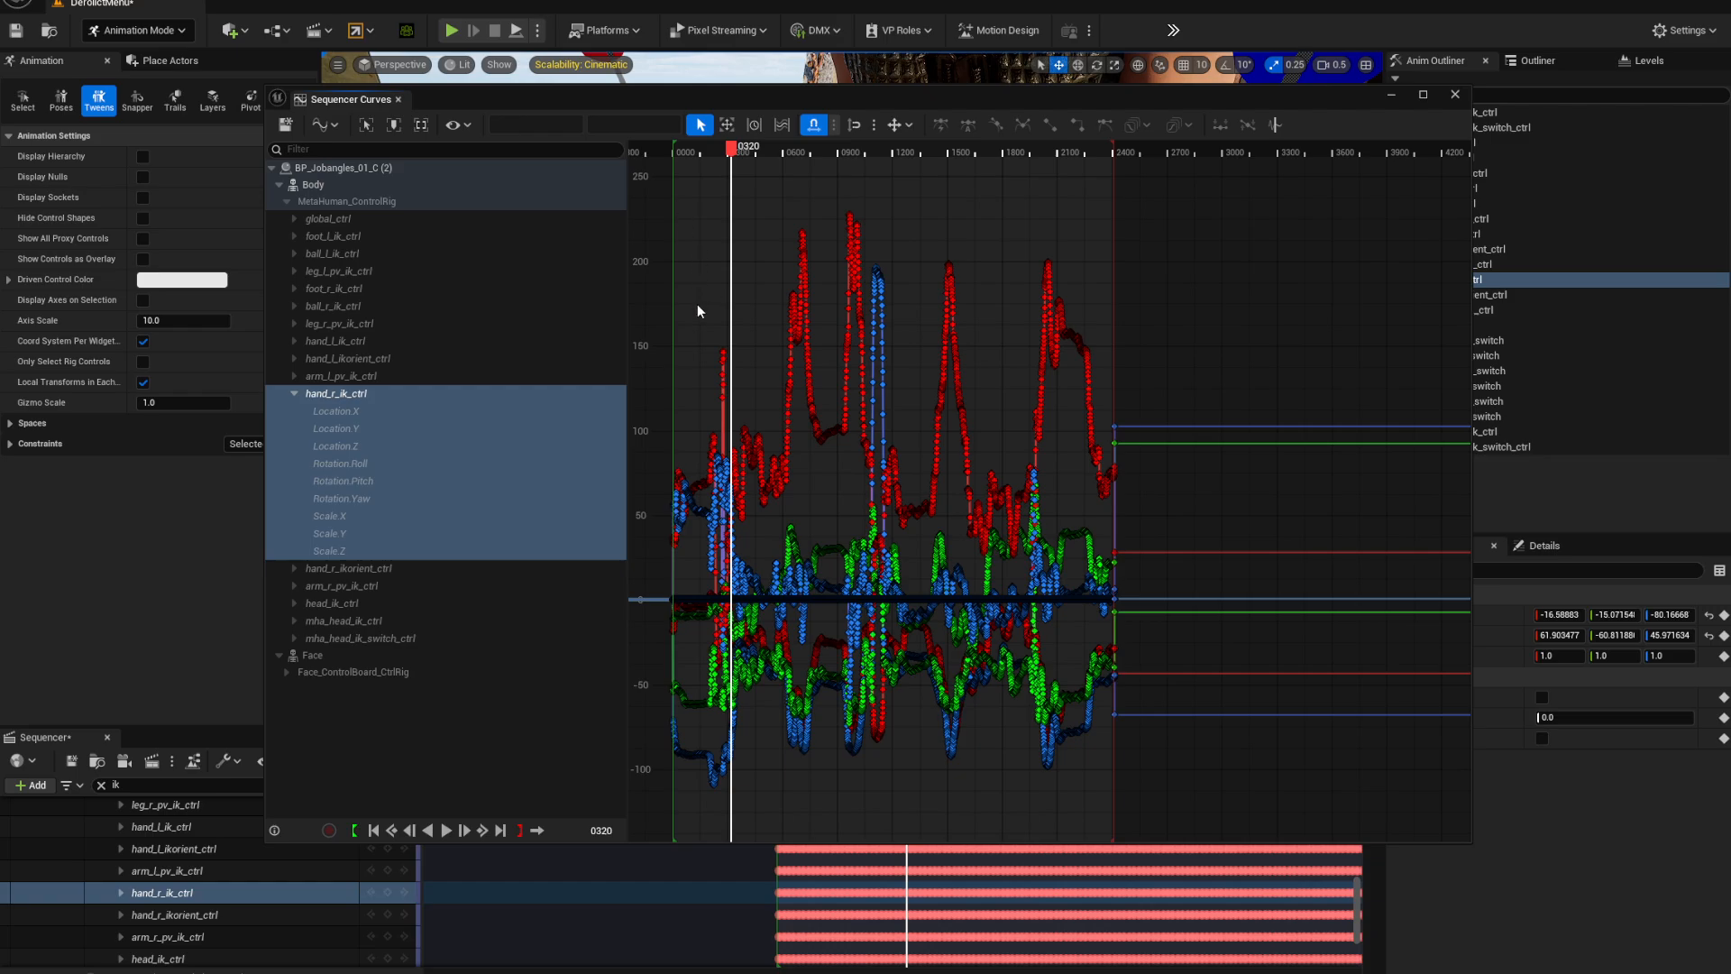
Marquee-select all hand curve keys and choose the Smart Reduce filter with its parameters shown
drag(702, 331, 801, 833)
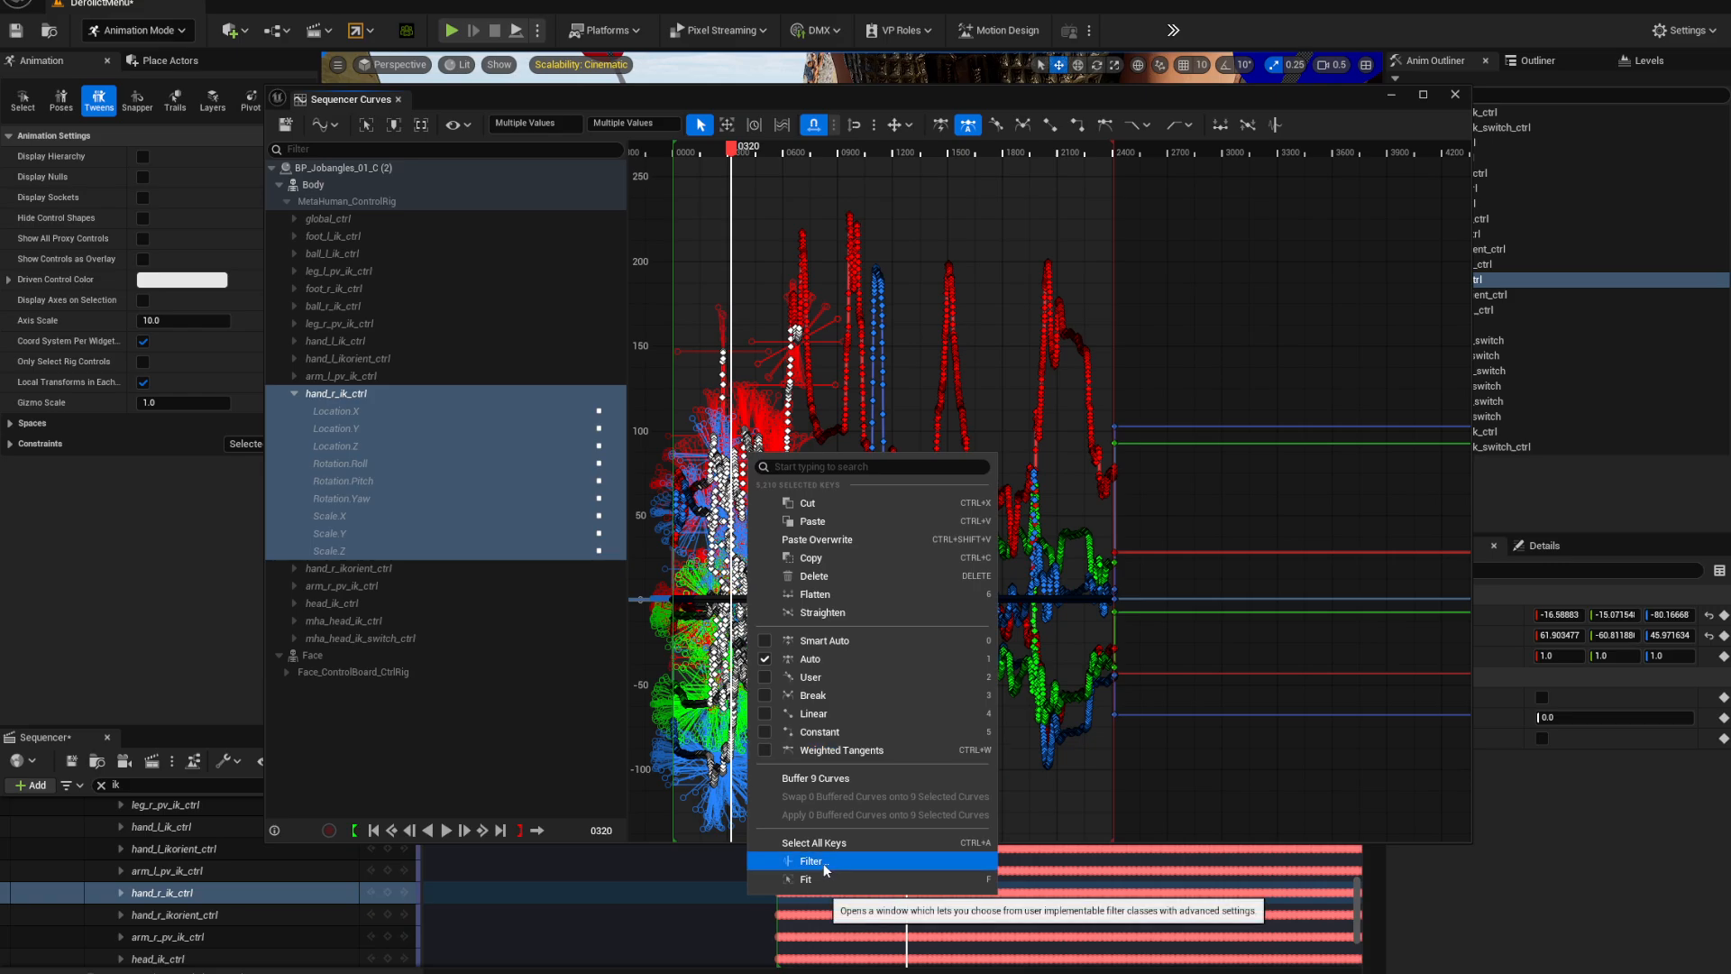
click(810, 862)
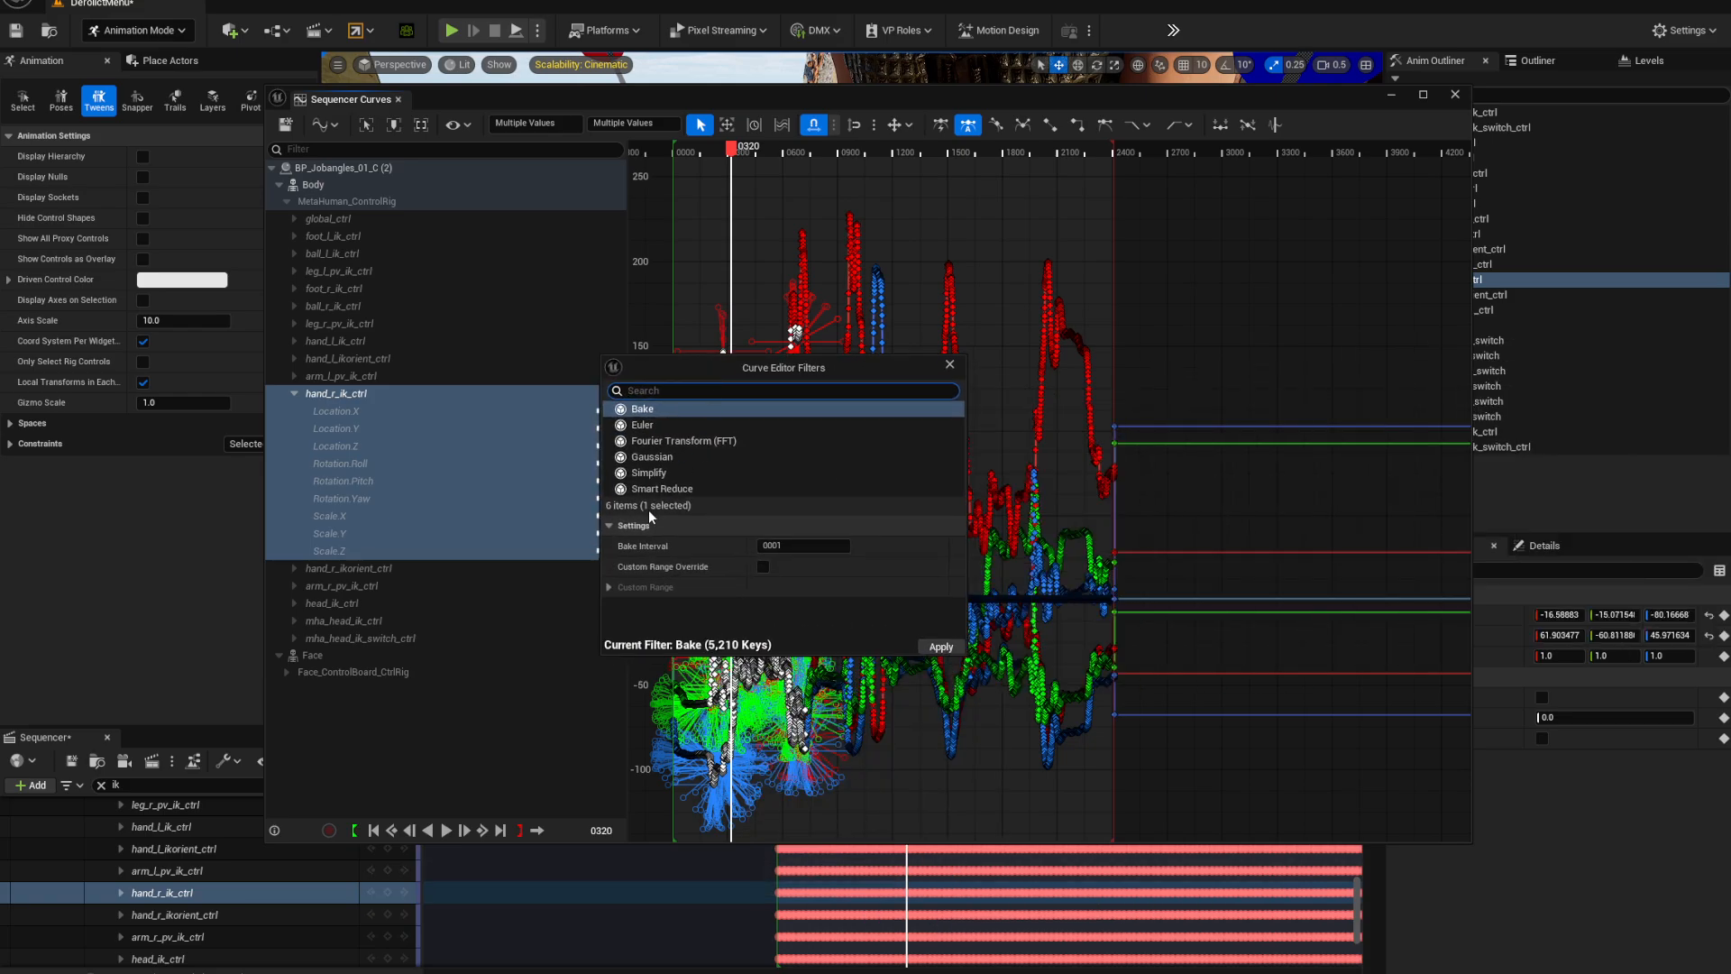
click(662, 488)
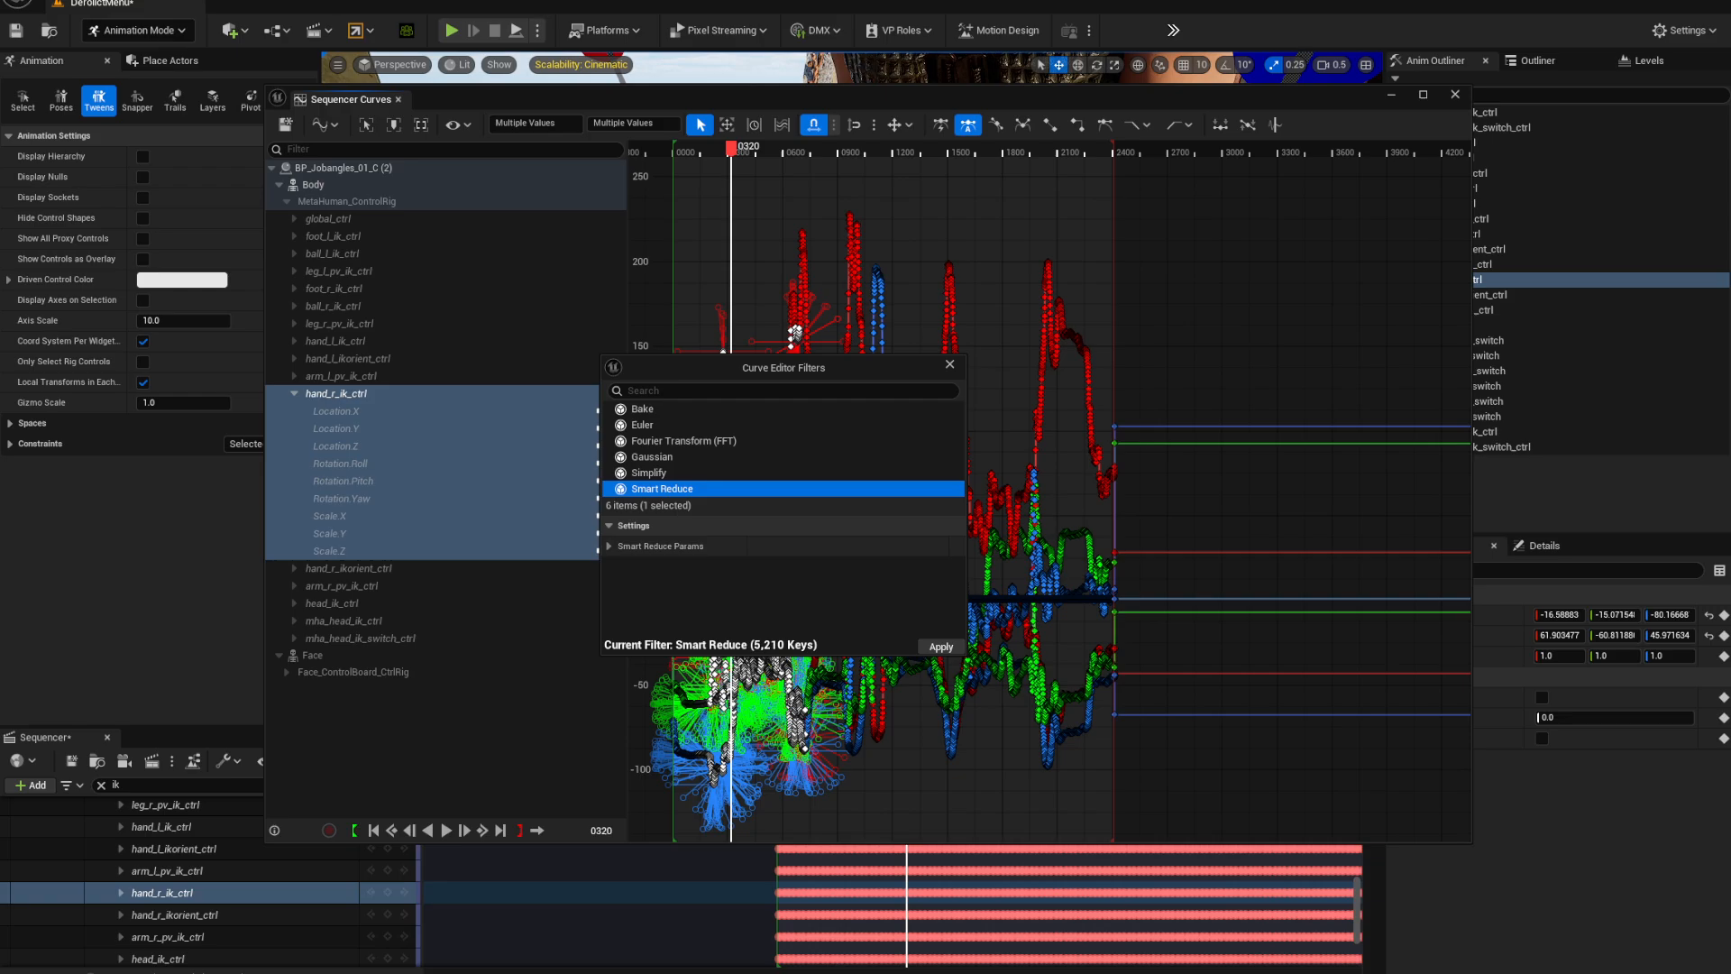
click(610, 546)
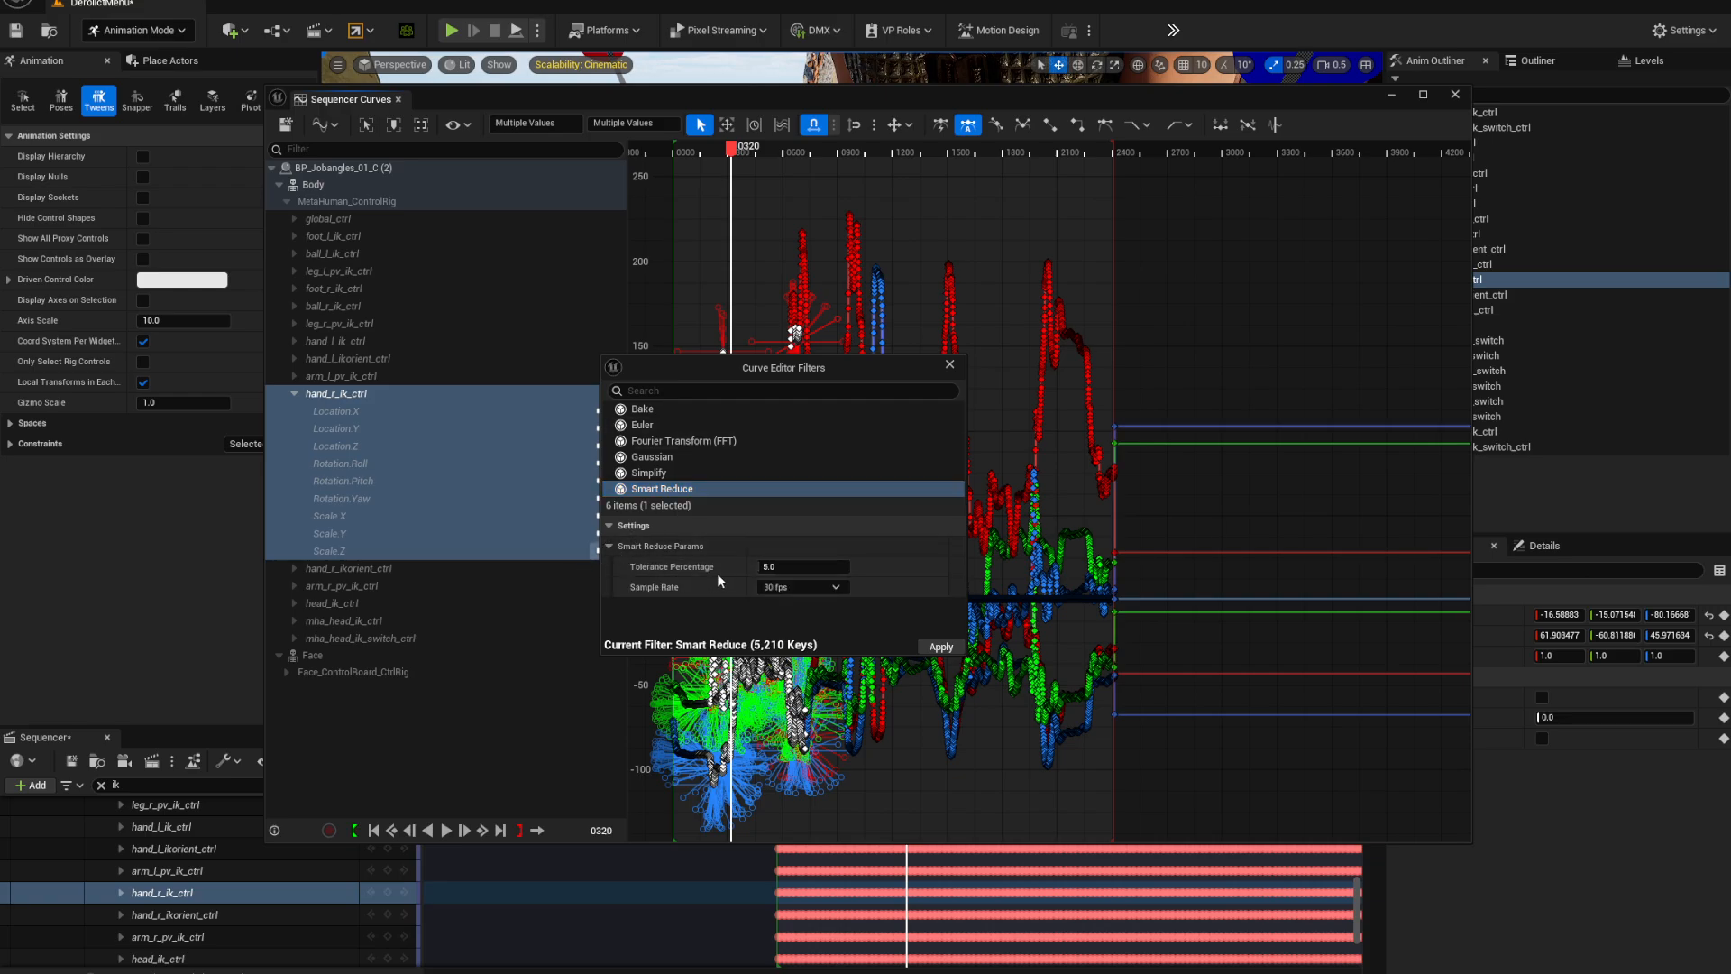
Apply Smart Reduce at 20 percent tolerance and 24 fps, cutting 5,210 keys to 314
click(803, 566)
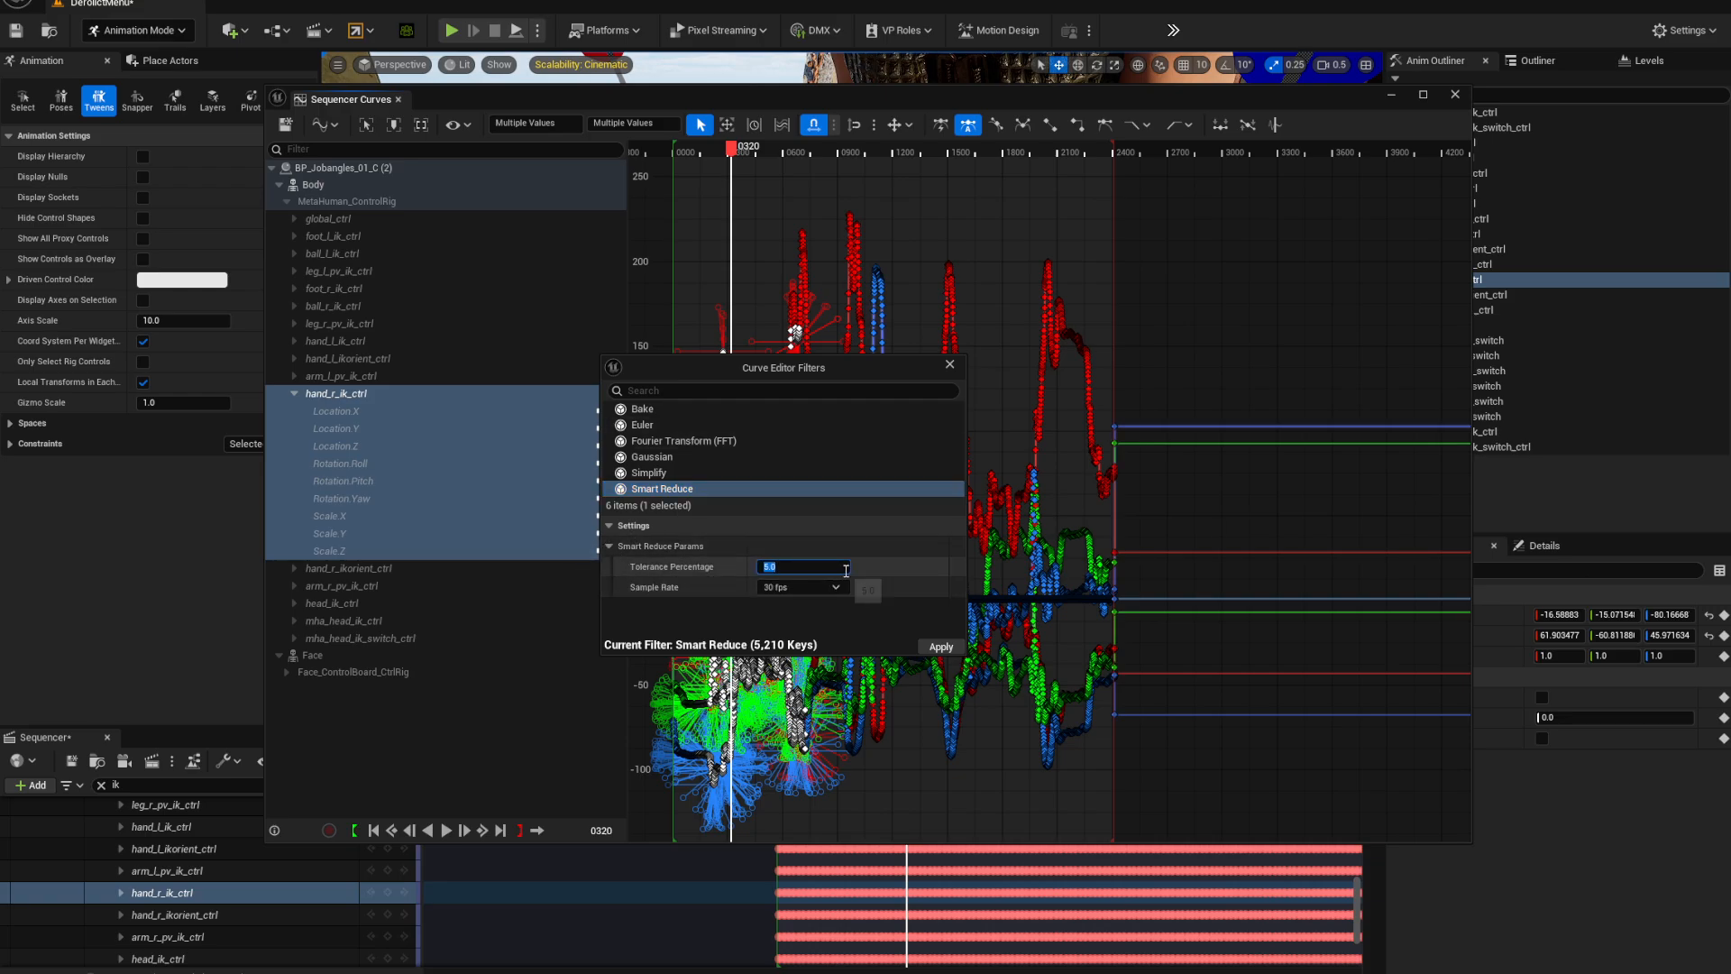
text(20)
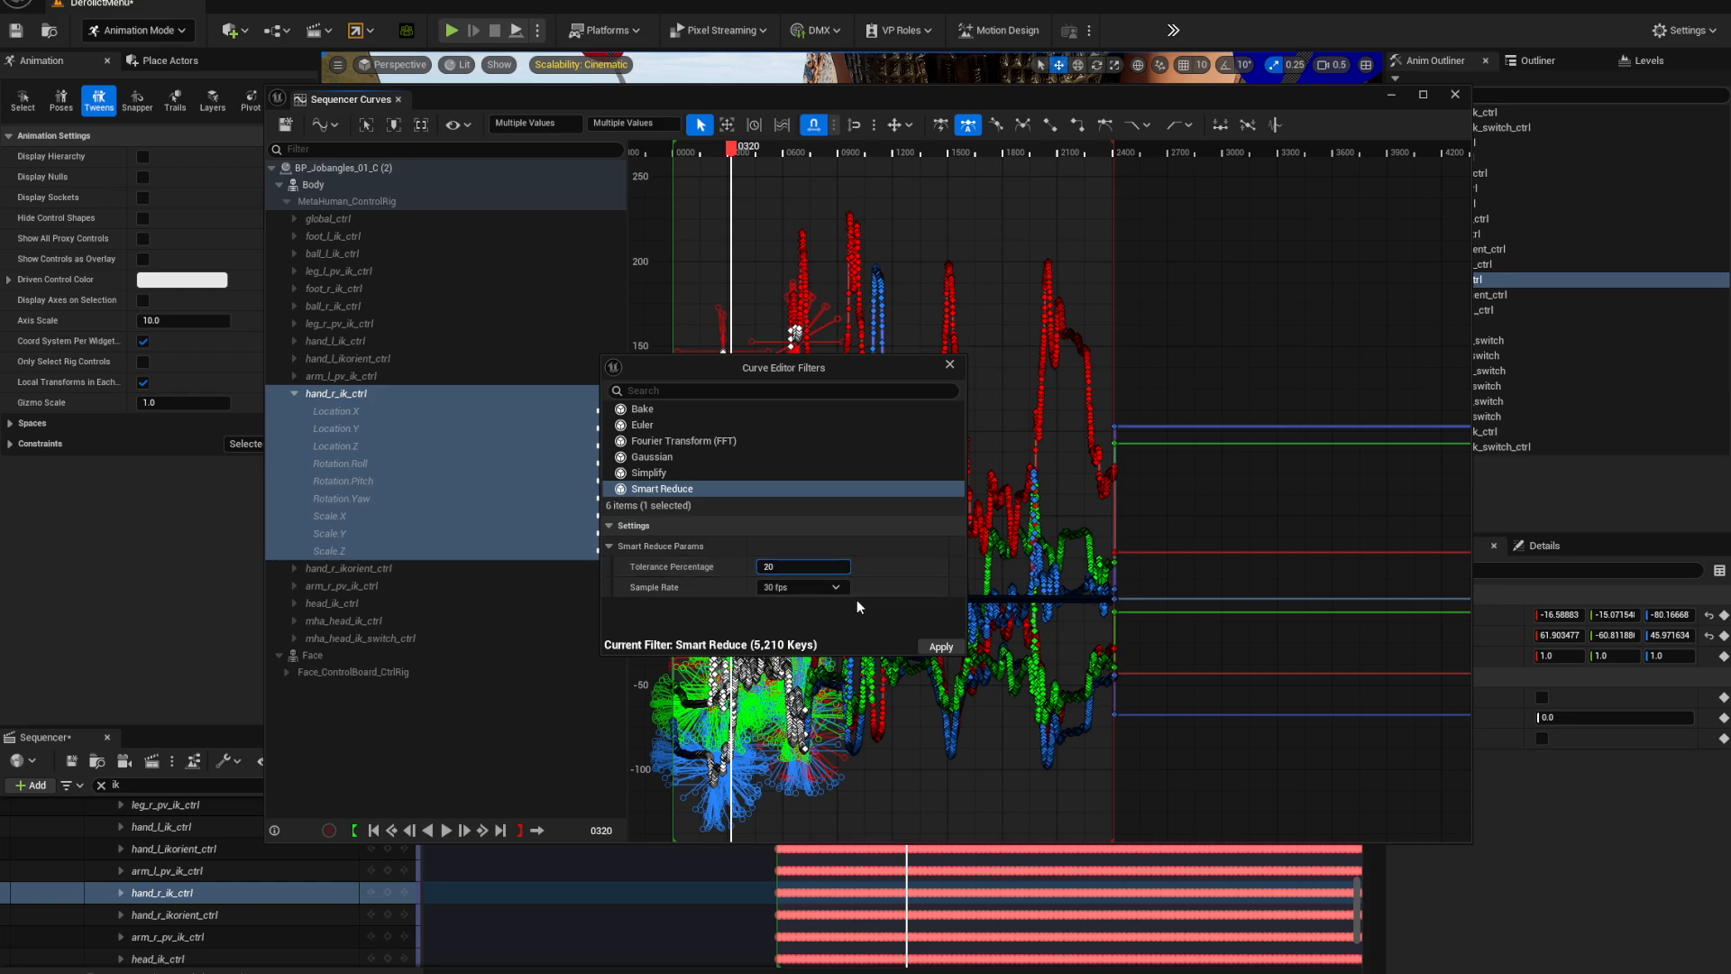
click(830, 587)
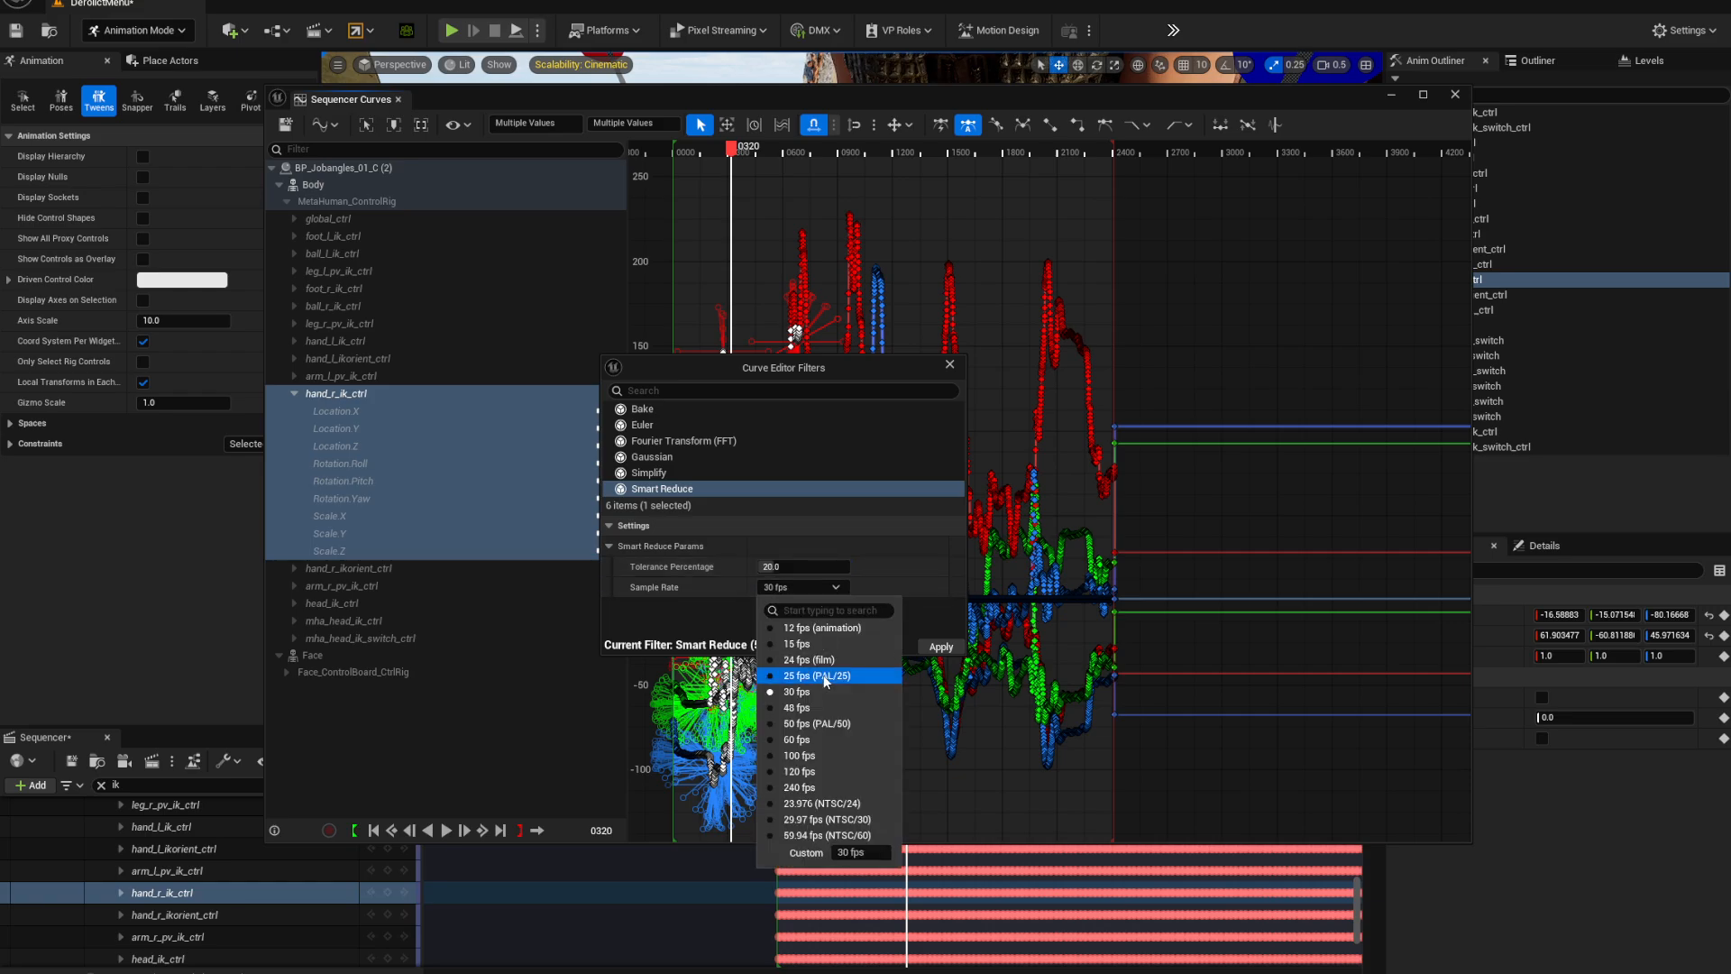
mouse_move(807, 659)
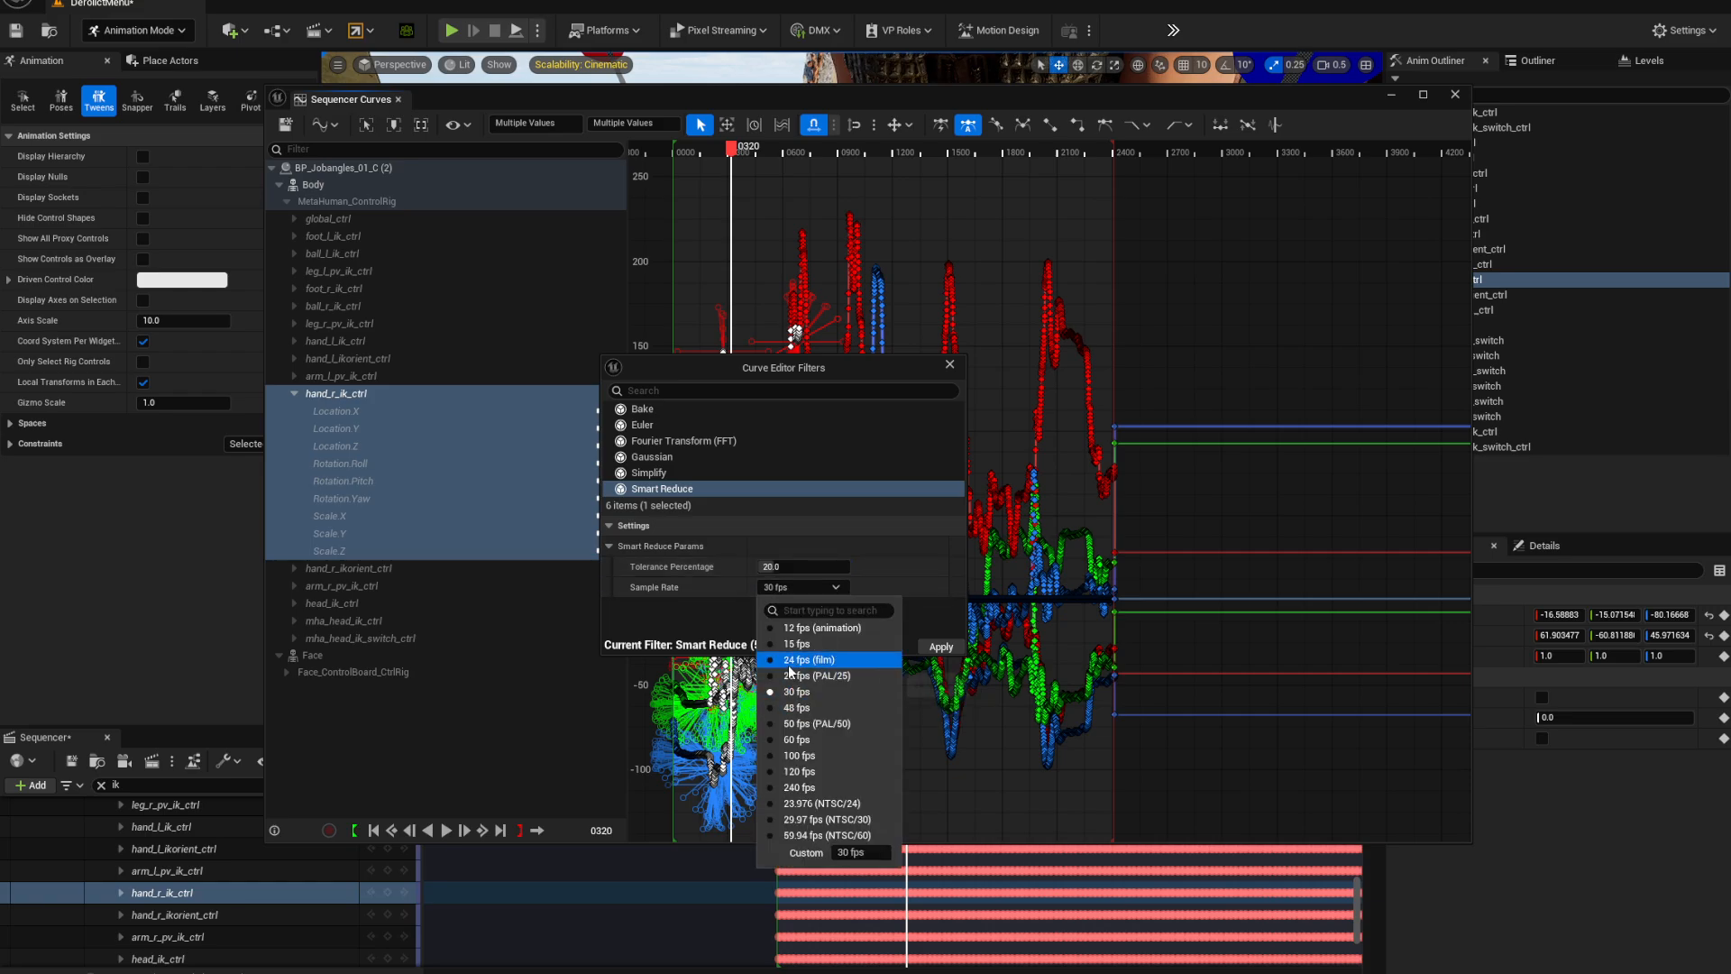
click(808, 660)
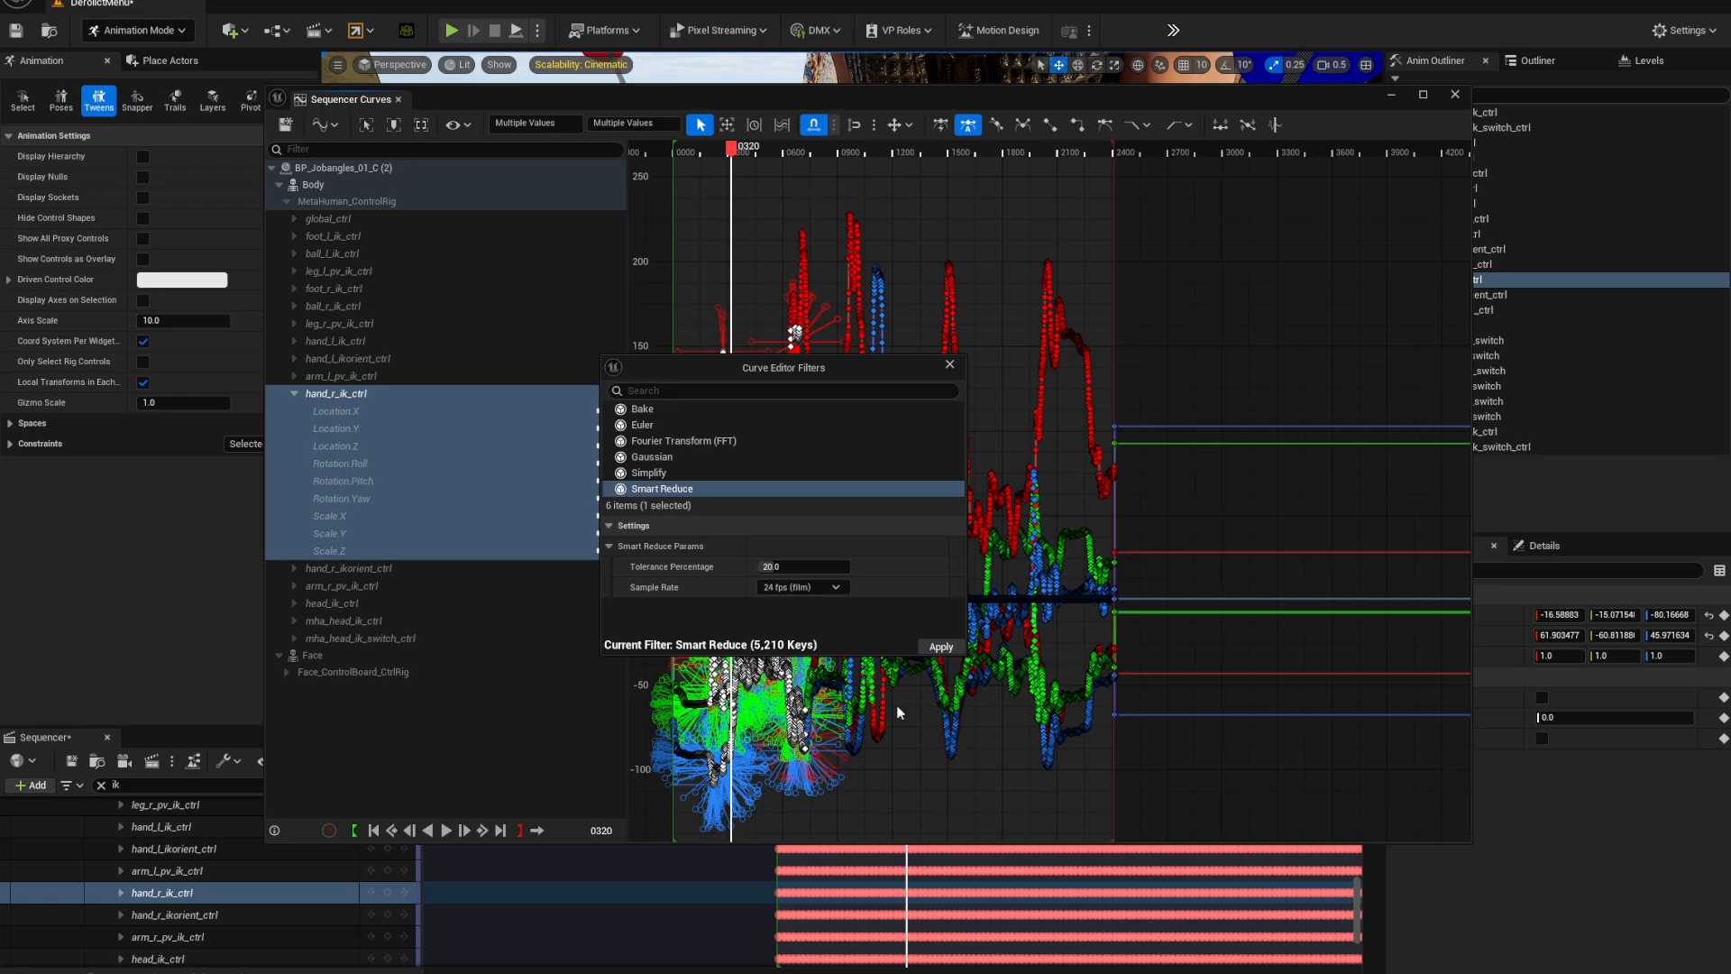
mouse_move(1302, 697)
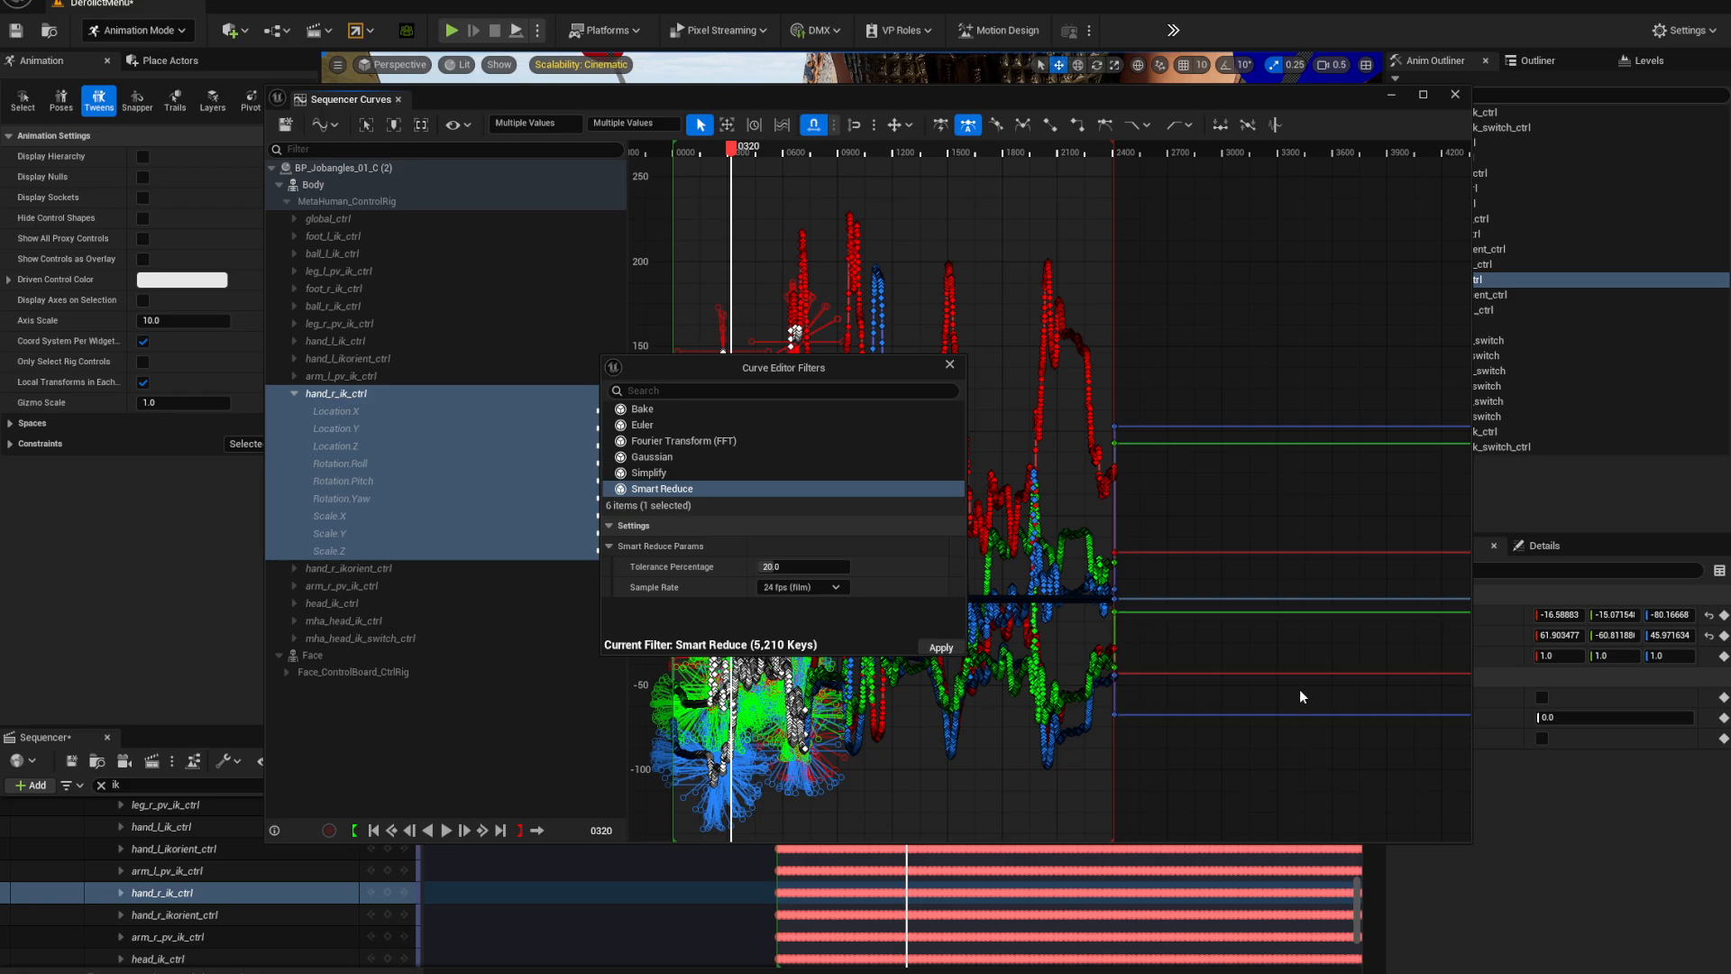
click(942, 647)
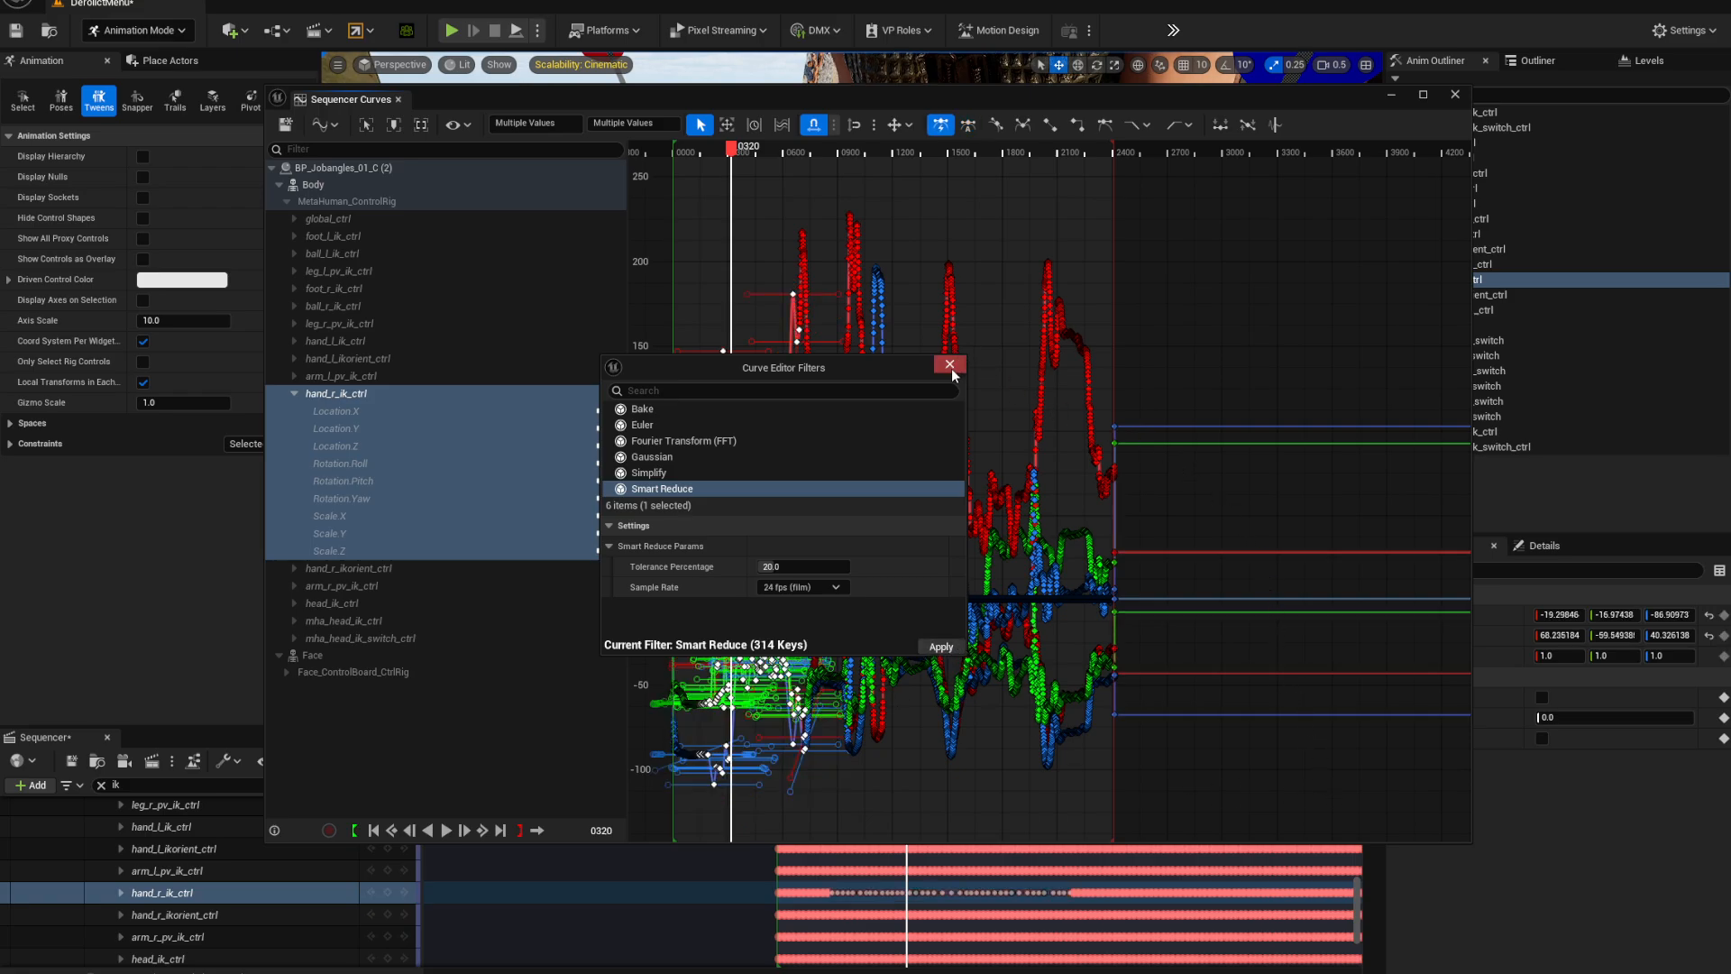
click(949, 364)
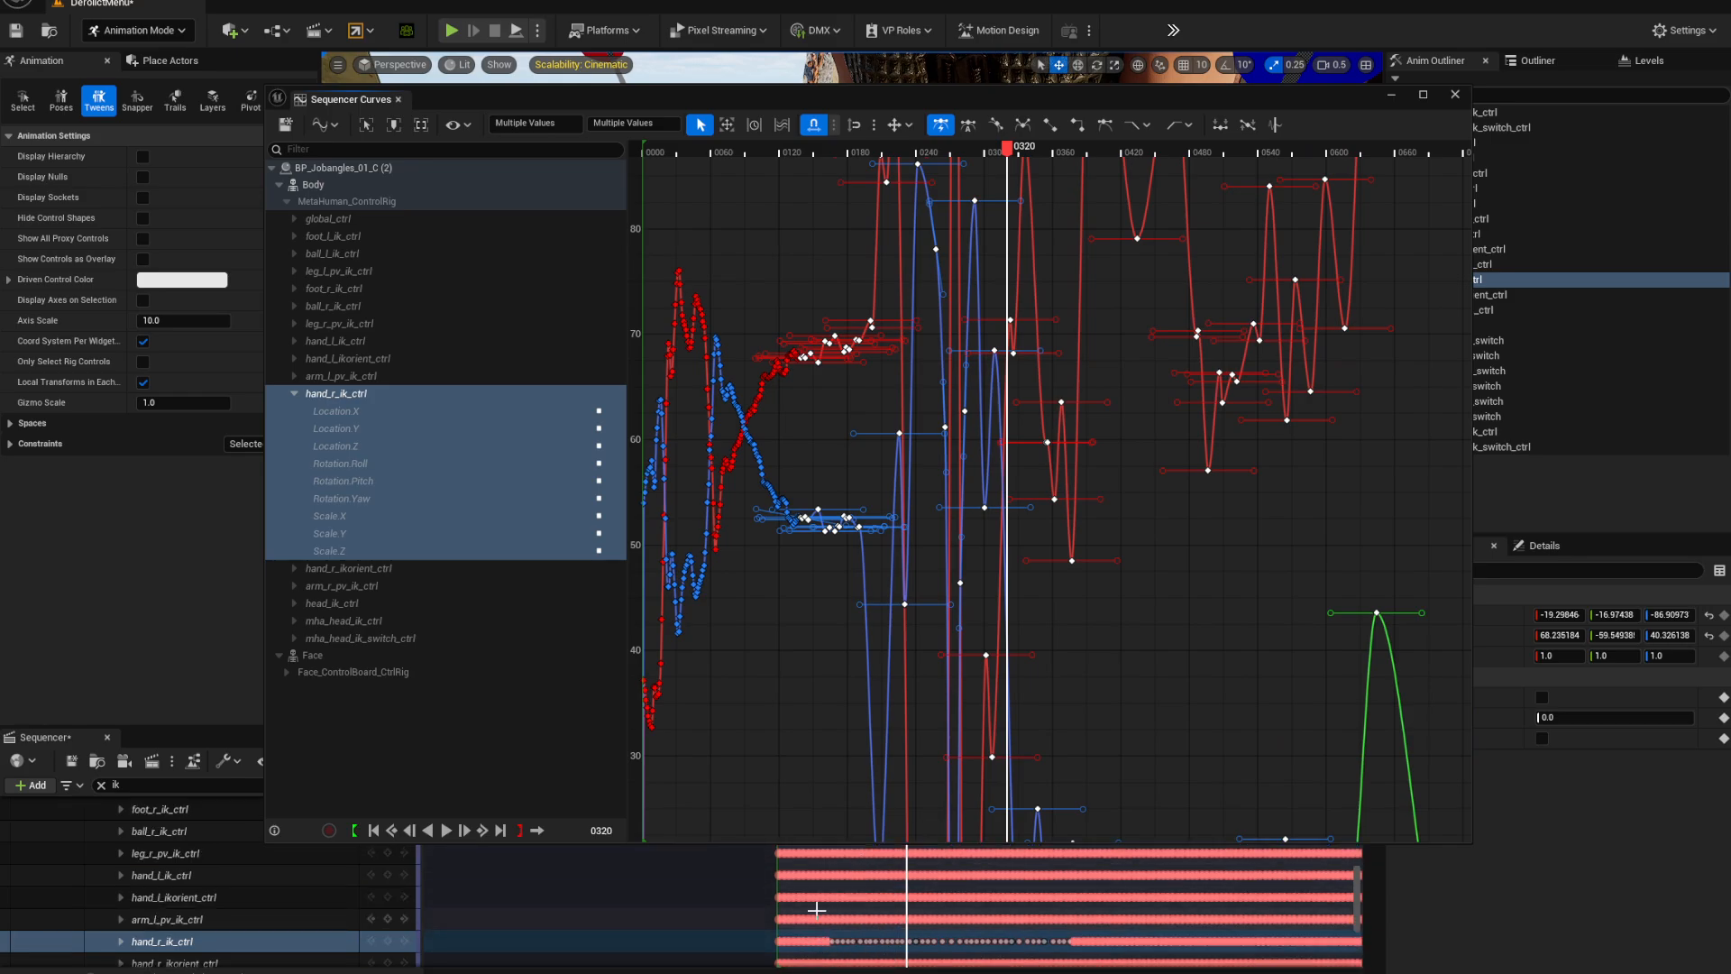
mouse_move(1098, 102)
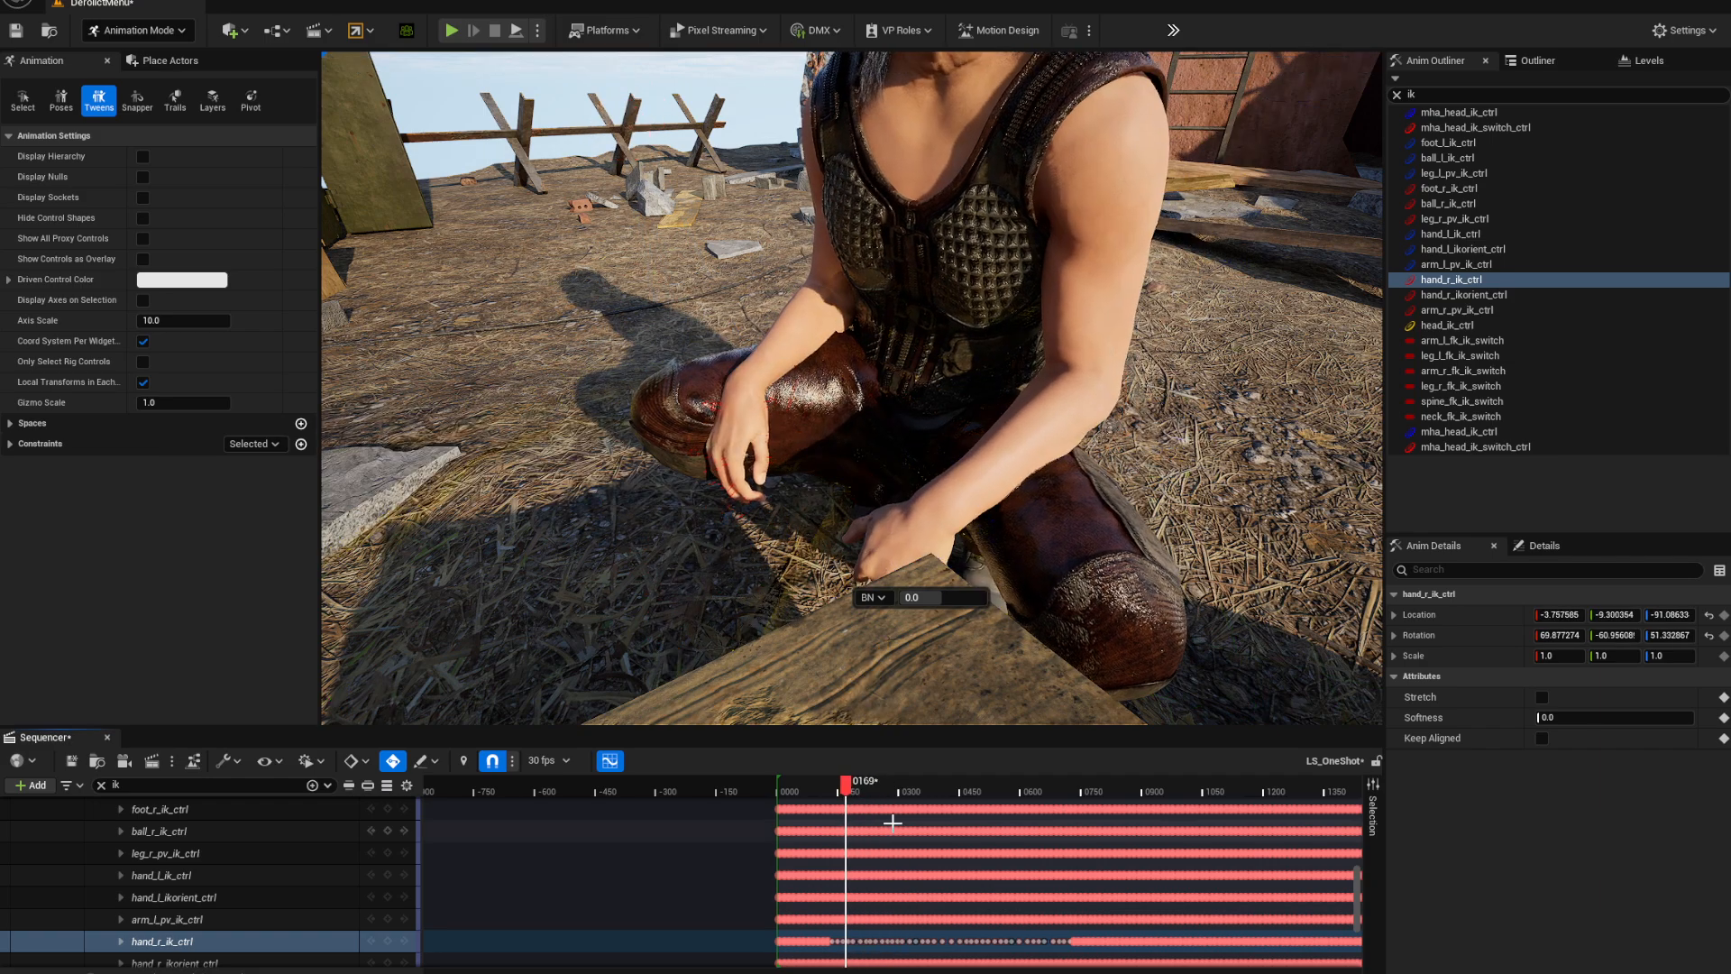
Move the right hand closer to the knee around frames 200–204, then refine it near frames 189–191
drag(845, 781, 859, 781)
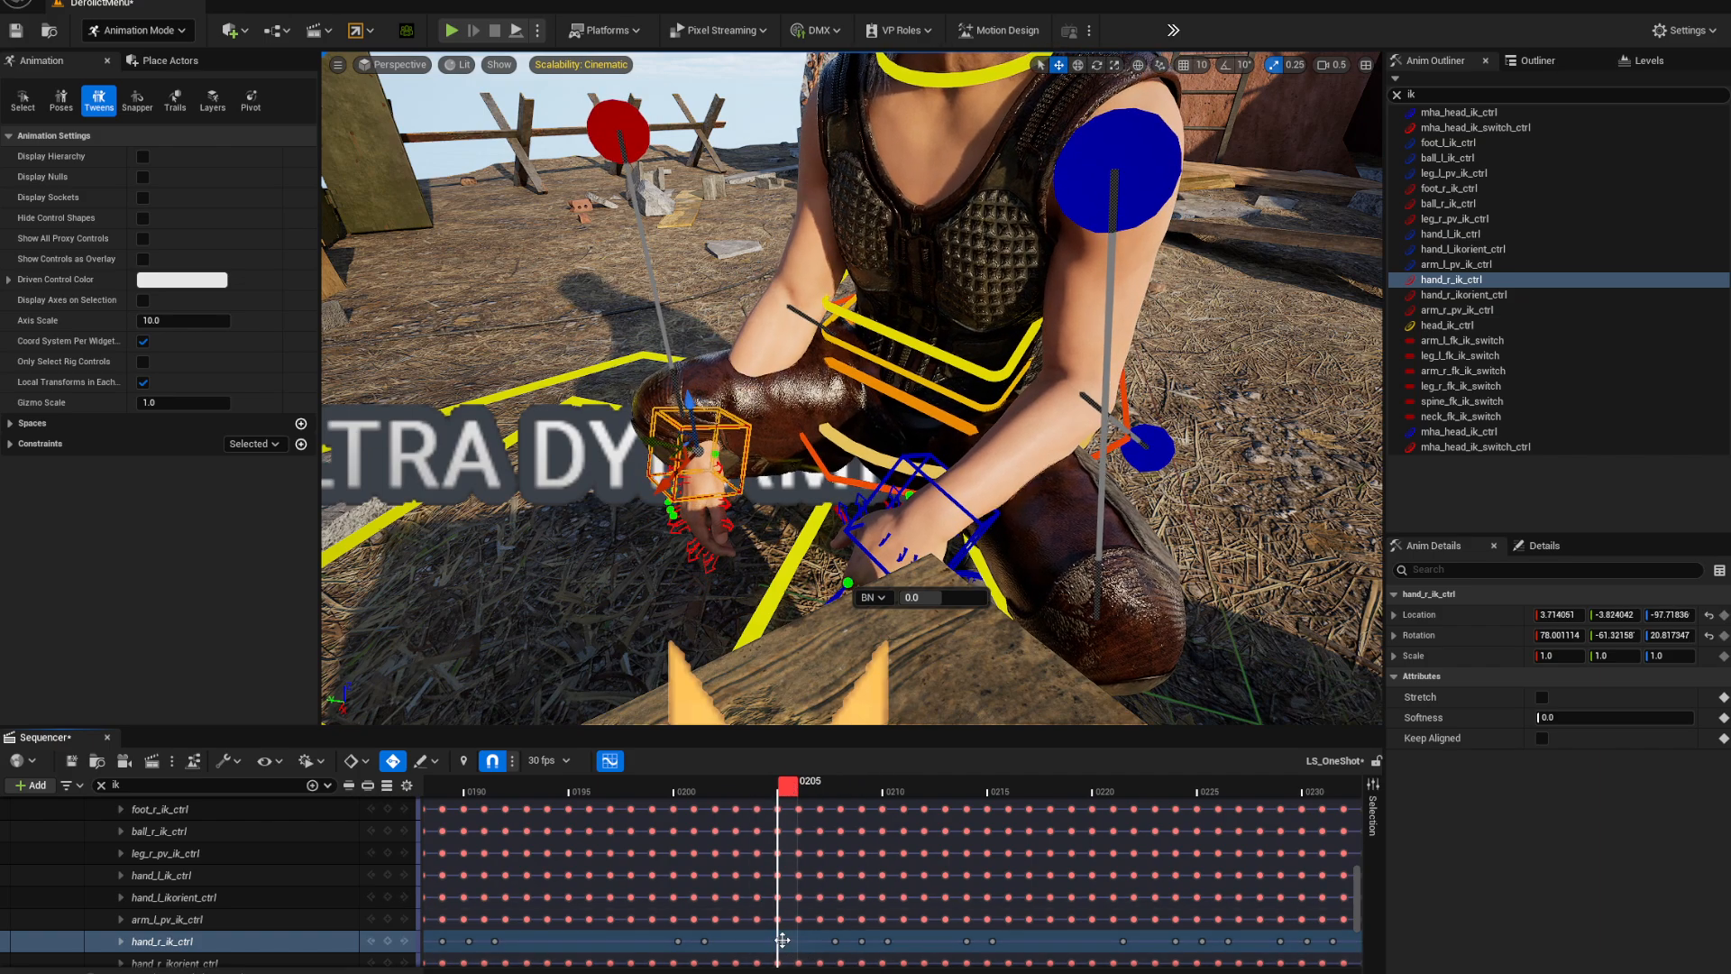
drag(693, 437, 682, 444)
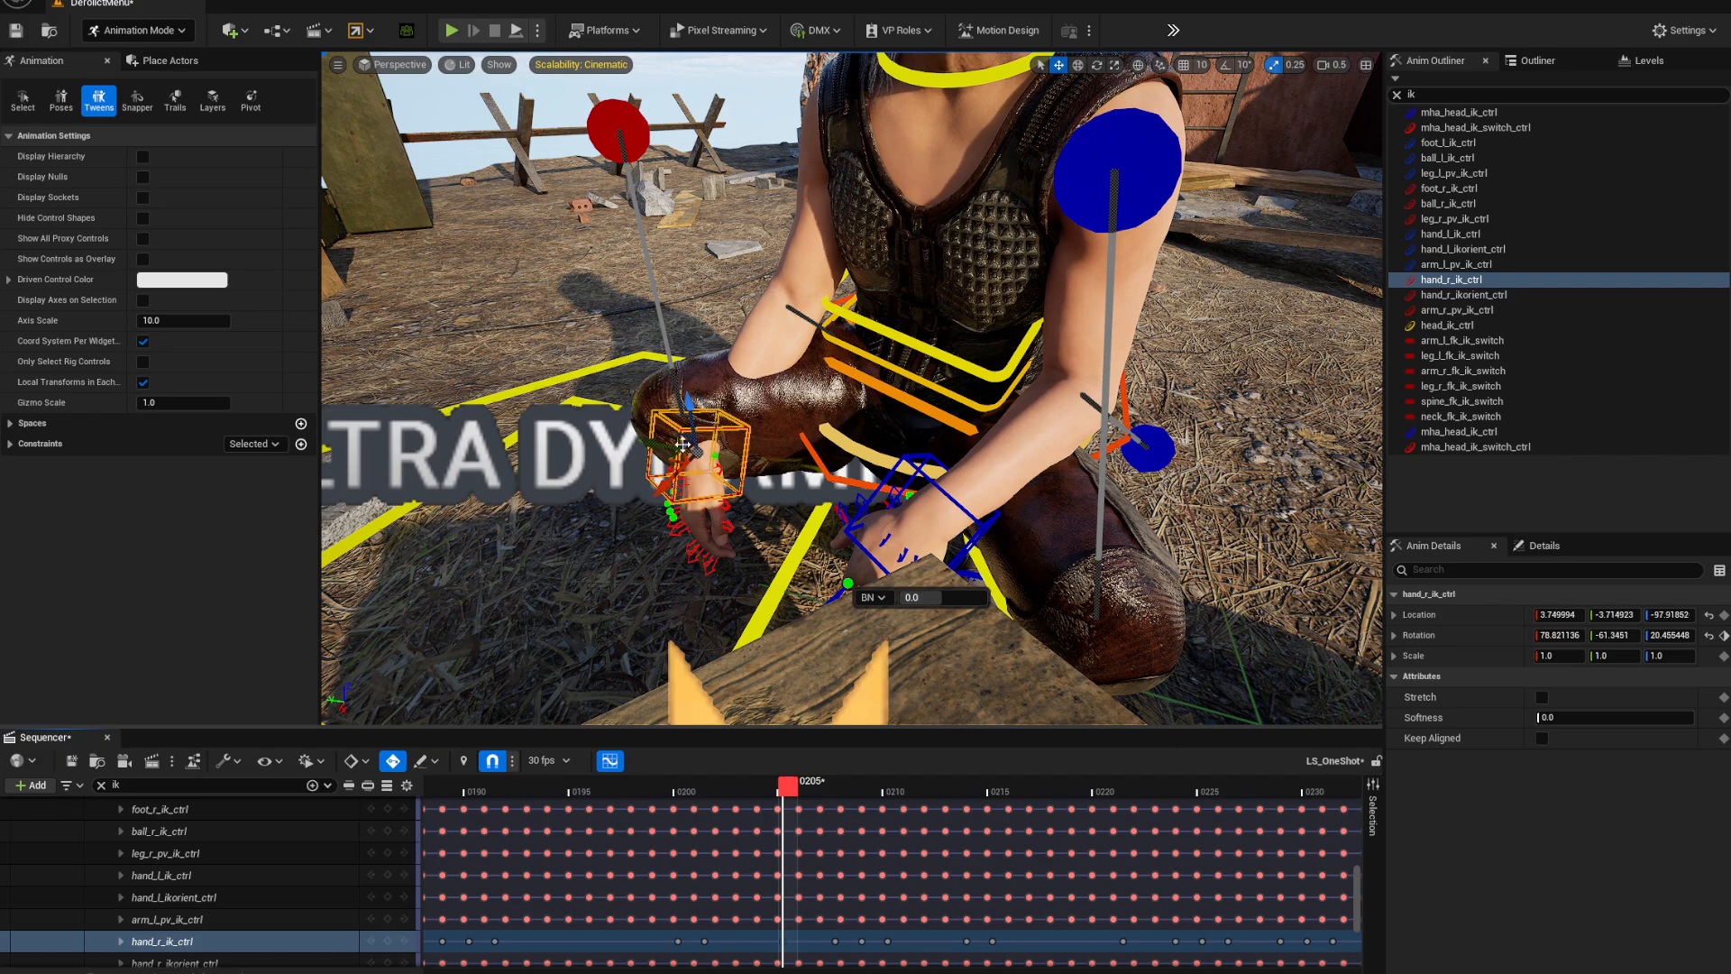
drag(684, 442, 679, 414)
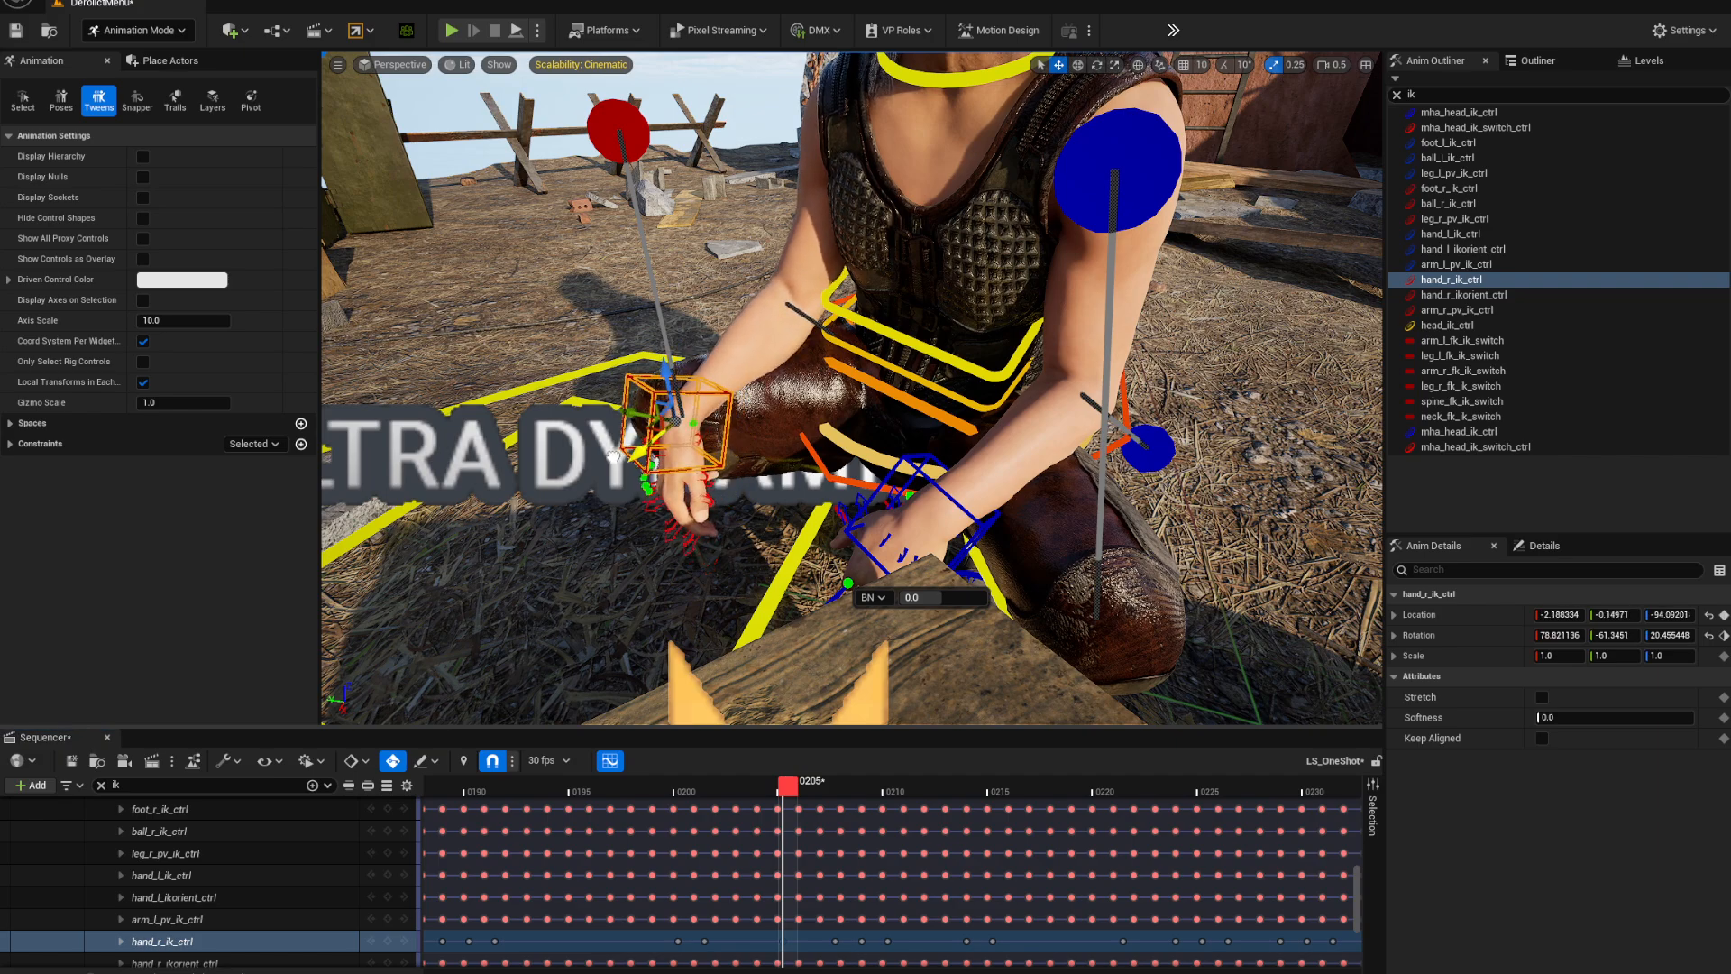
drag(786, 786, 756, 786)
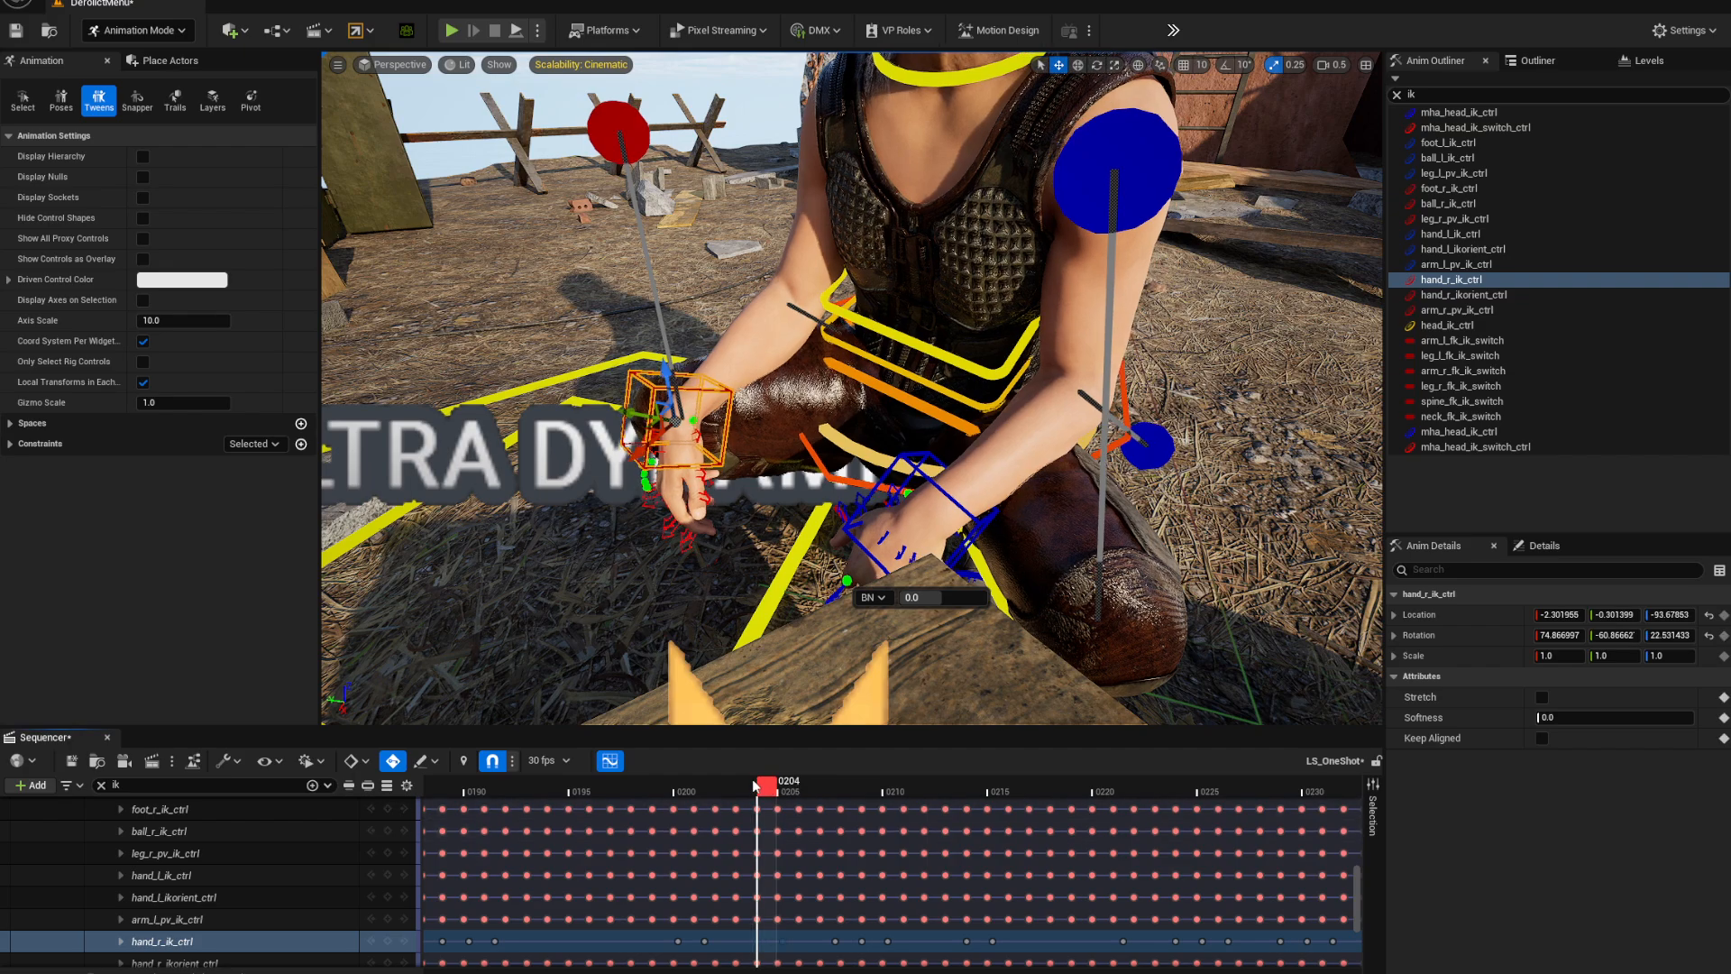
drag(756, 786, 467, 785)
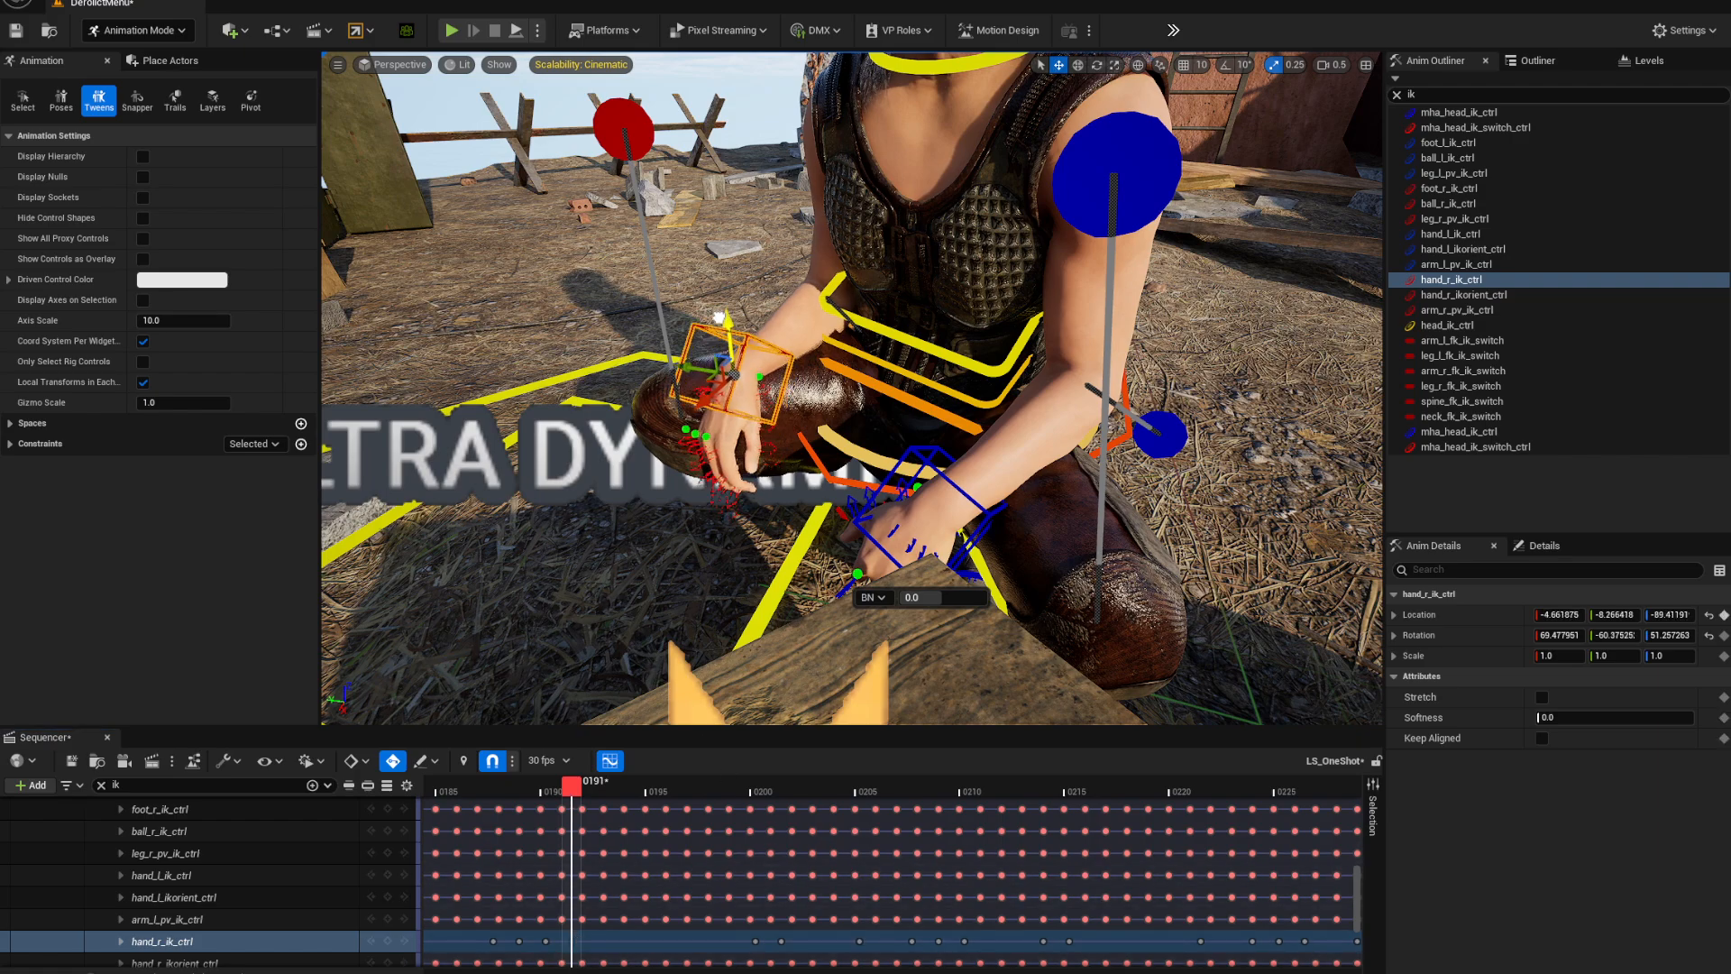
drag(740, 381, 728, 359)
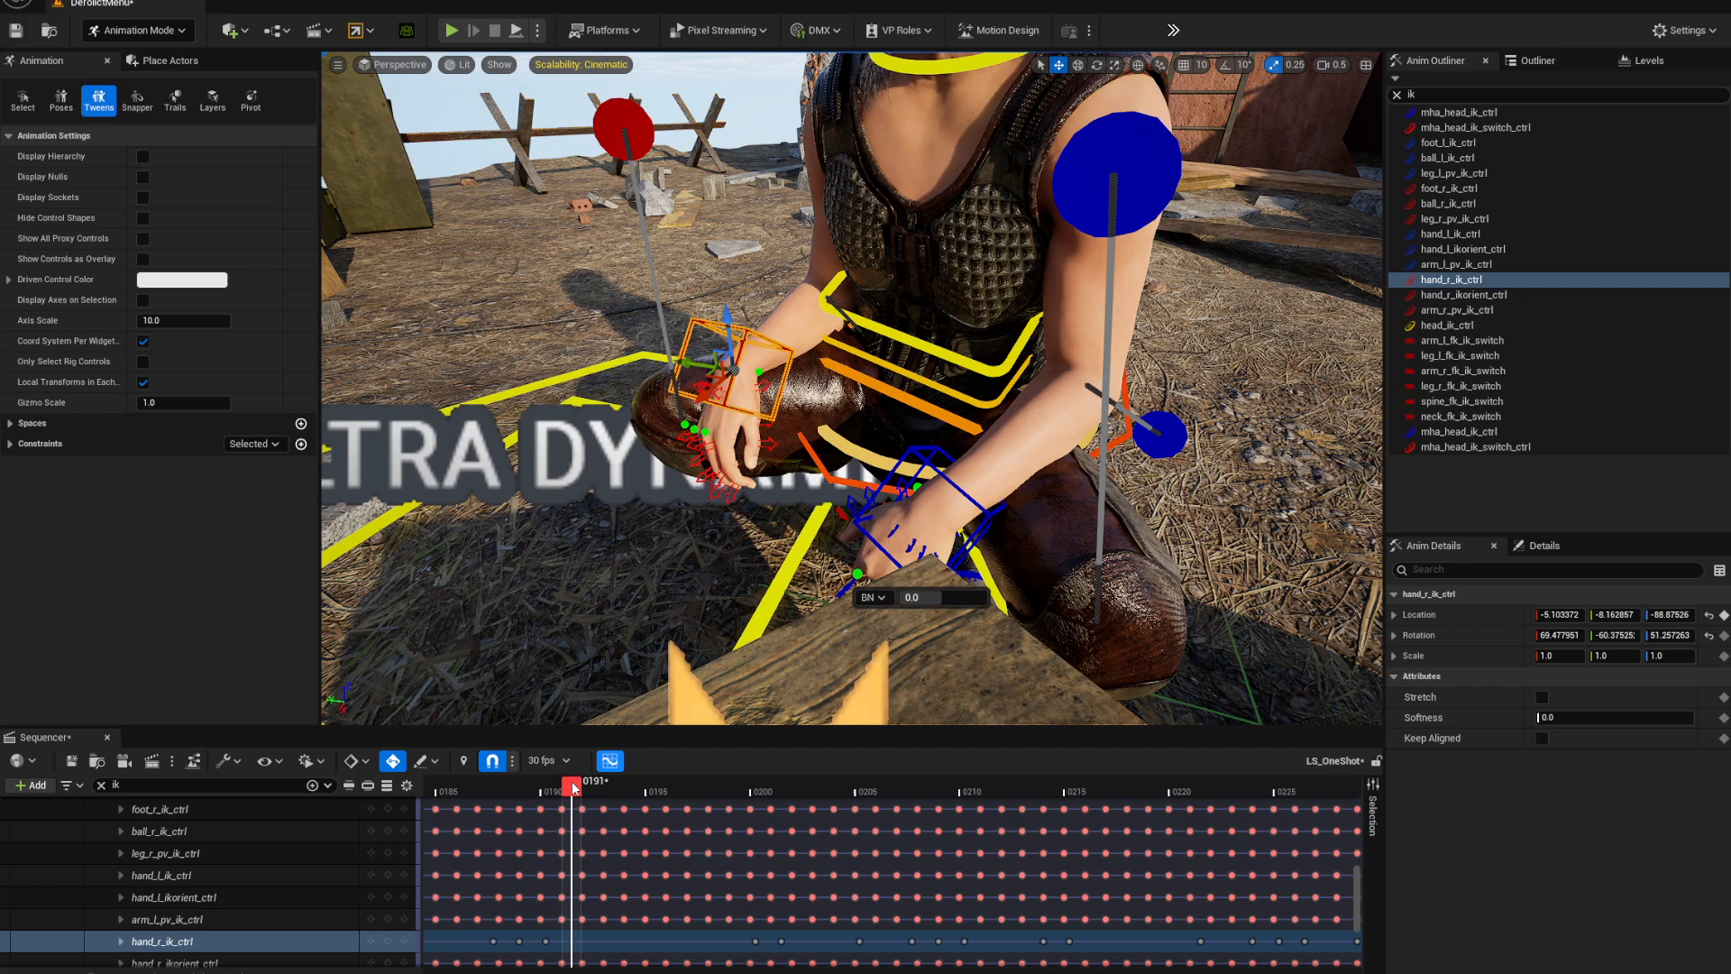
drag(572, 782, 541, 782)
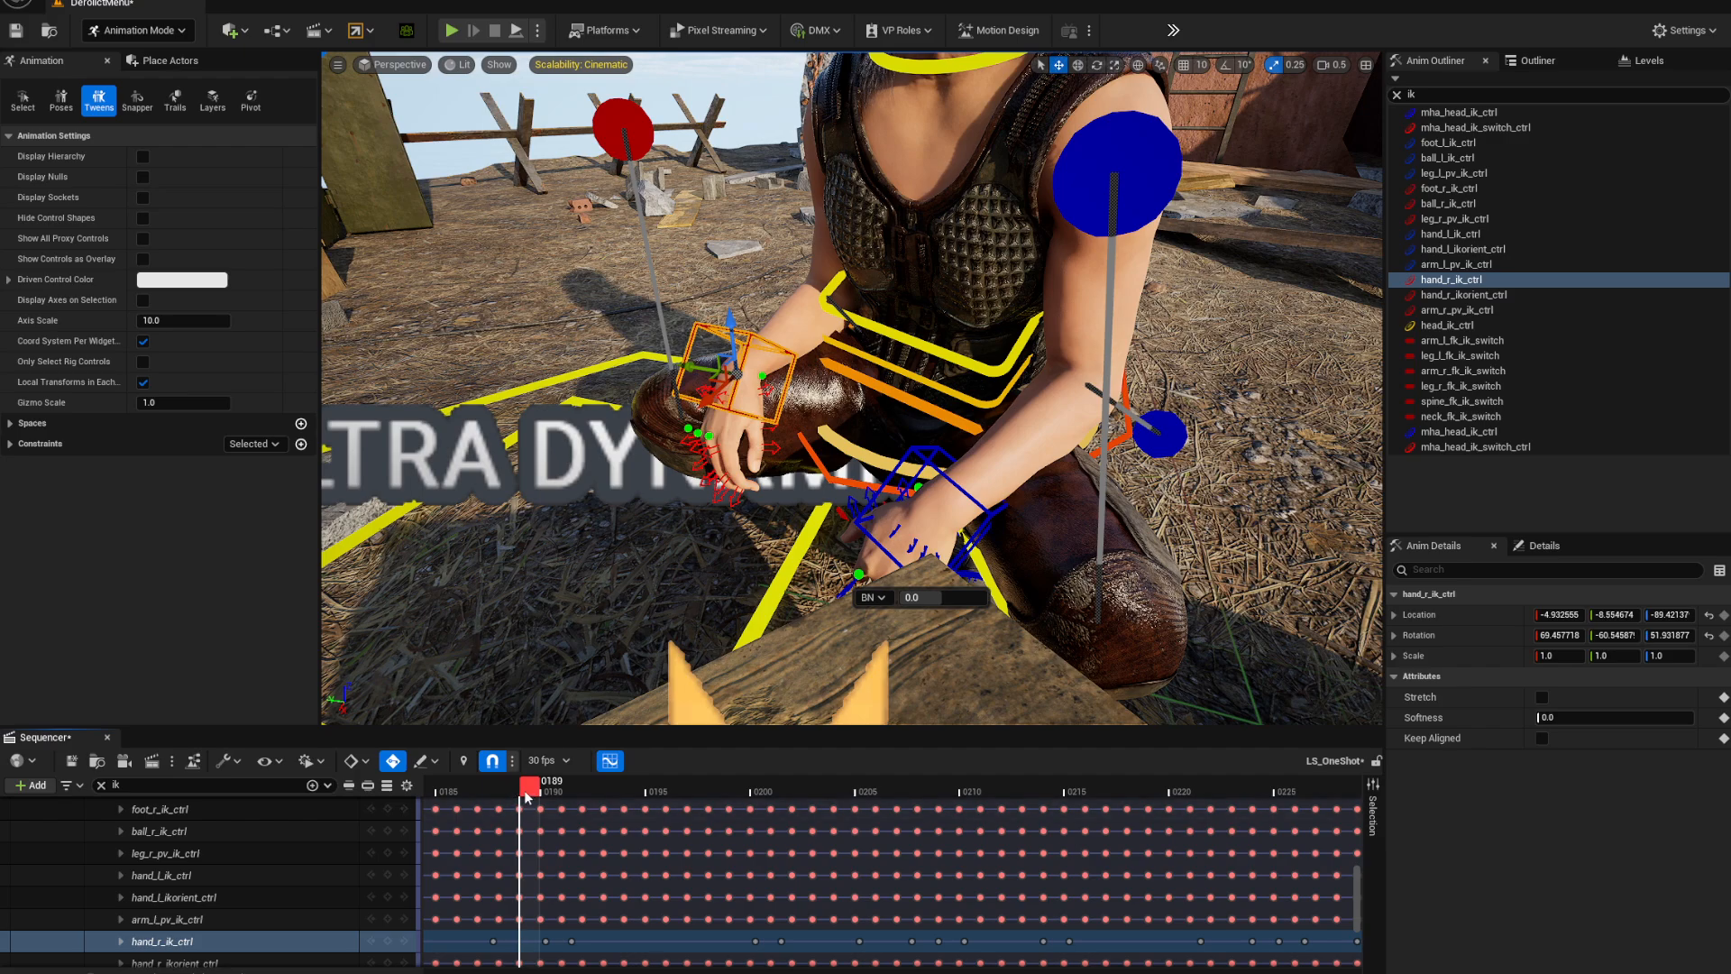
Jump to frame 221 and fine-tune the right hand's placement on the knee
drag(525, 784, 1198, 784)
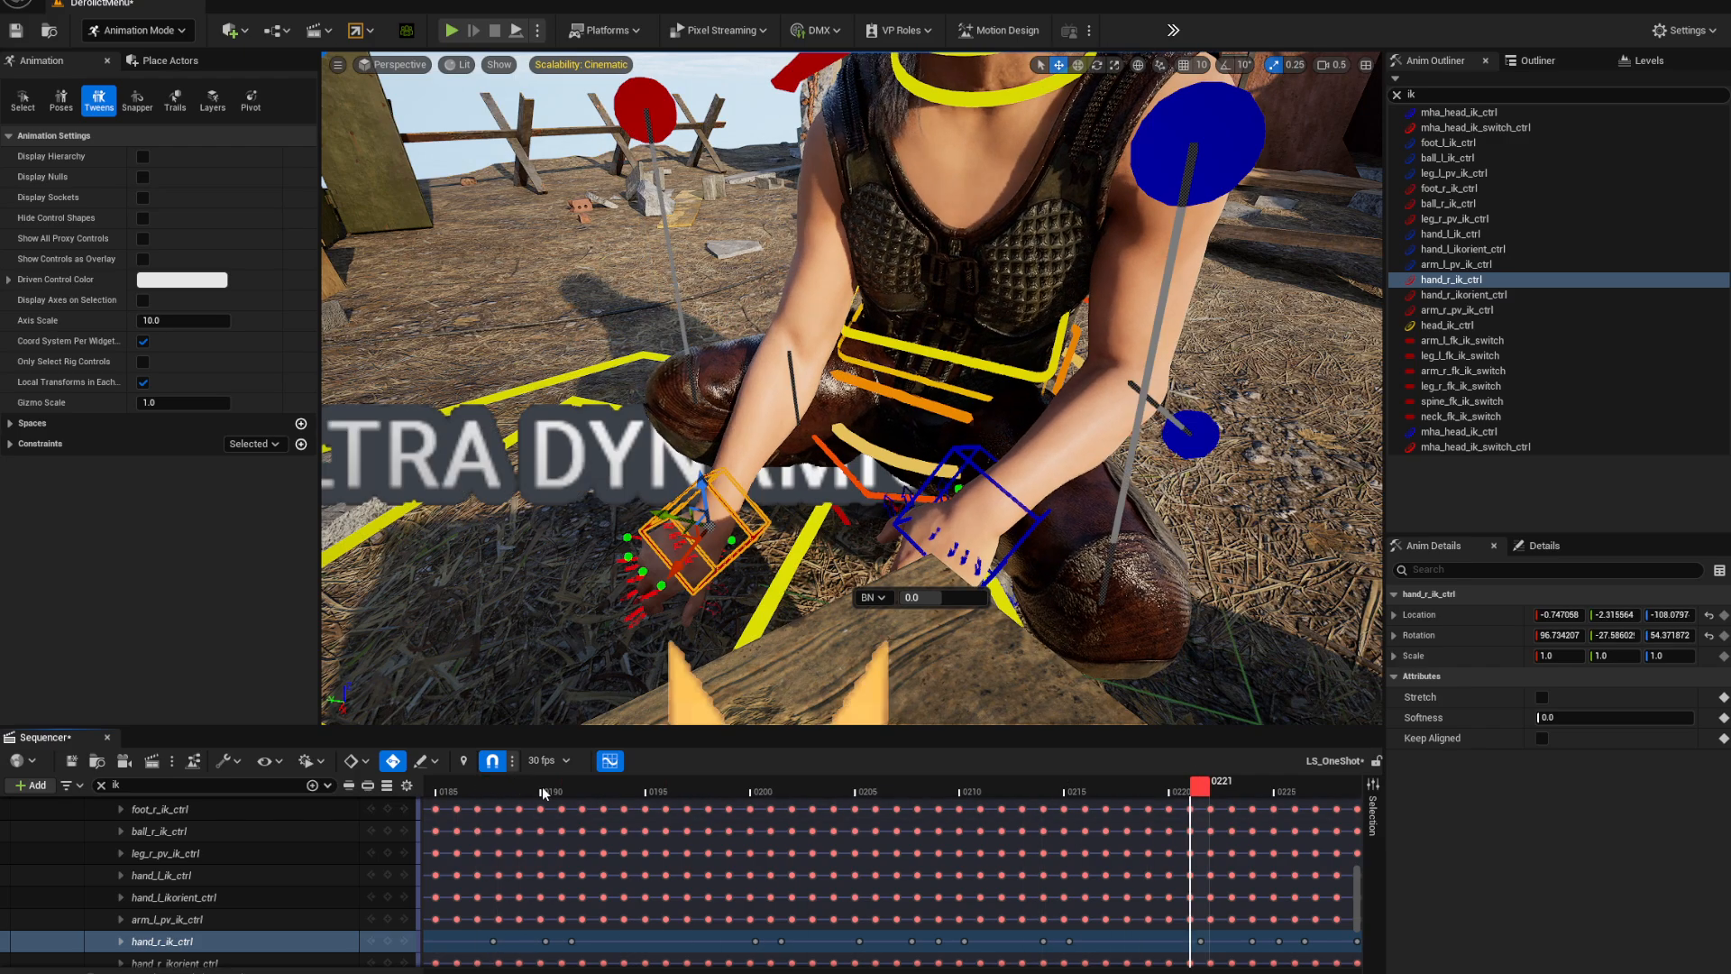
drag(1194, 787, 1028, 787)
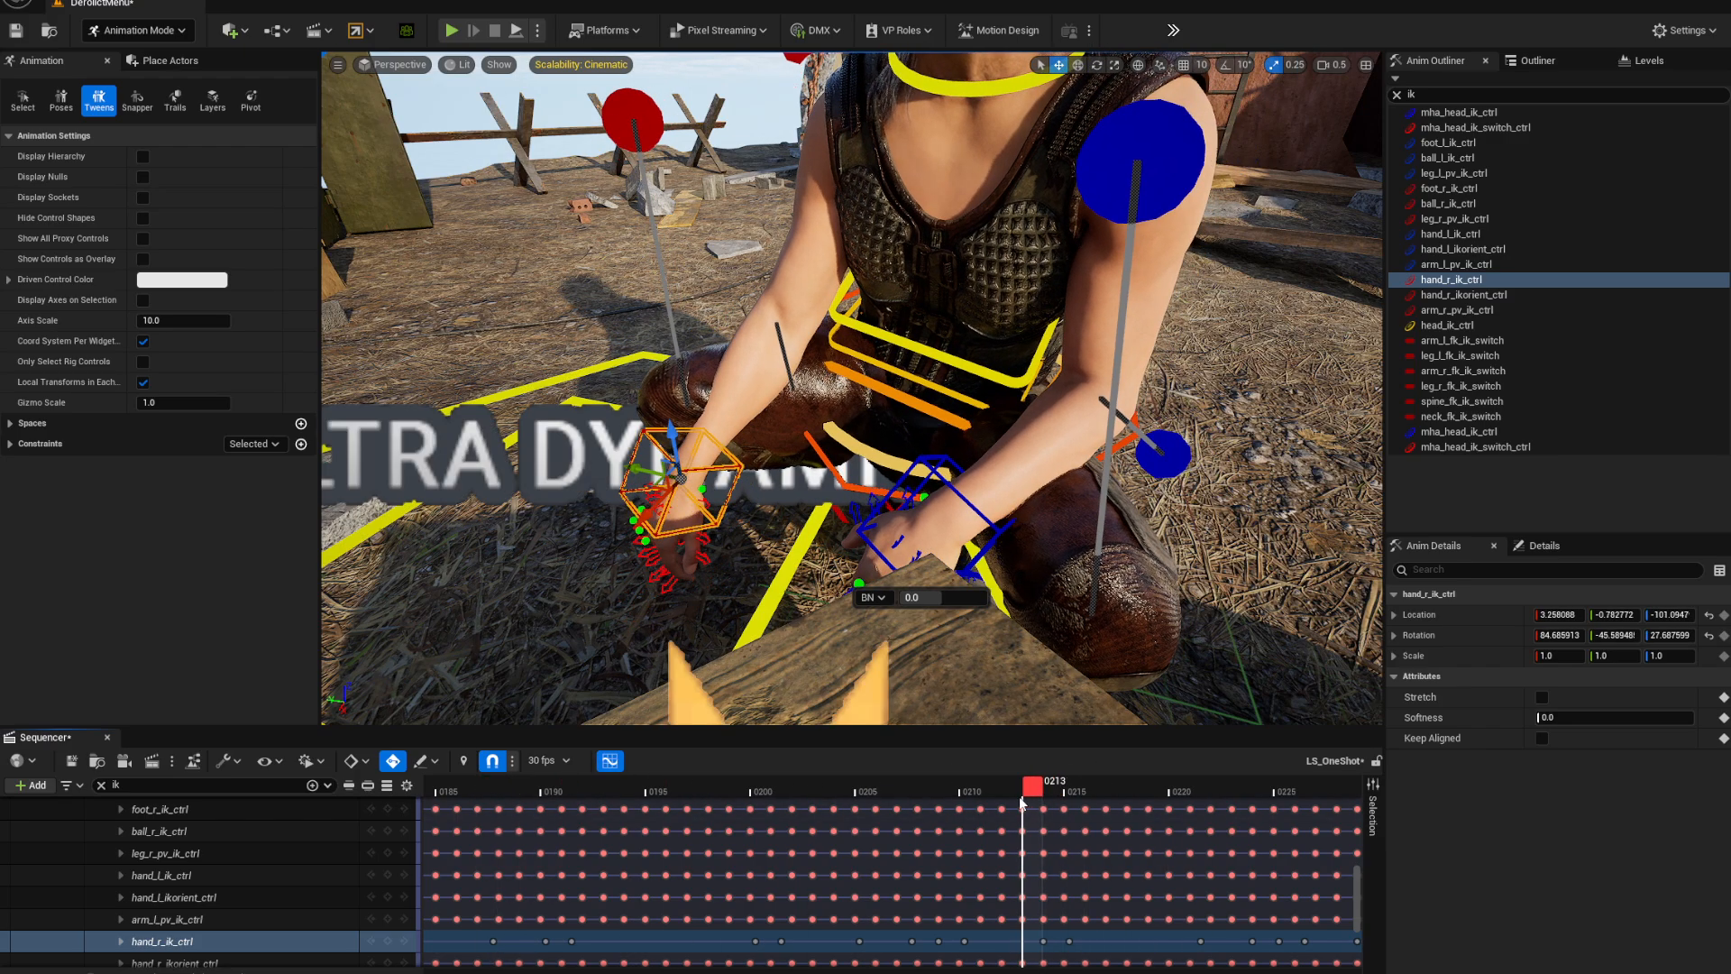
drag(1020, 786, 923, 786)
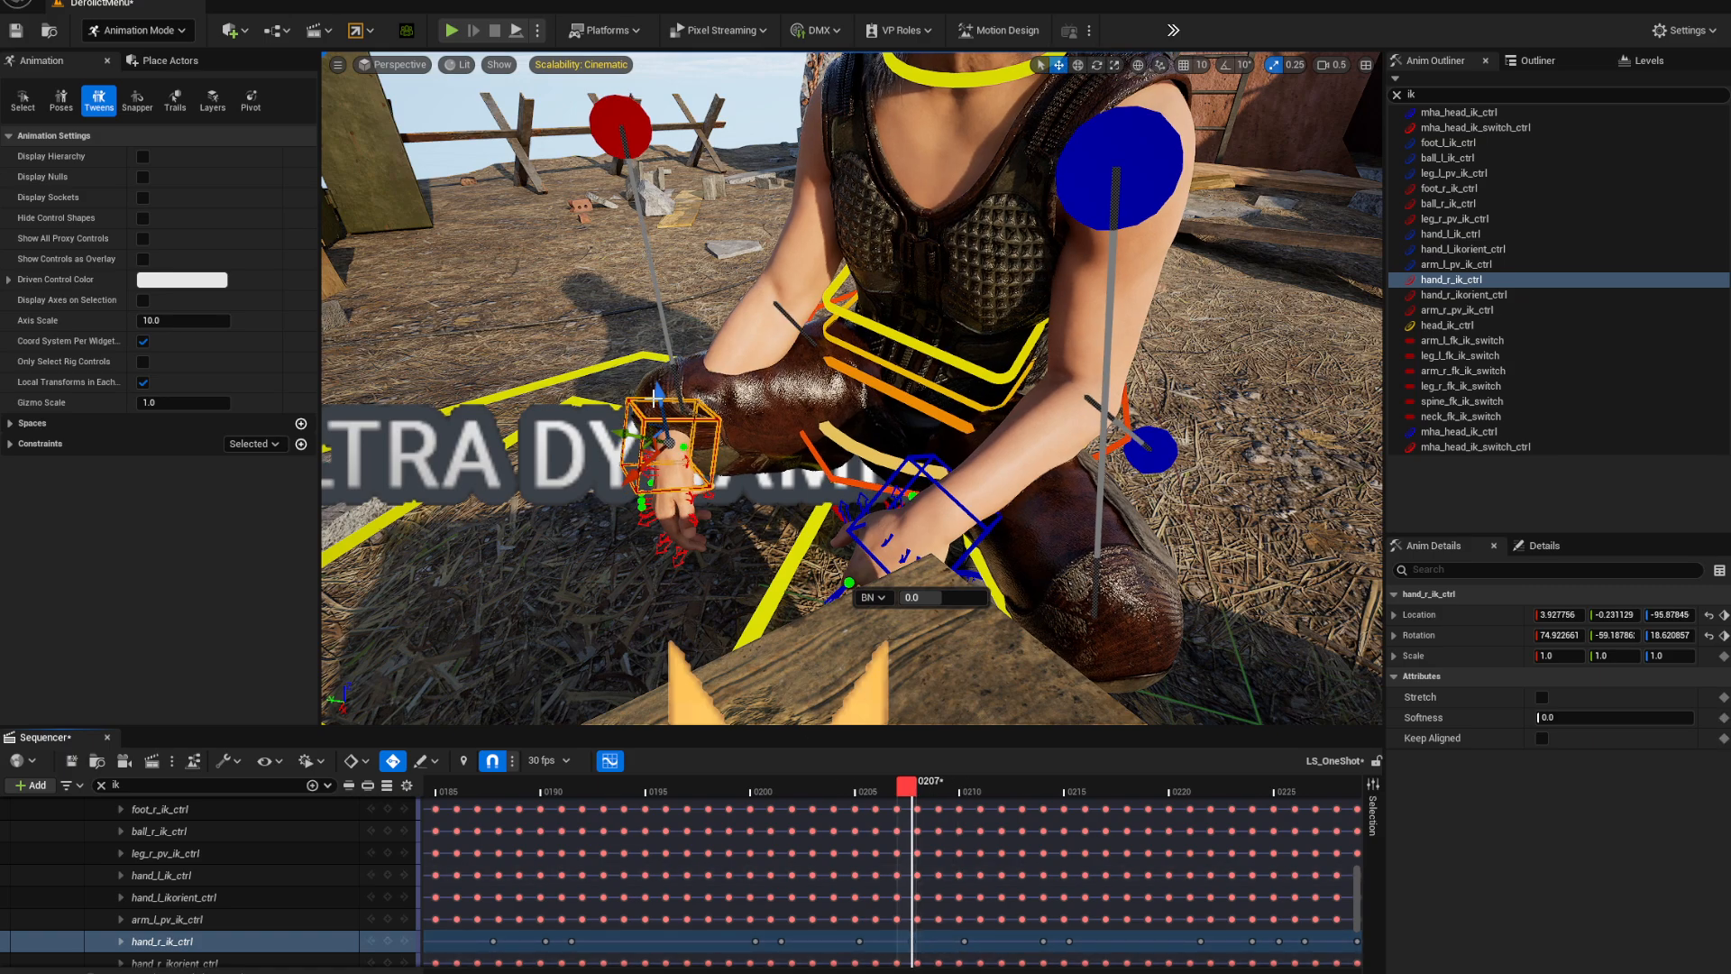
Rework the right hand pose along the knee at frames 207, 210 and 212
drag(651, 442, 630, 386)
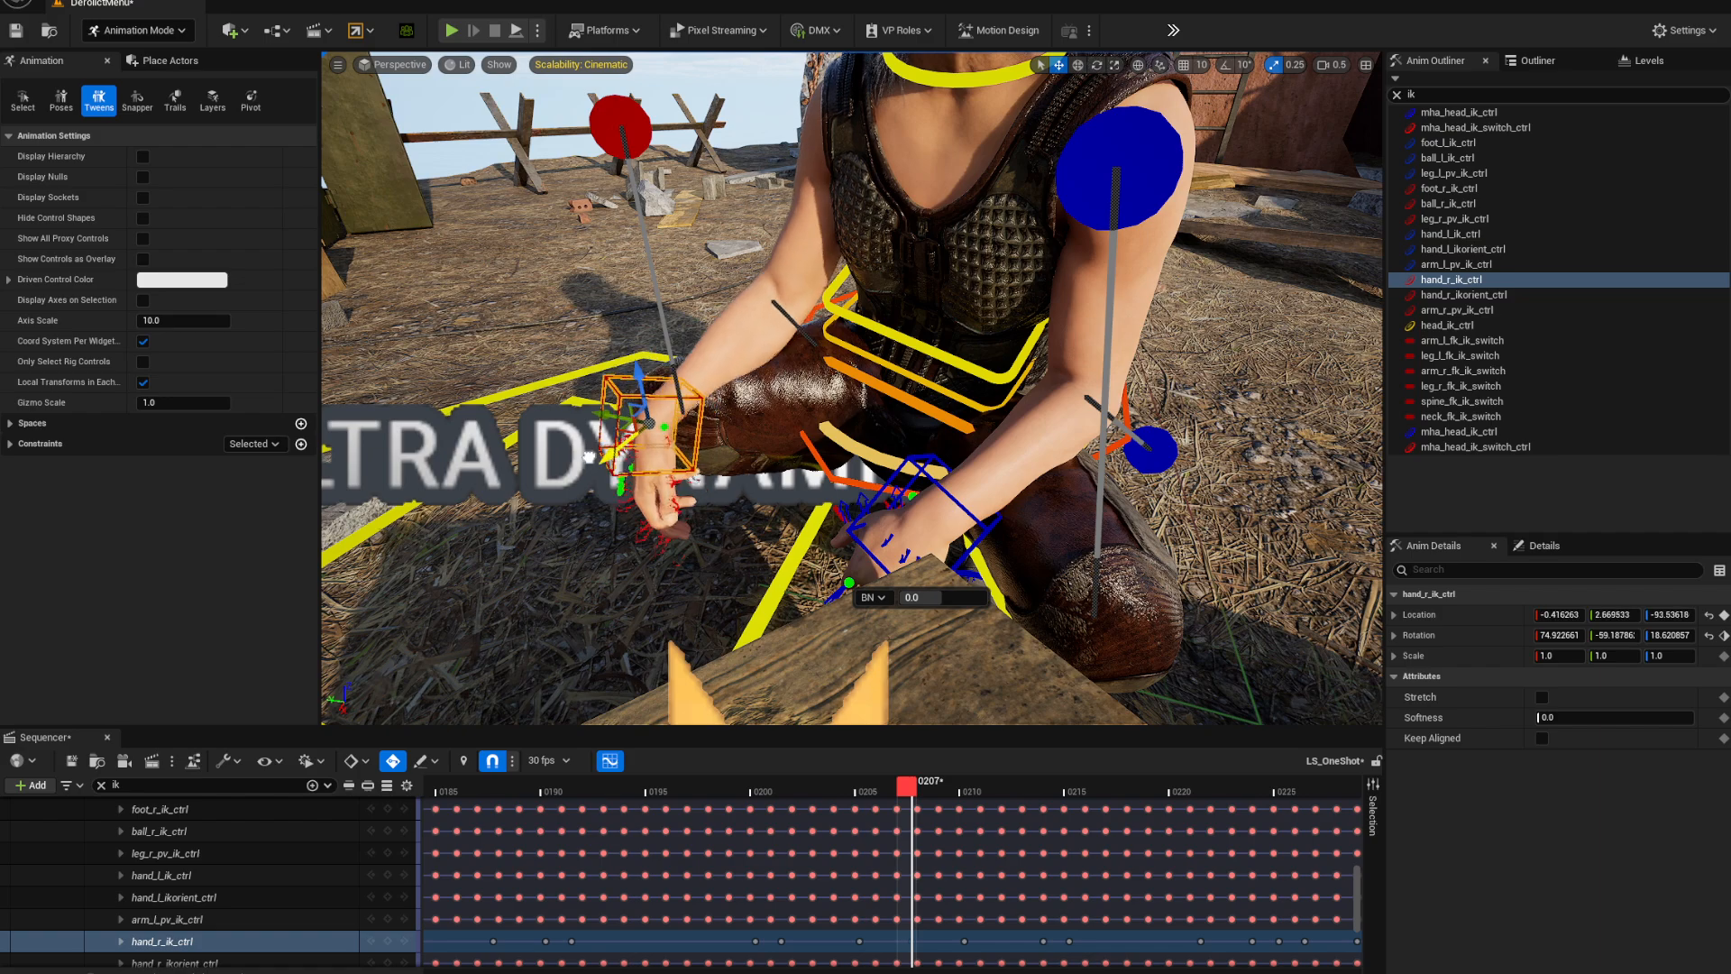
drag(662, 425, 640, 425)
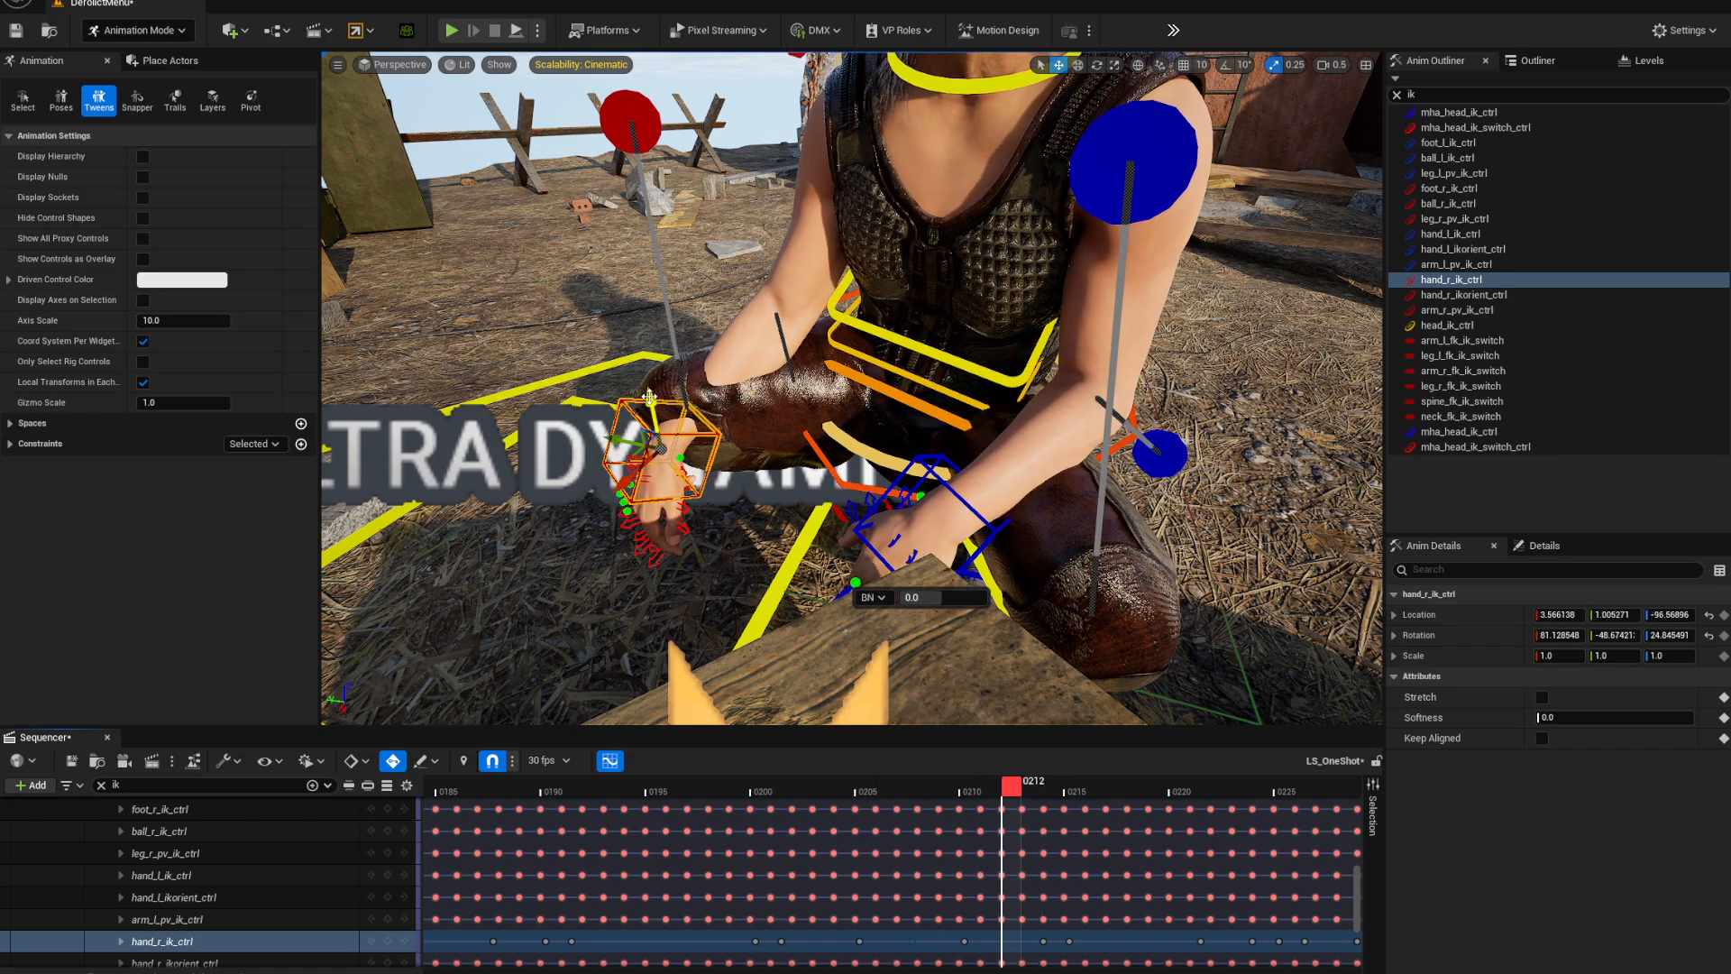
drag(663, 448, 640, 420)
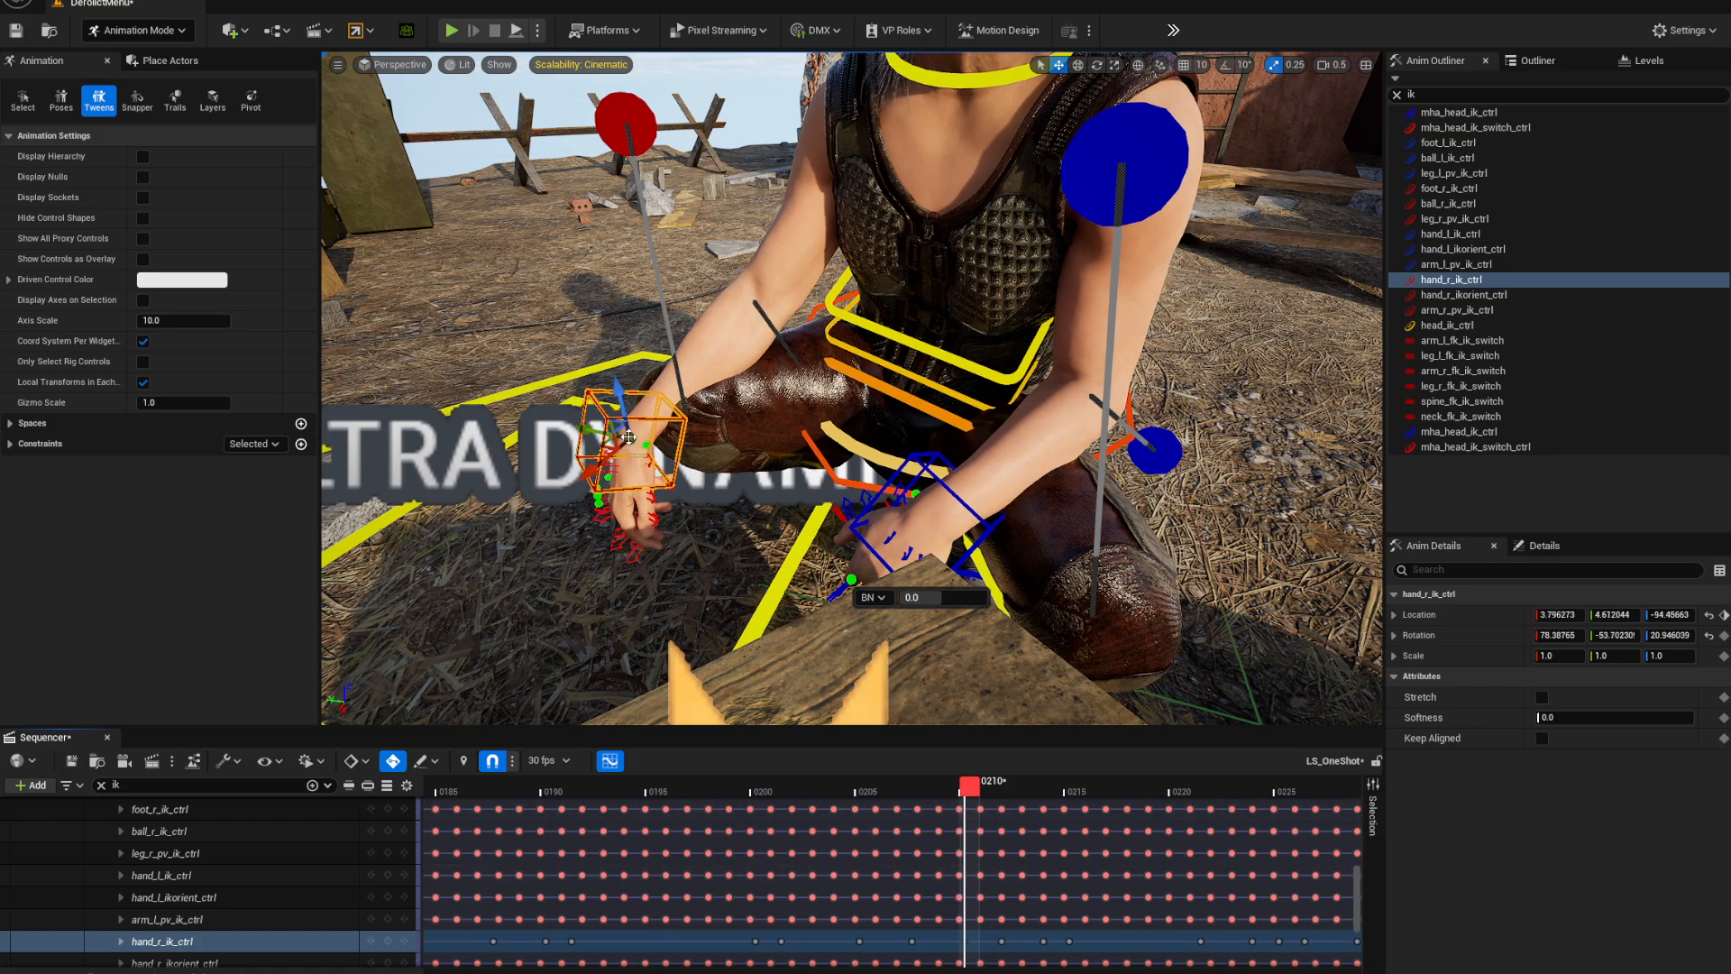
drag(628, 438, 613, 414)
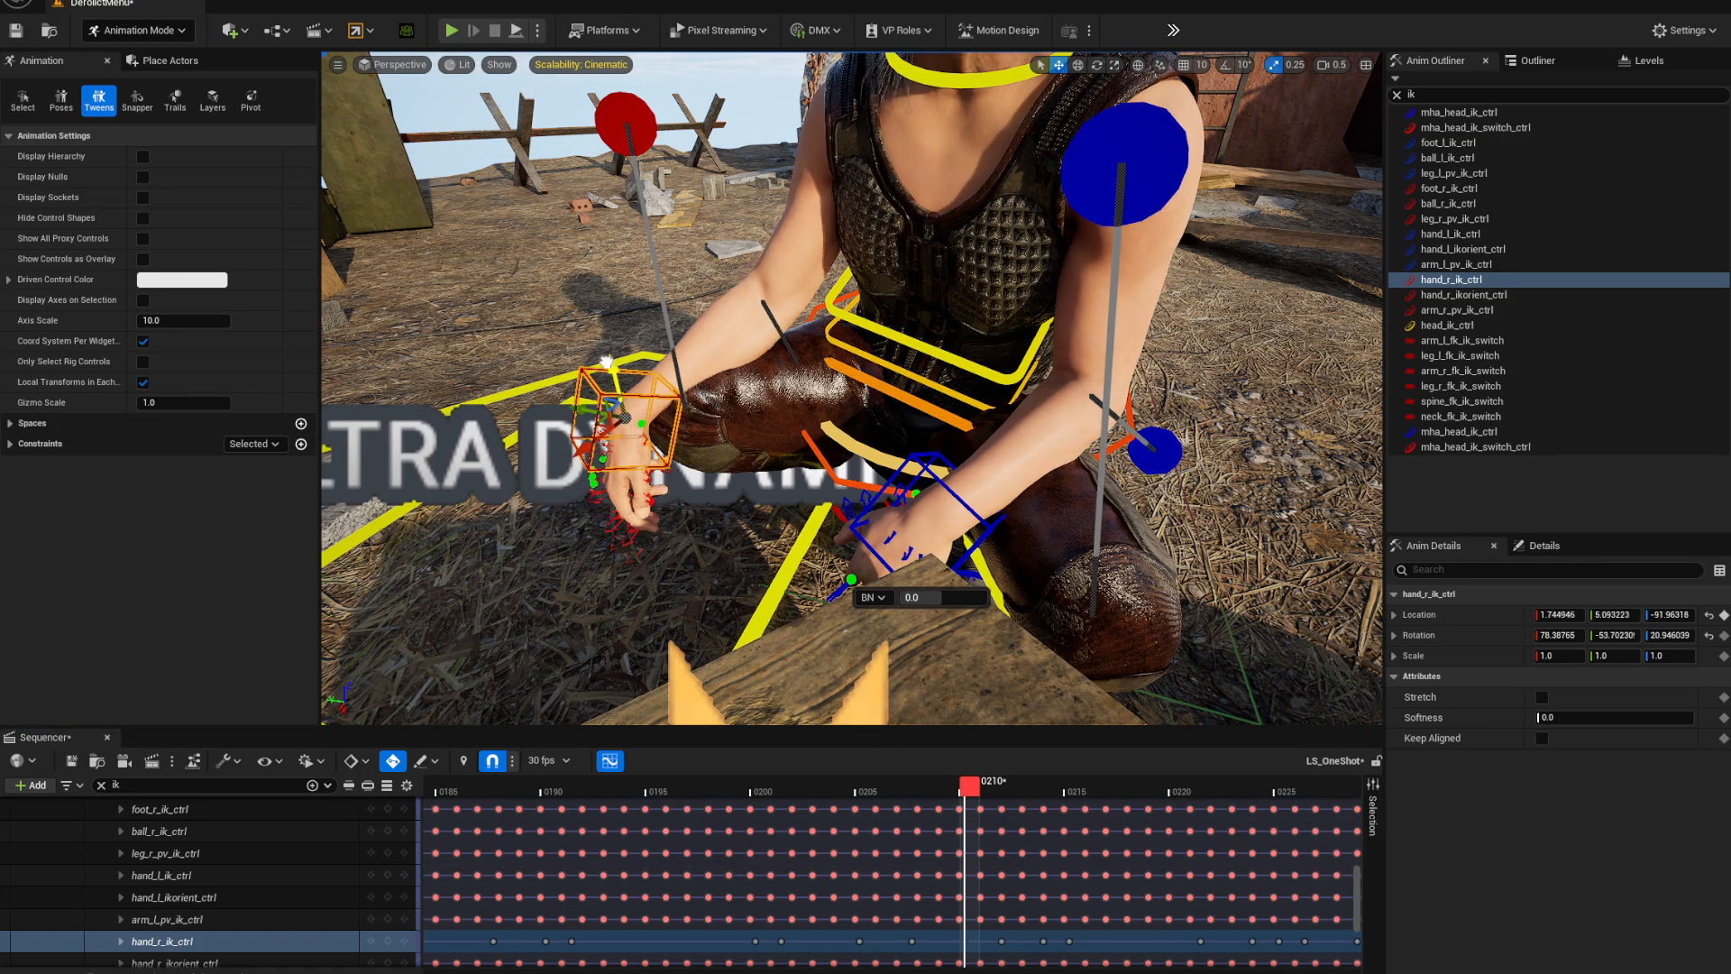
drag(613, 398, 602, 393)
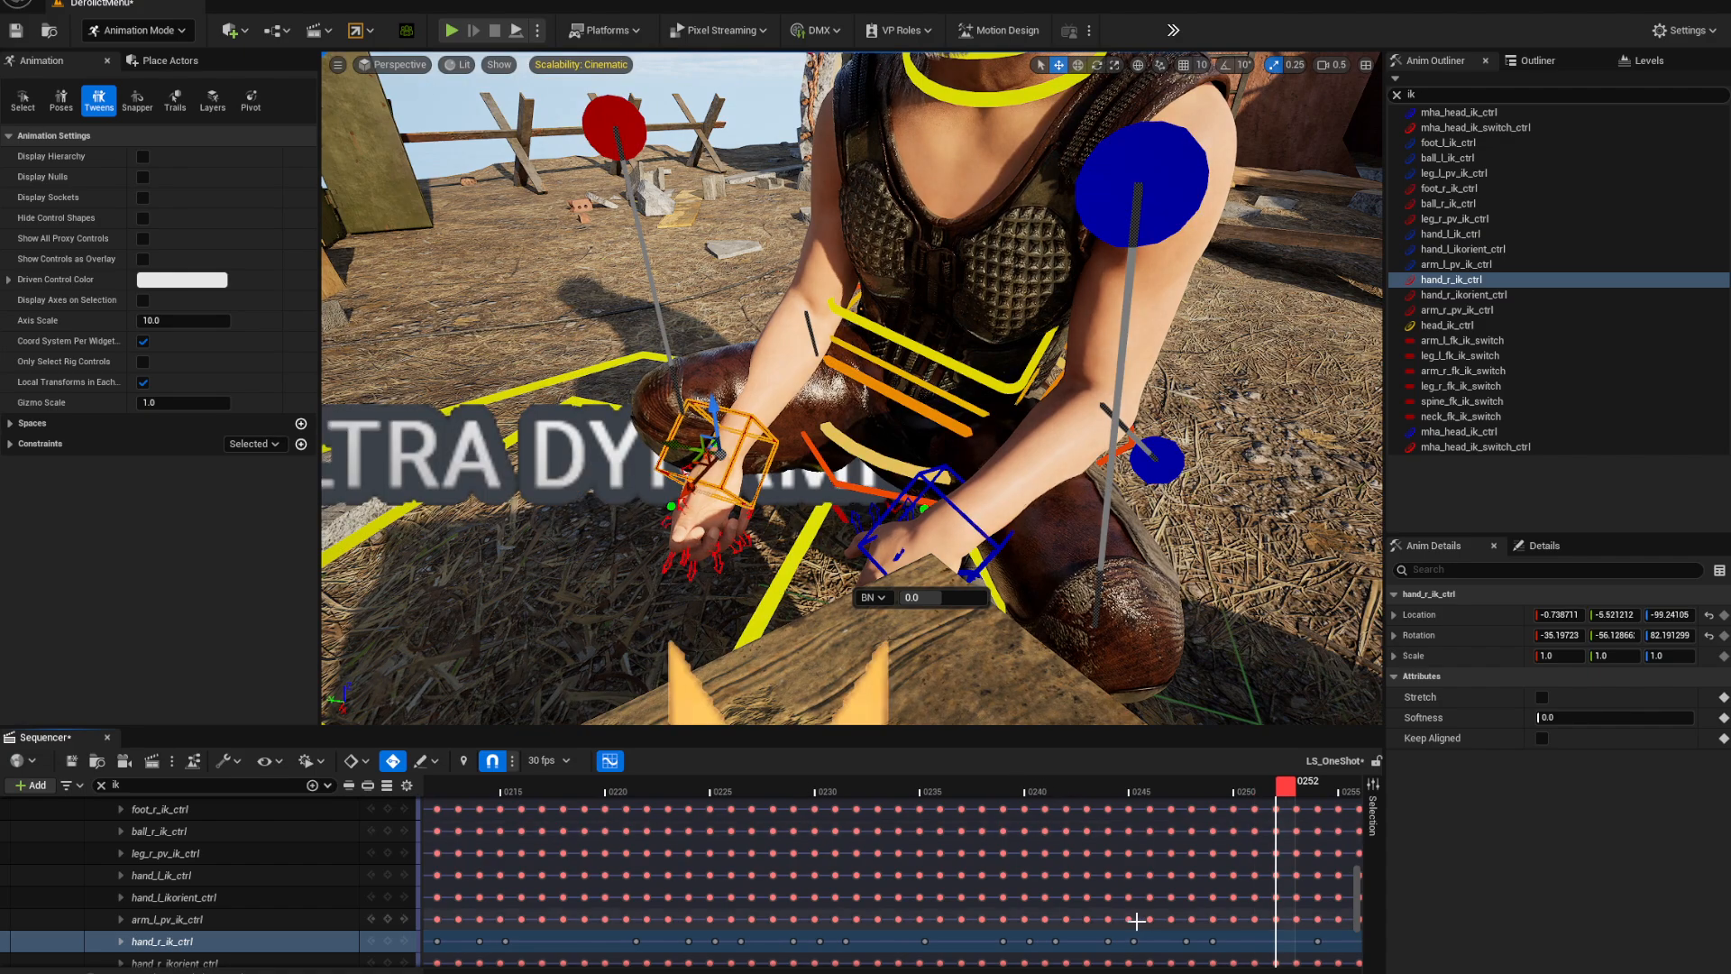
Repose and rotate the right hand around frames 241–252 and check it by stepping back
click(1177, 792)
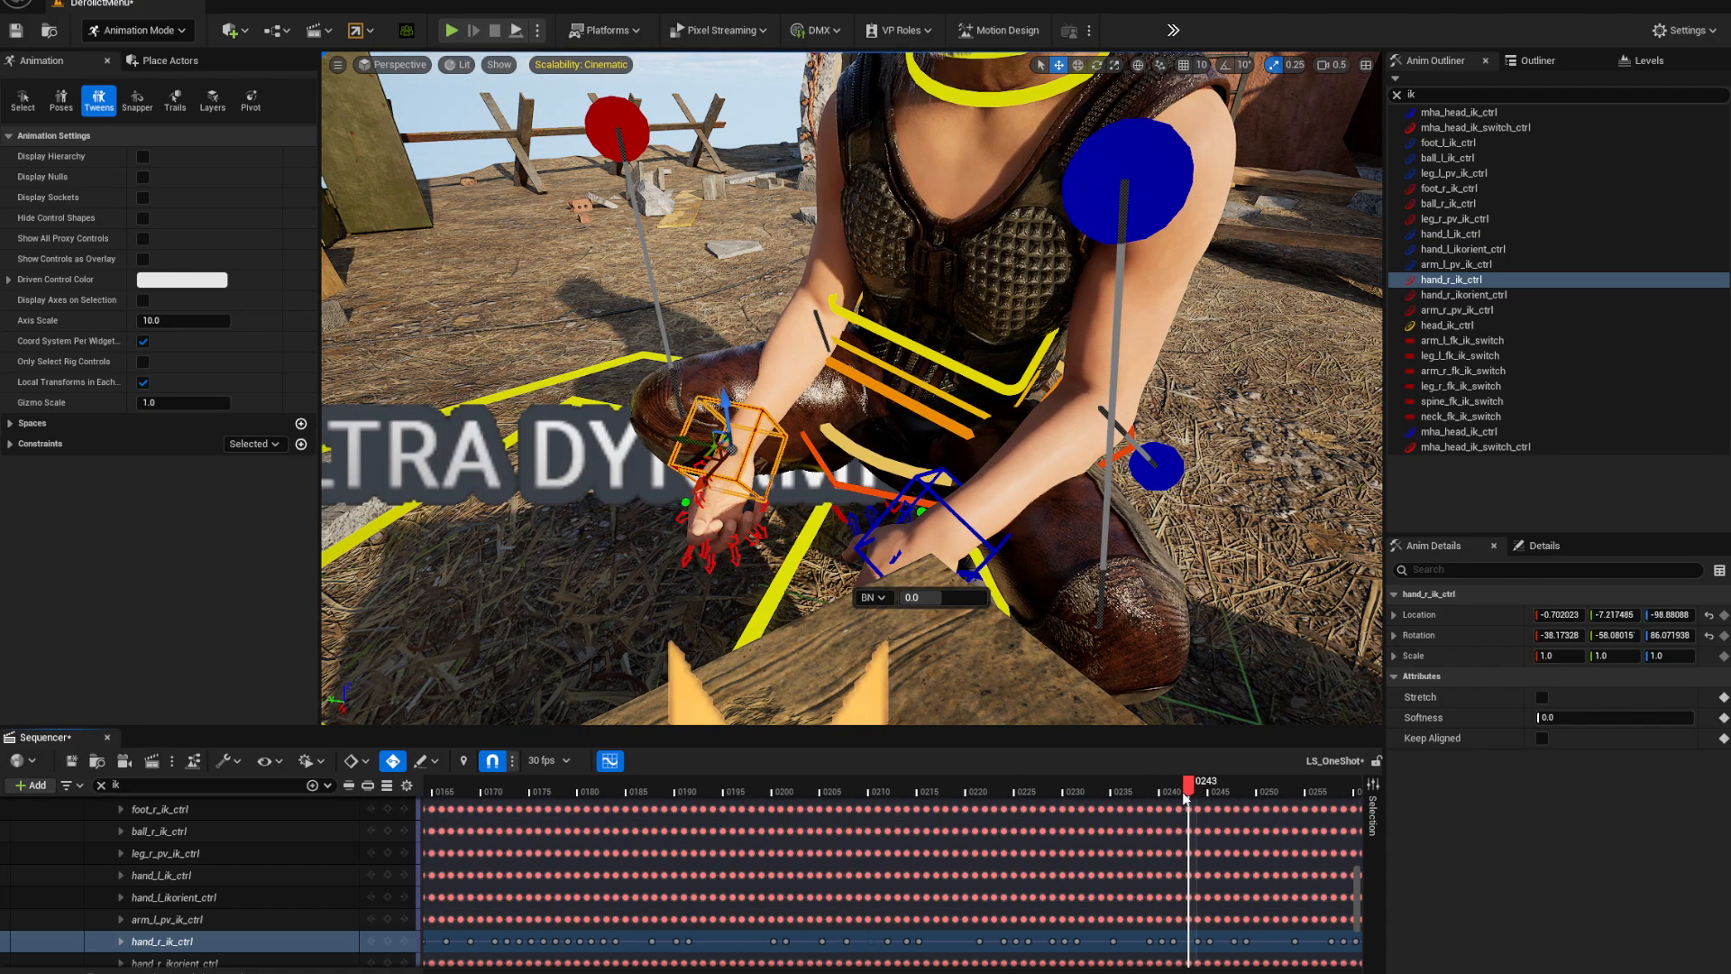
drag(1186, 791, 1172, 791)
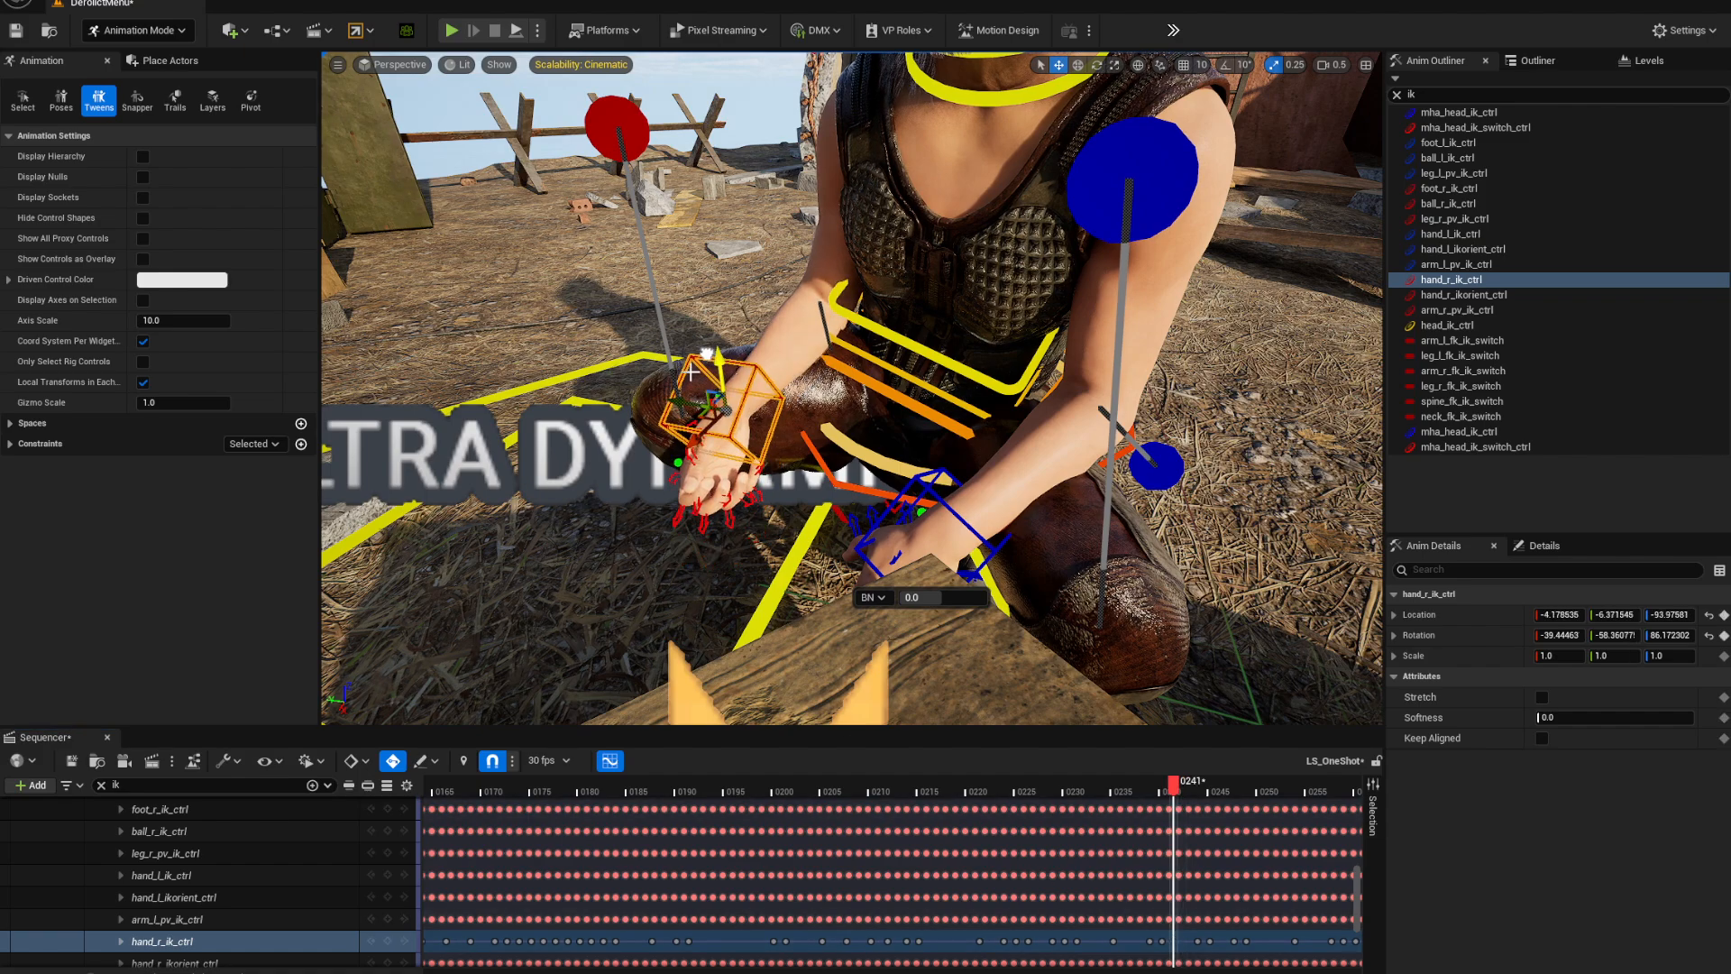
drag(712, 404, 702, 431)
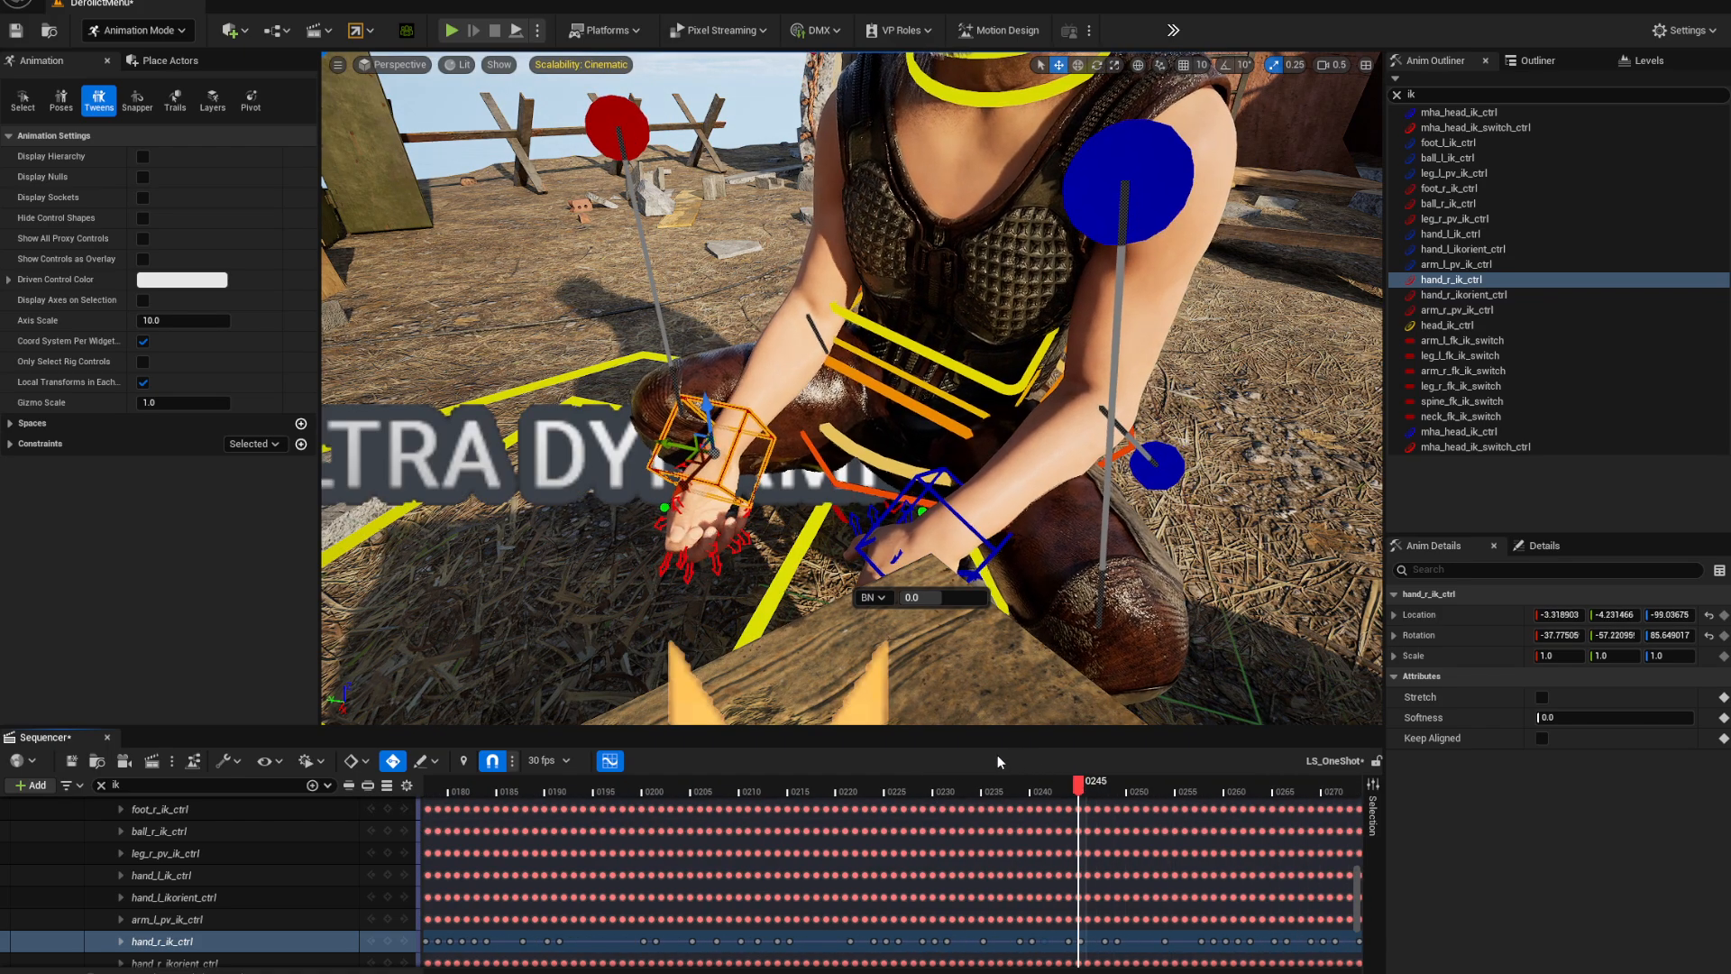
drag(1079, 782, 1038, 782)
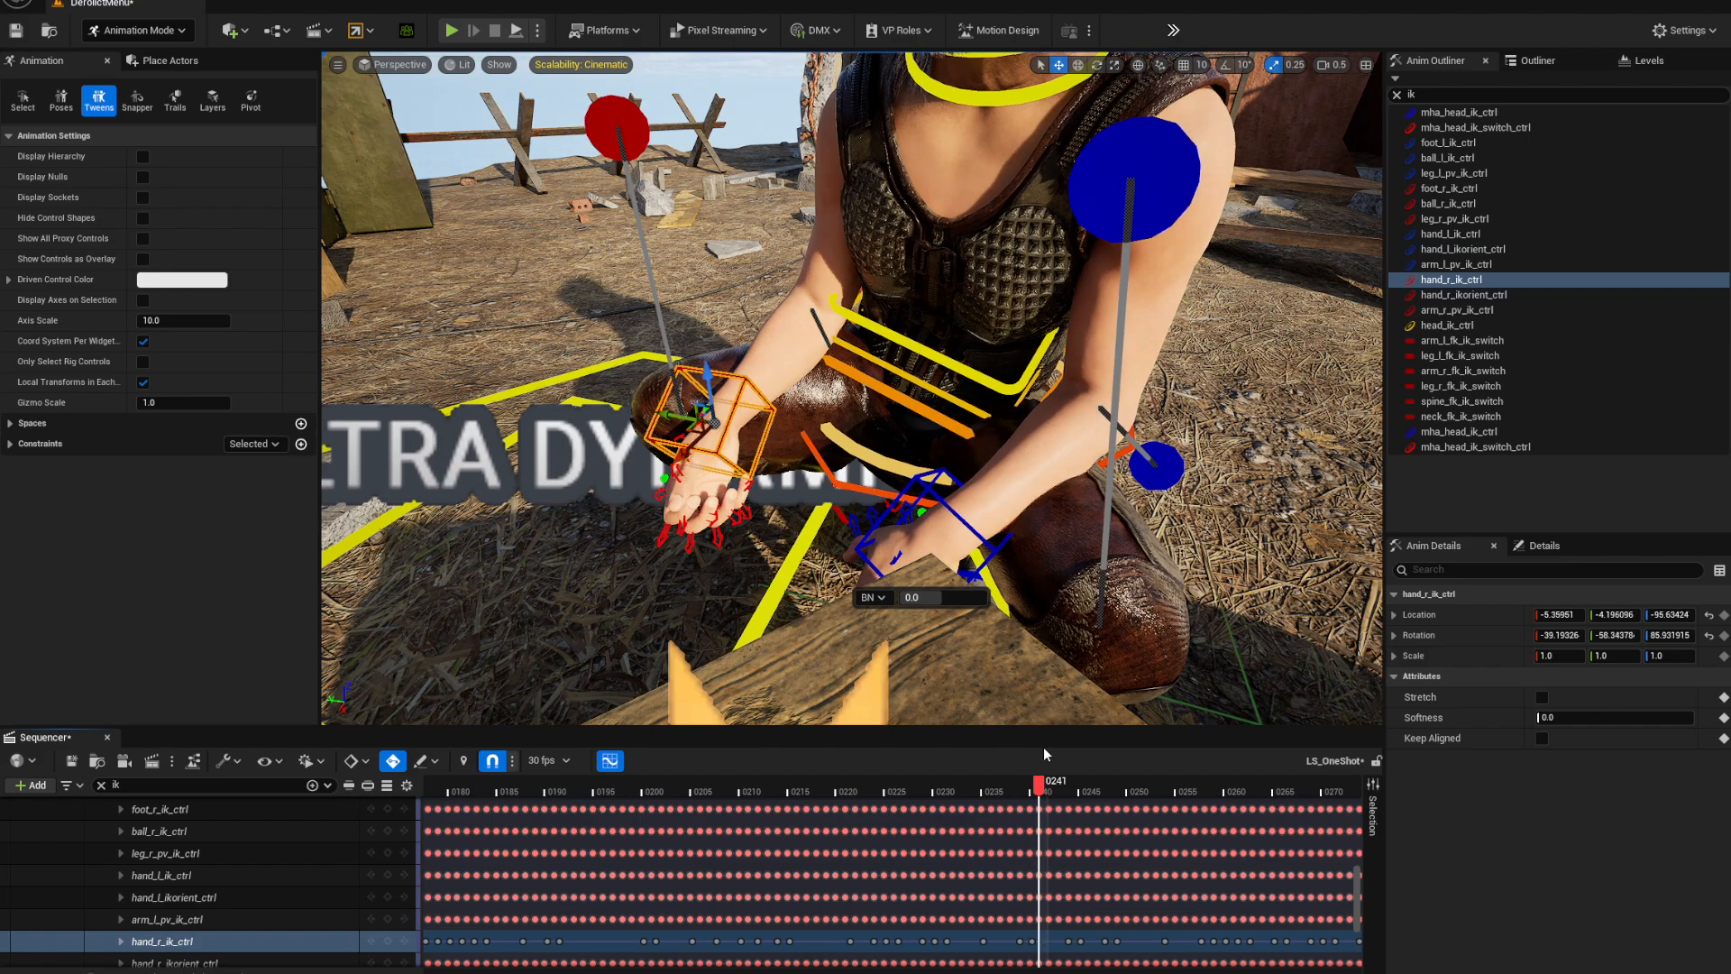
click(1052, 807)
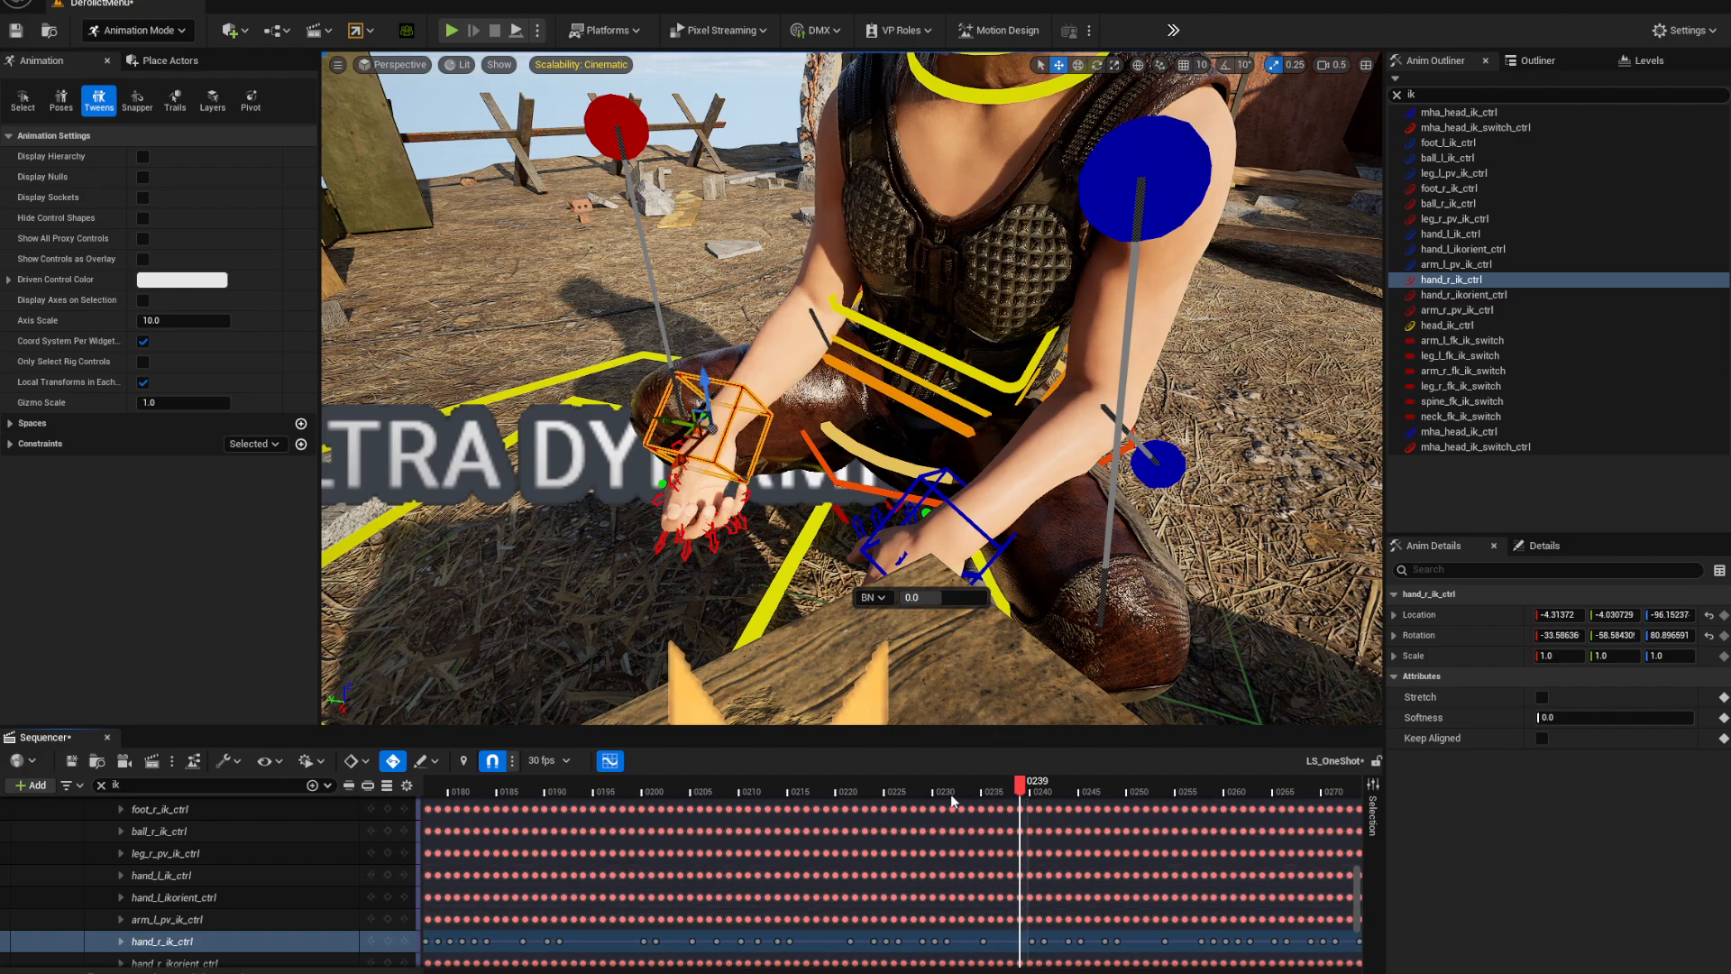
Reselect hand_r_ik_ctrl and reposition the right hand at frames 260–265
click(1224, 787)
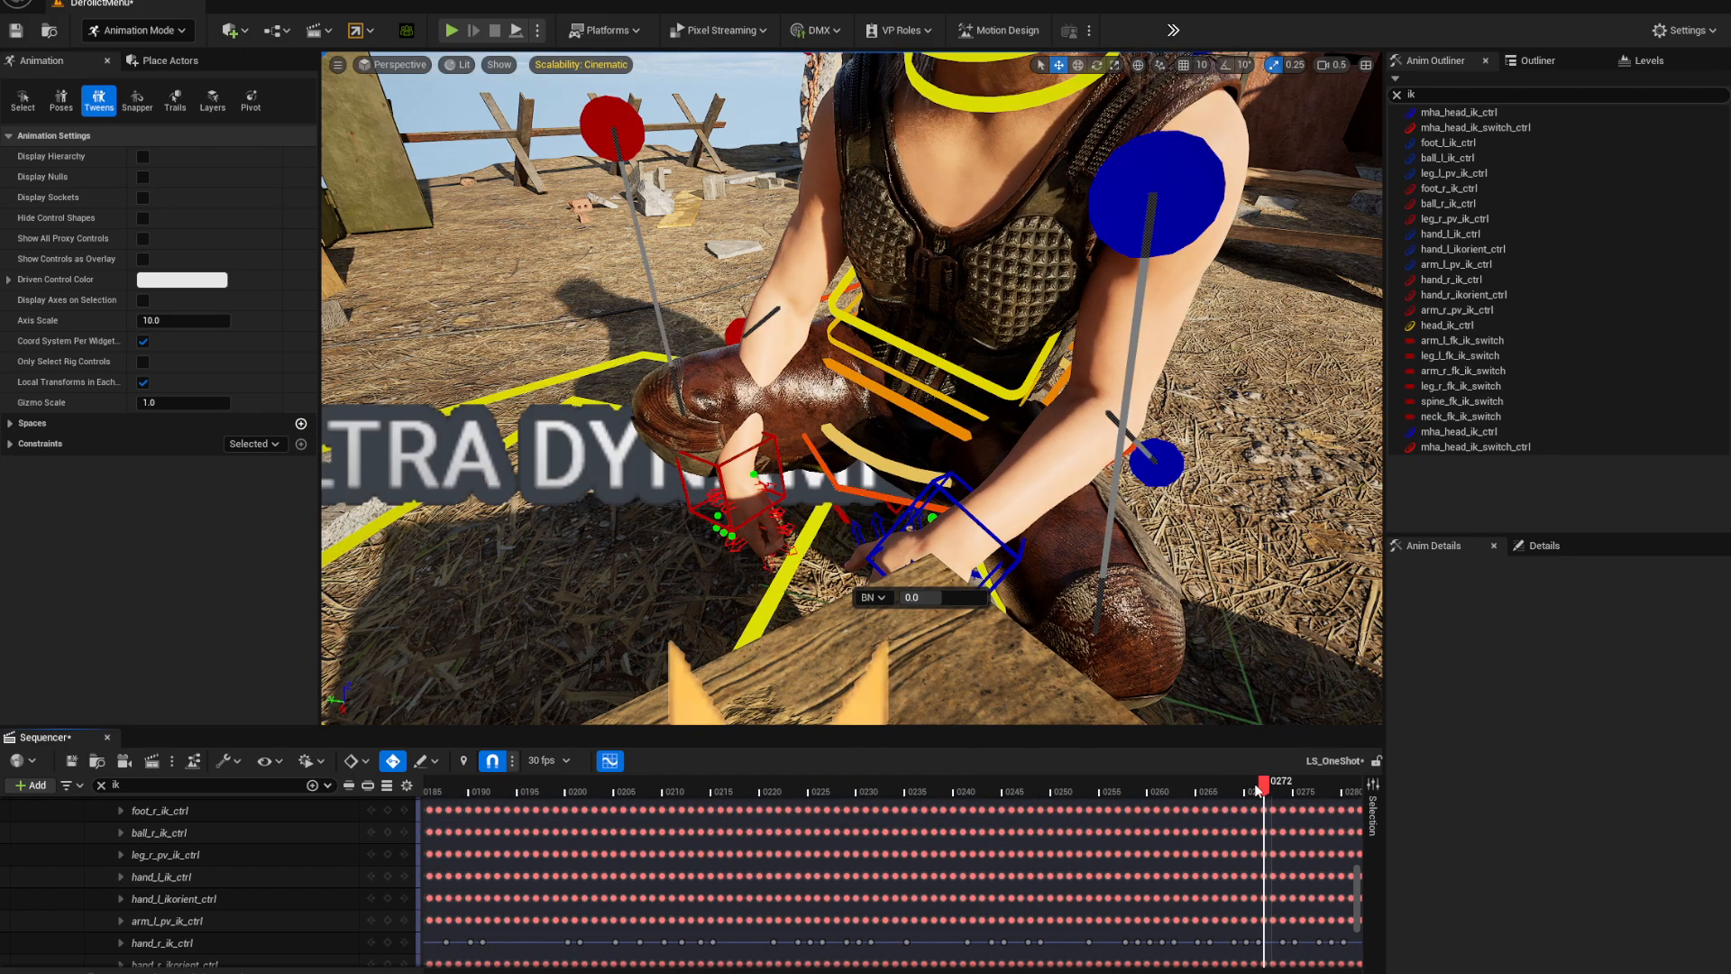
drag(1264, 788, 1198, 788)
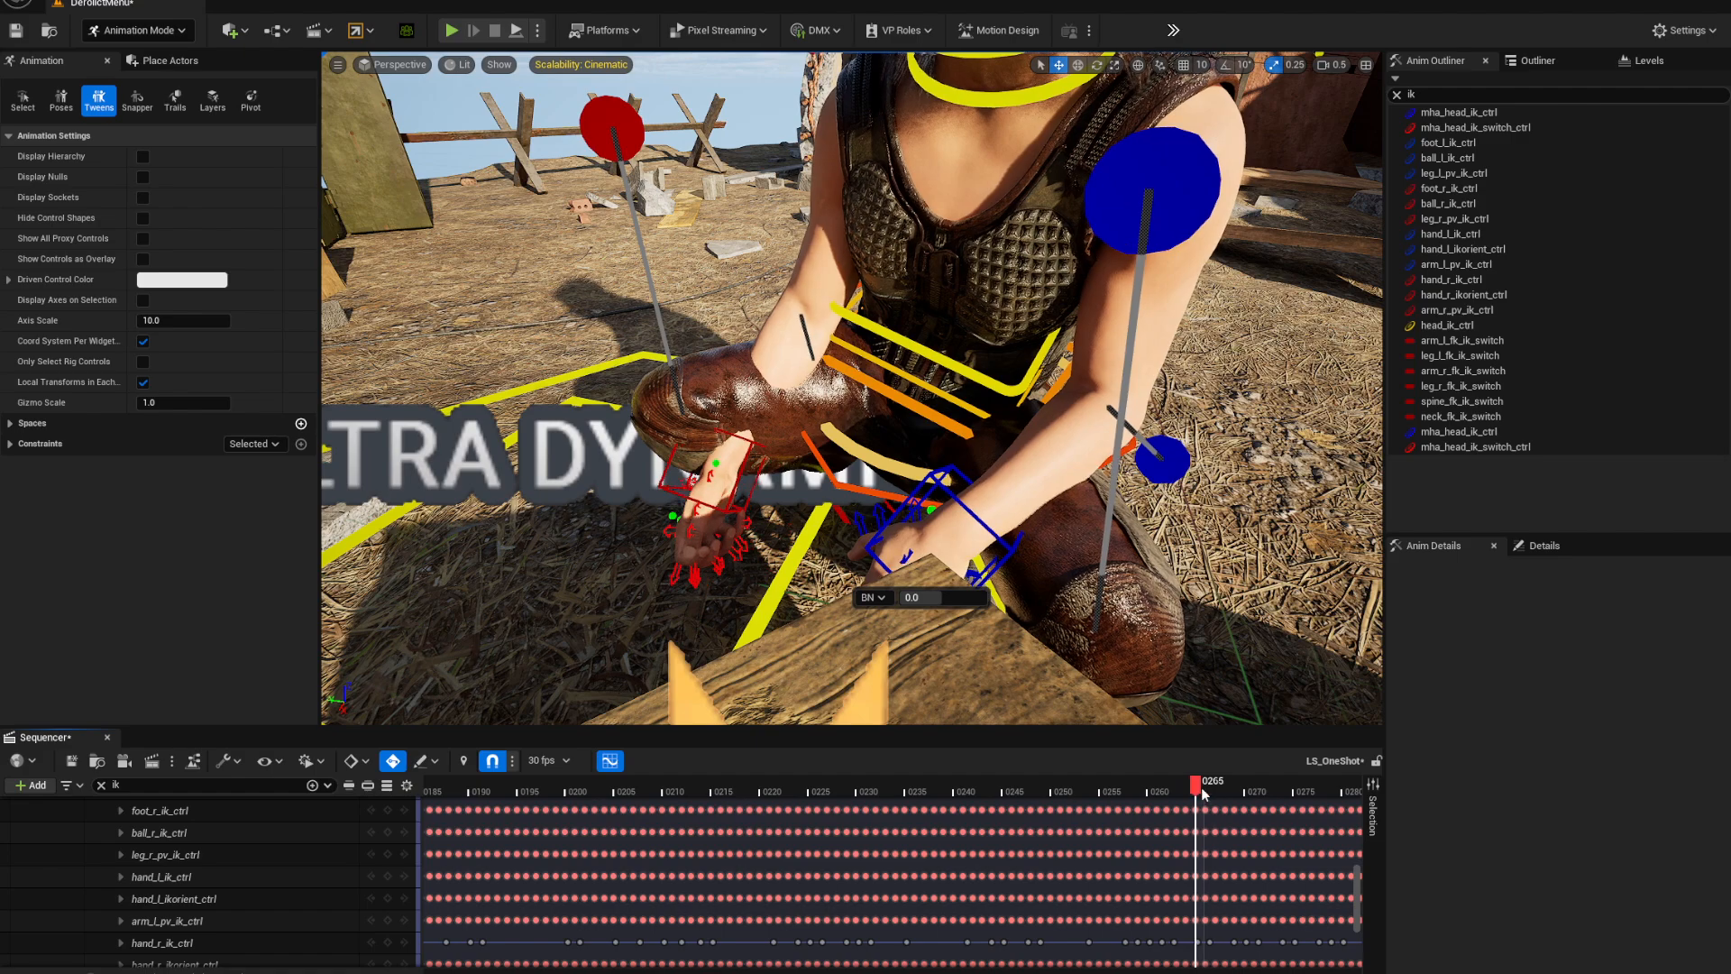
click(711, 470)
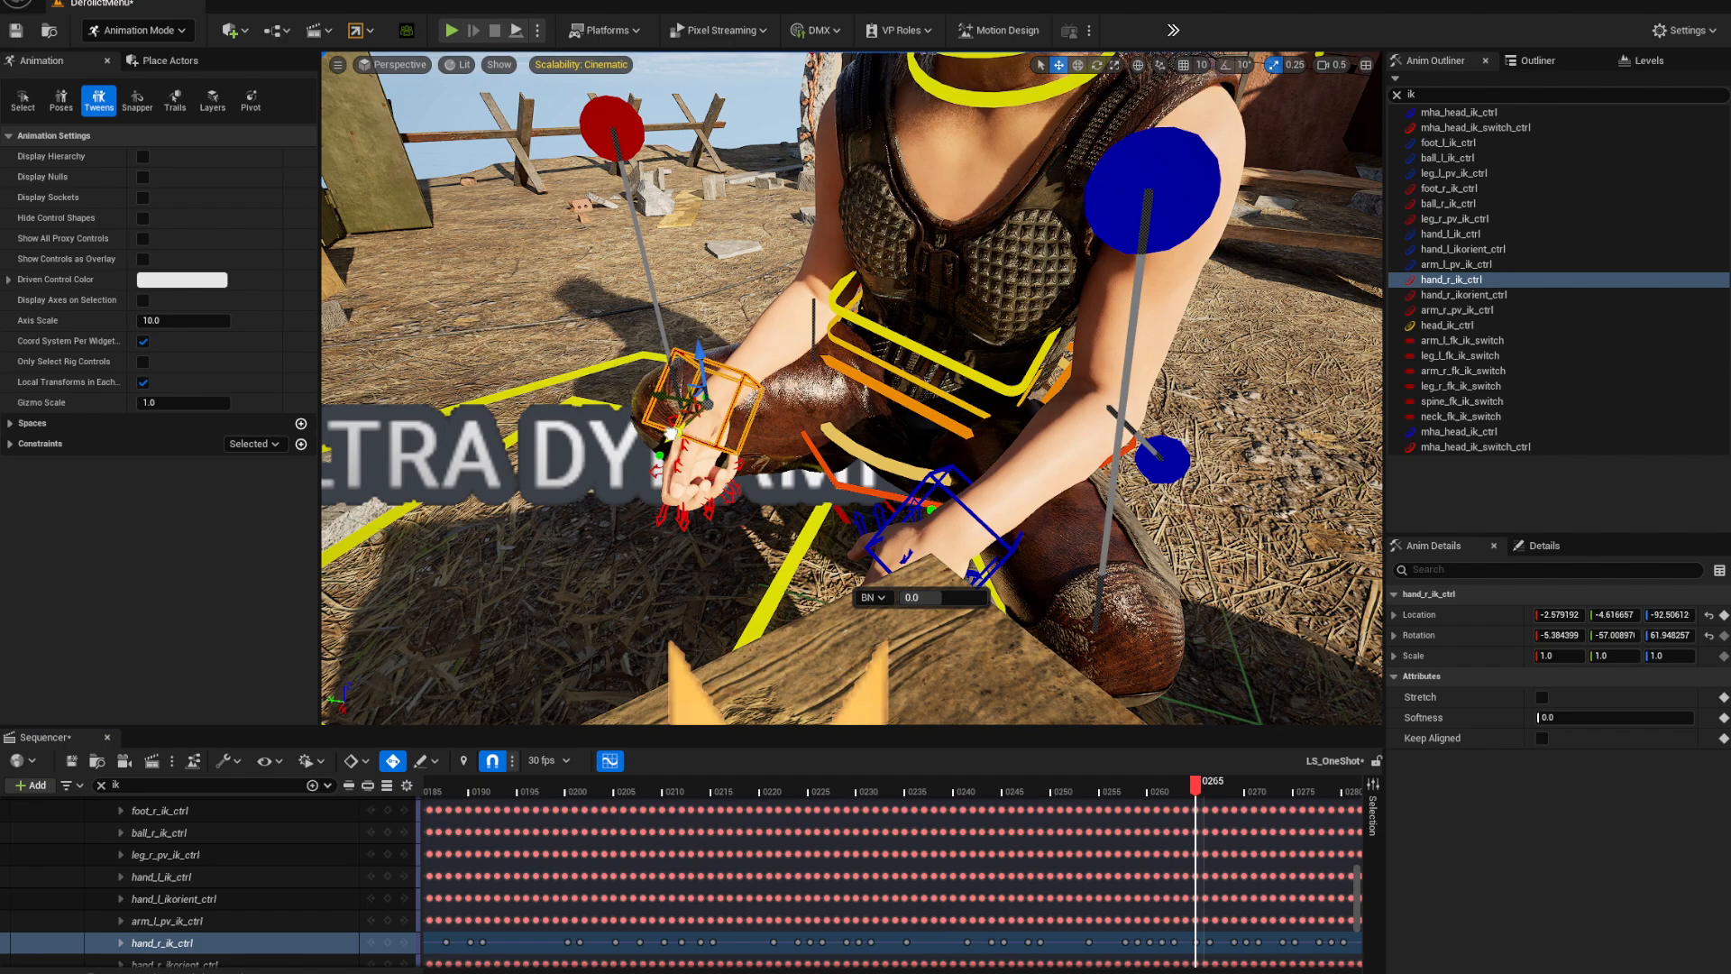
drag(703, 370, 682, 398)
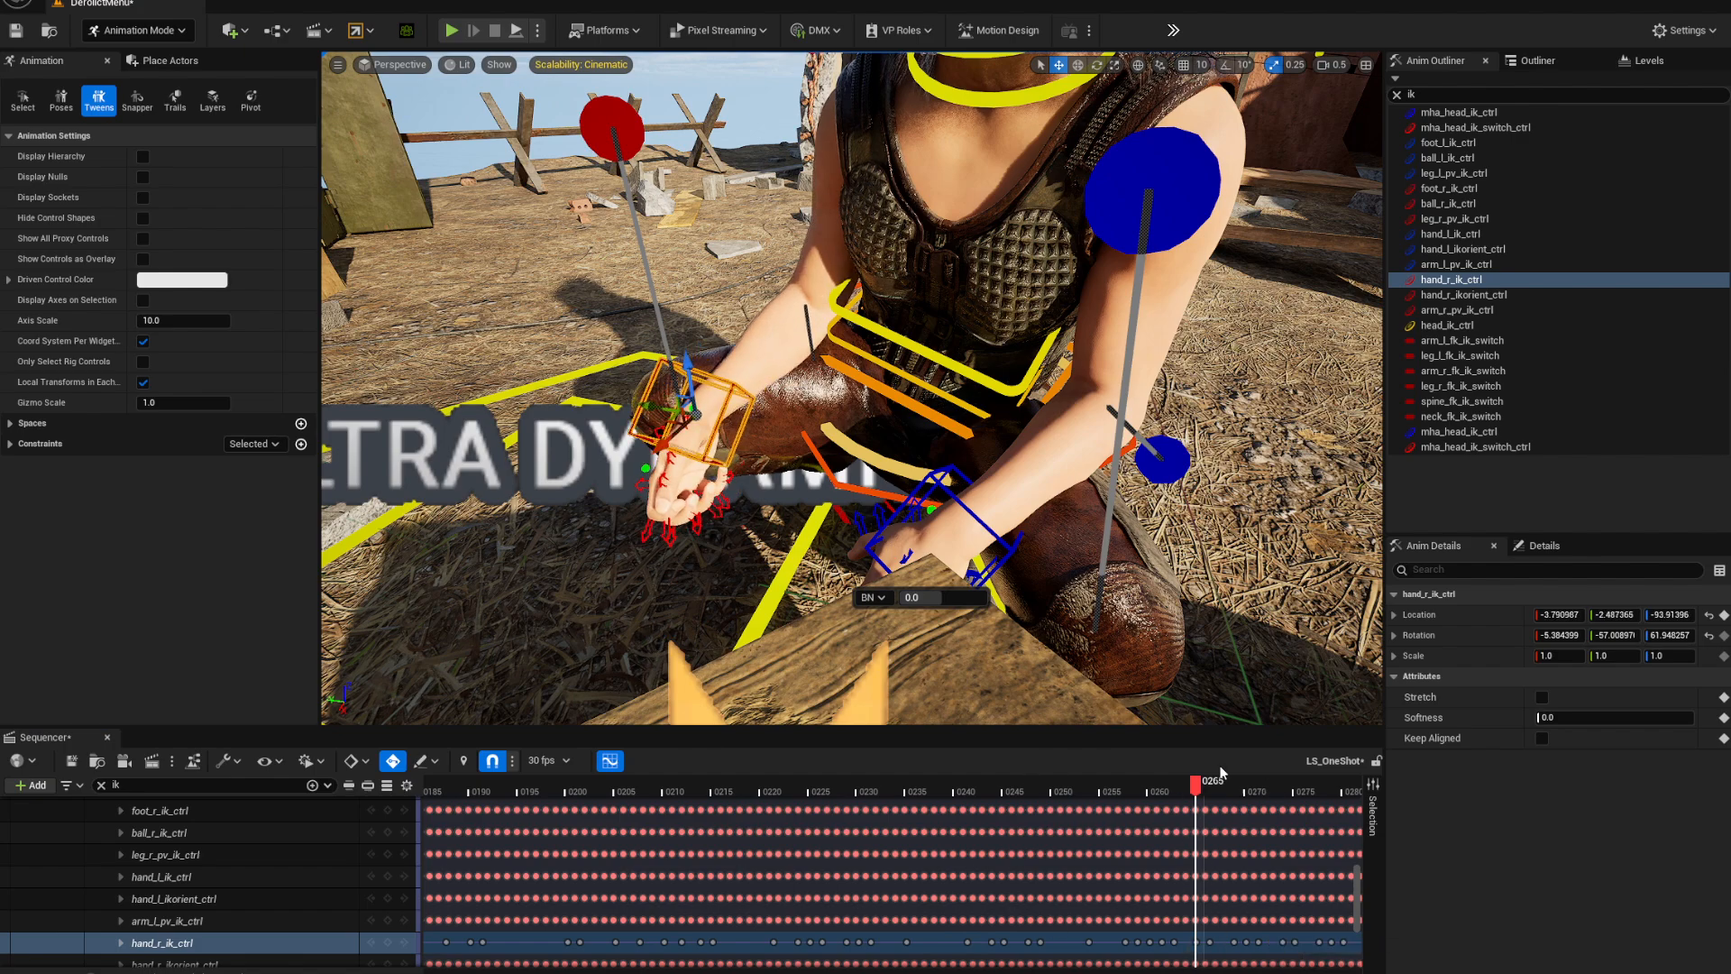
drag(1195, 781, 1234, 781)
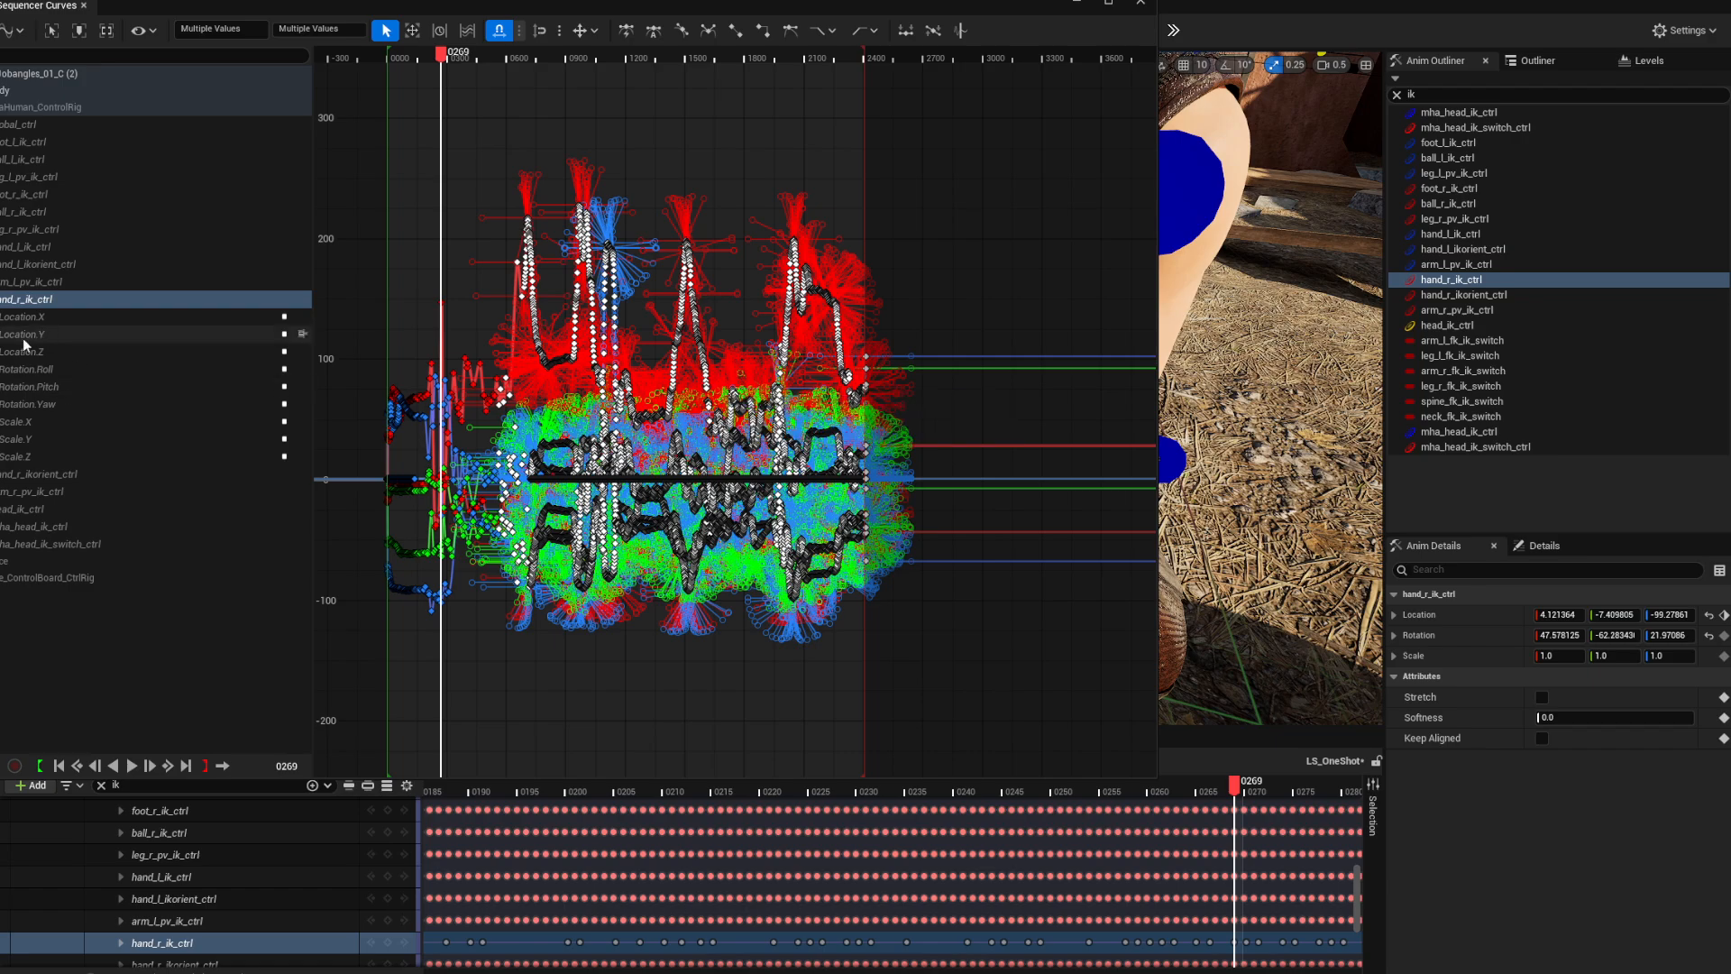
Show hand_r_ik_ctrl's three rotation curves and open the curve filters for their keys
click(27, 316)
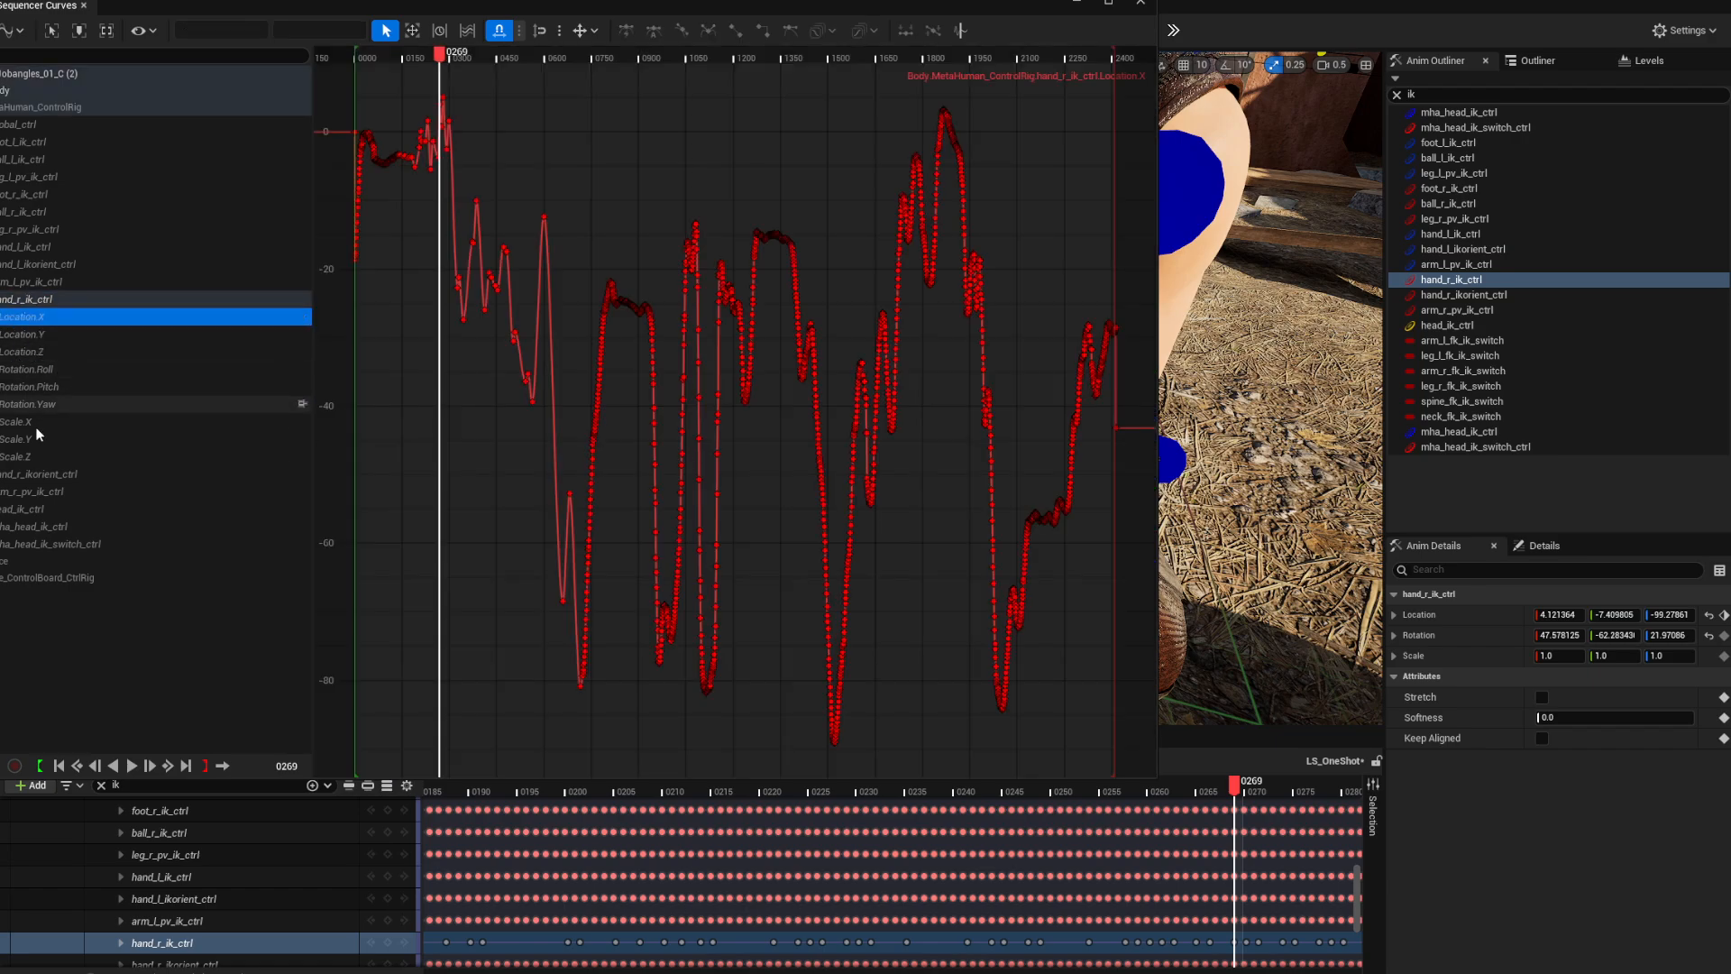
click(29, 394)
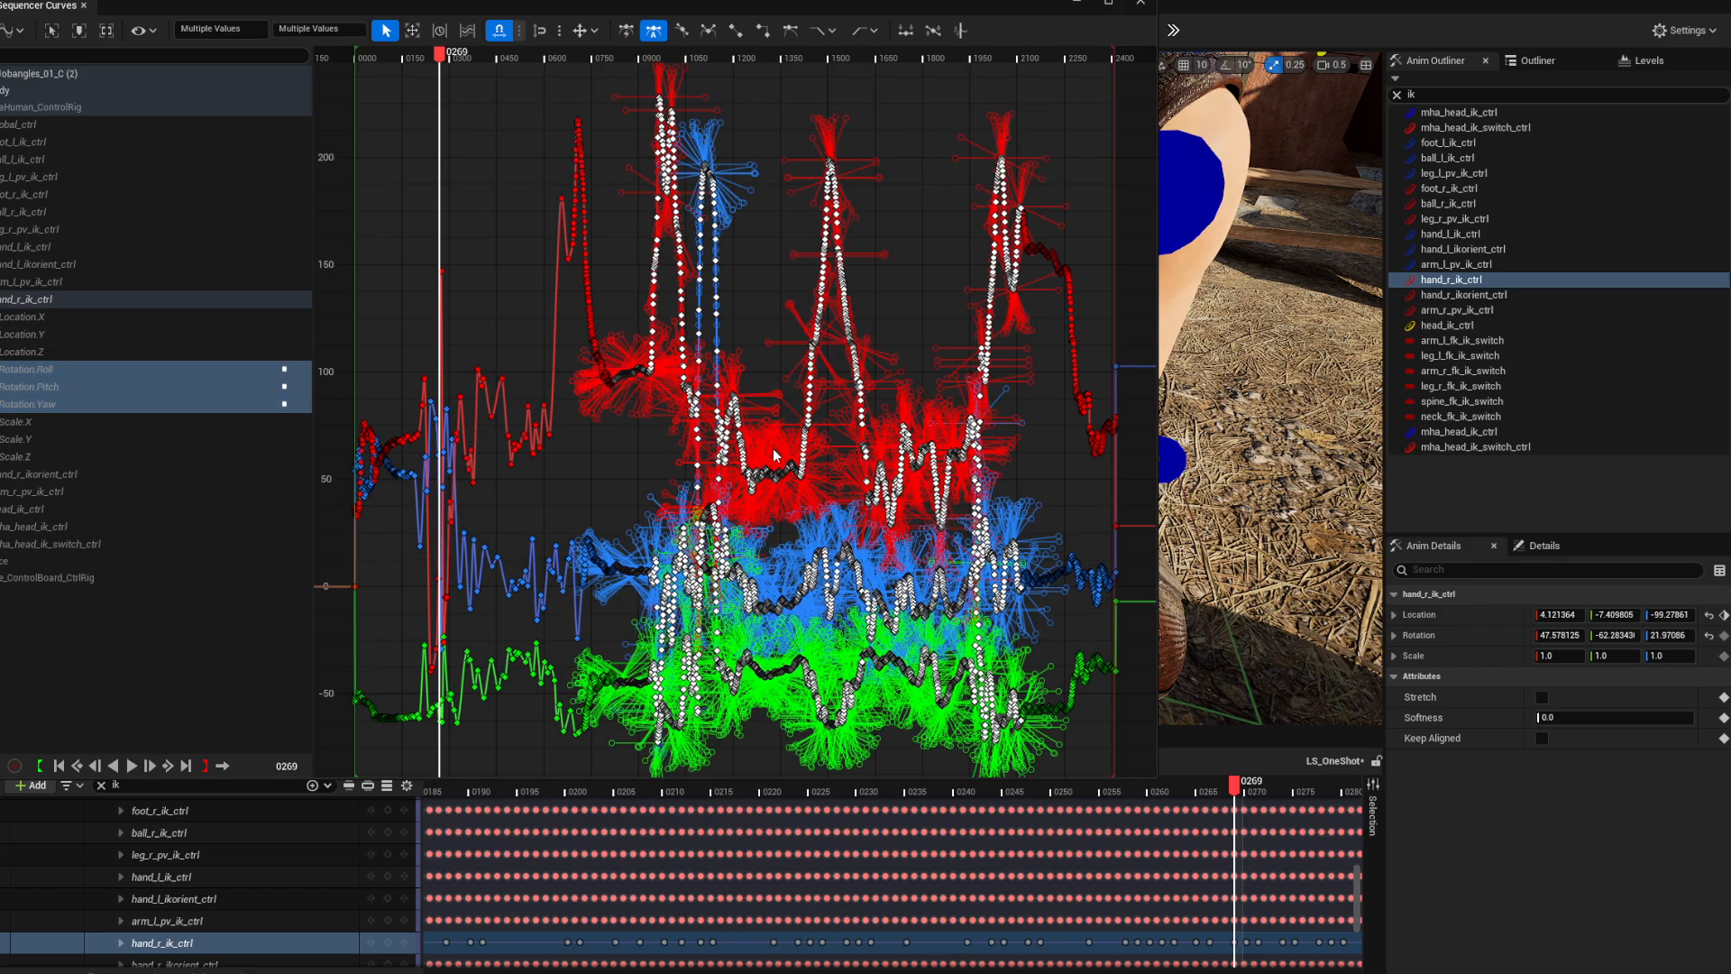
right_click(777, 453)
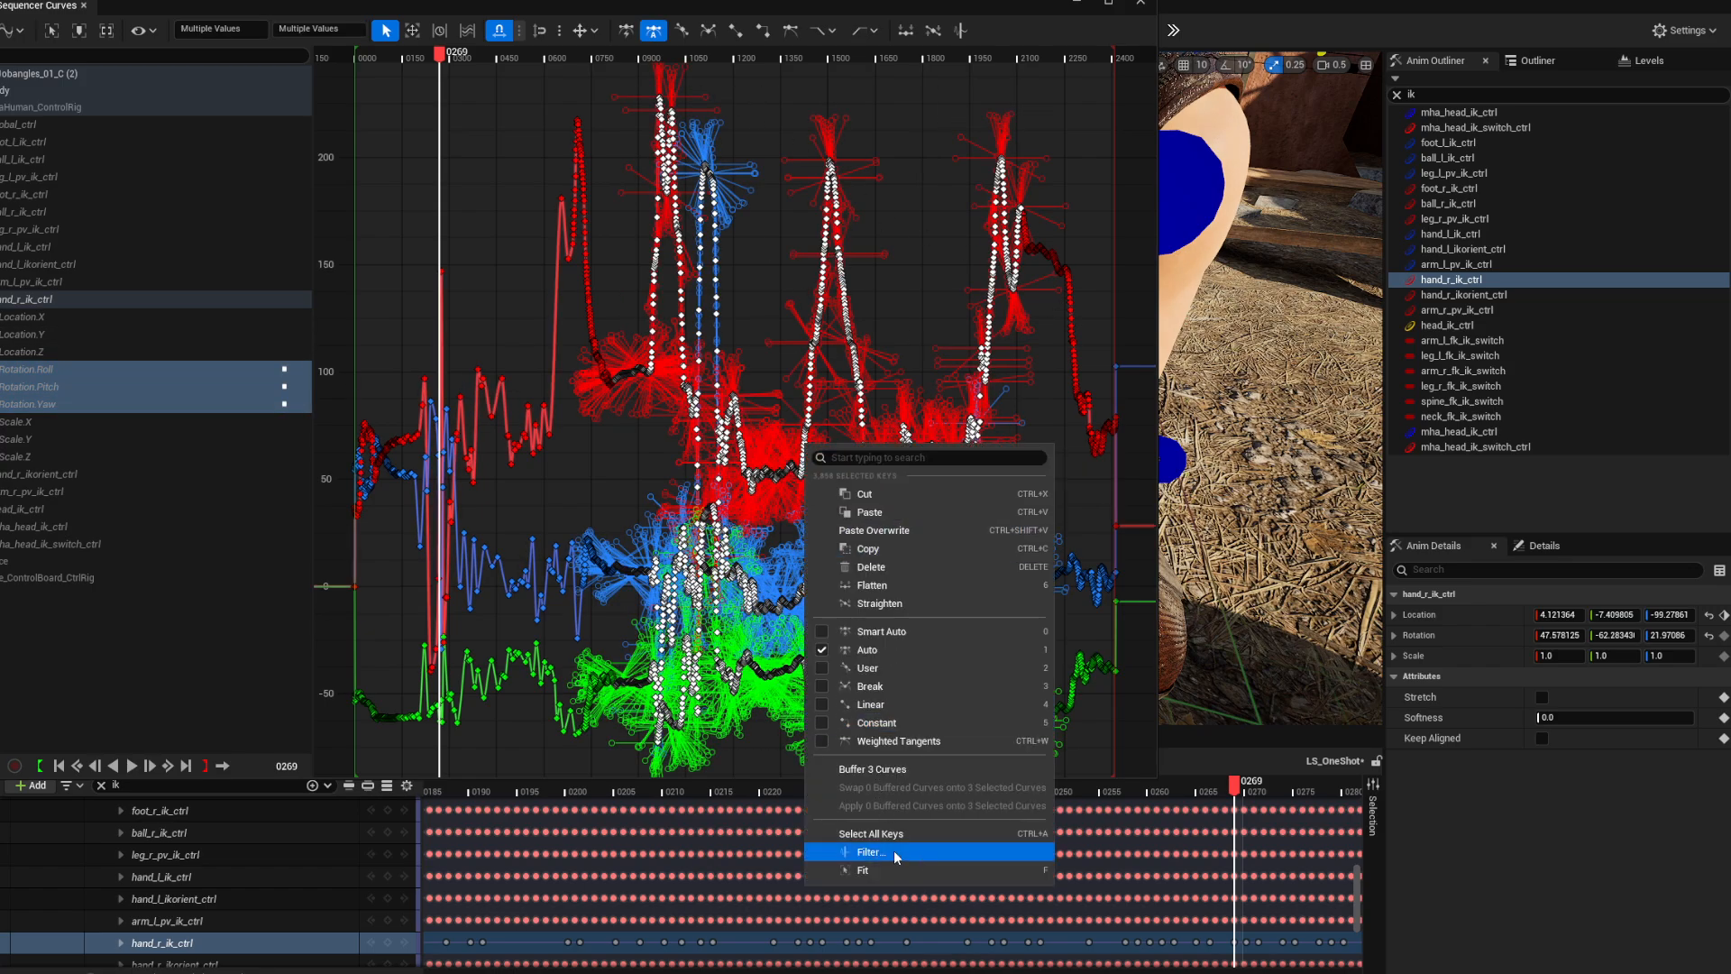
click(872, 852)
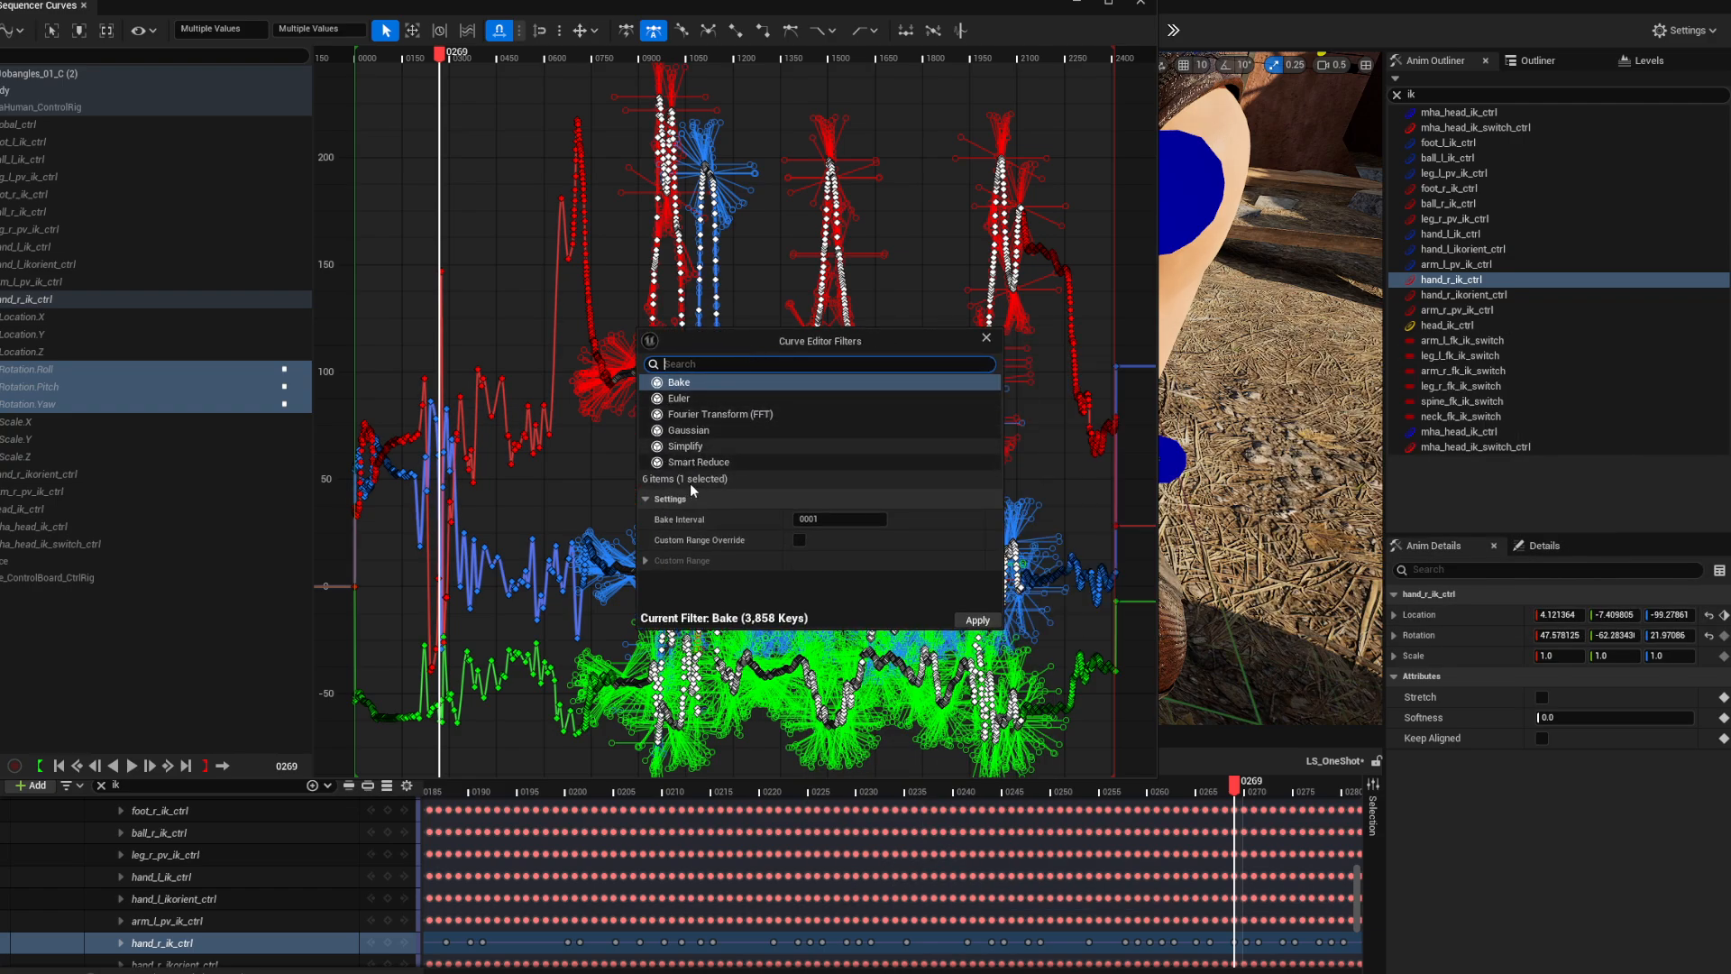
Apply Smart Reduce at 30 fps, cutting the rotation keys from 3,858 to 407
click(699, 461)
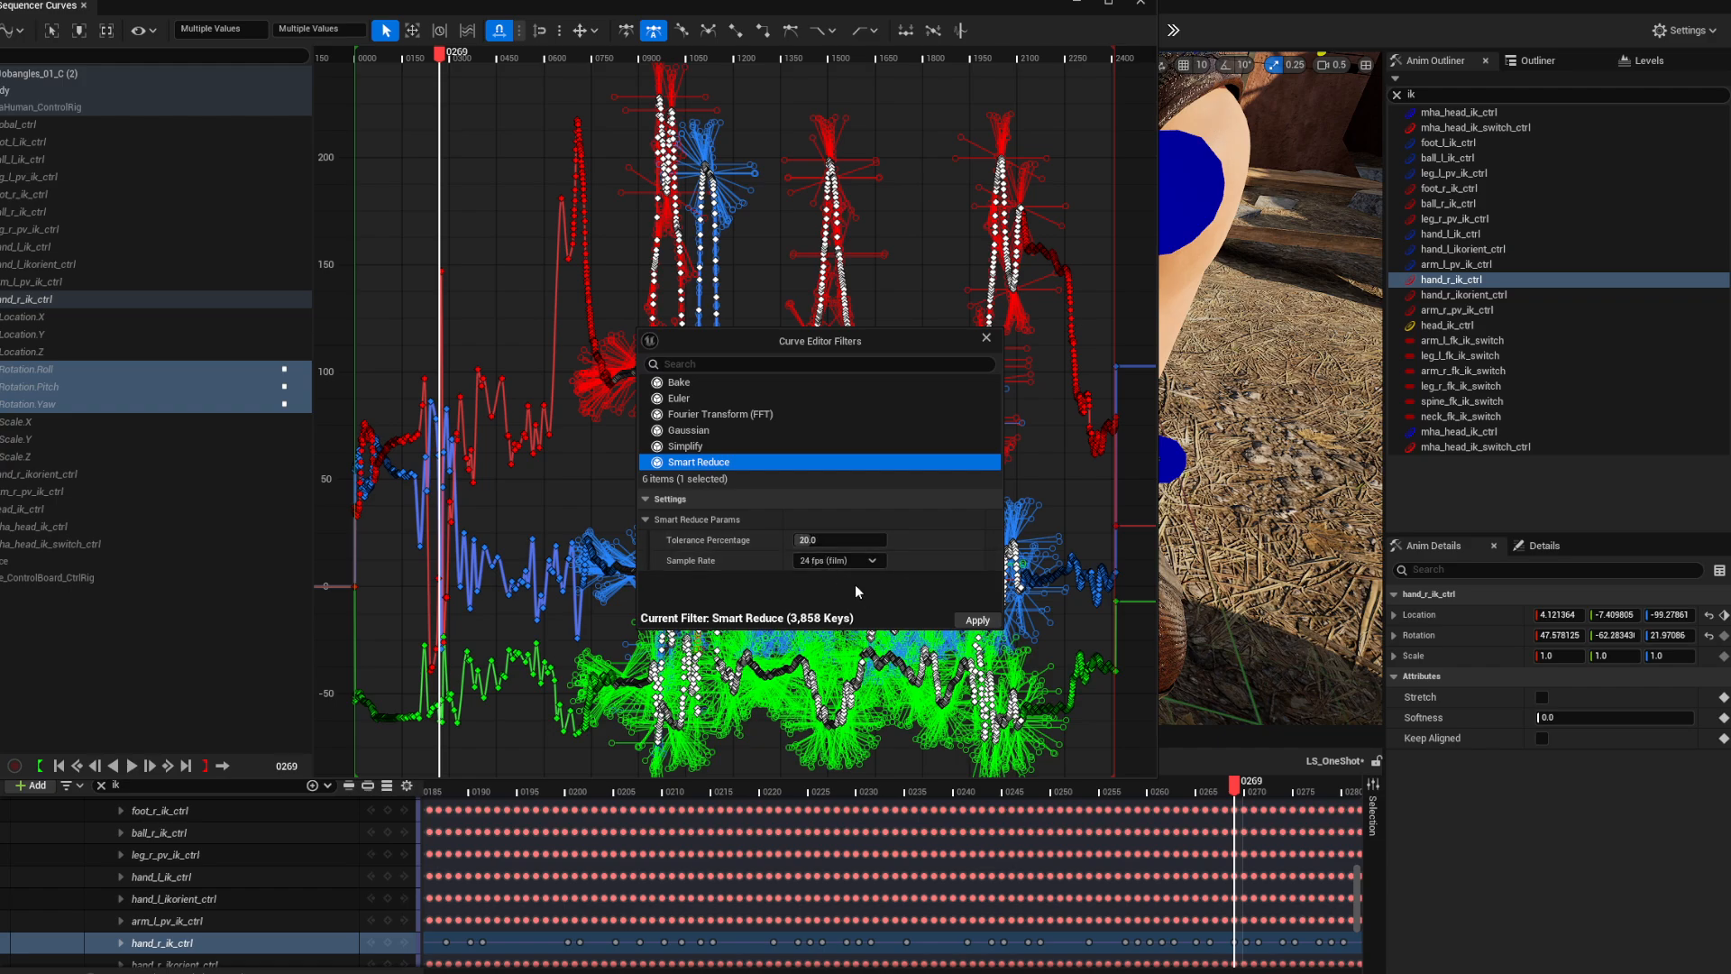
click(837, 560)
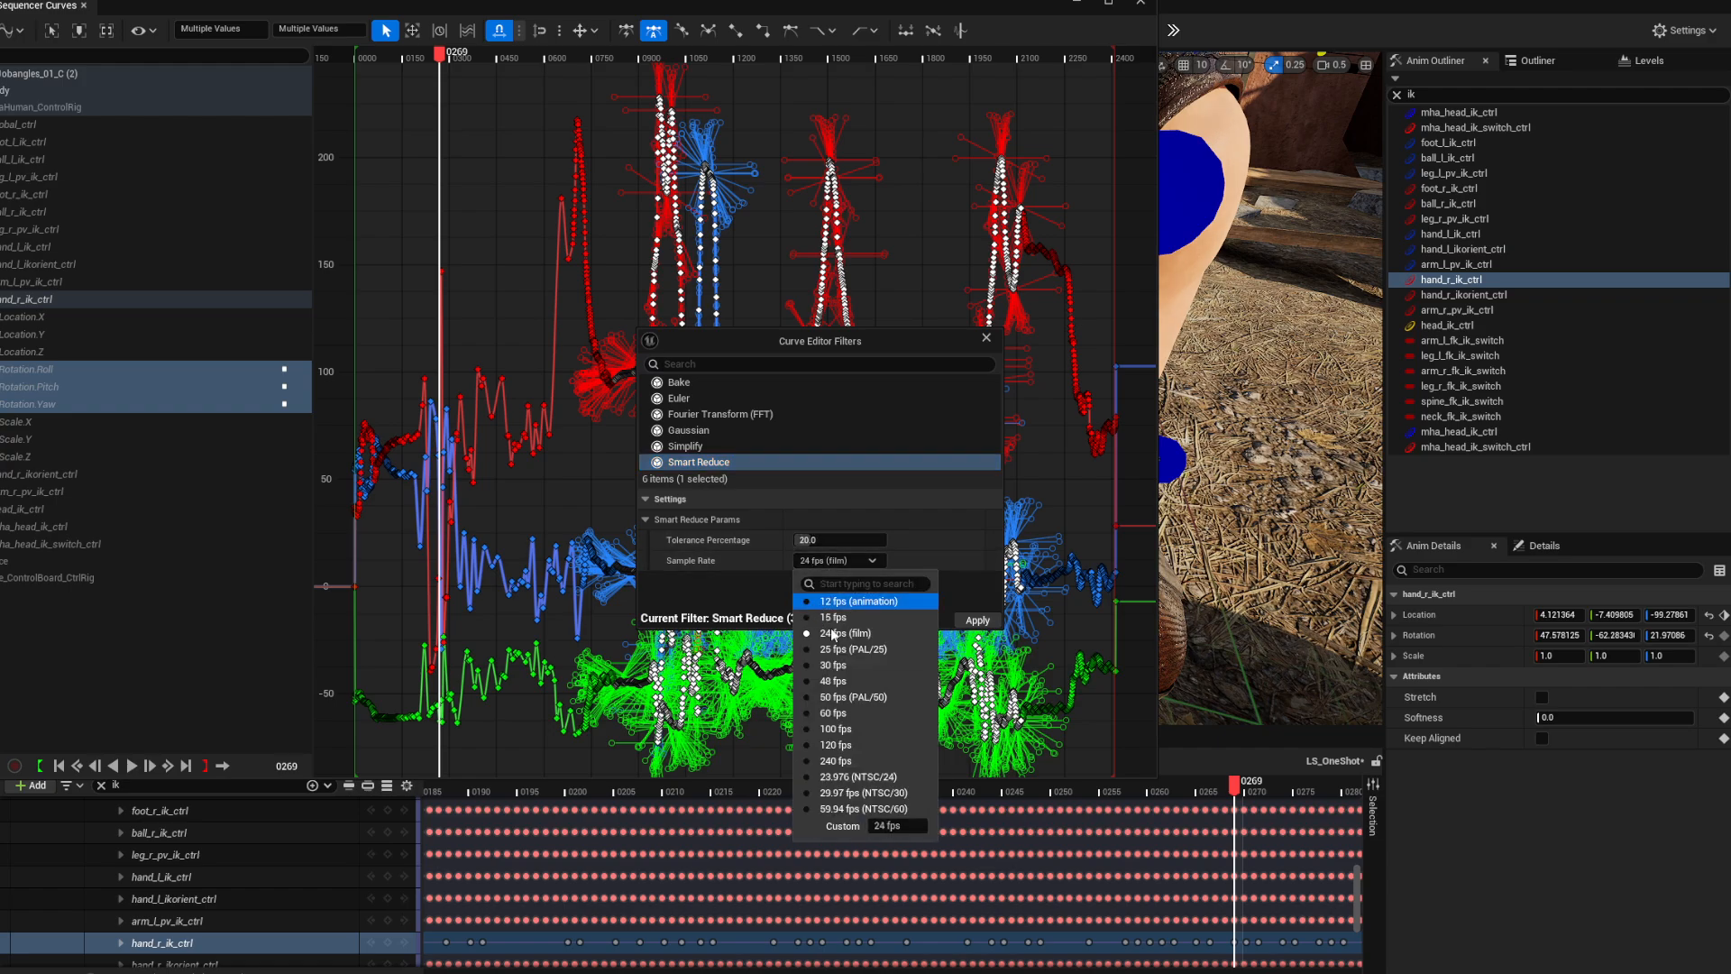
click(832, 665)
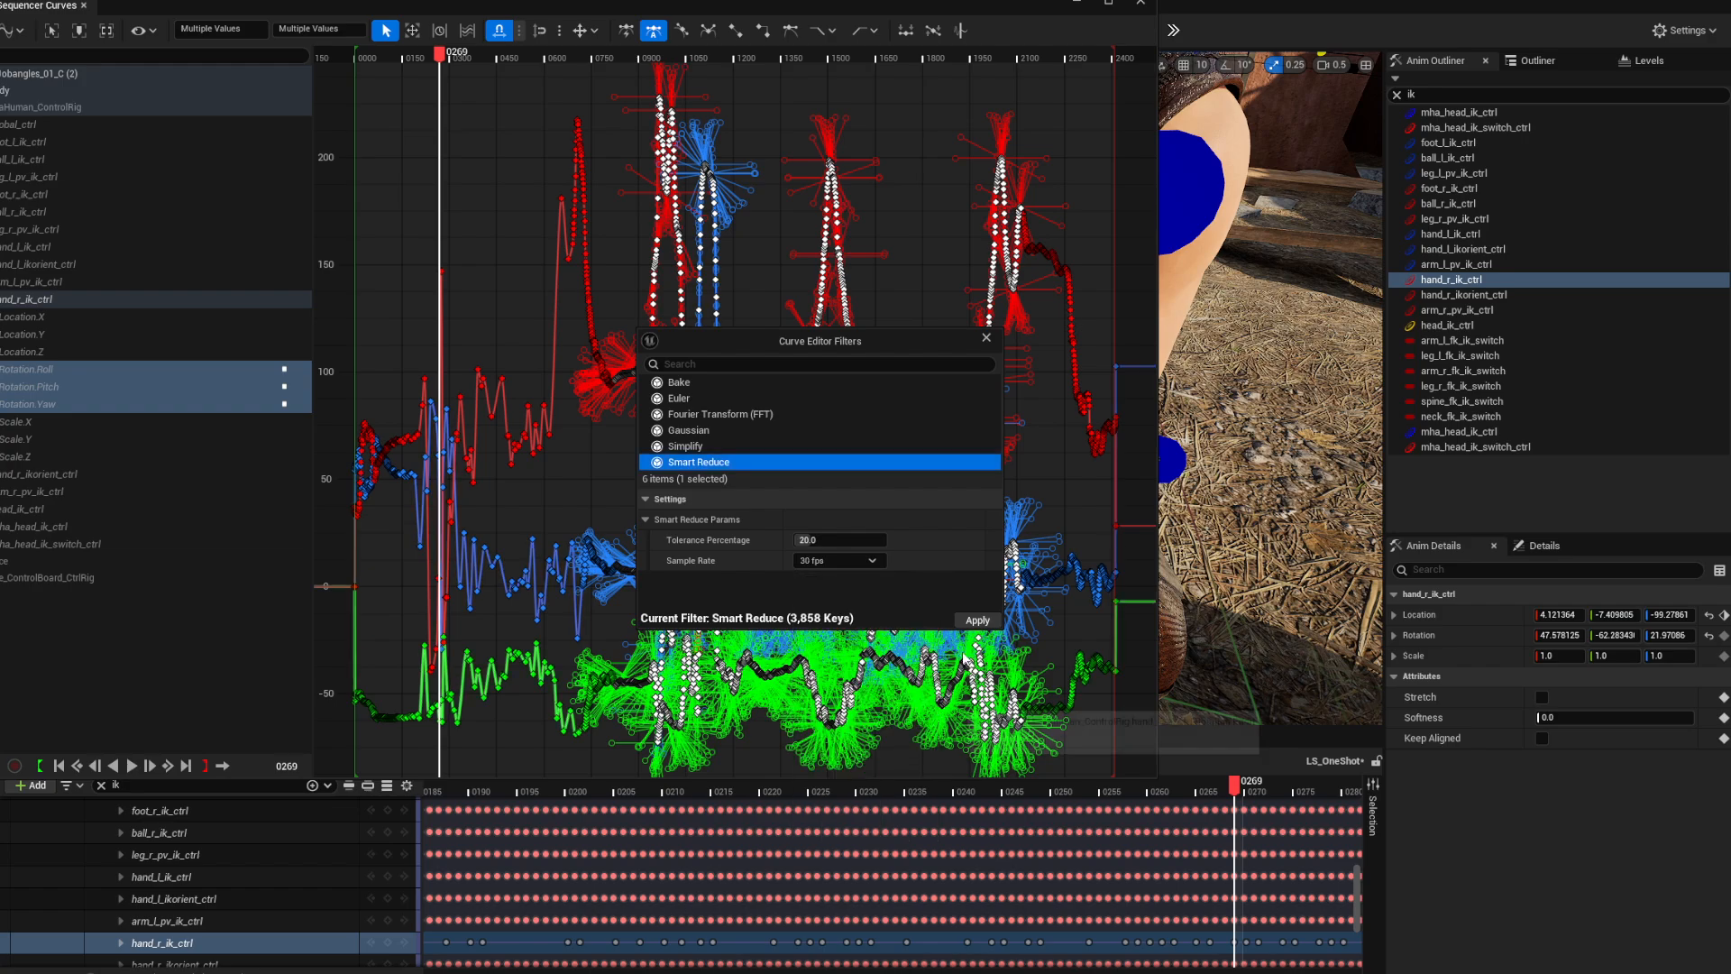
click(977, 620)
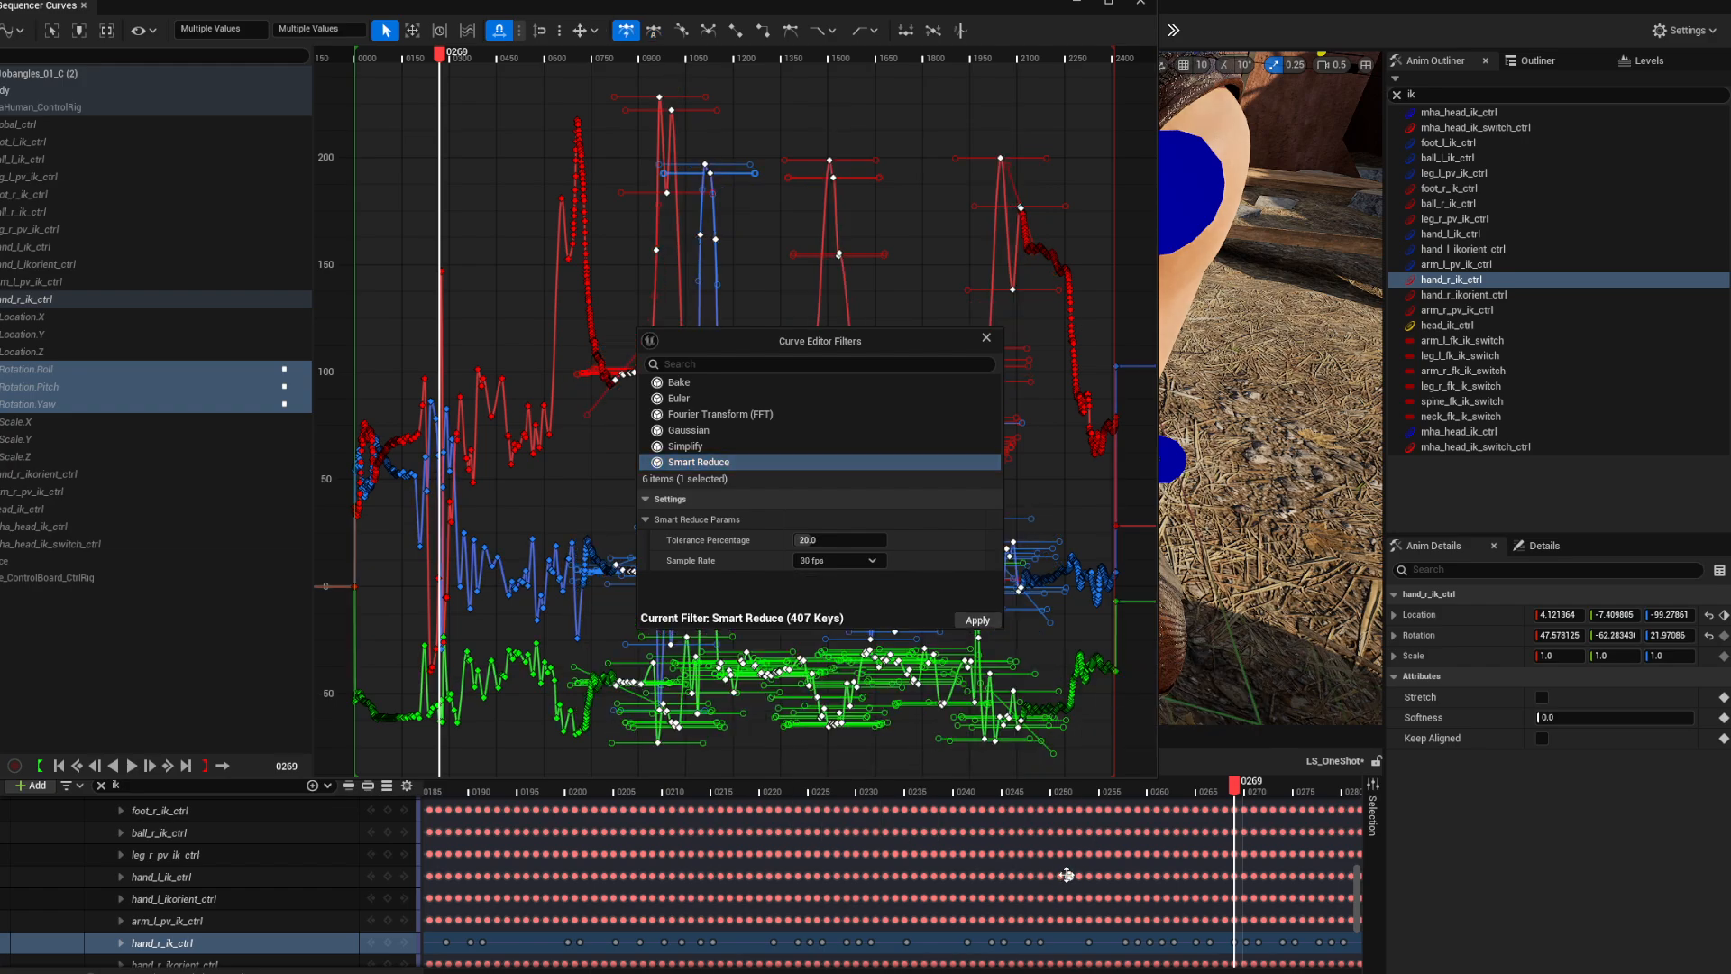
mouse_move(986, 338)
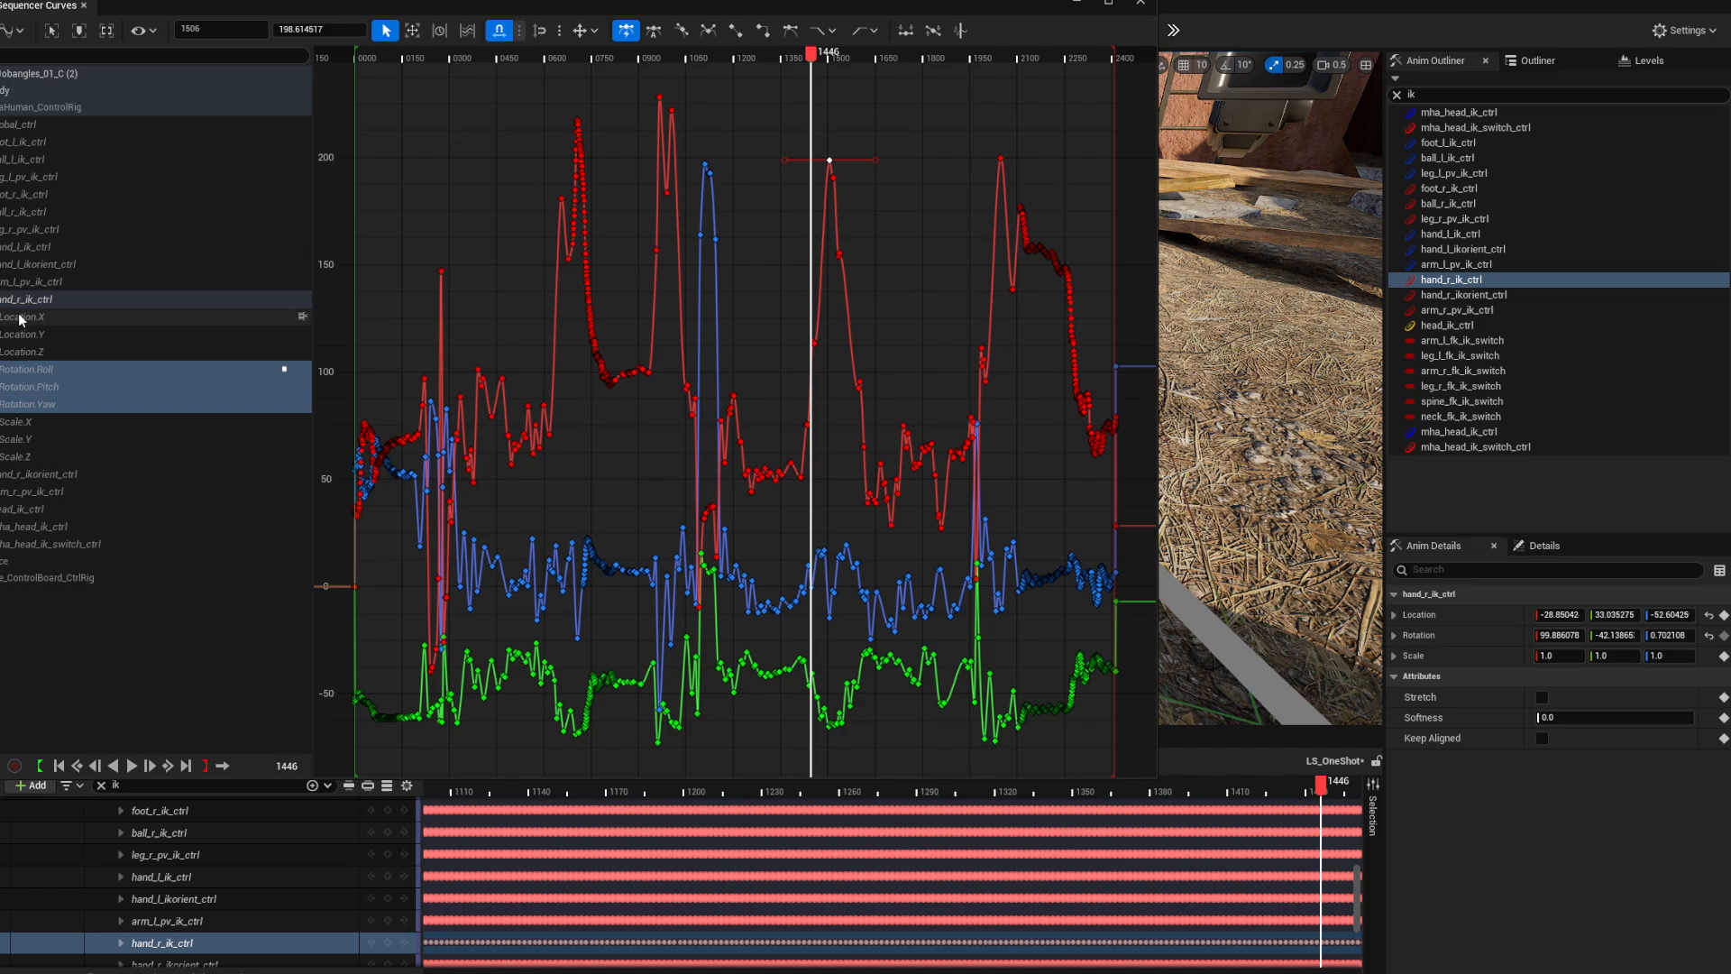
Isolate the hand_r_ik_ctrl Rotation.Pitch curve in the Curve Editor
click(27, 317)
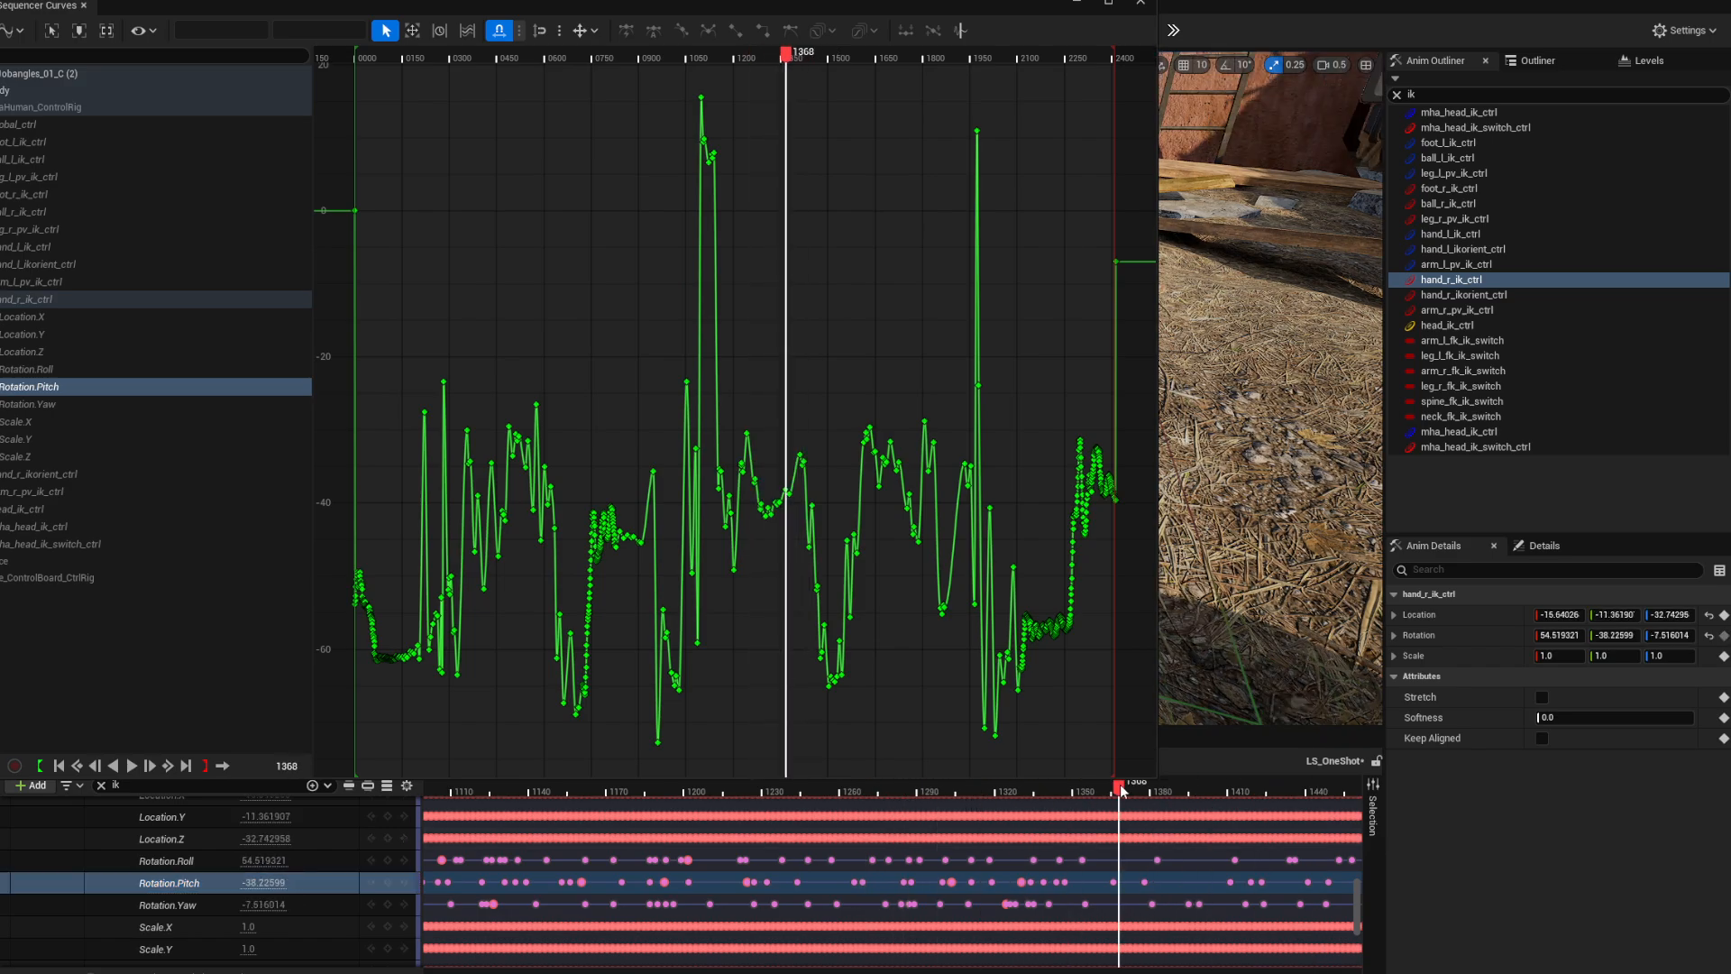
mouse_move(1146, 4)
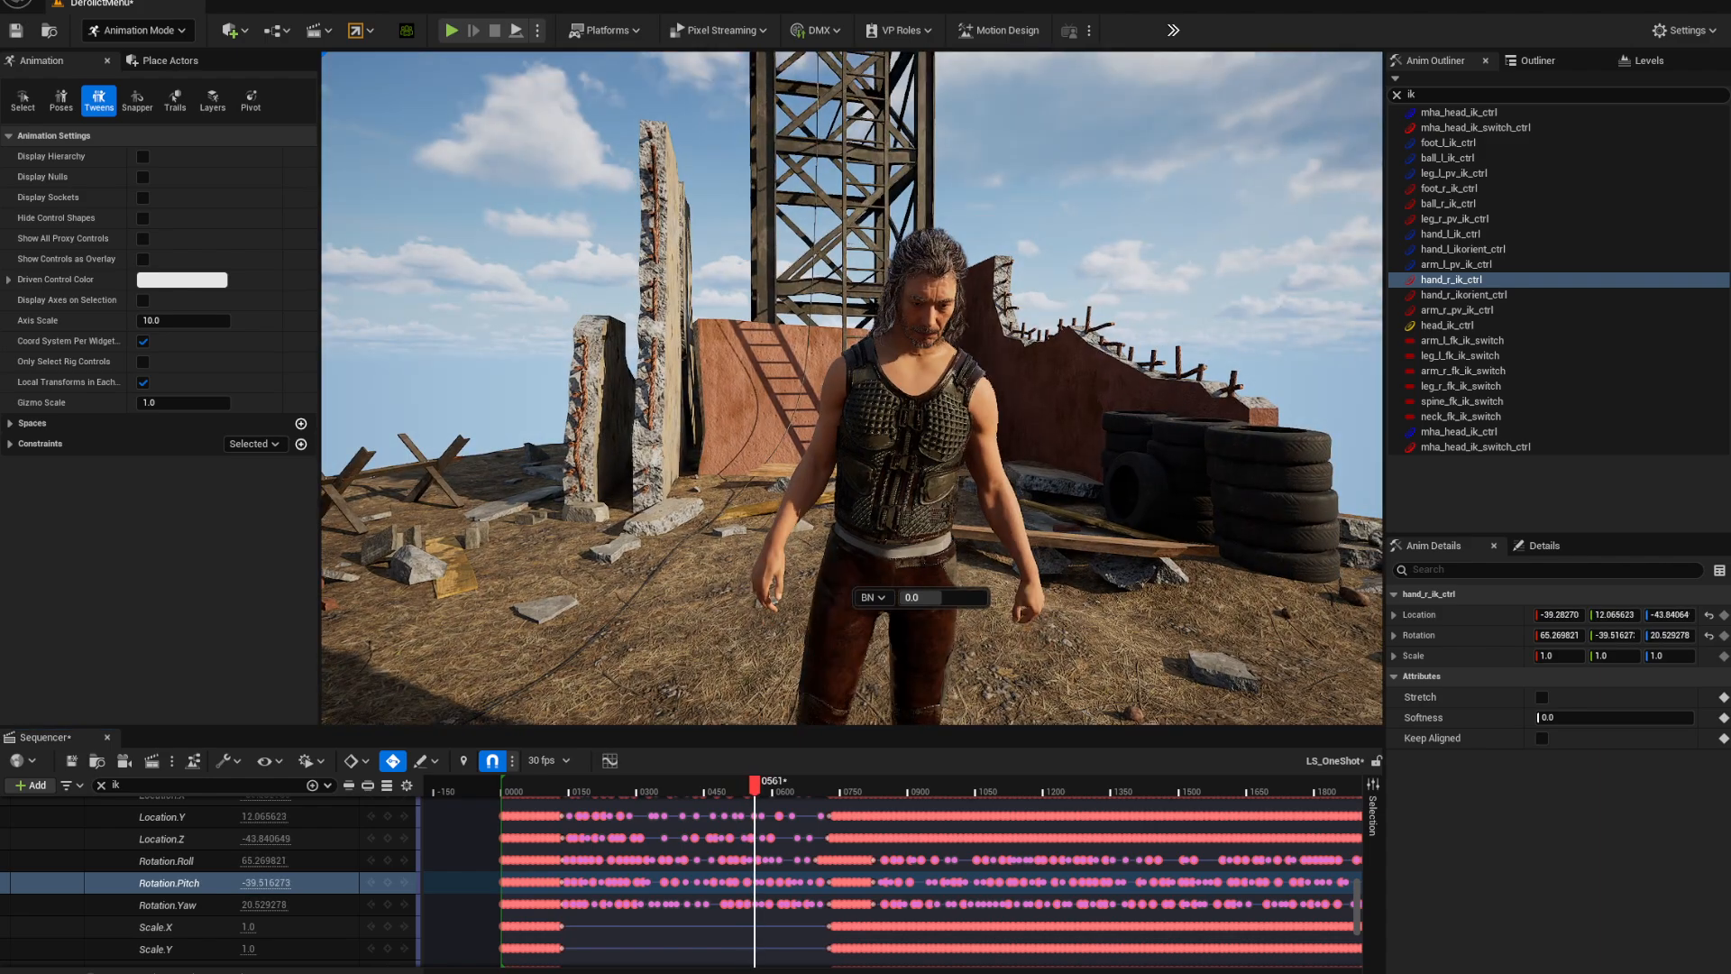
Scrub the Sequencer playhead forward to around frame 861 to review the motion
click(753, 790)
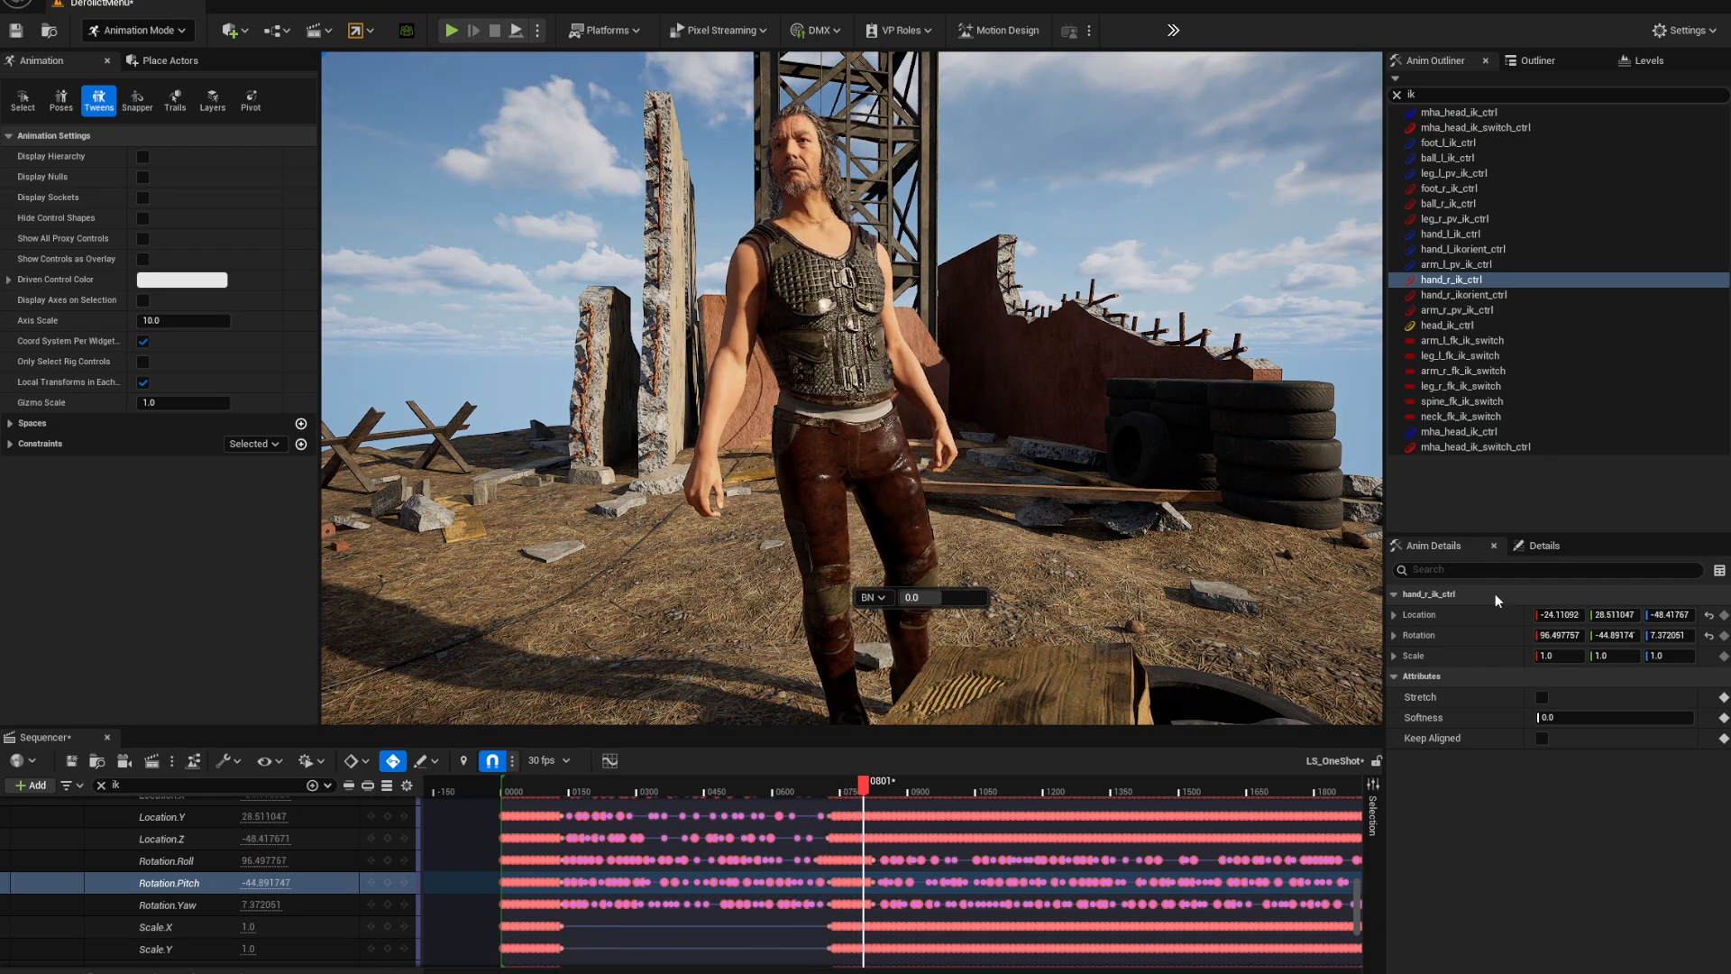
drag(855, 781, 886, 782)
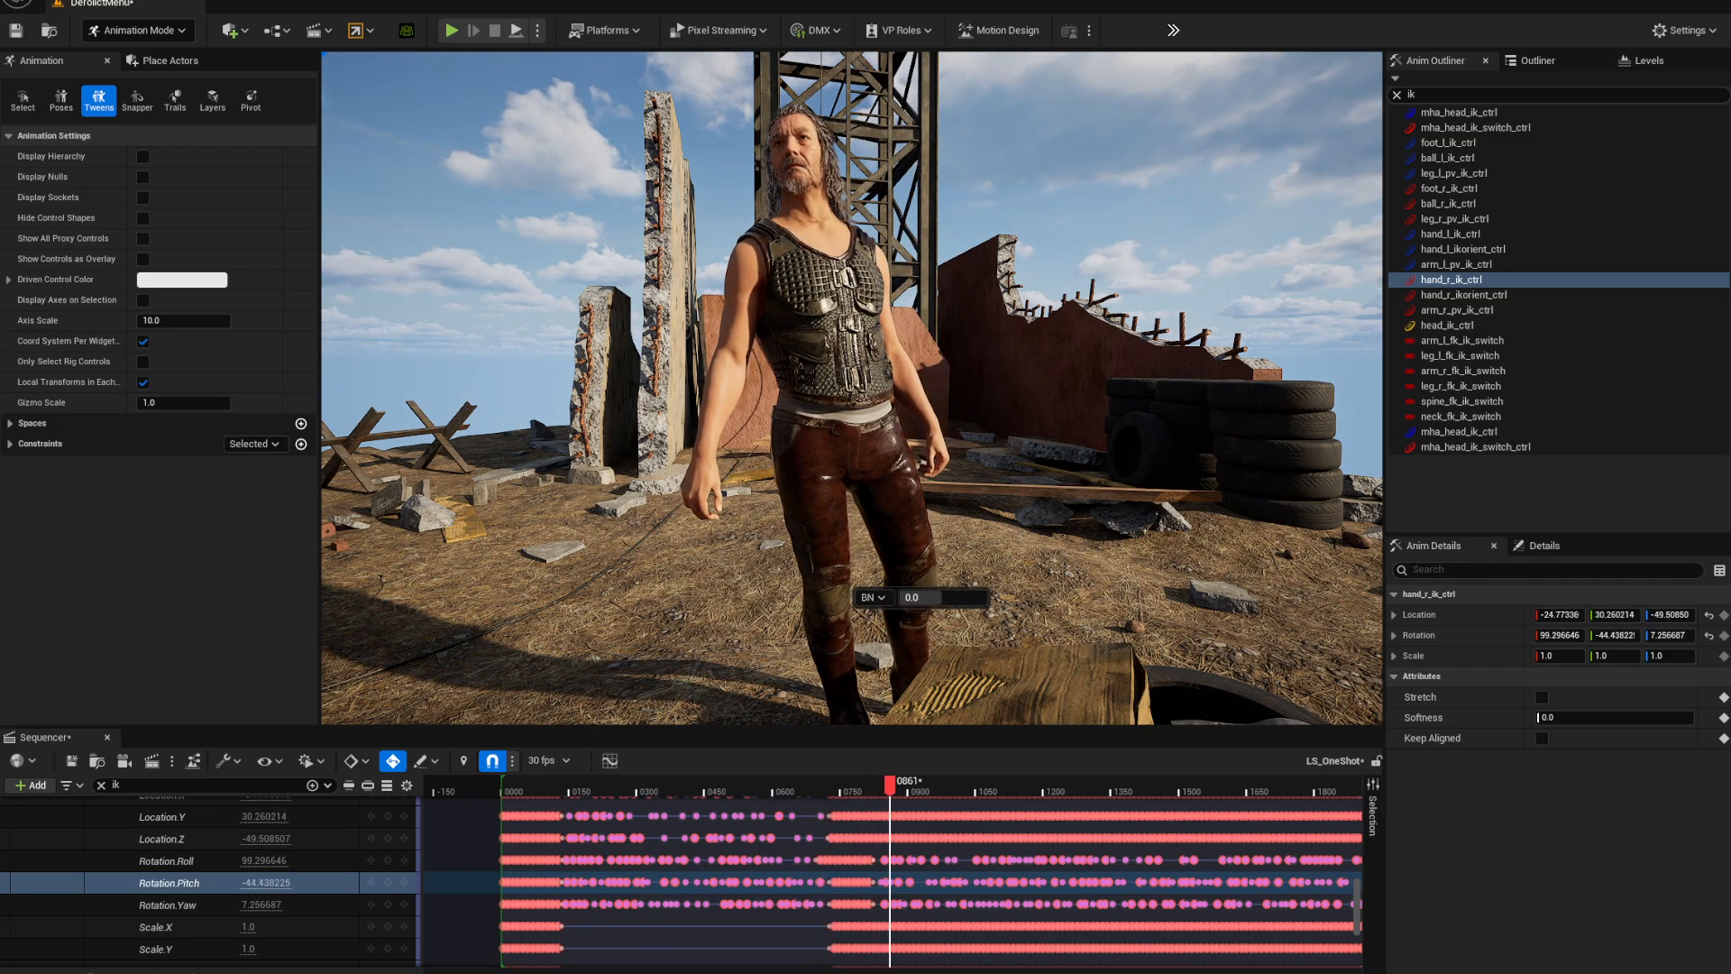